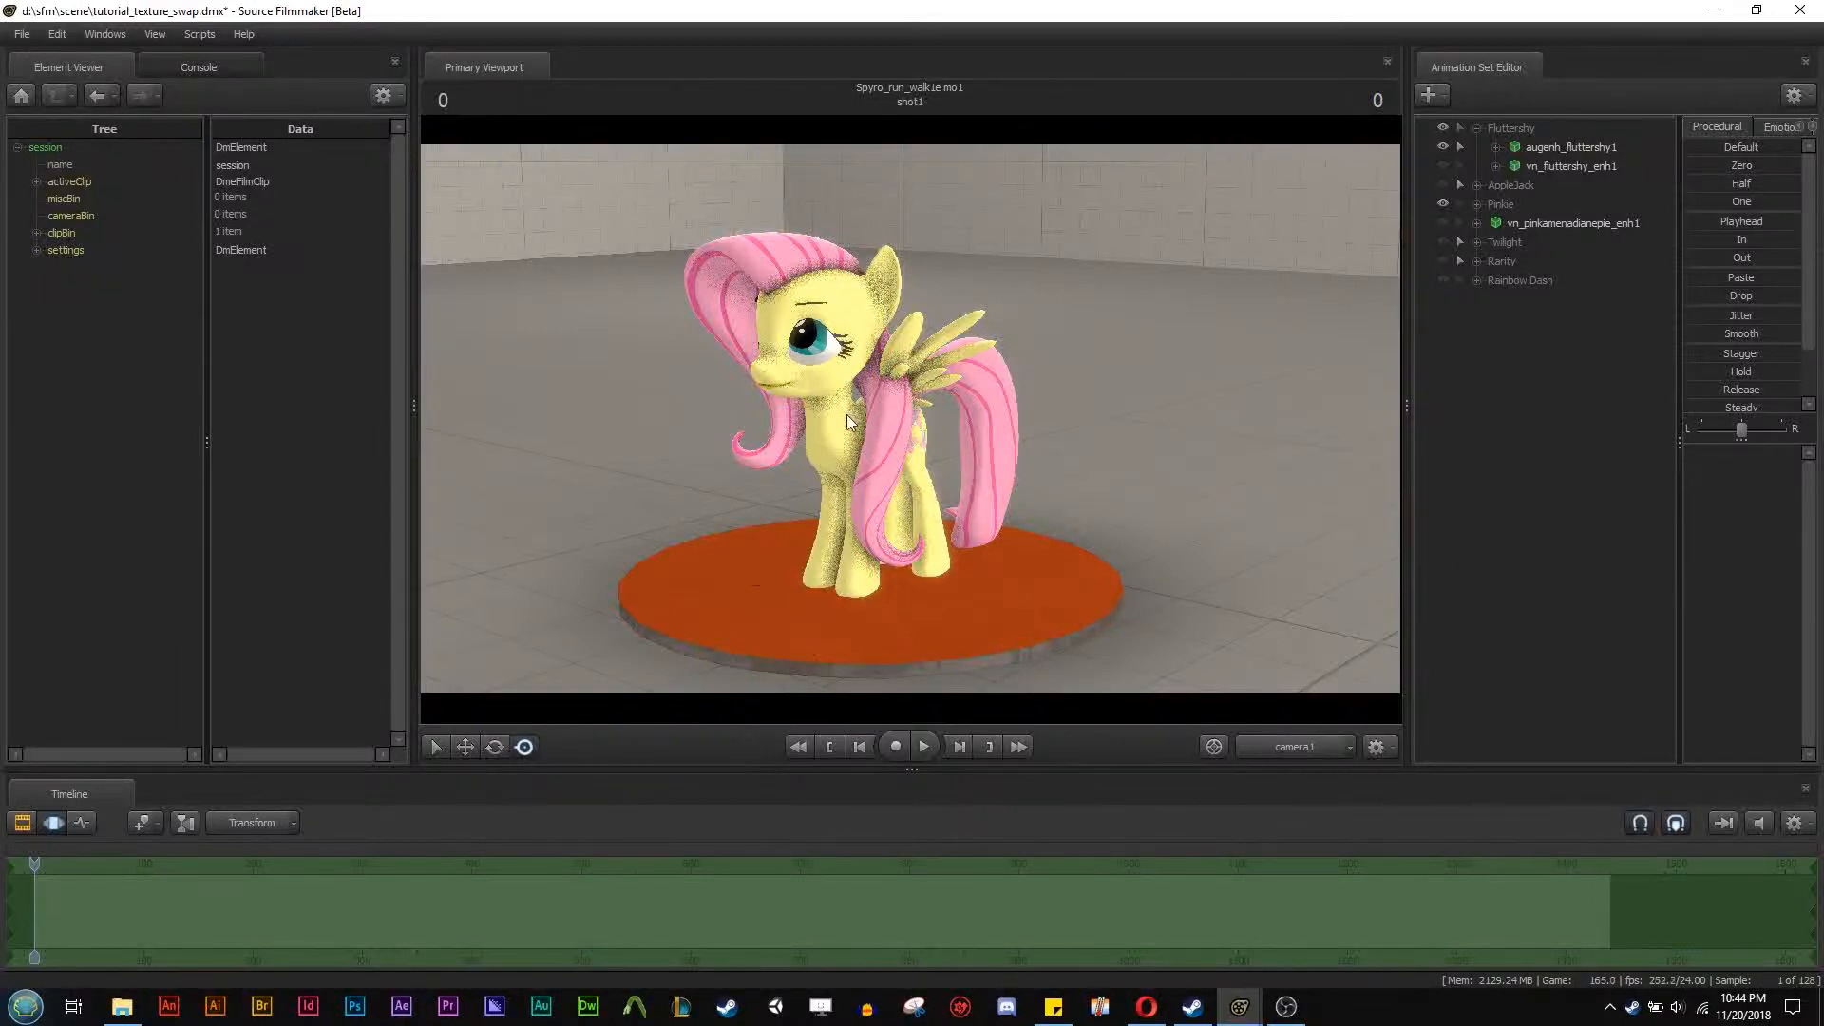
{"action": "mouse_move", "coordinate": [865, 479]}
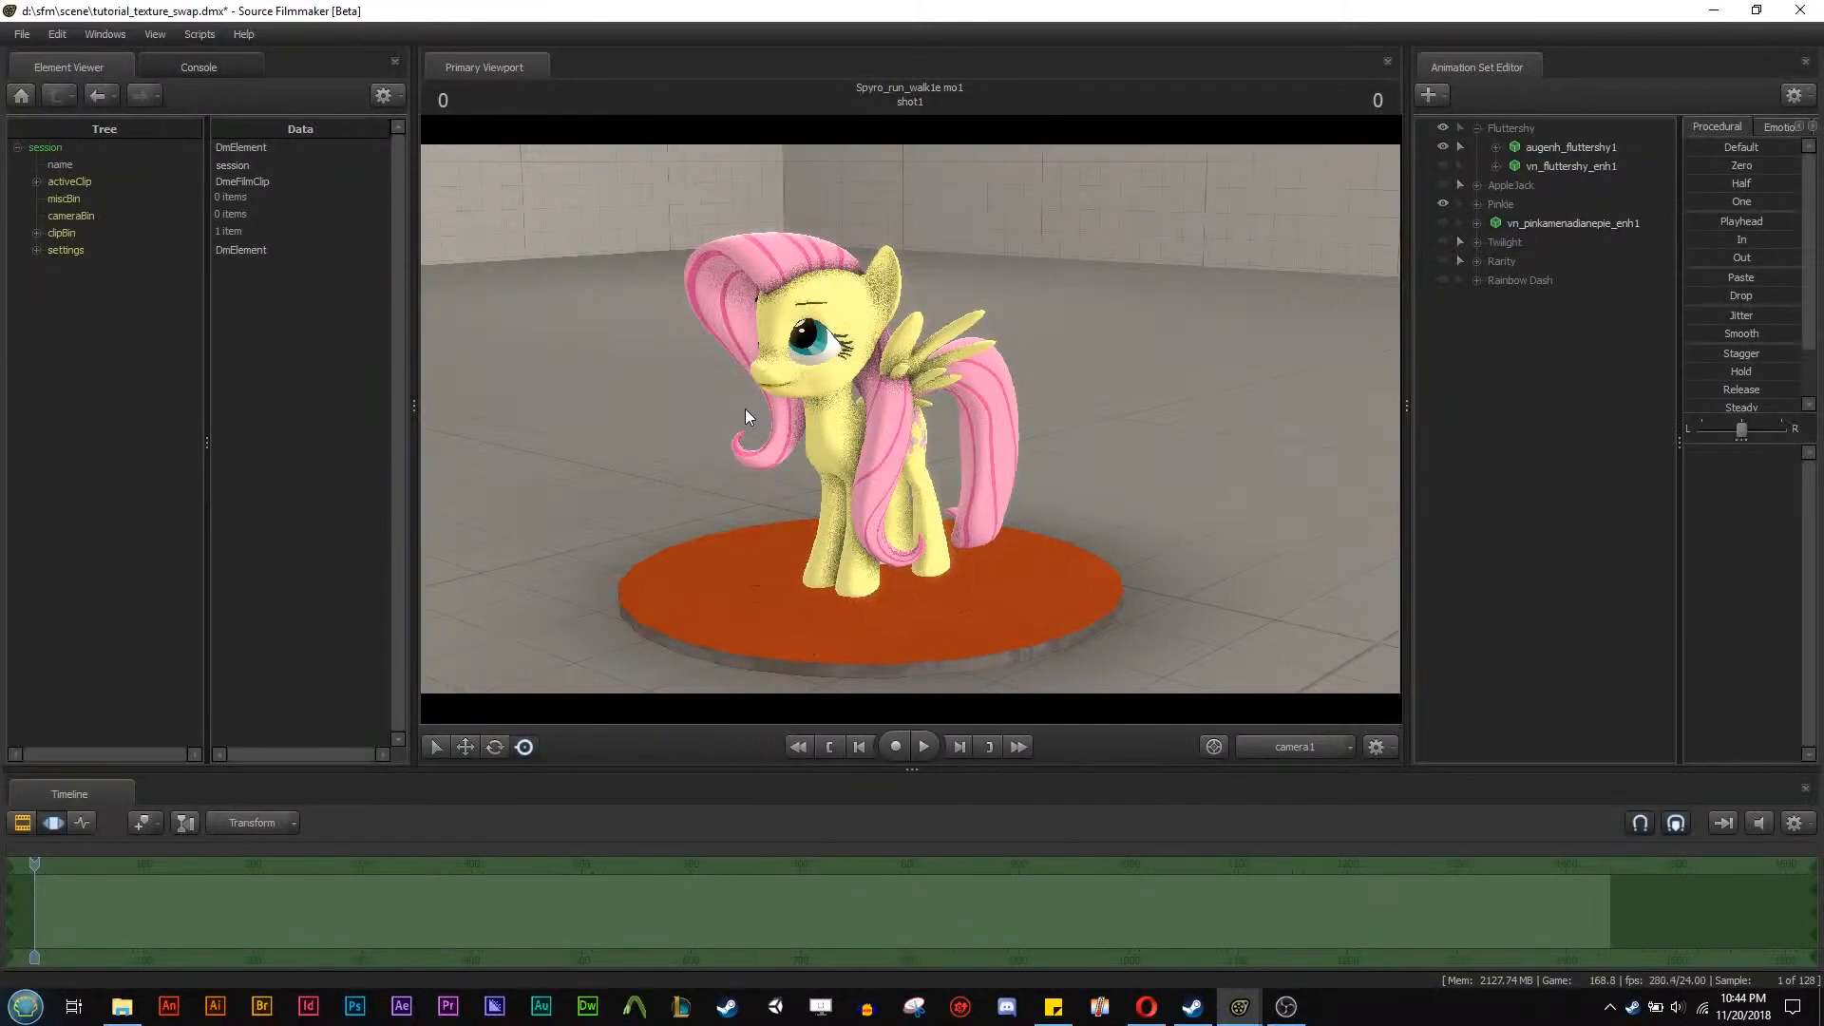
{"action": "mouse_move", "coordinate": [1584, 372]}
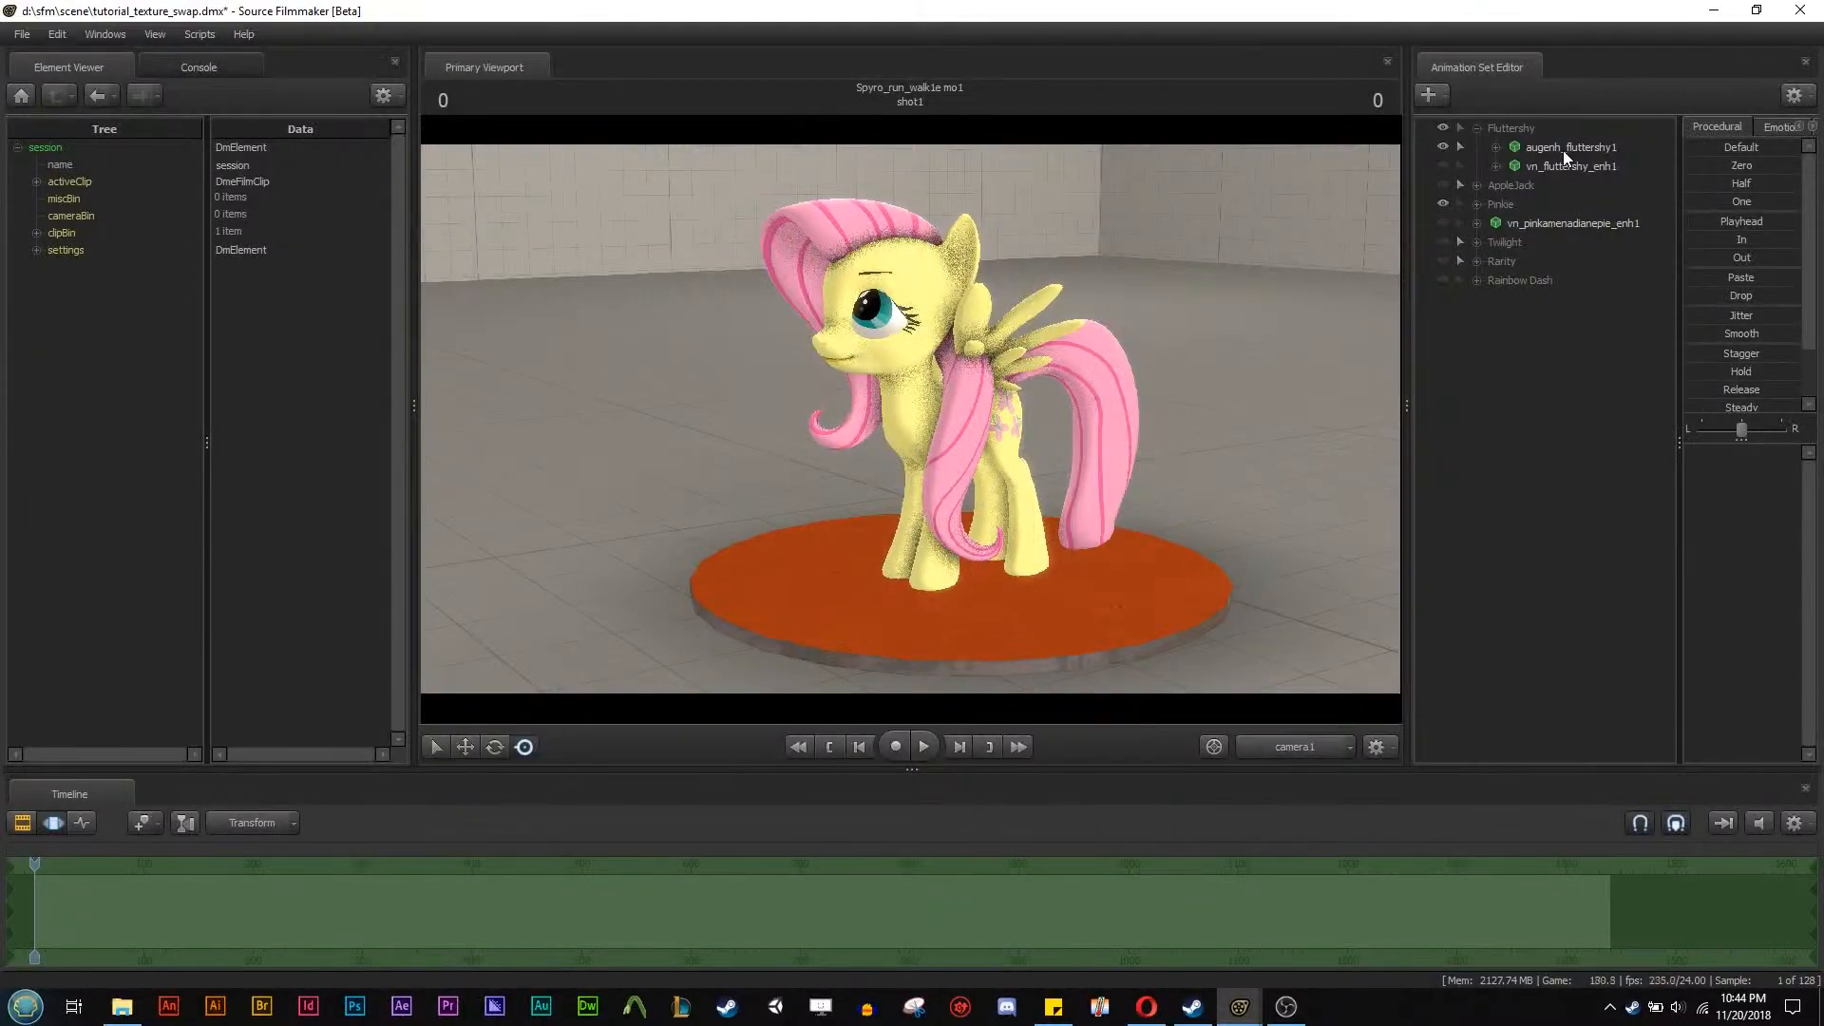
Select the augenh_fluttershy1 animation set to list its facial and eye sliders.
{"action": "left_click", "coordinate": [1570, 148]}
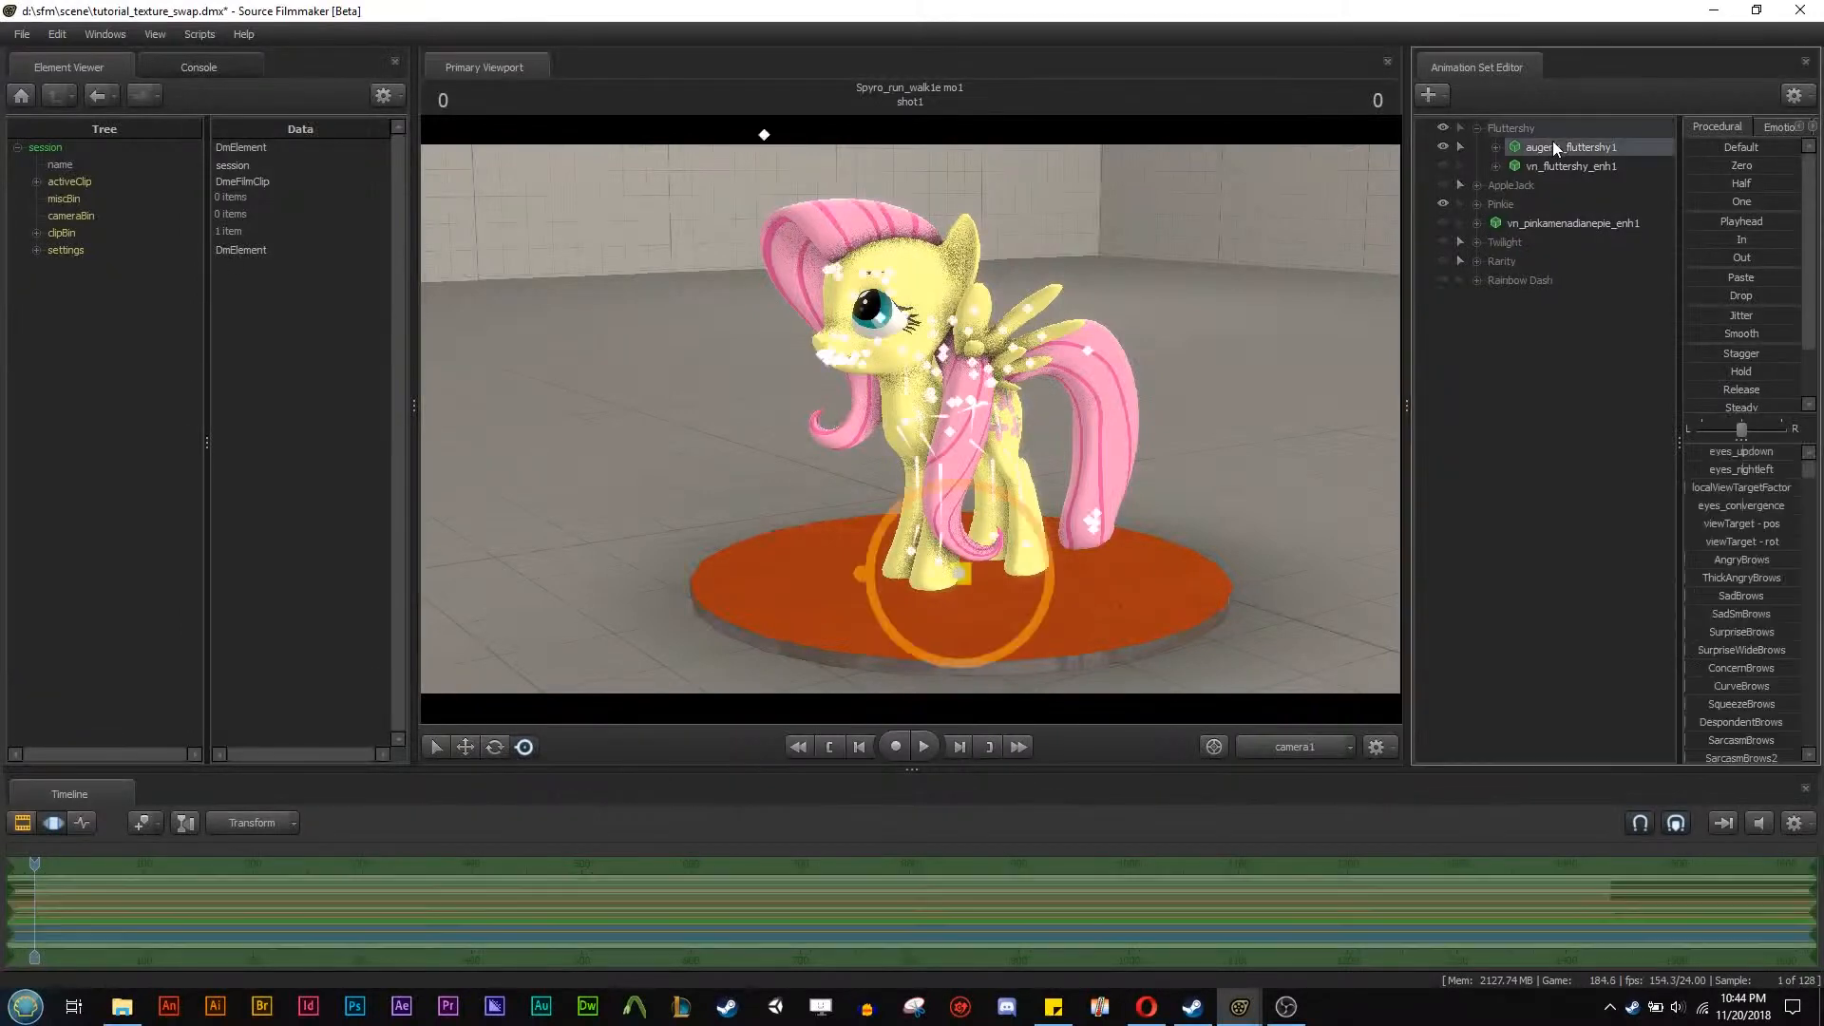
Apply a different skin to augenh_fluttershy1 via Set Skin, giving Fluttershy pink patterned eyes.
{"action": "right_click", "coordinate": [1556, 148]}
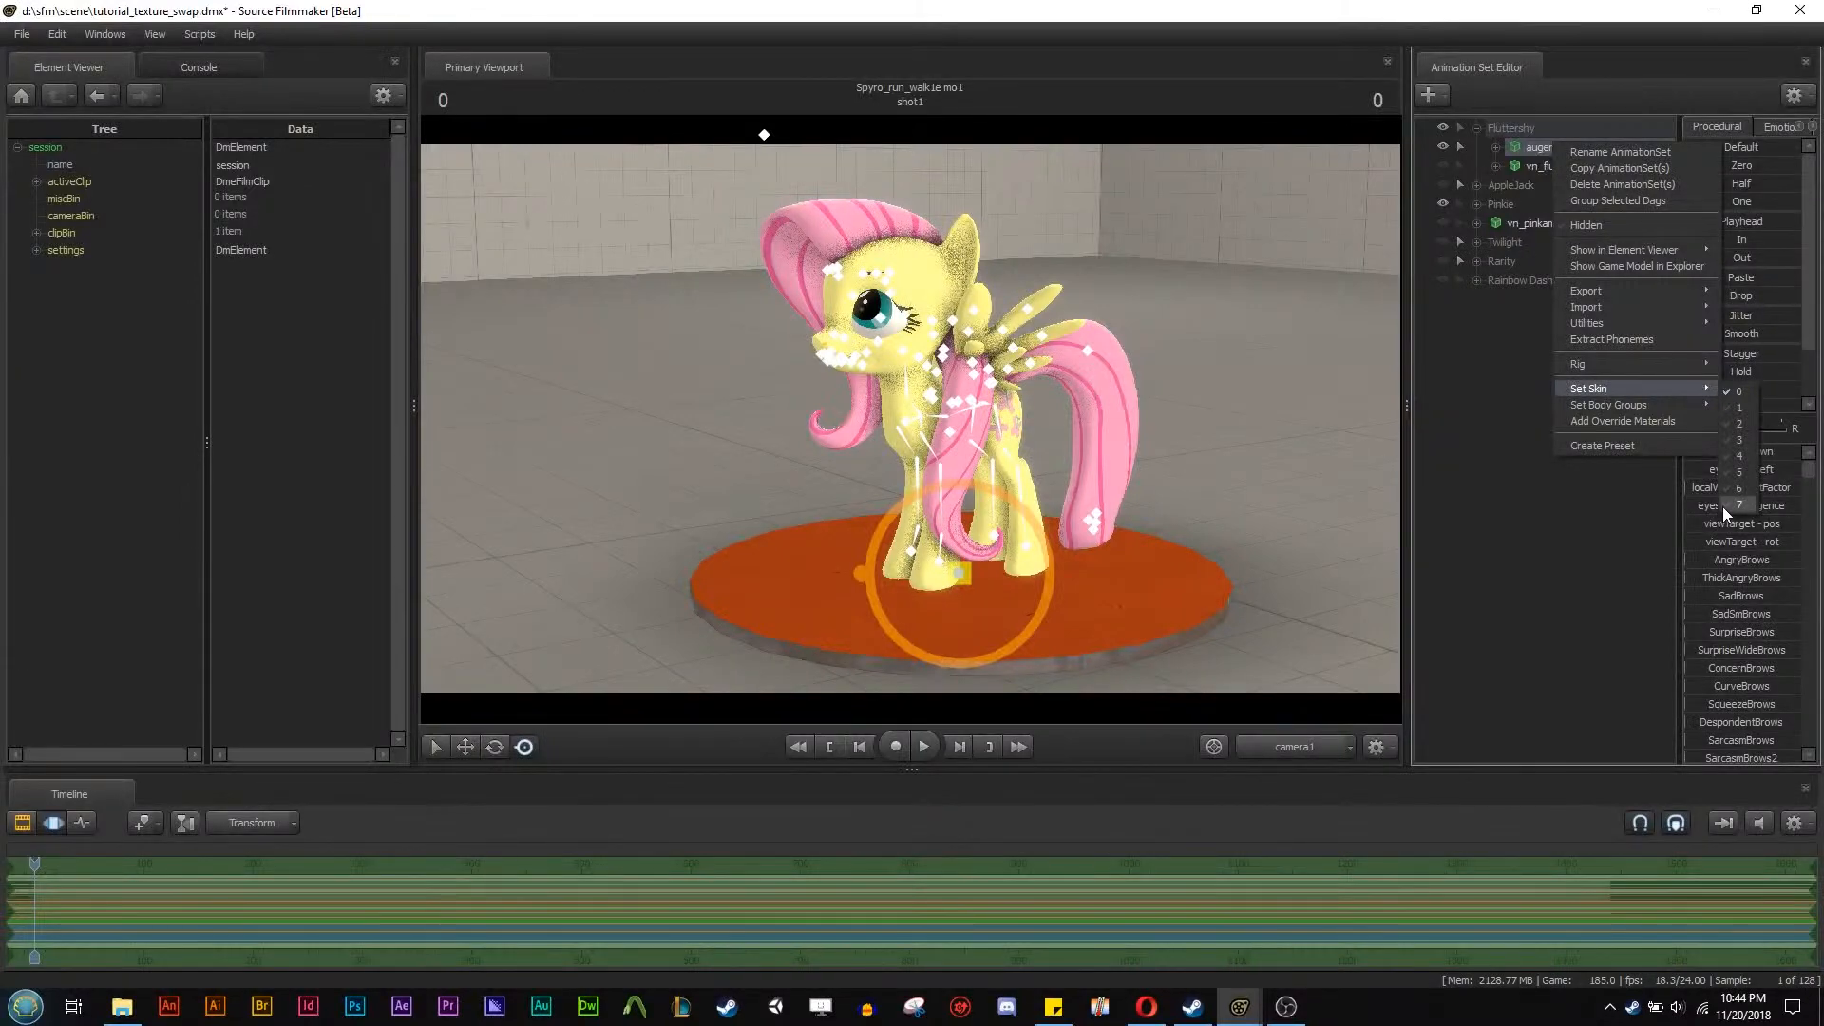
{"action": "left_click", "coordinate": [1741, 506]}
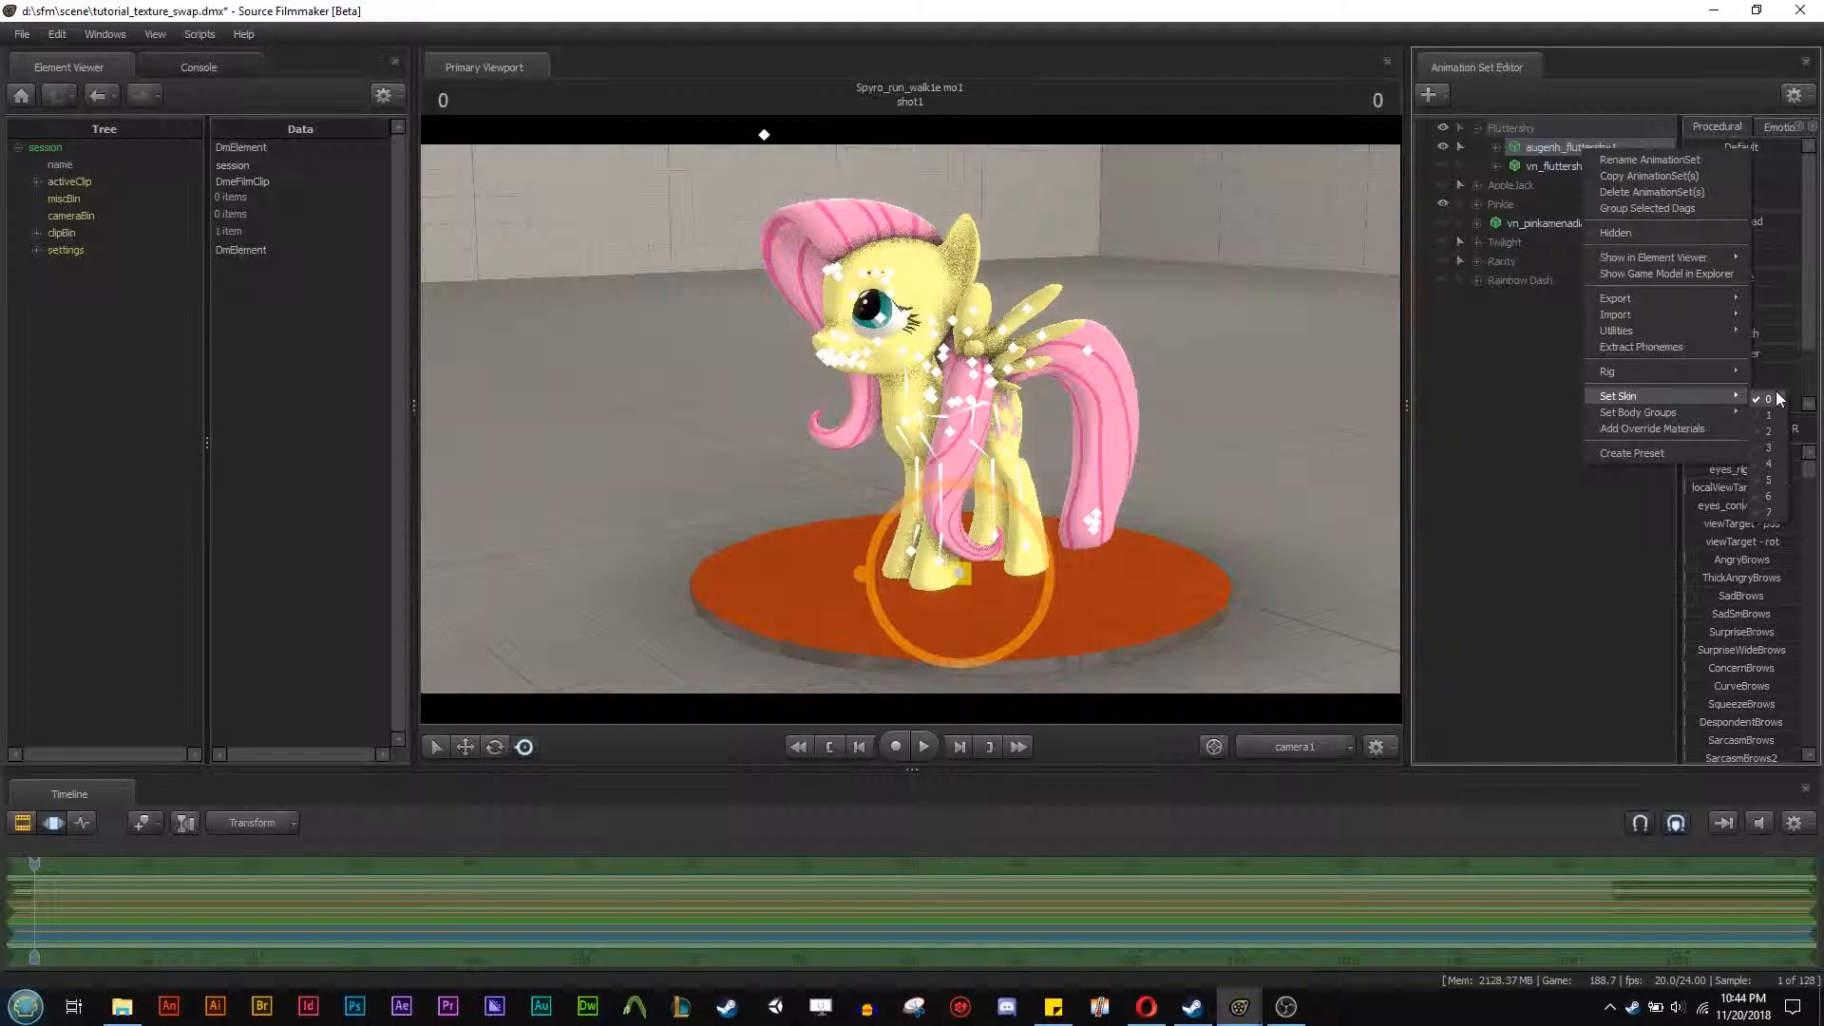
{"action": "left_click", "coordinate": [1765, 397]}
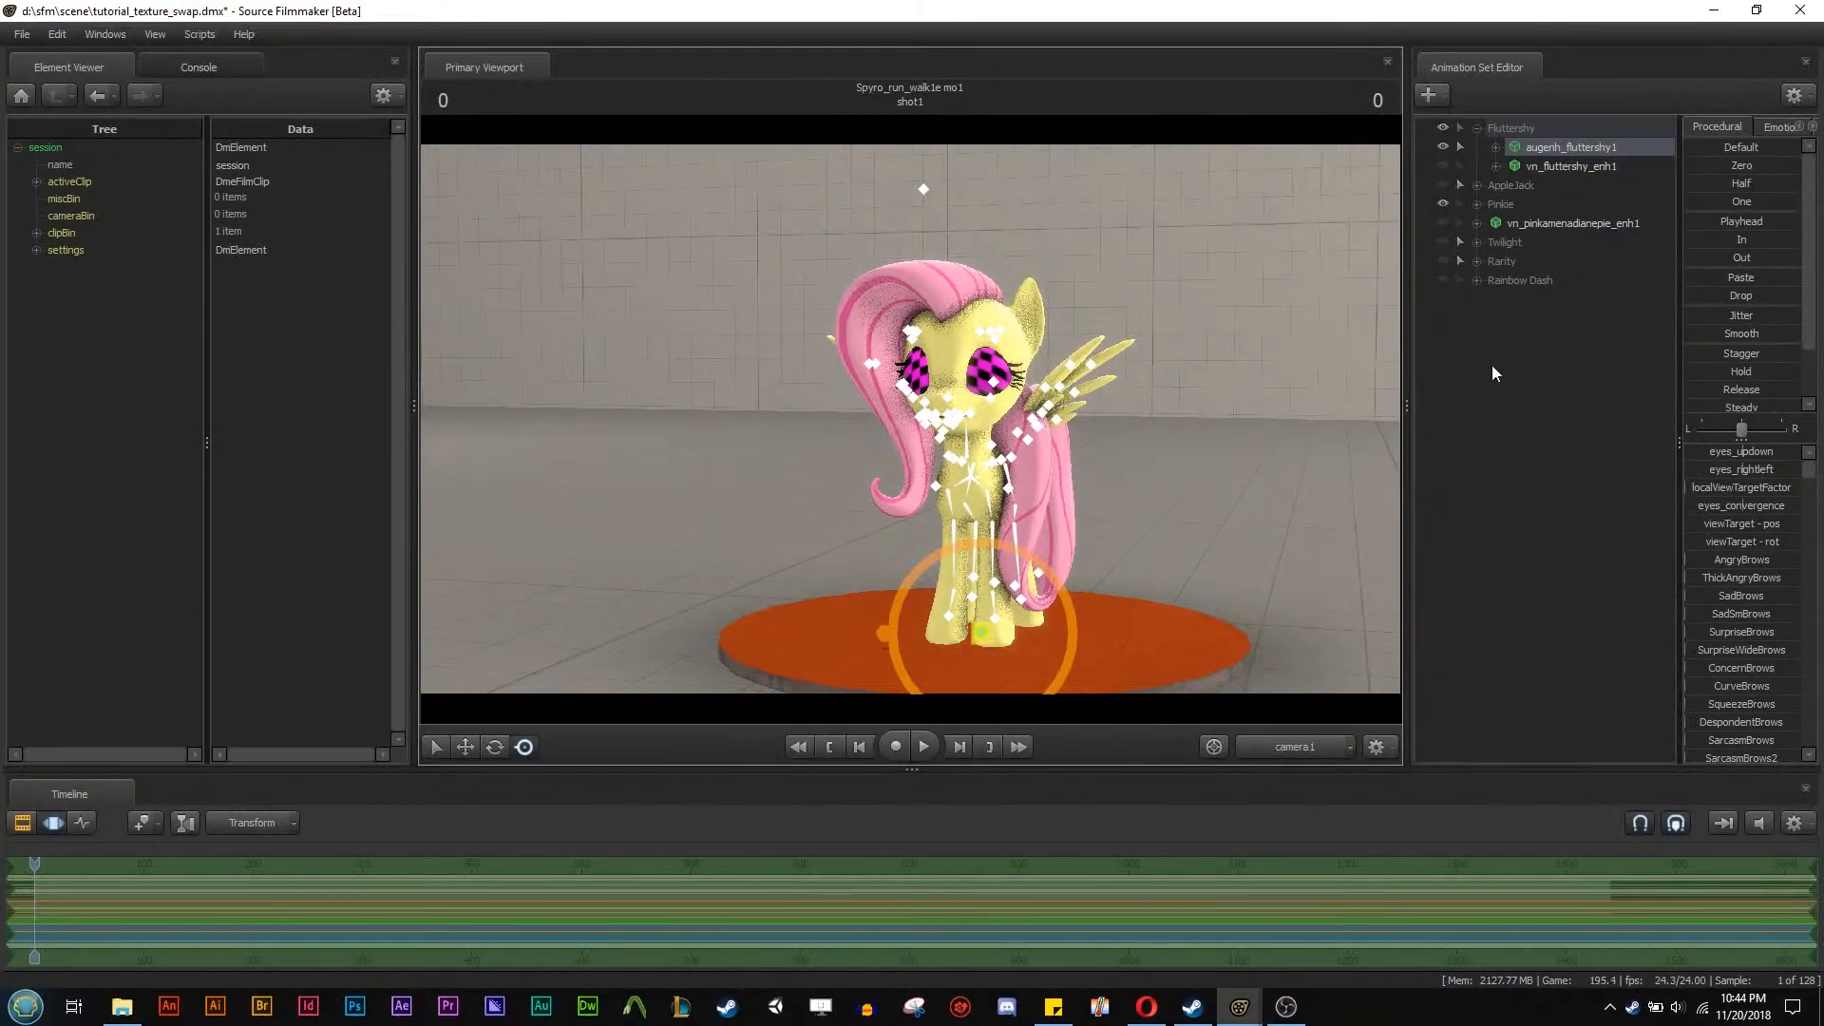
{"action": "mouse_move", "coordinate": [1573, 311]}
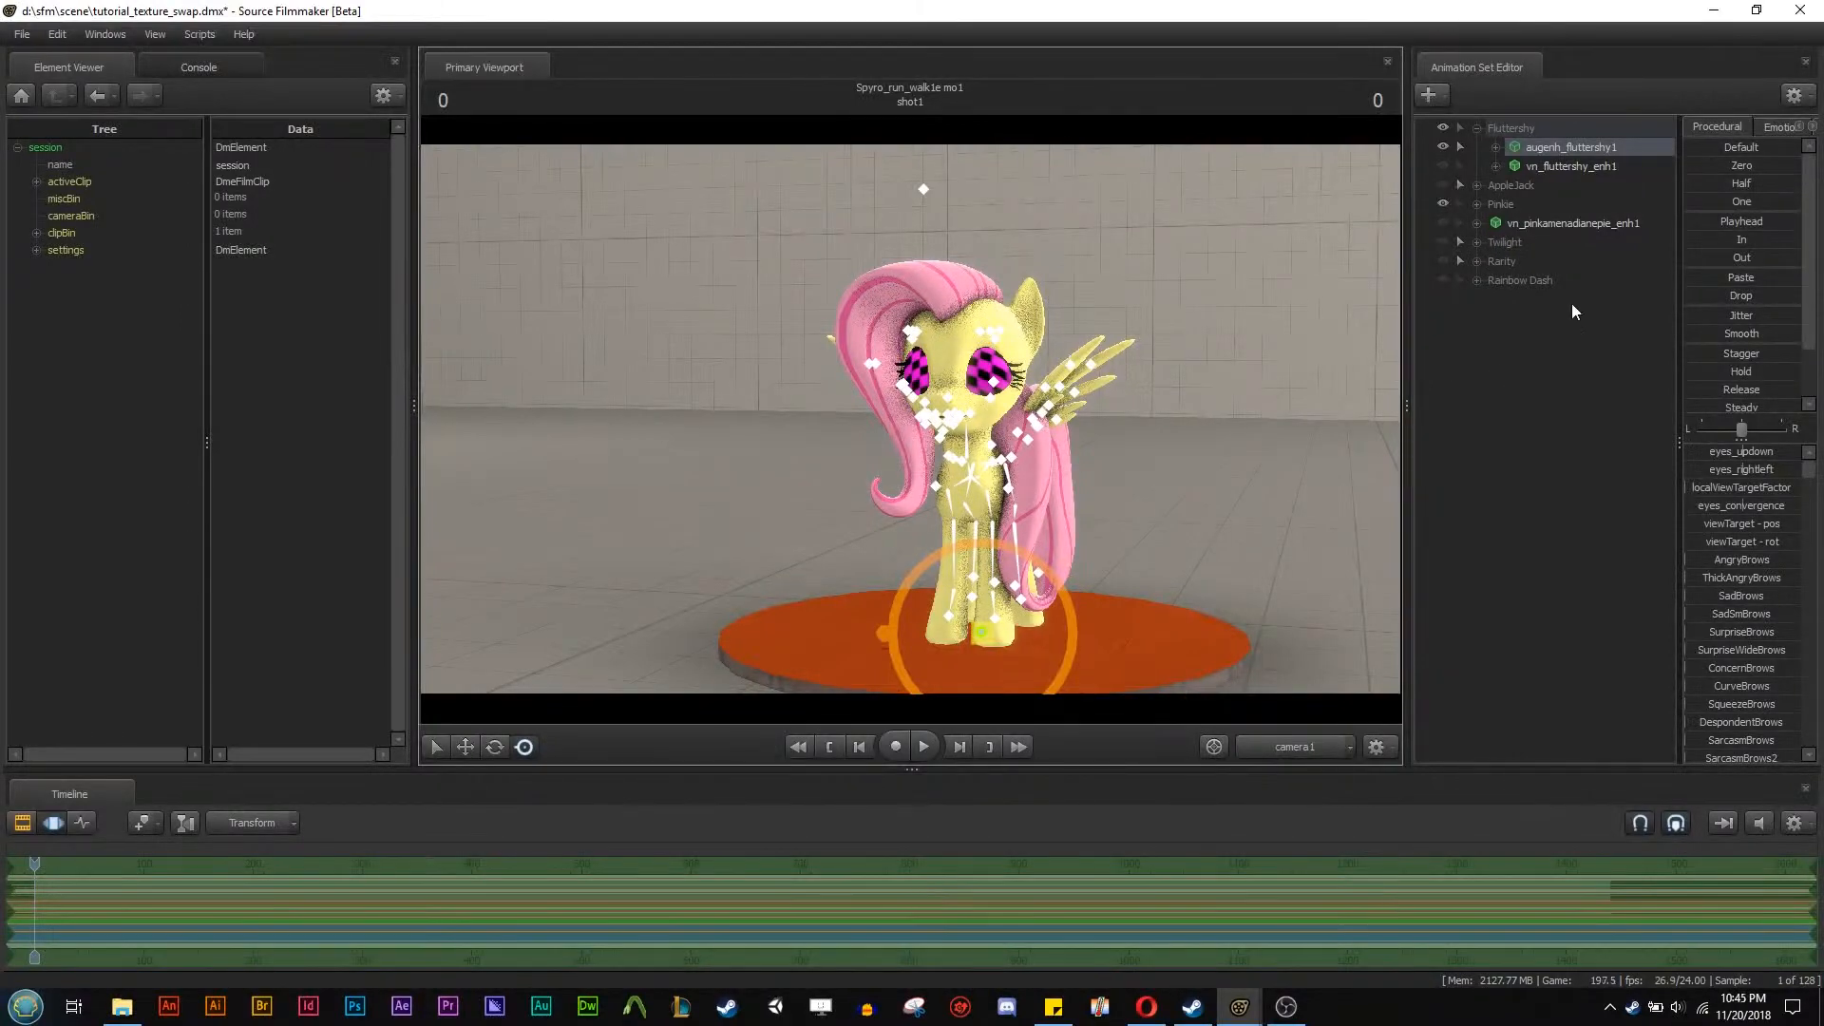
{"action": "right_click", "coordinate": [1571, 146]}
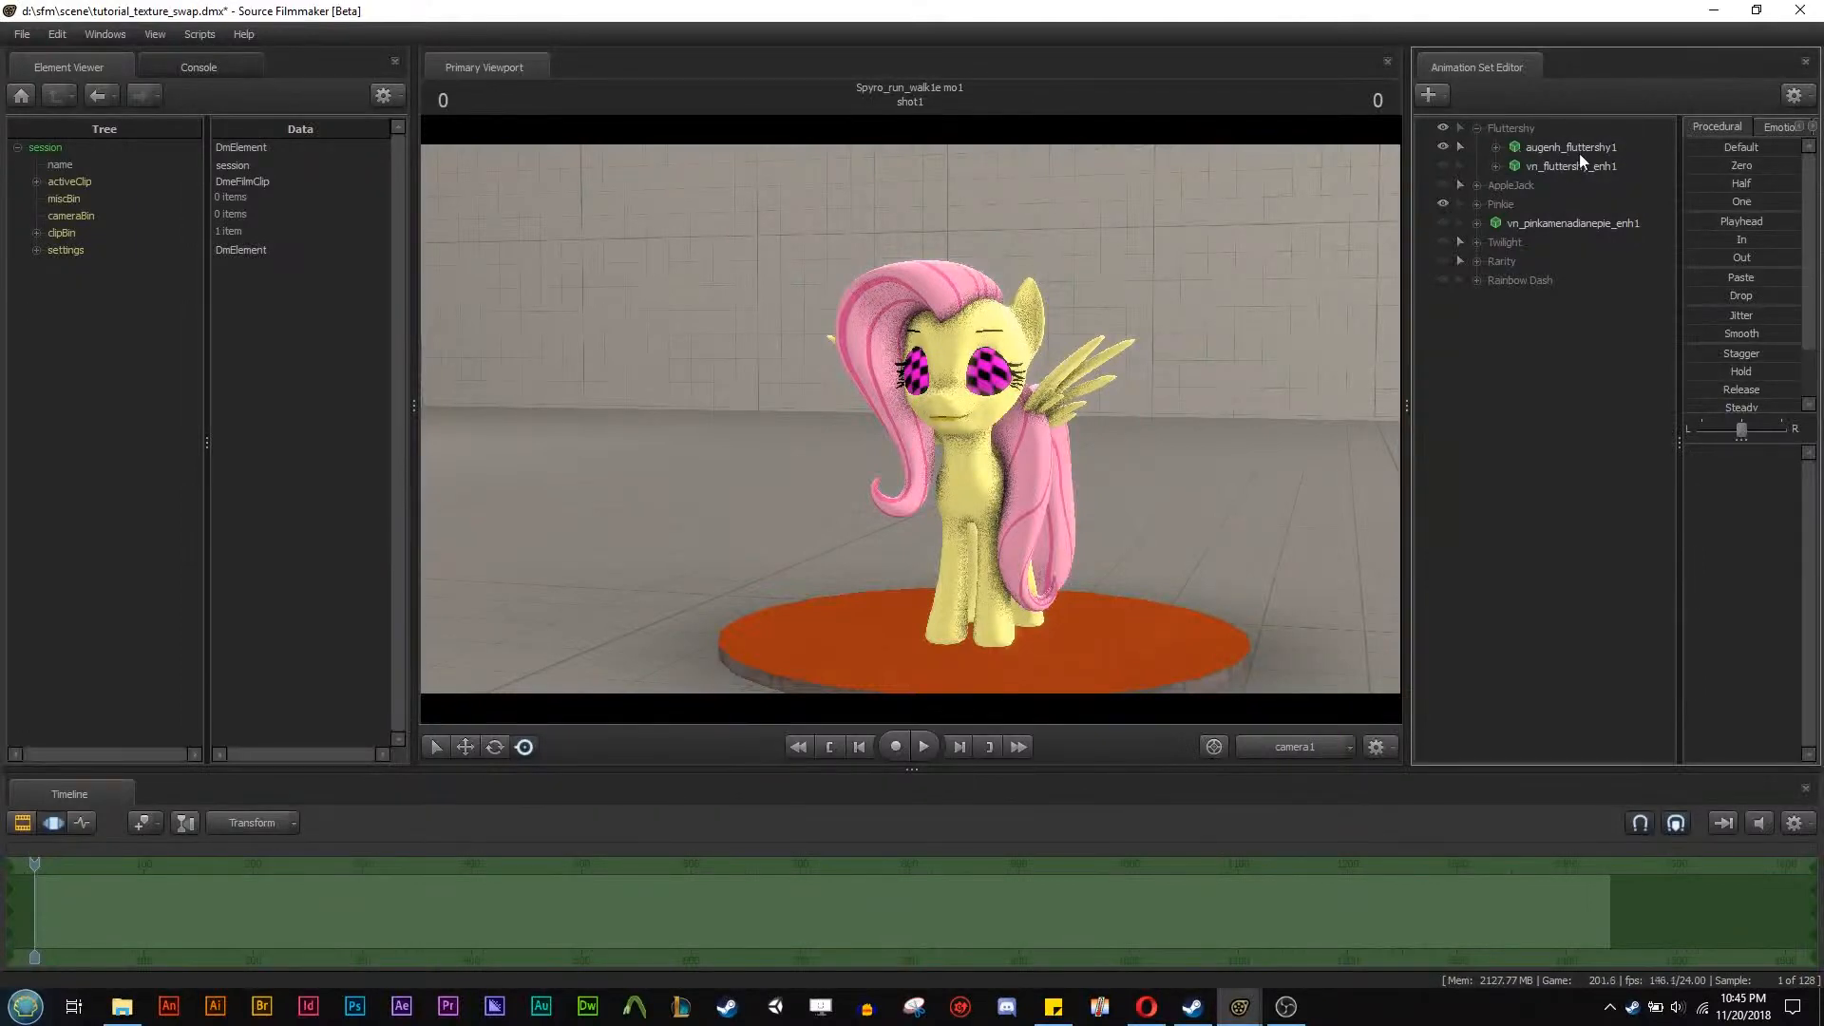
{"action": "right_click", "coordinate": [1571, 148]}
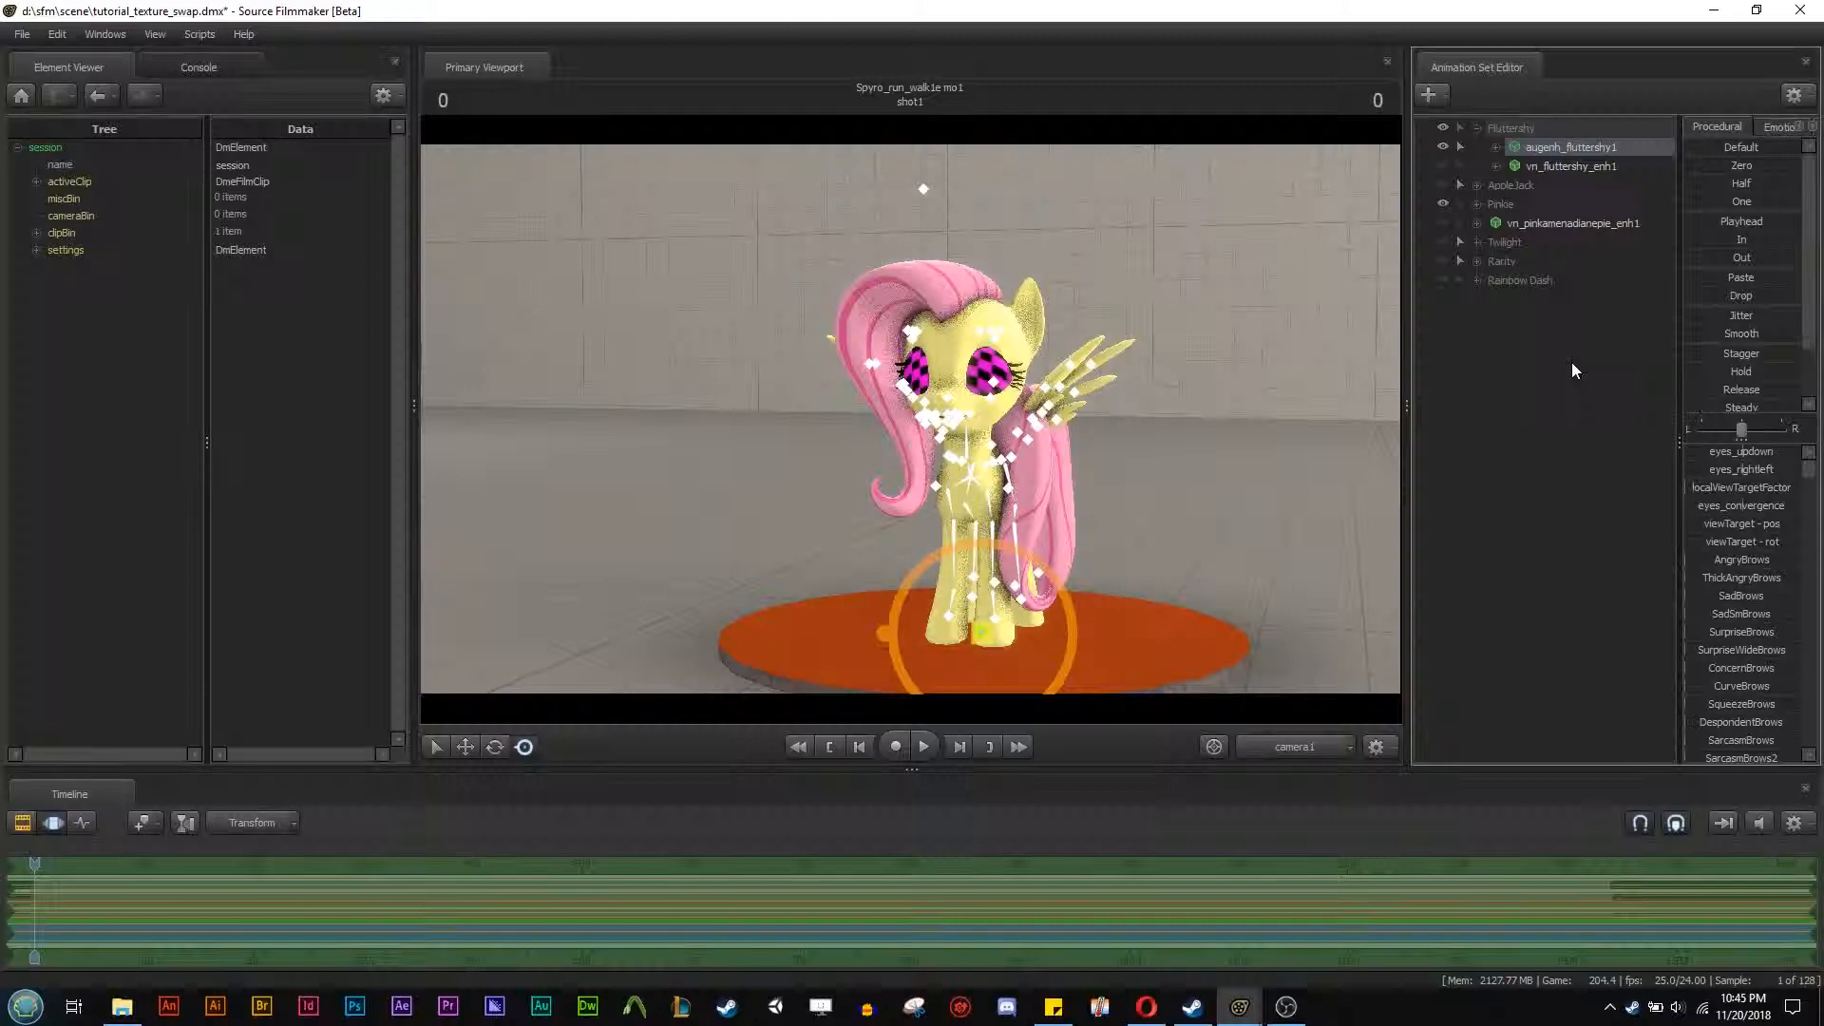
Show the model in the Element Viewer and pick the eyeball_l_extra material under materials.
{"action": "right_click", "coordinate": [1571, 148]}
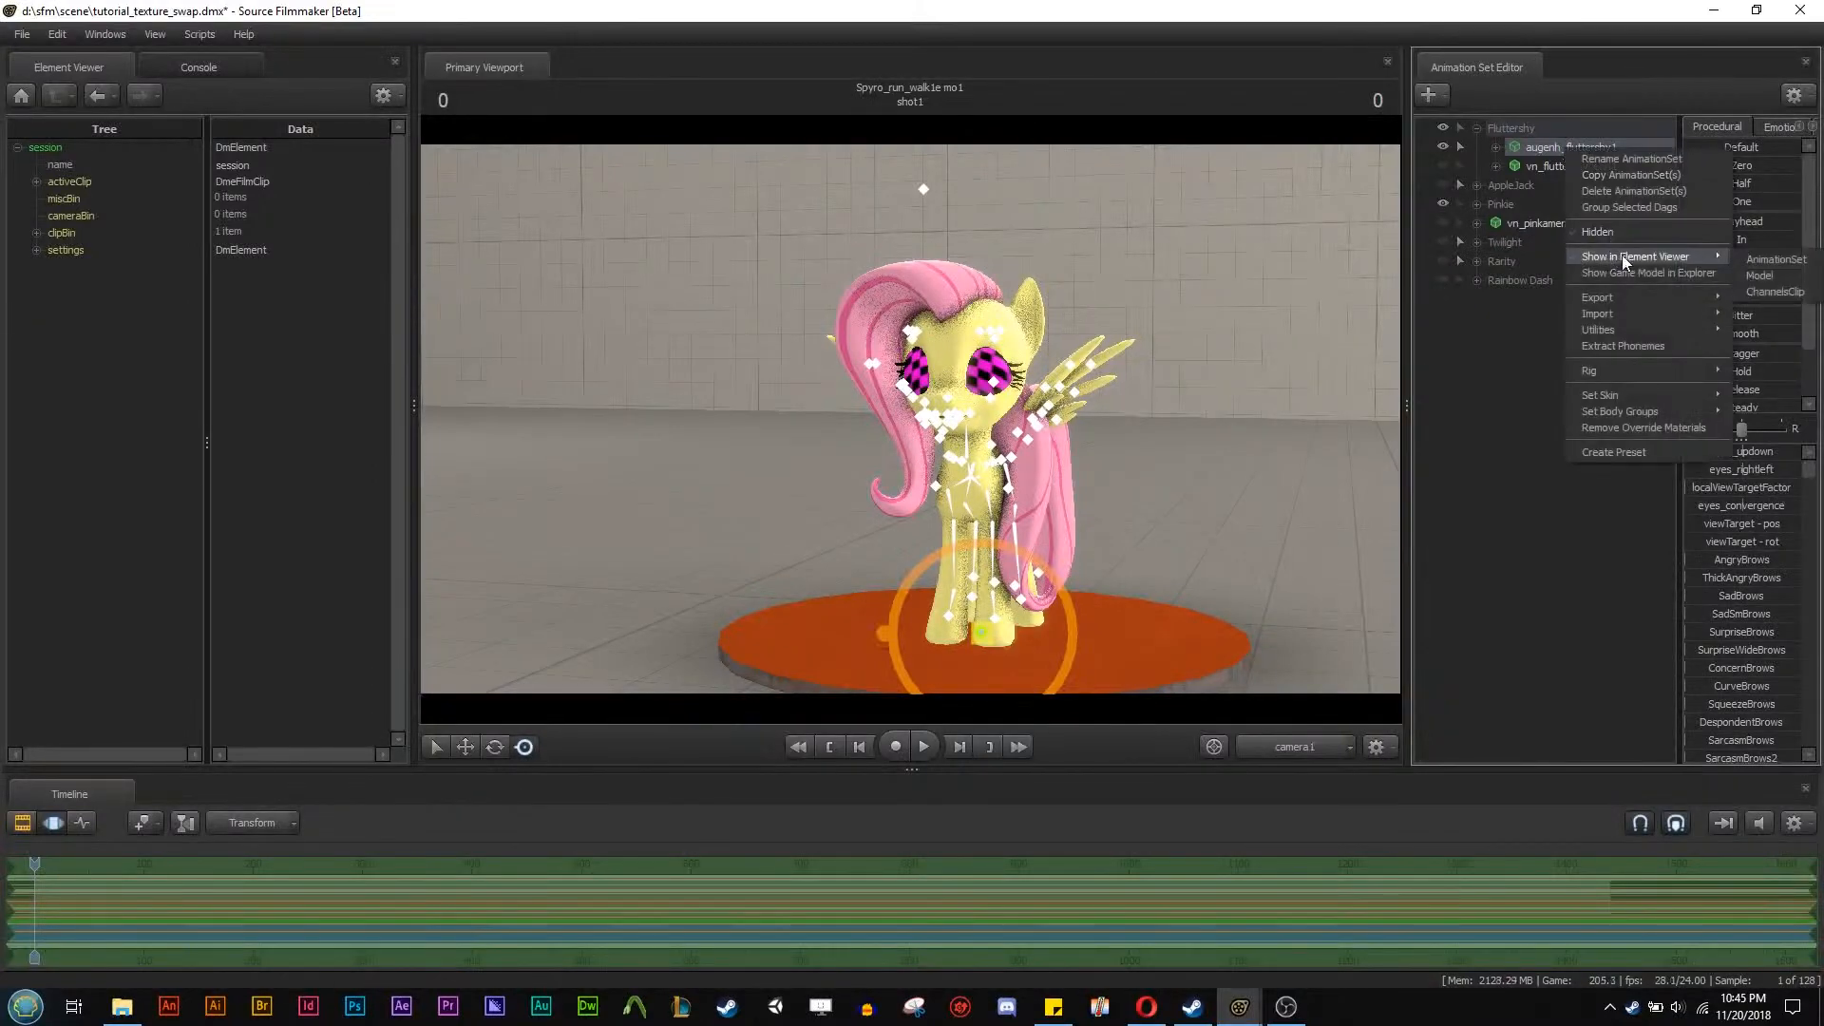
{"action": "left_click", "coordinate": [1634, 254]}
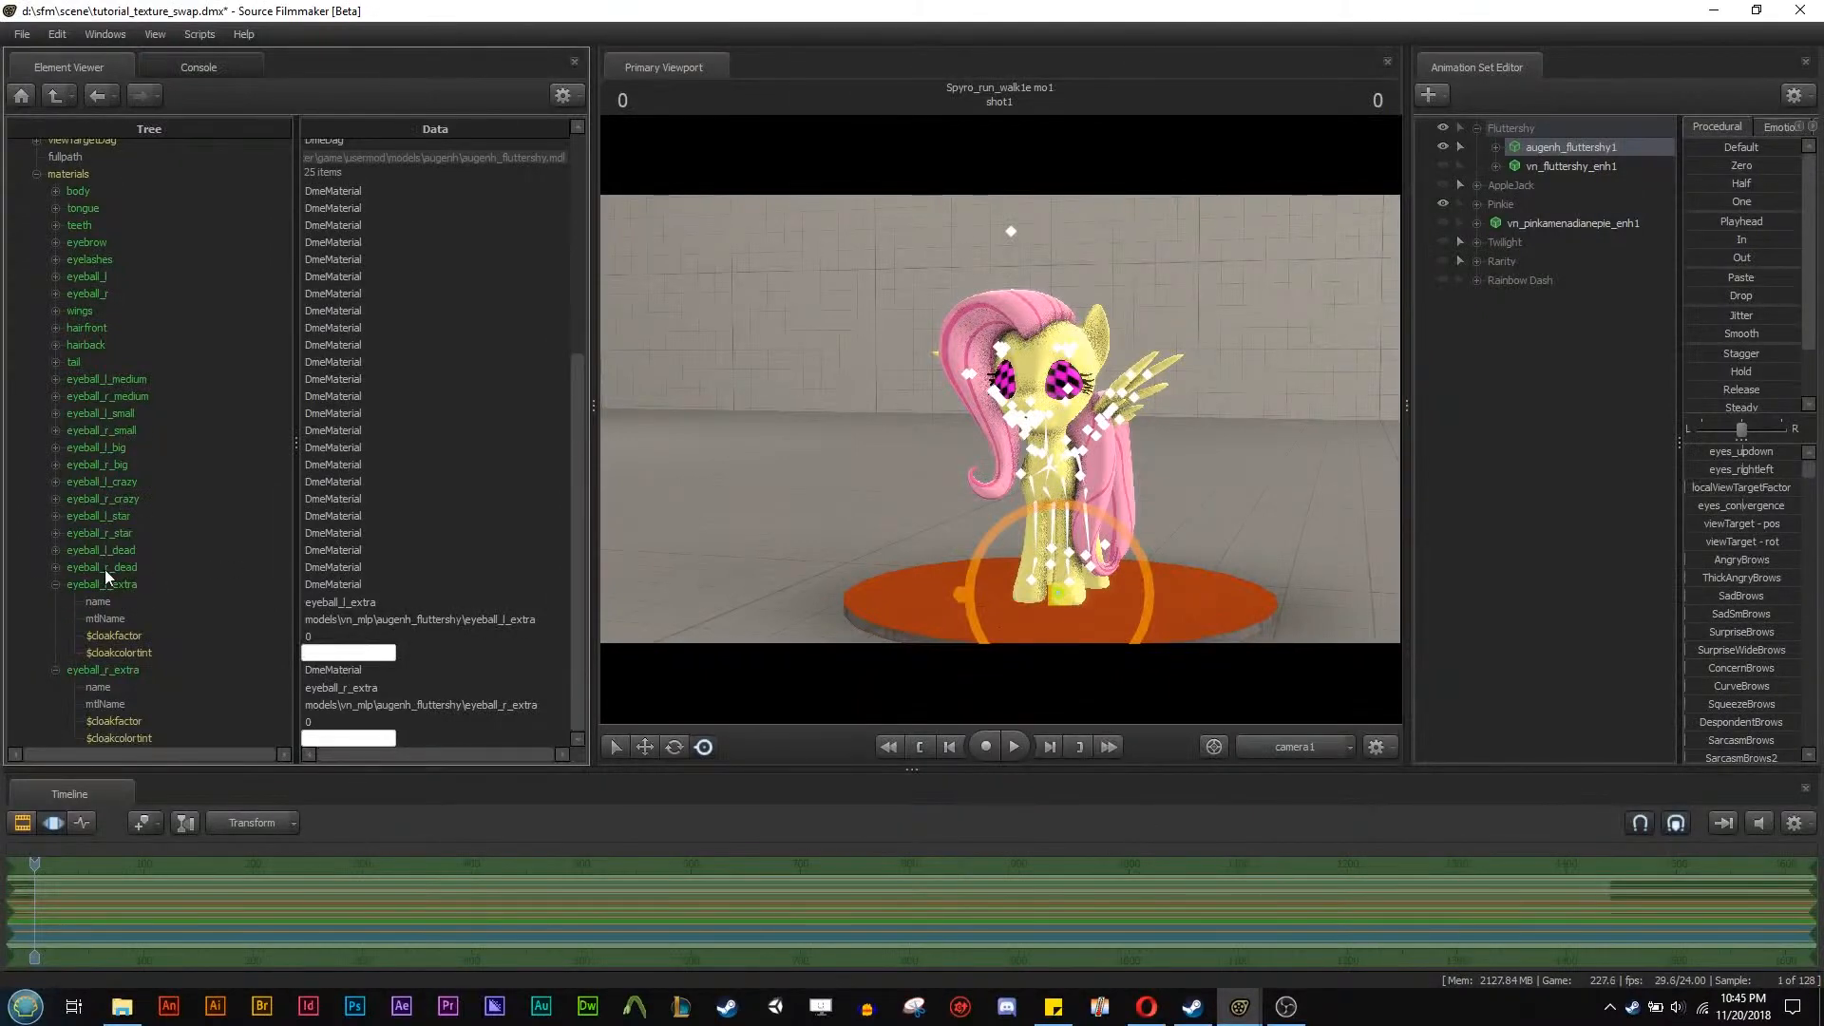
{"action": "left_click", "coordinate": [103, 583]}
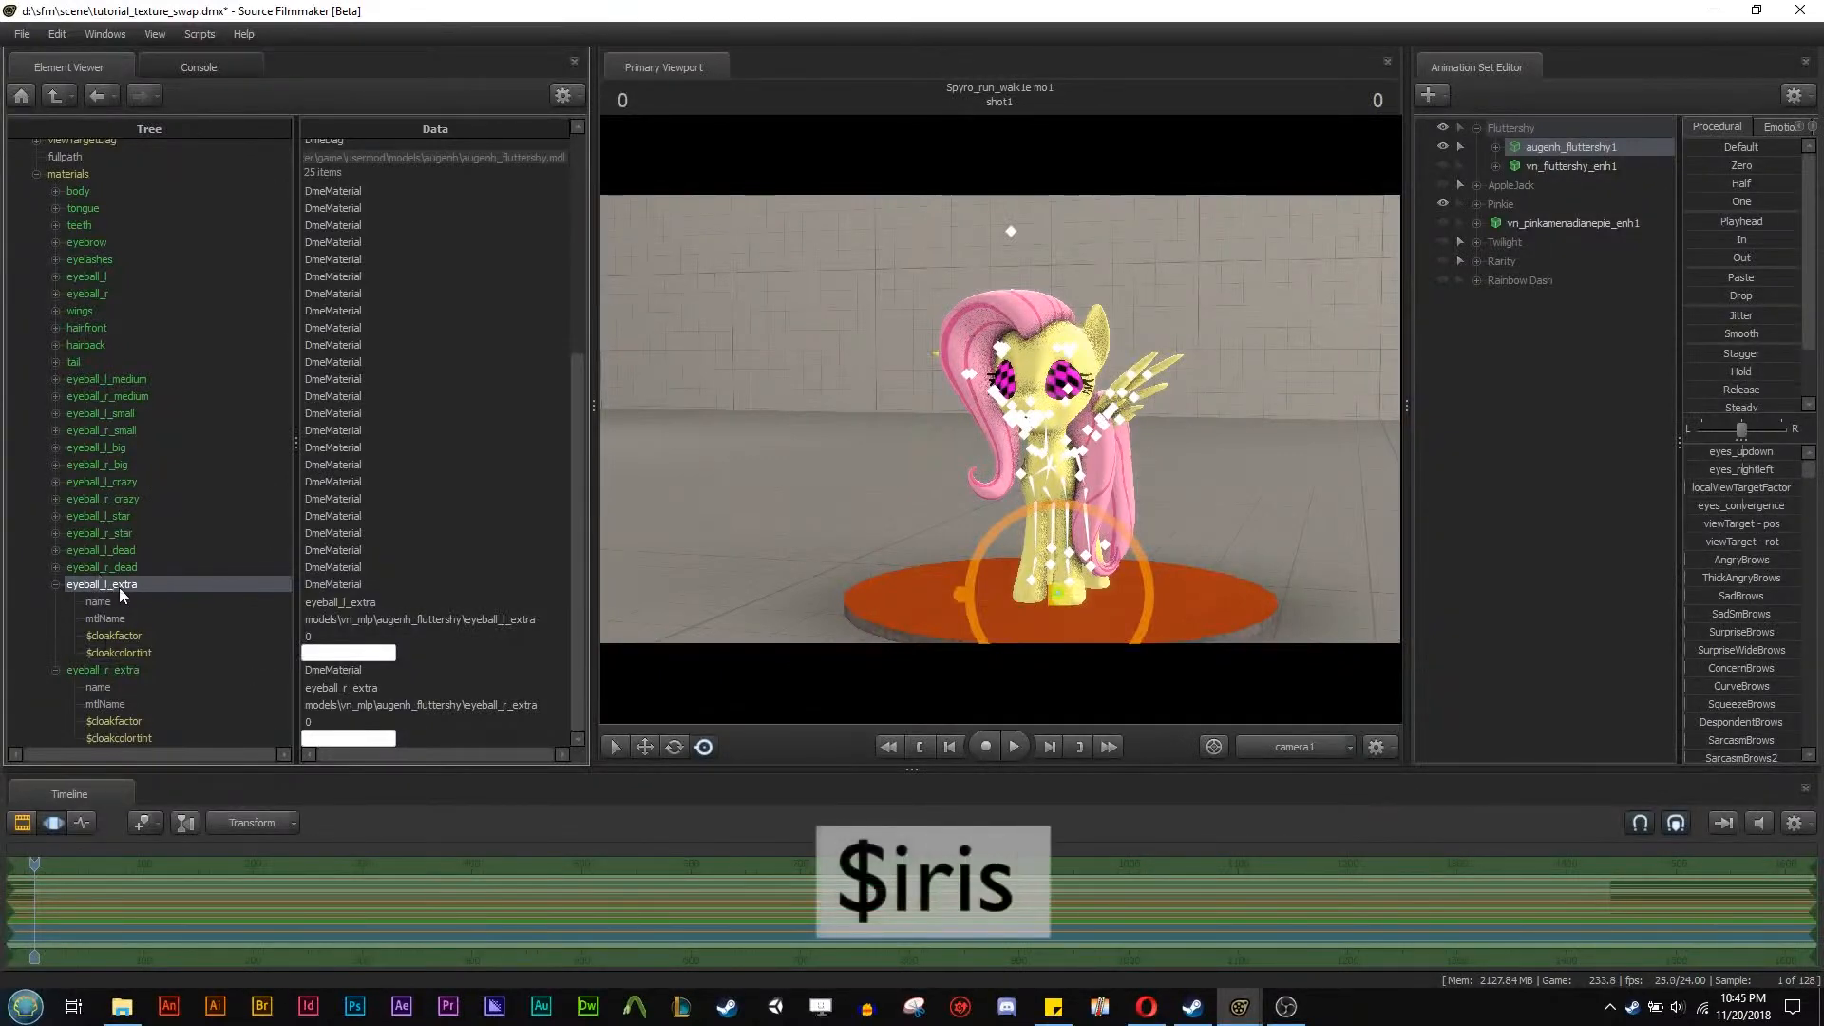
Add a string attribute named $iris to the eyeball_l_extra material.
{"action": "right_click", "coordinate": [101, 585]}
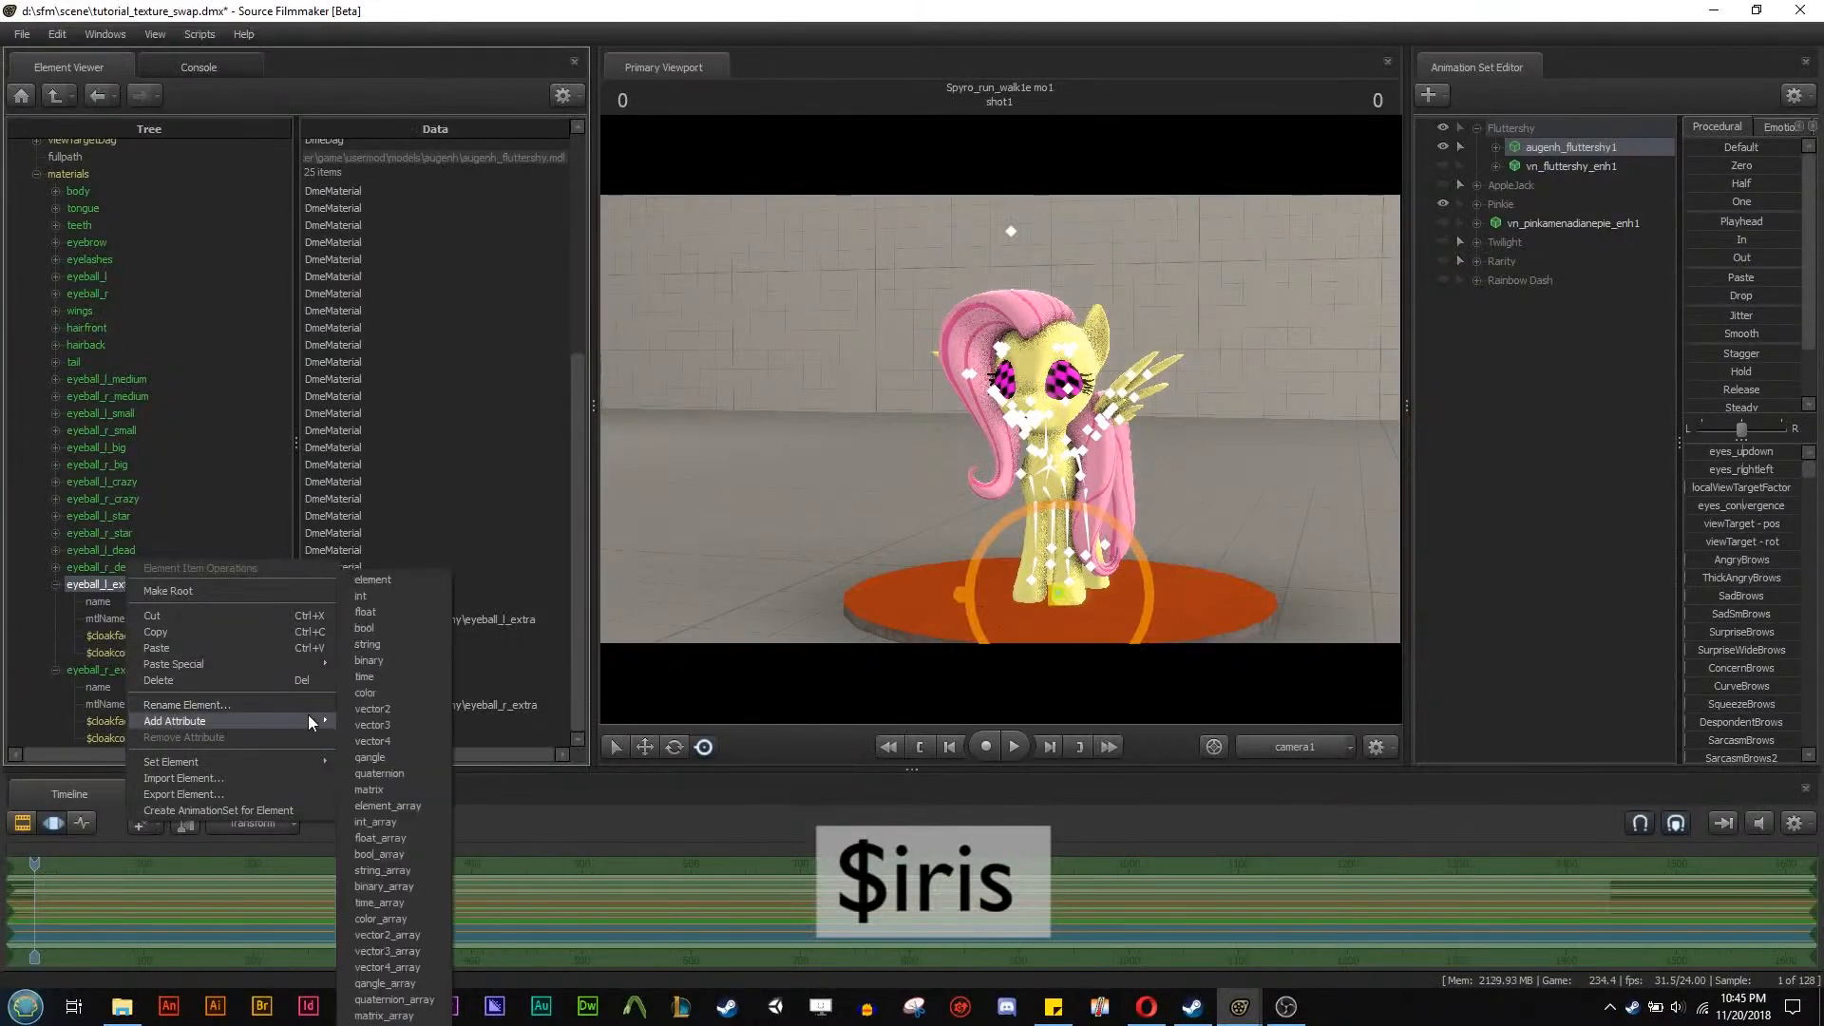
{"action": "mouse_move", "coordinate": [369, 661]}
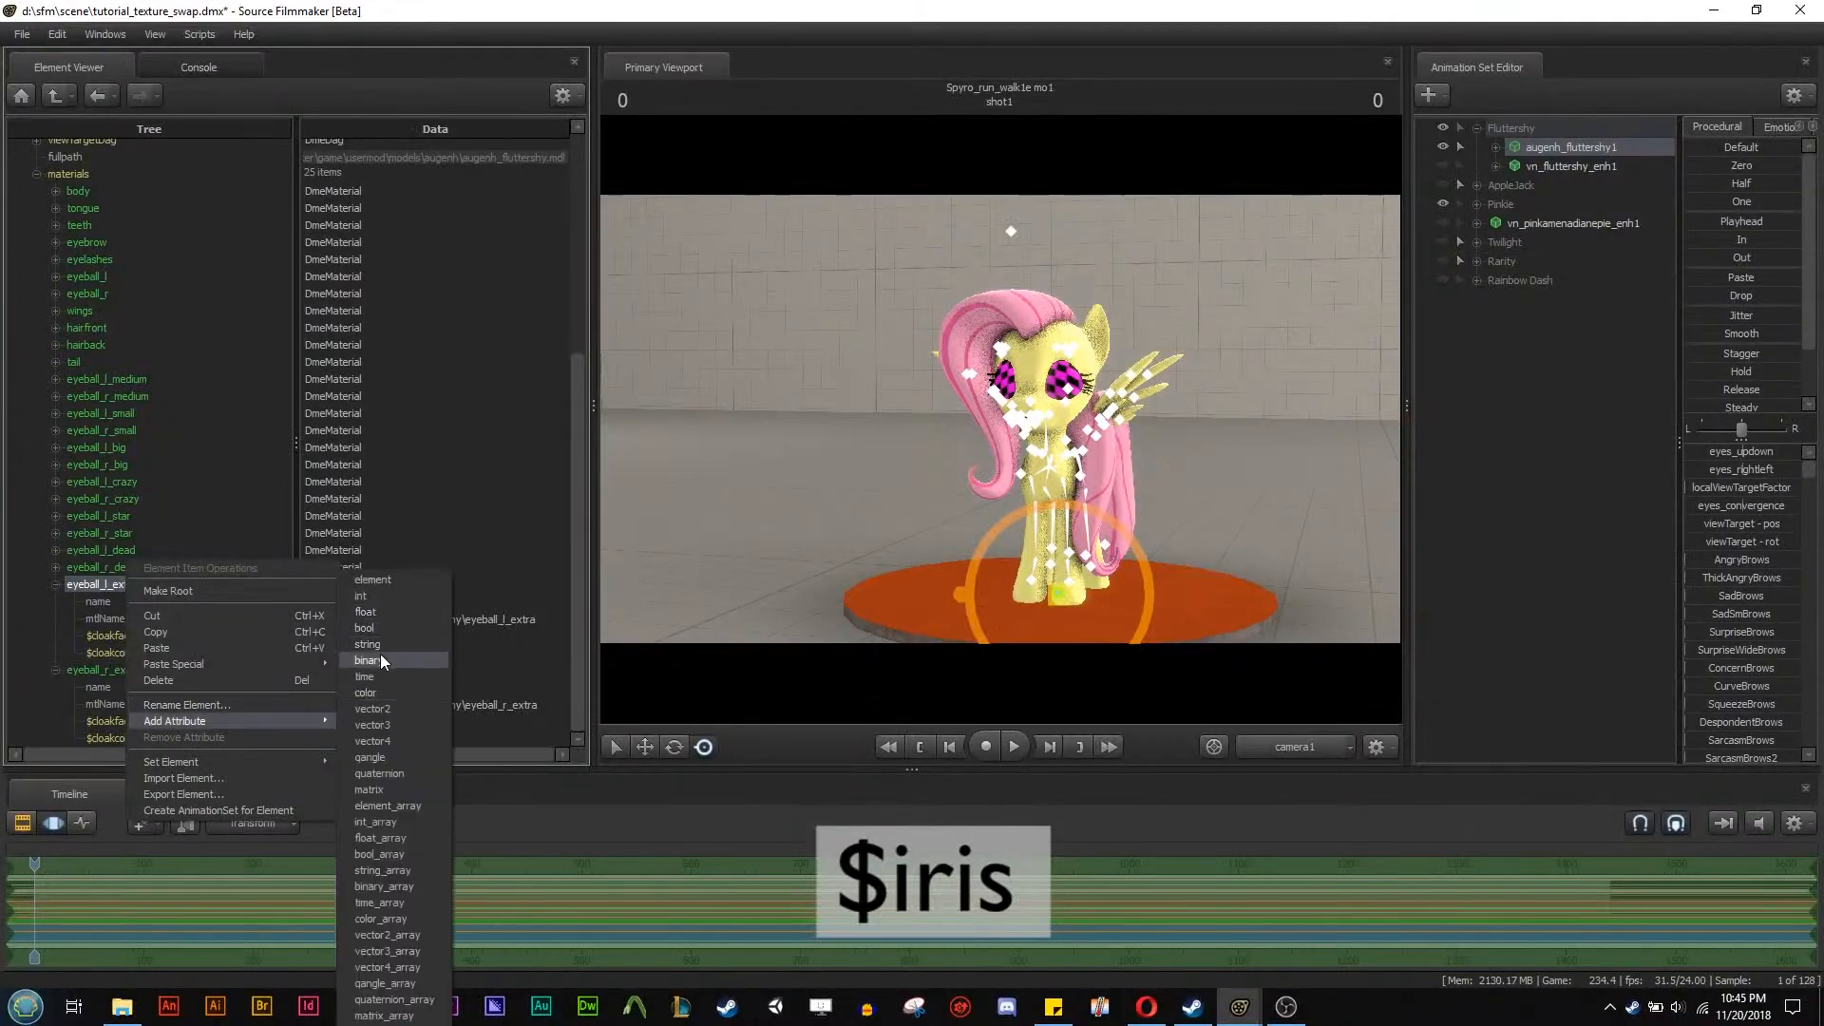
{"action": "left_click", "coordinate": [366, 644]}
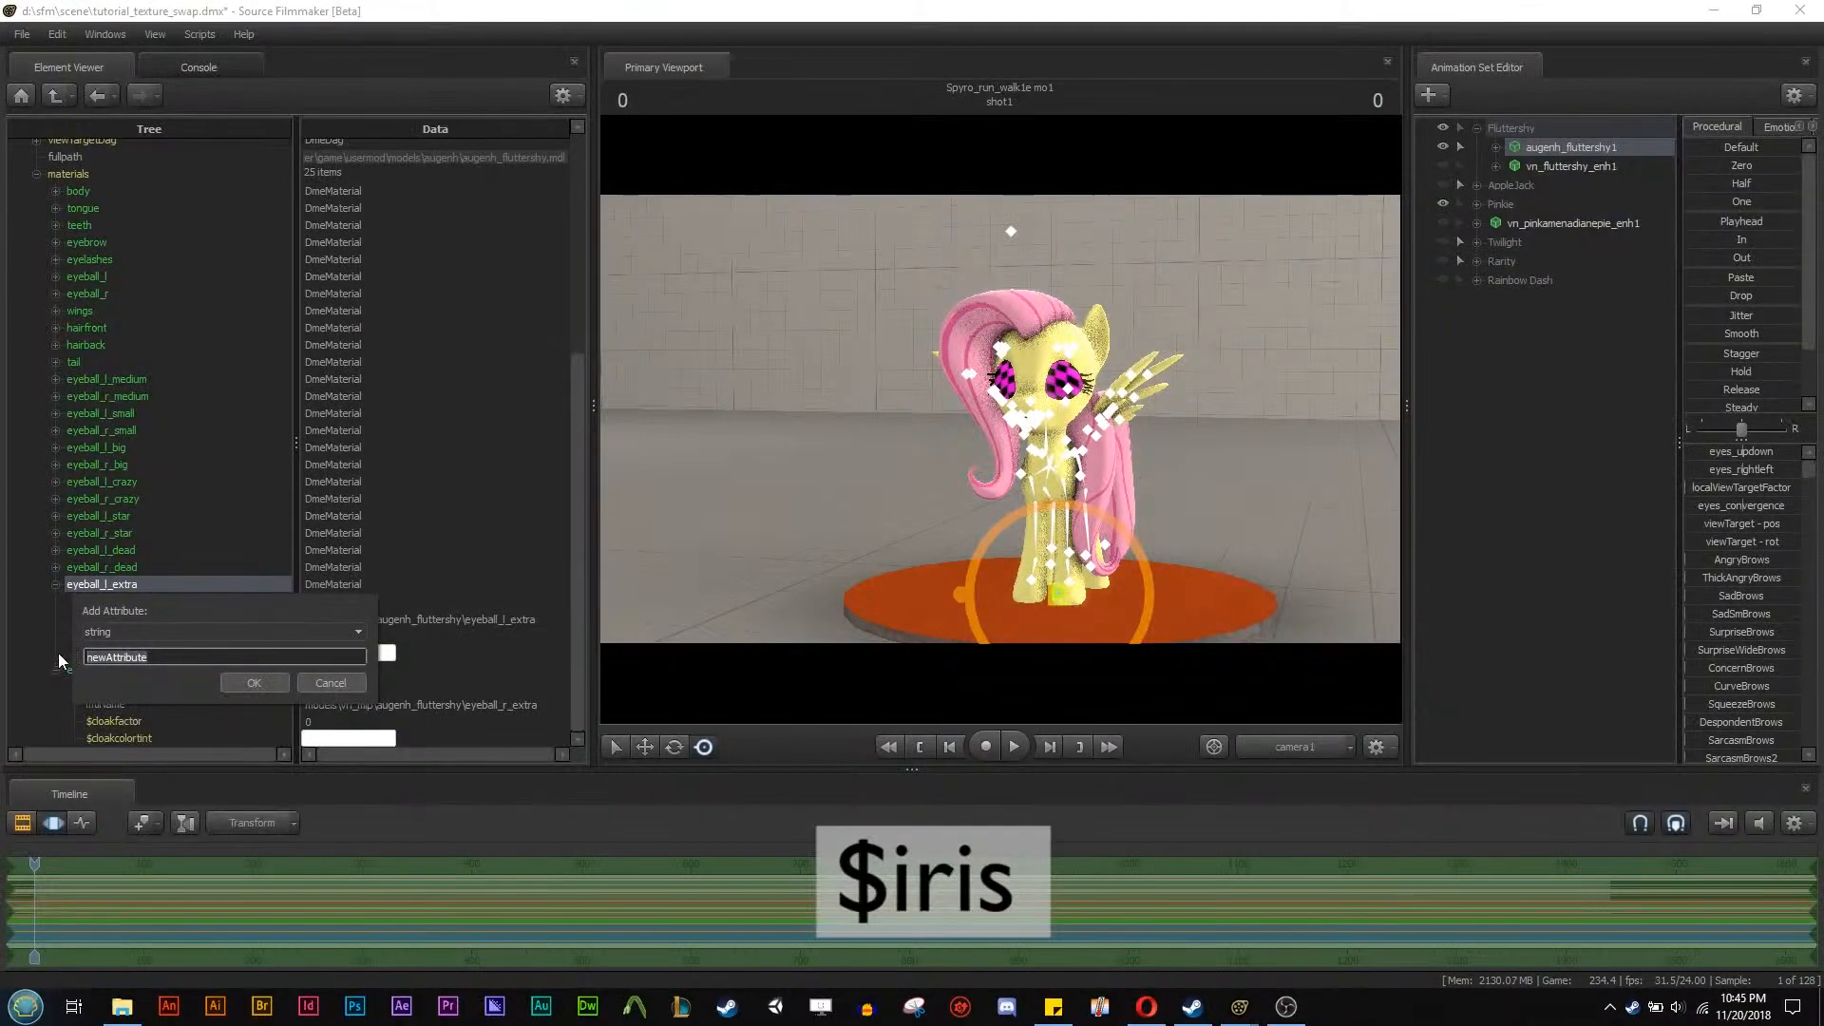
{"action": "type", "text": "$IRI"}
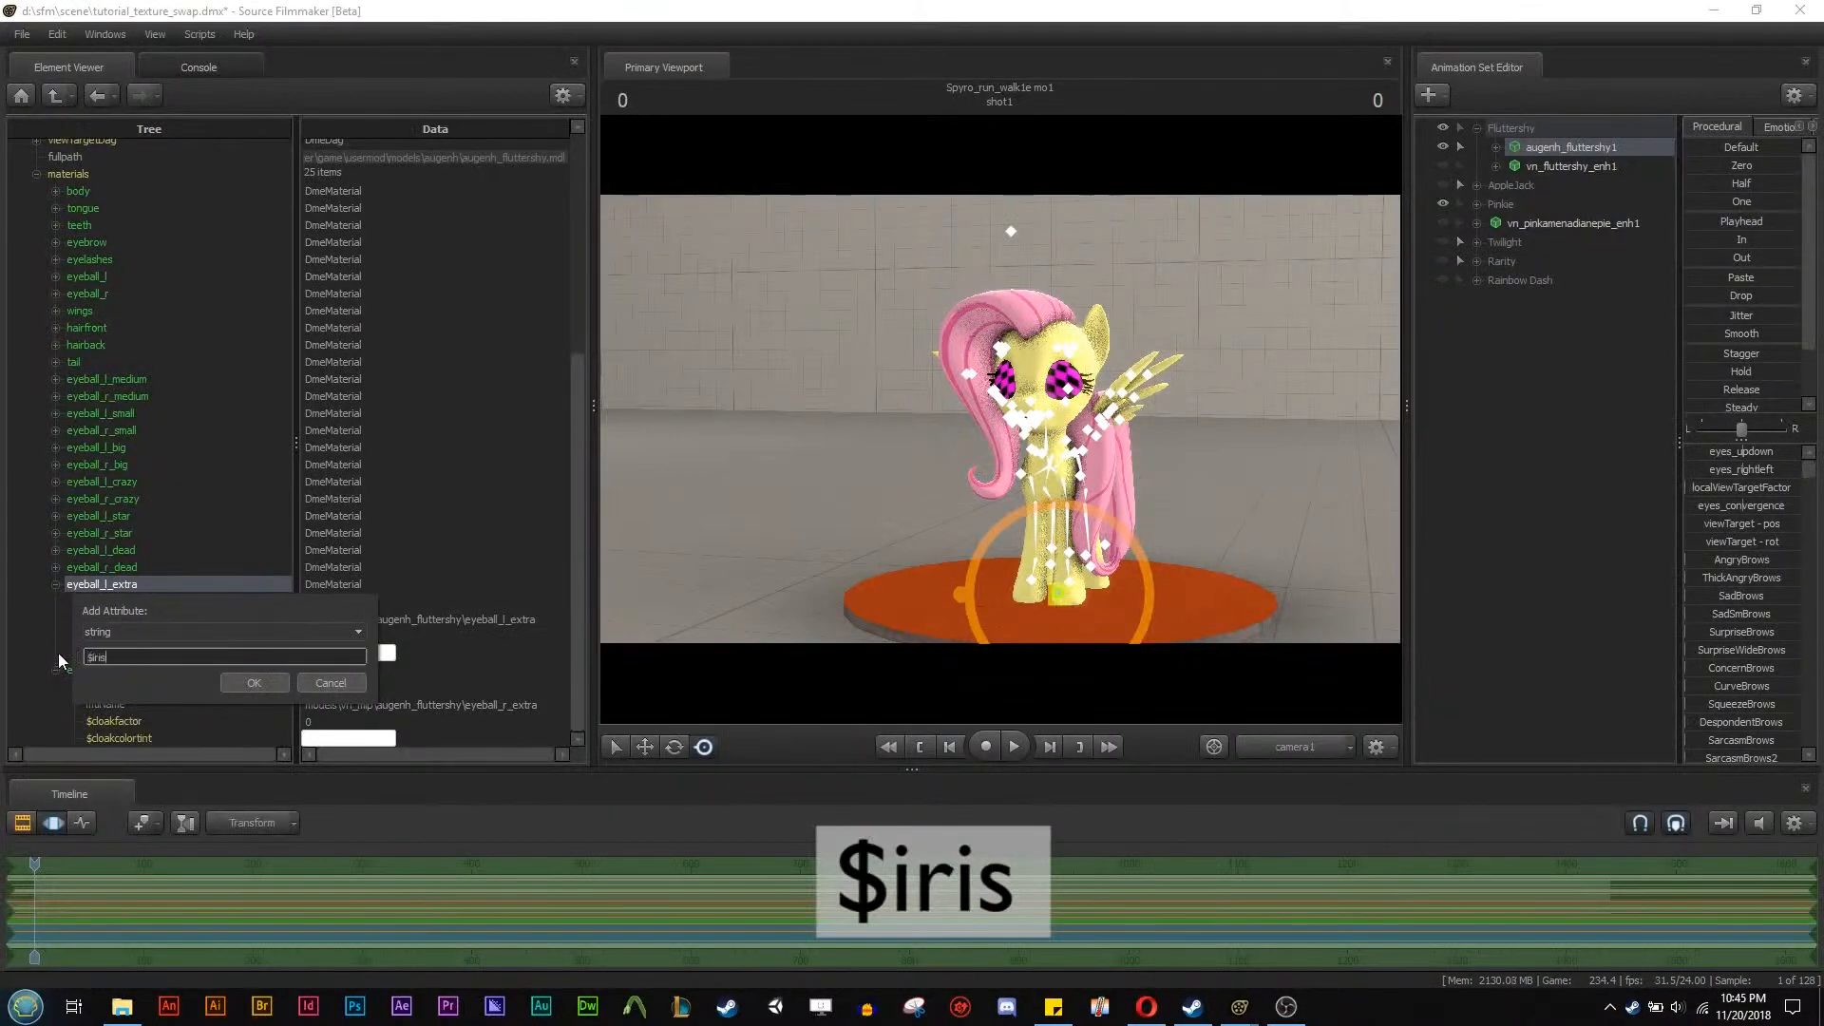
{"action": "left_click", "coordinate": [253, 682]}
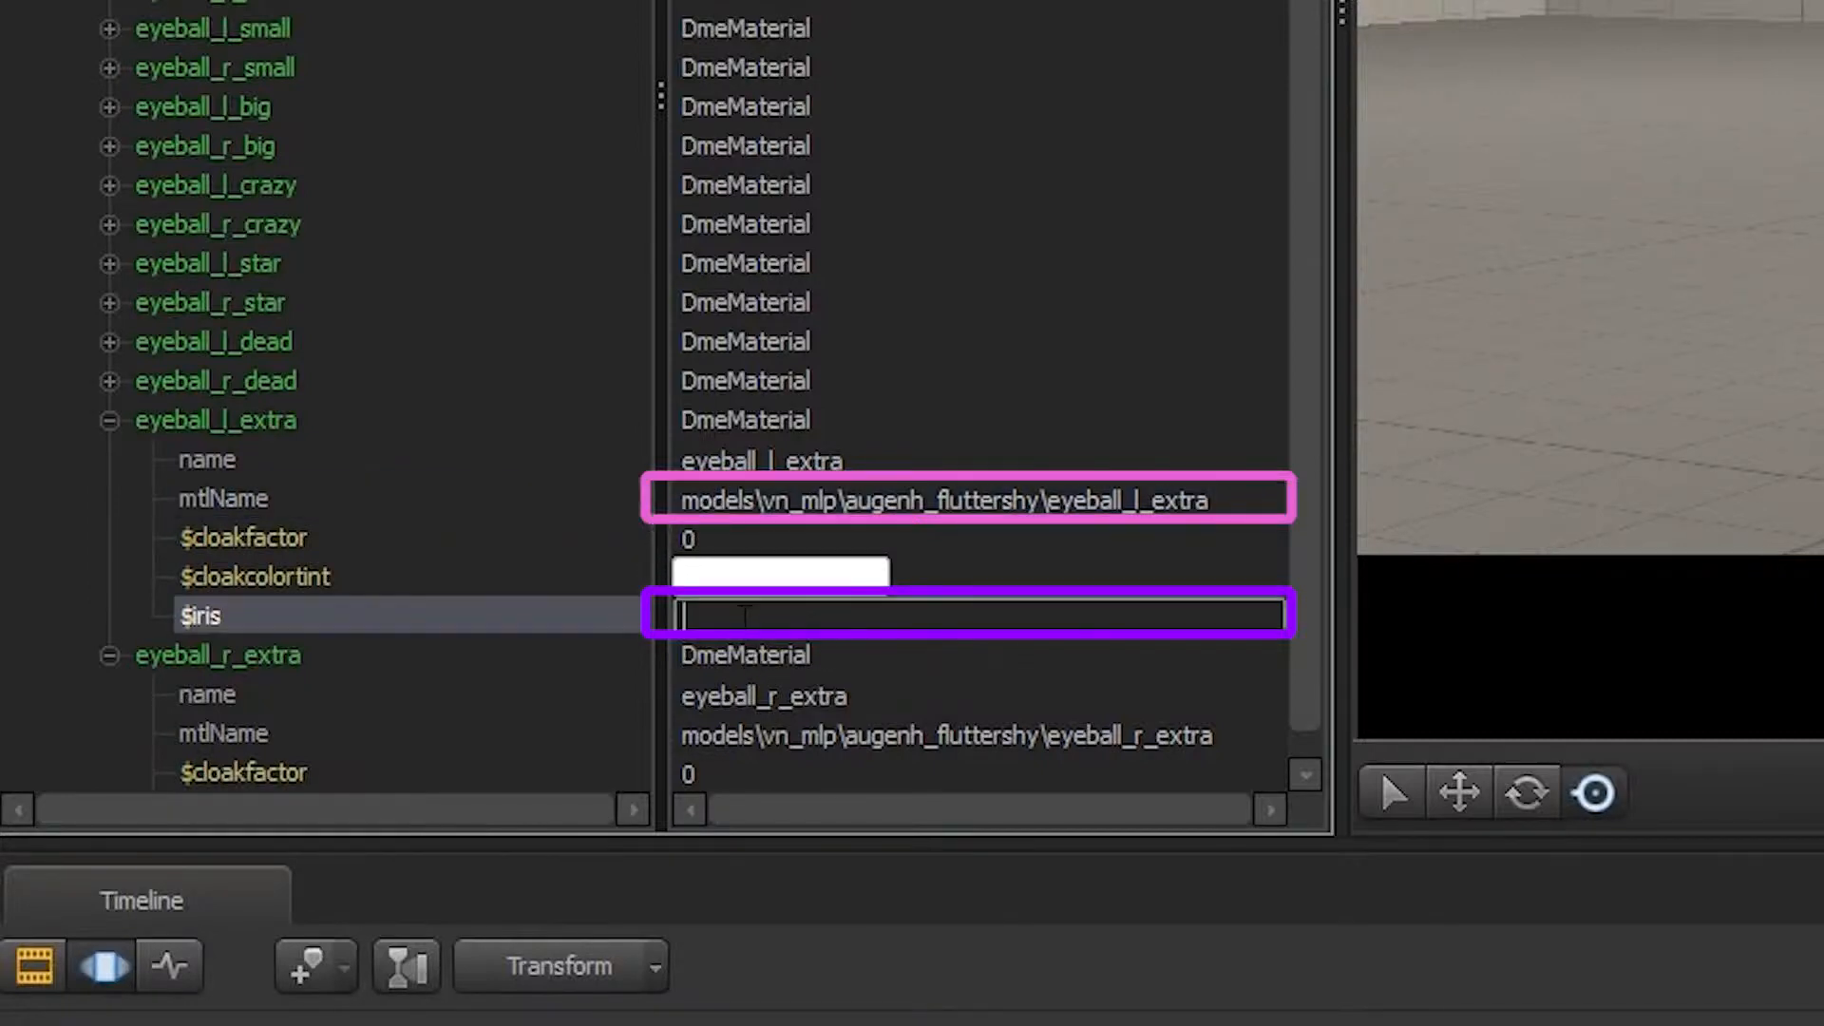
Enter the $iris path models\vn_mlp\augenh_fluttershy\eyeball_l_extra ... animated\left\.
{"action": "type", "text": "models\\vn_mlp\\augenh_fluttershy\\eyeball_l_extra"}
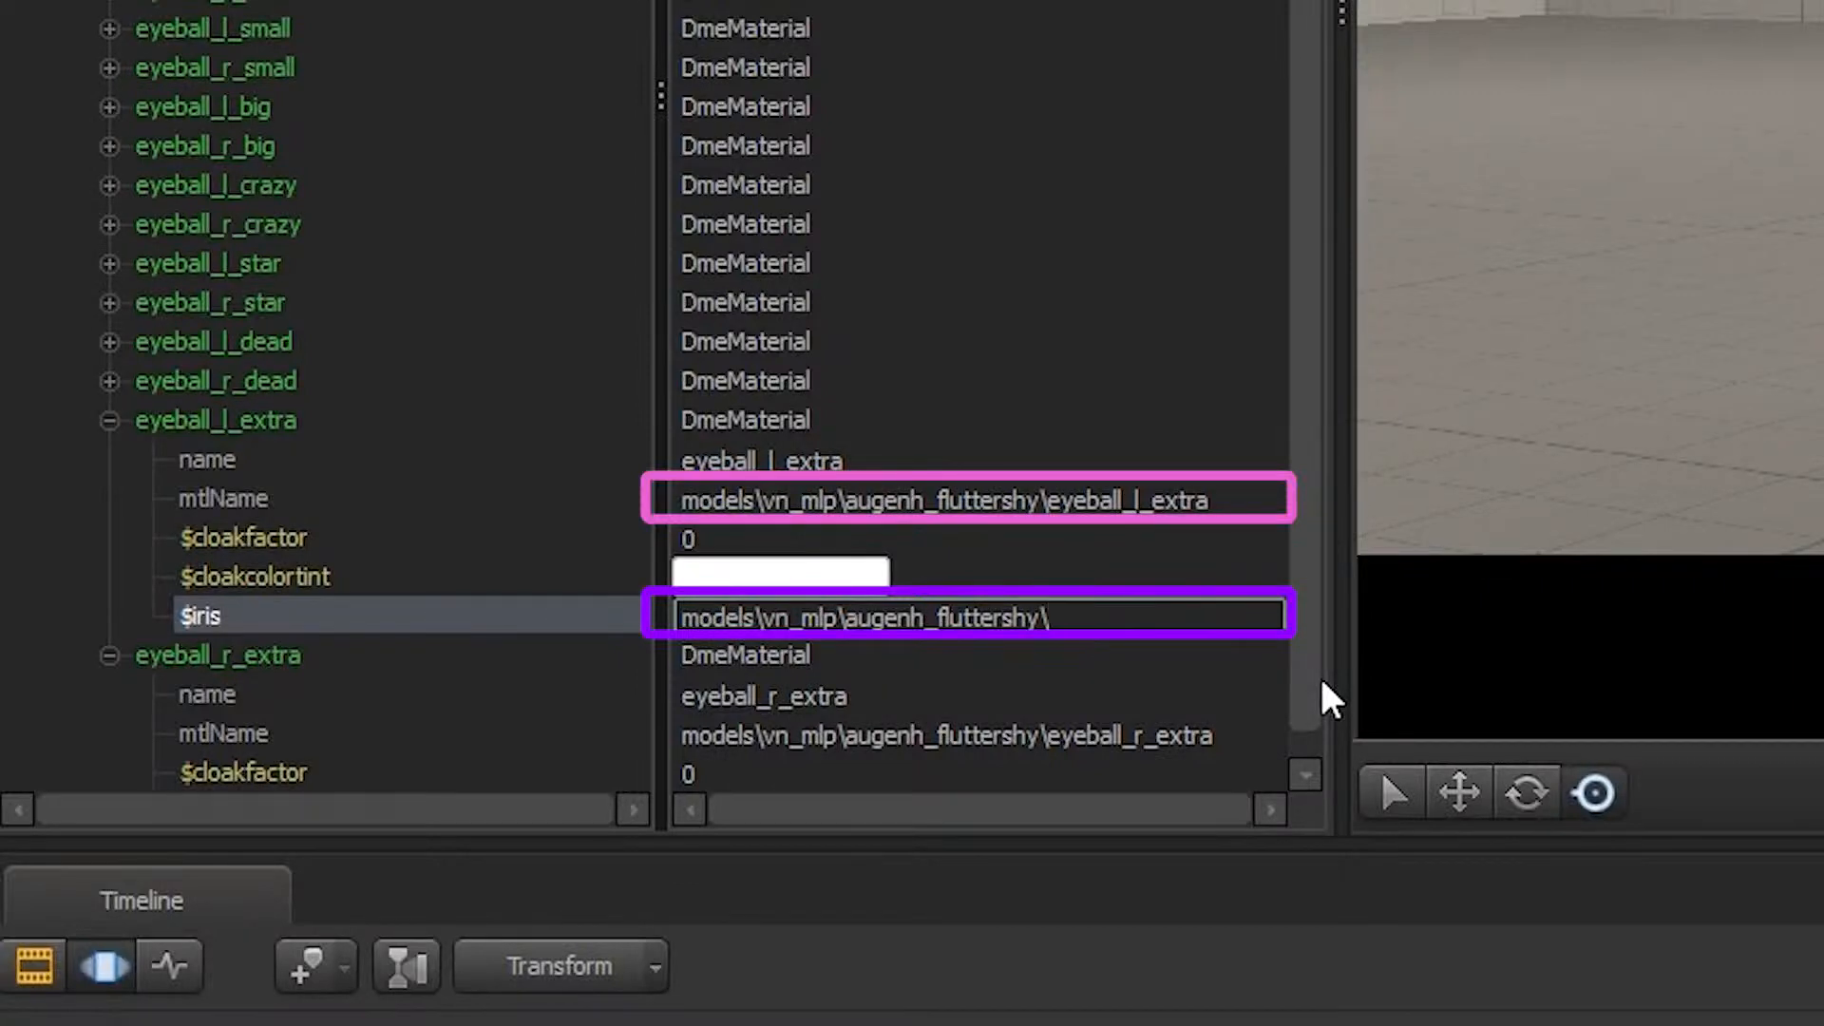
{"action": "type", "text": "ani"}
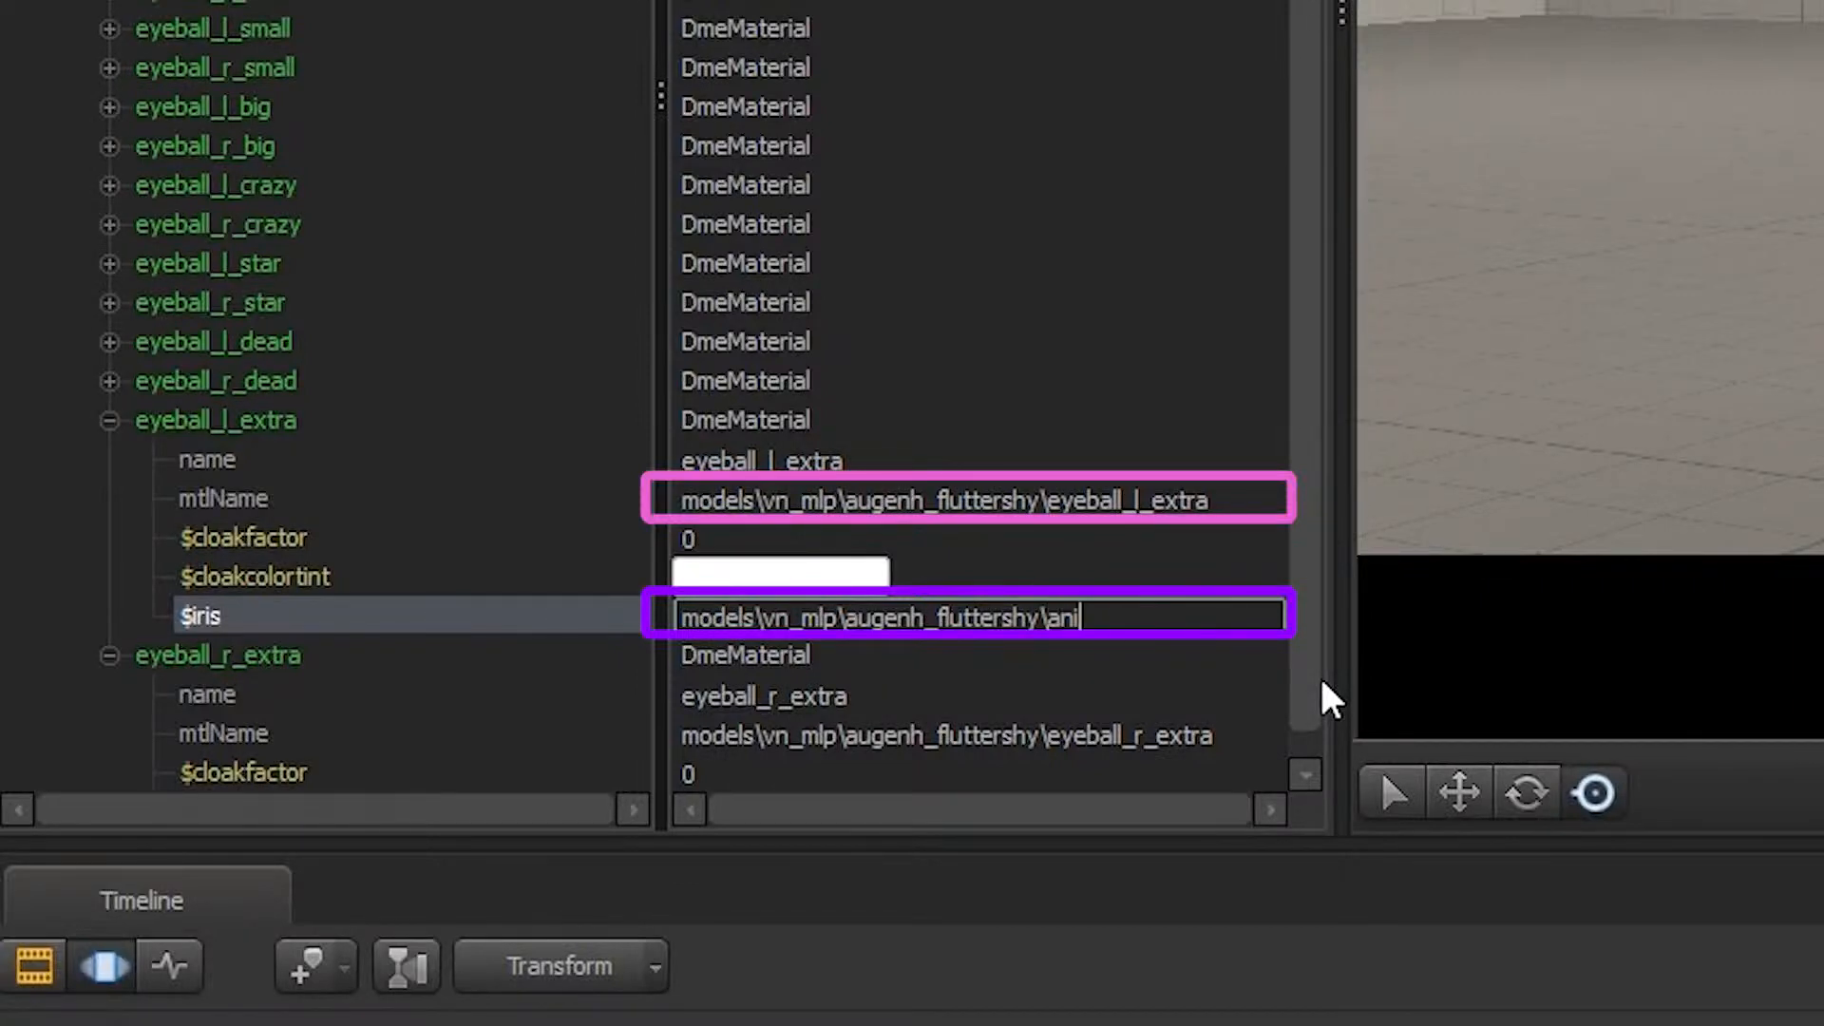
{"action": "type", "text": "mated"}
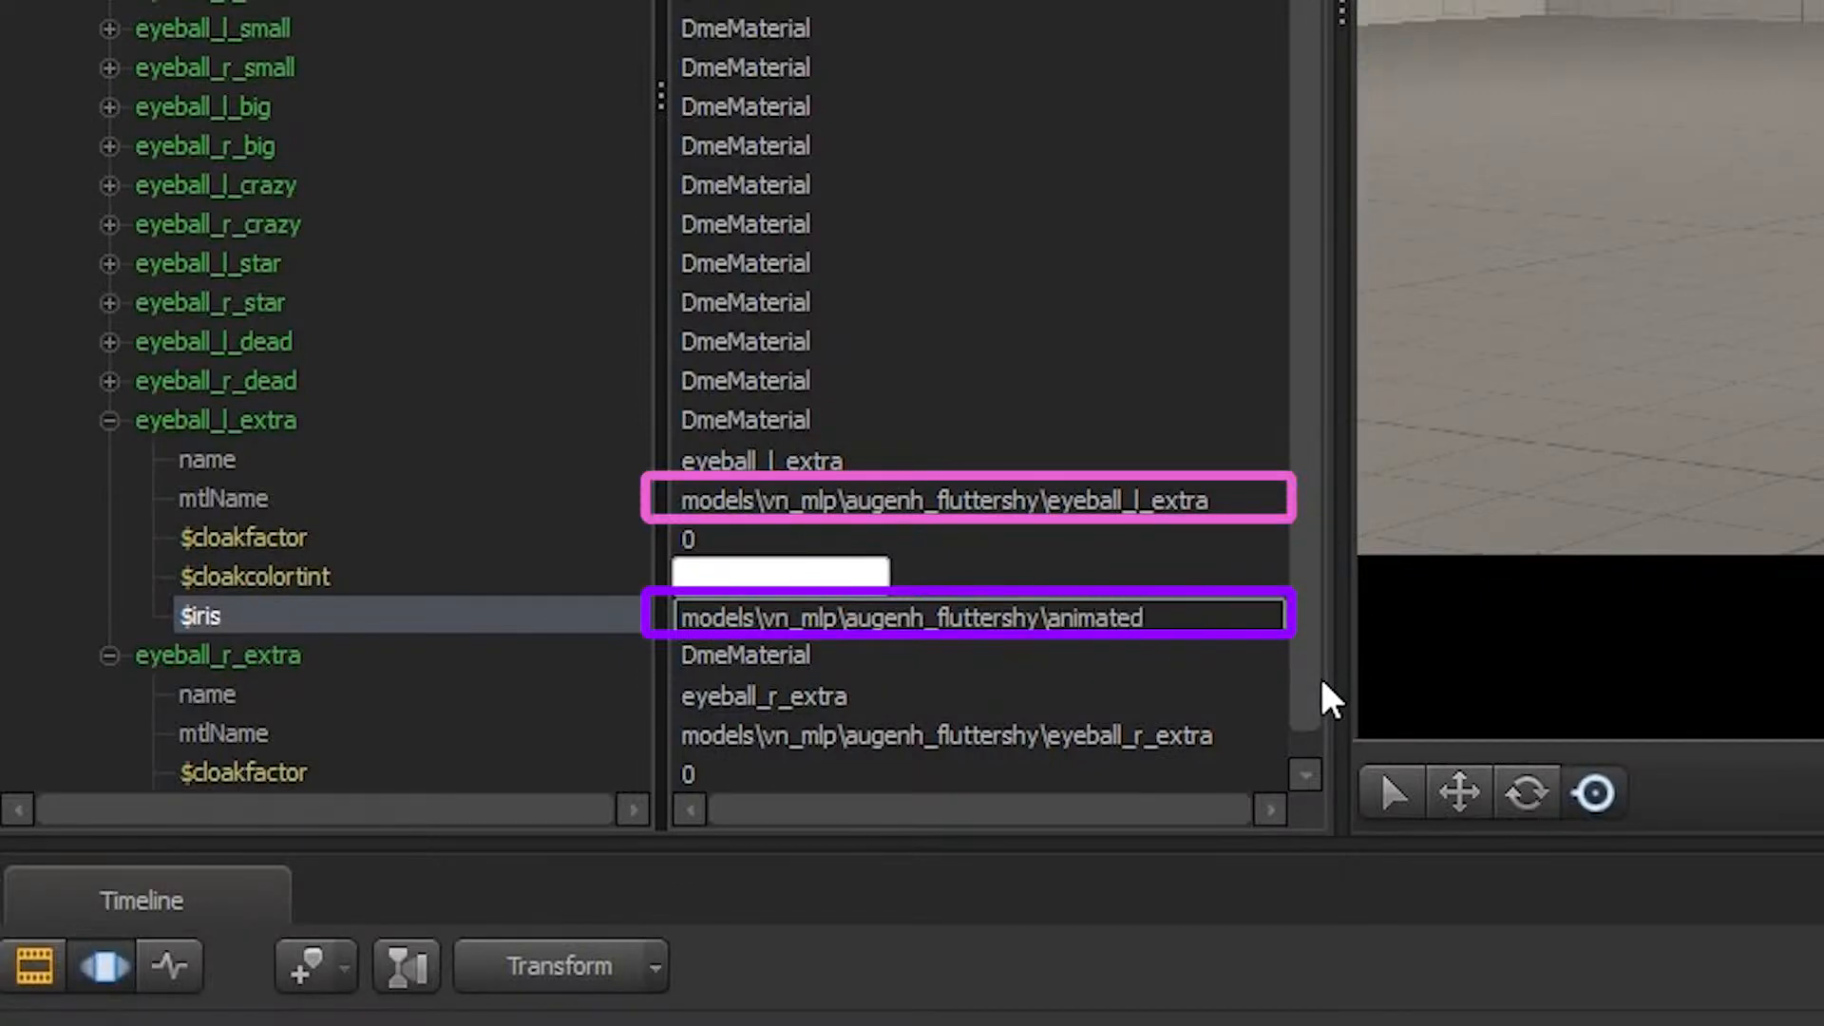
{"action": "type", "text": "\\"}
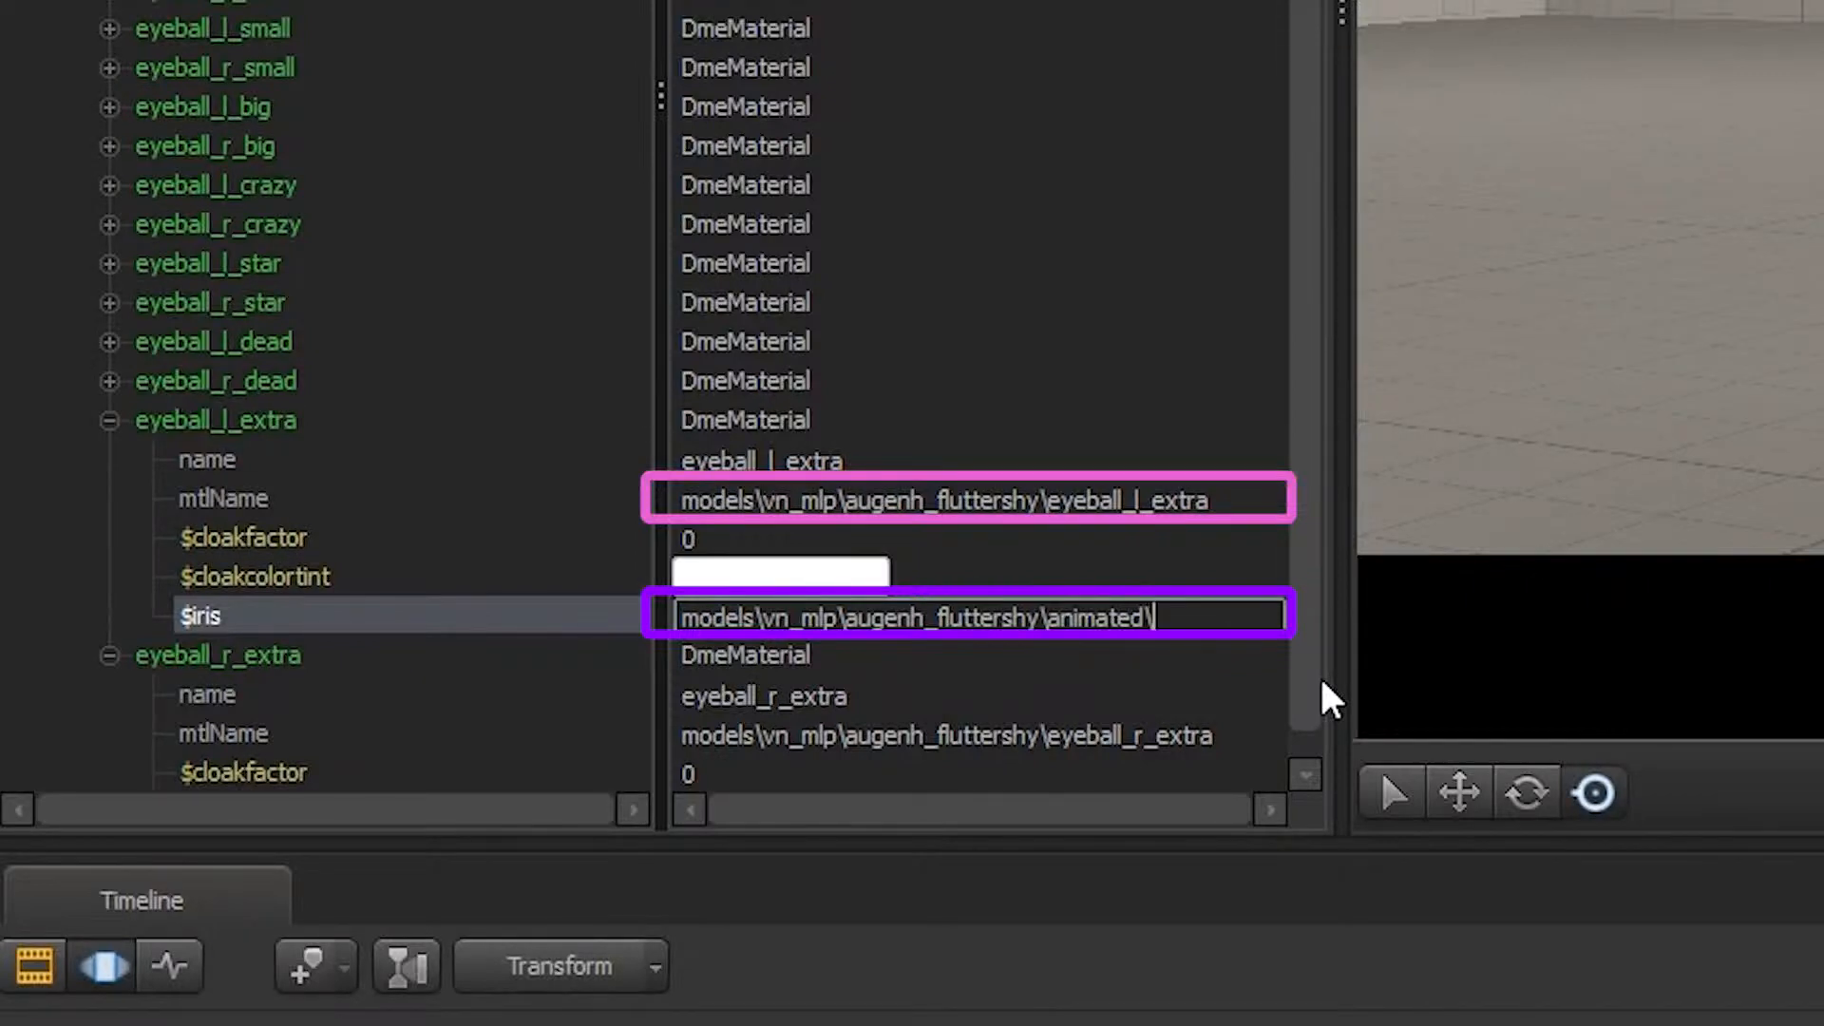
{"action": "type", "text": "left\\"}
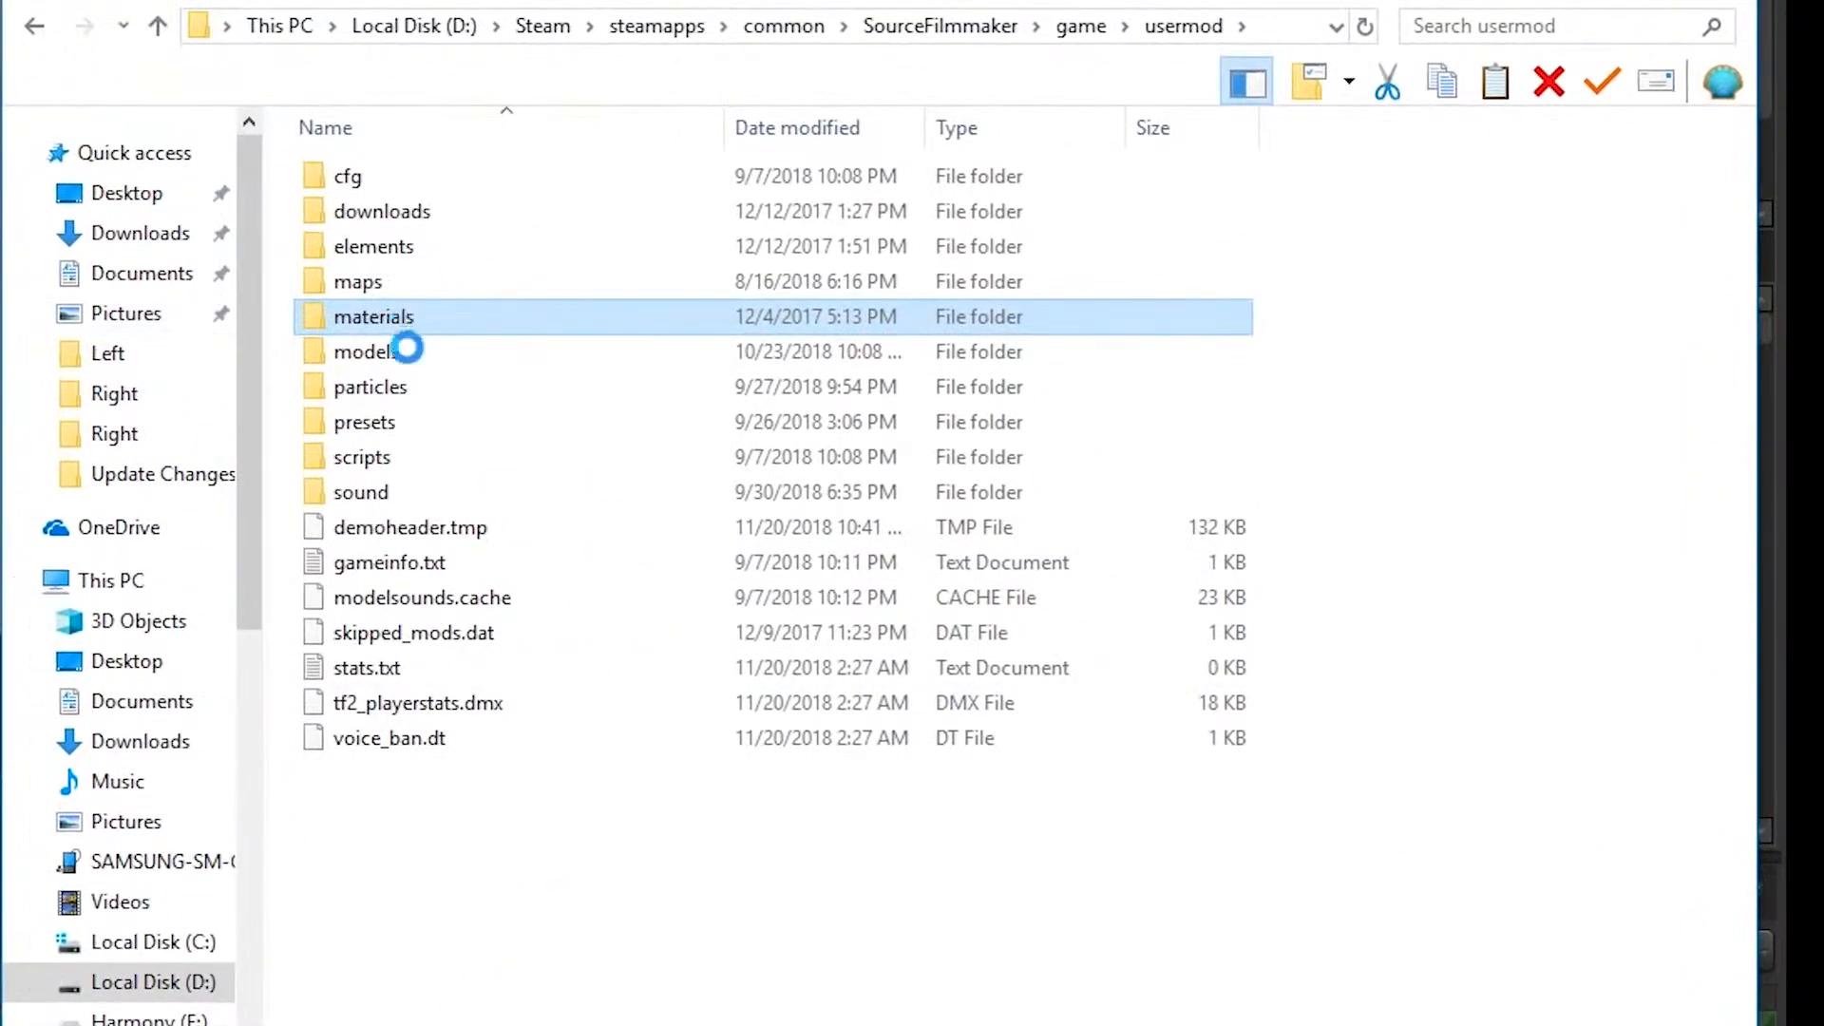
Browse materials > models > VN_mlp > AugEnh_Fluttershy > Animated > Left to reach the eye texture files.
{"action": "double_click", "coordinate": [373, 315]}
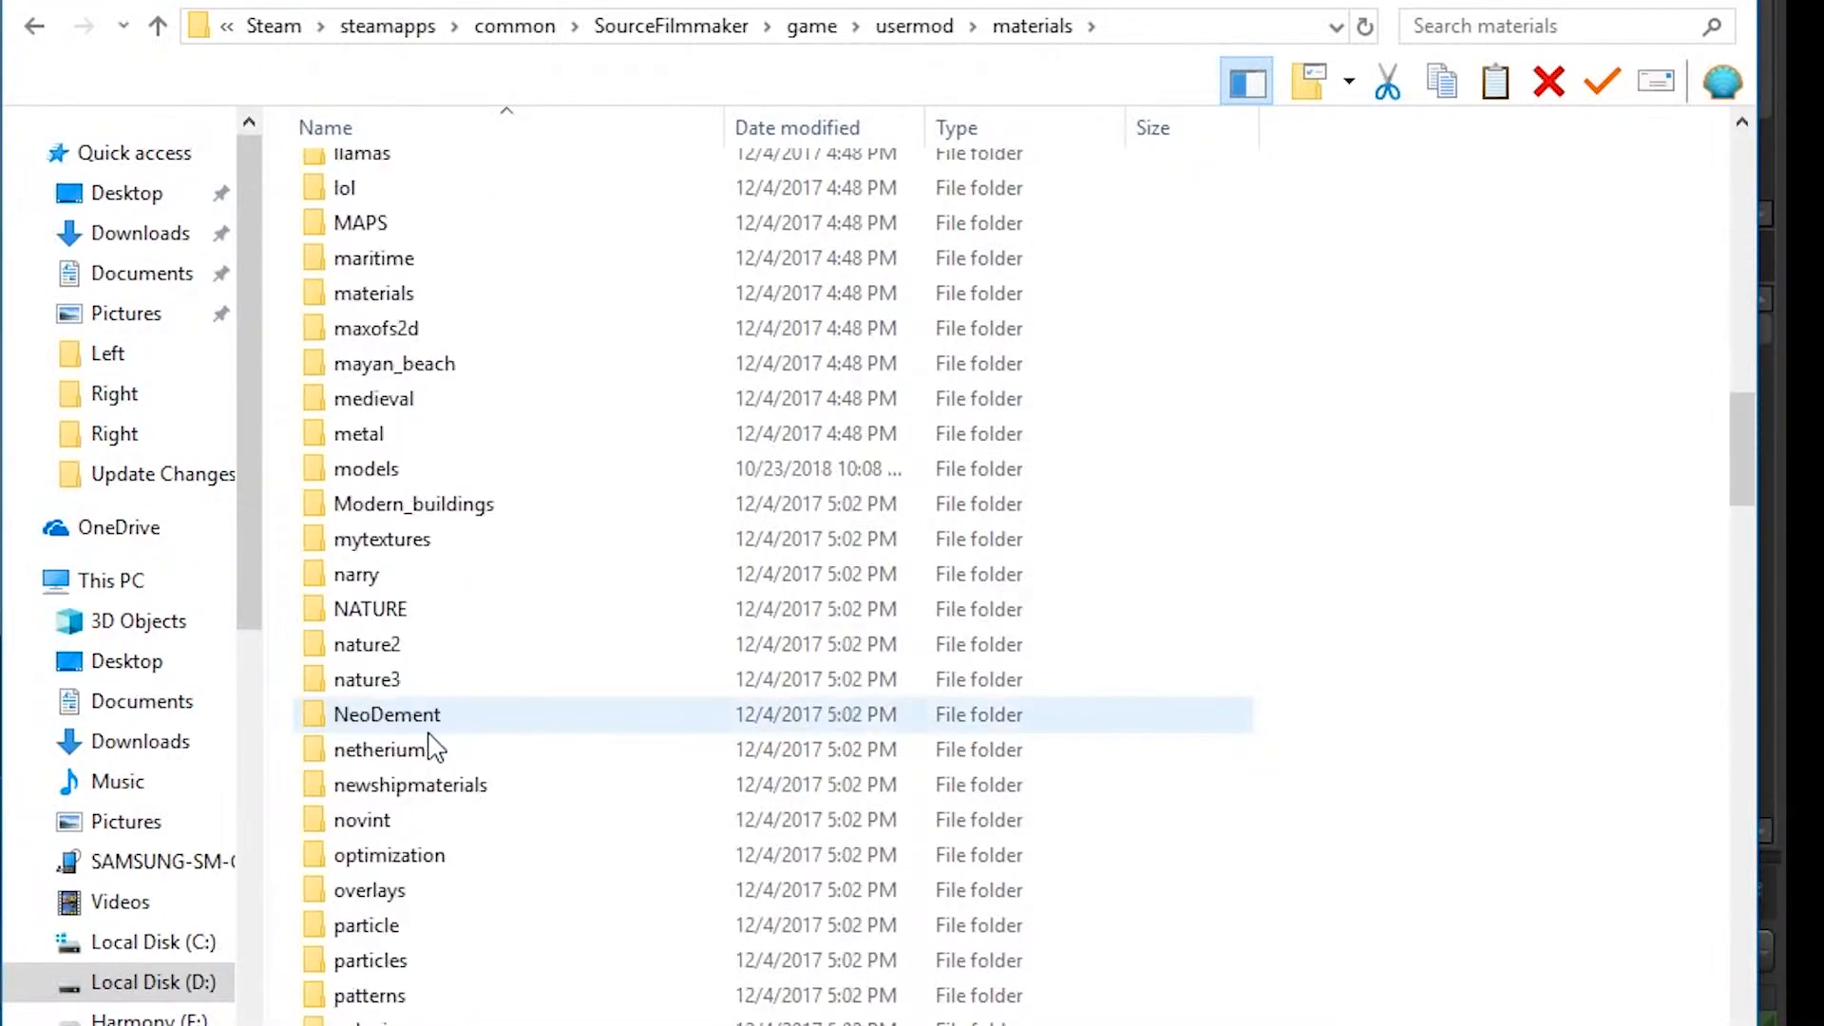
{"action": "scroll", "scroll_direction": "down", "scroll_amount": 3}
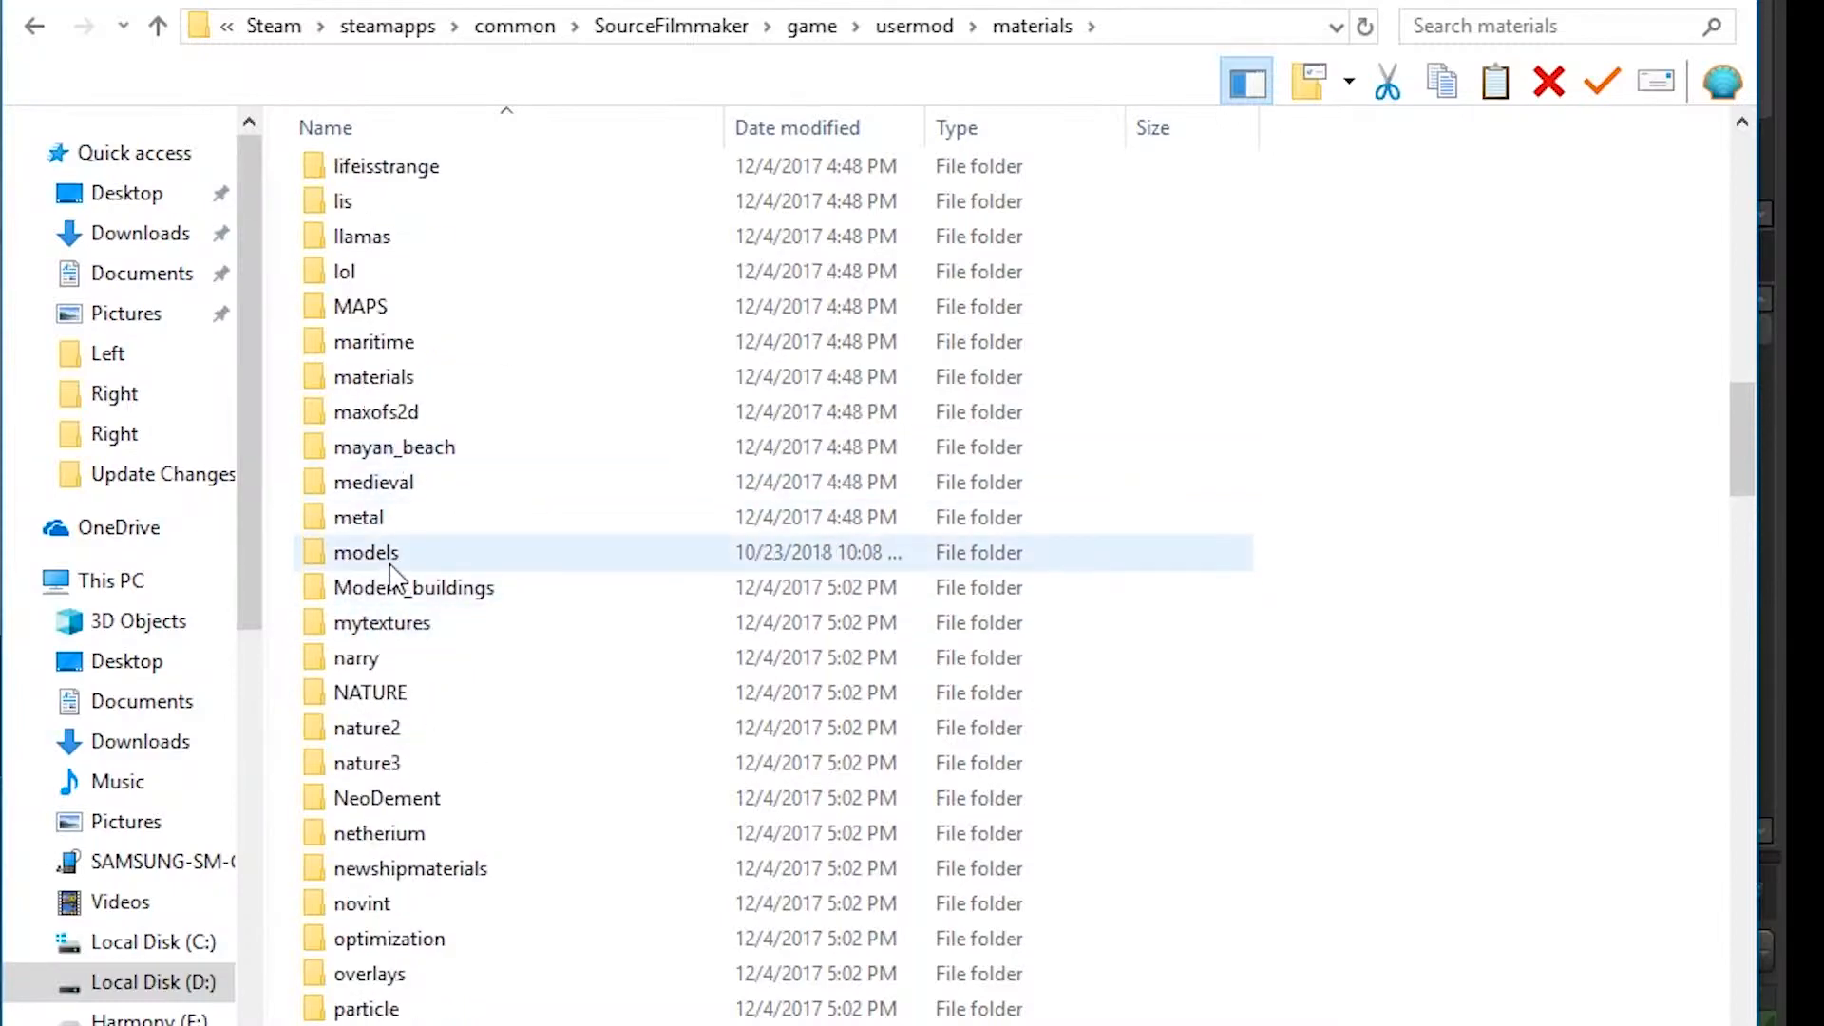
{"action": "double_click", "coordinate": [365, 553]}
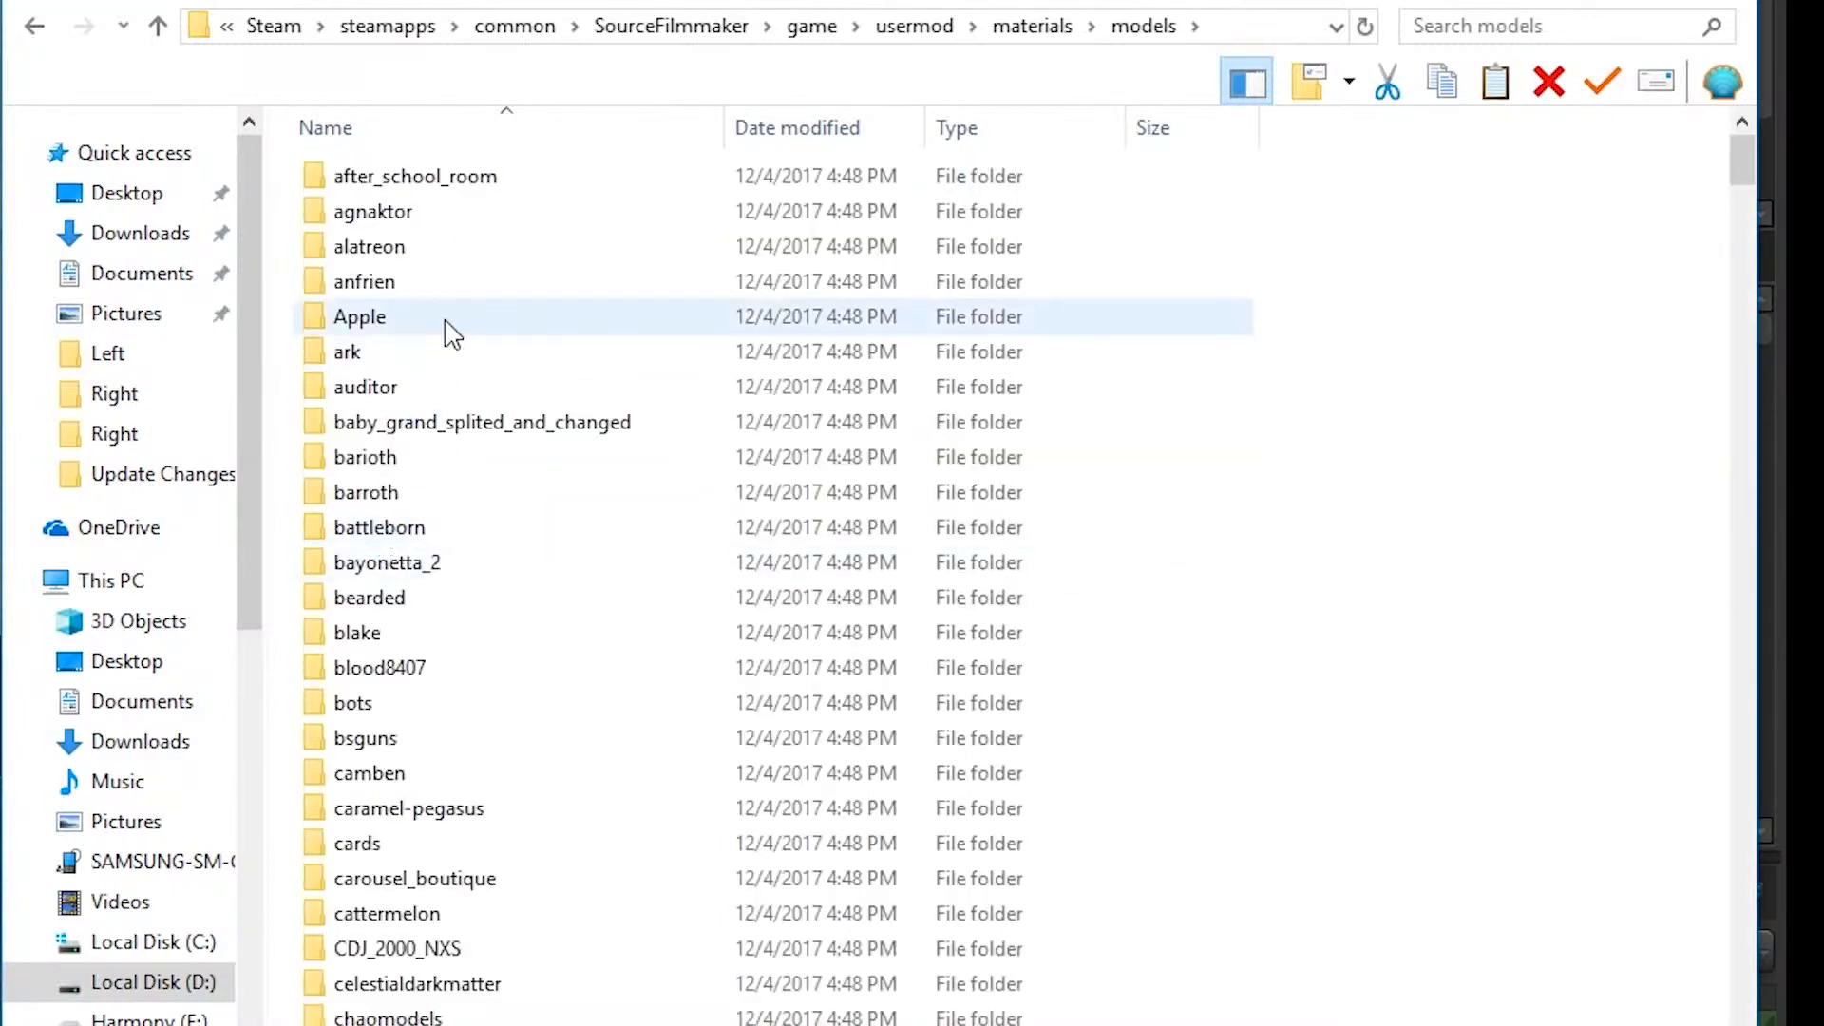
{"action": "scroll", "scroll_direction": "down", "scroll_amount": 3}
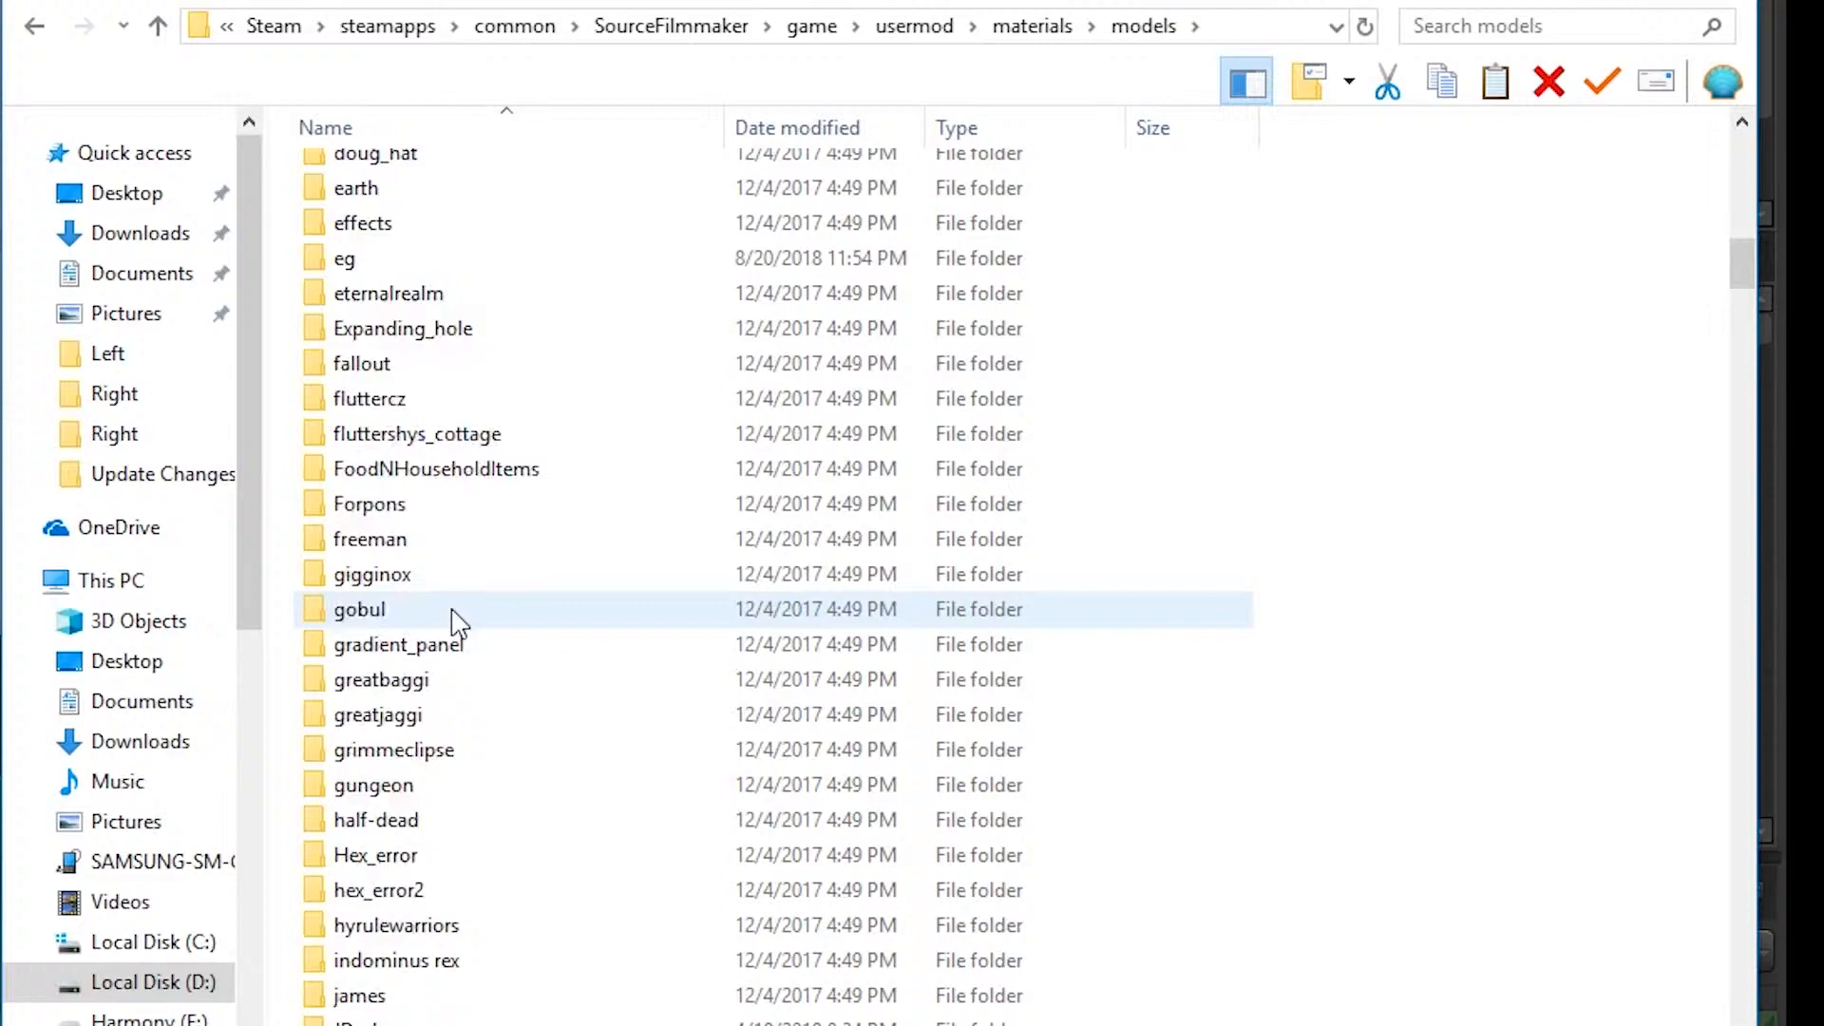
{"action": "scroll", "scroll_direction": "down", "scroll_amount": 3}
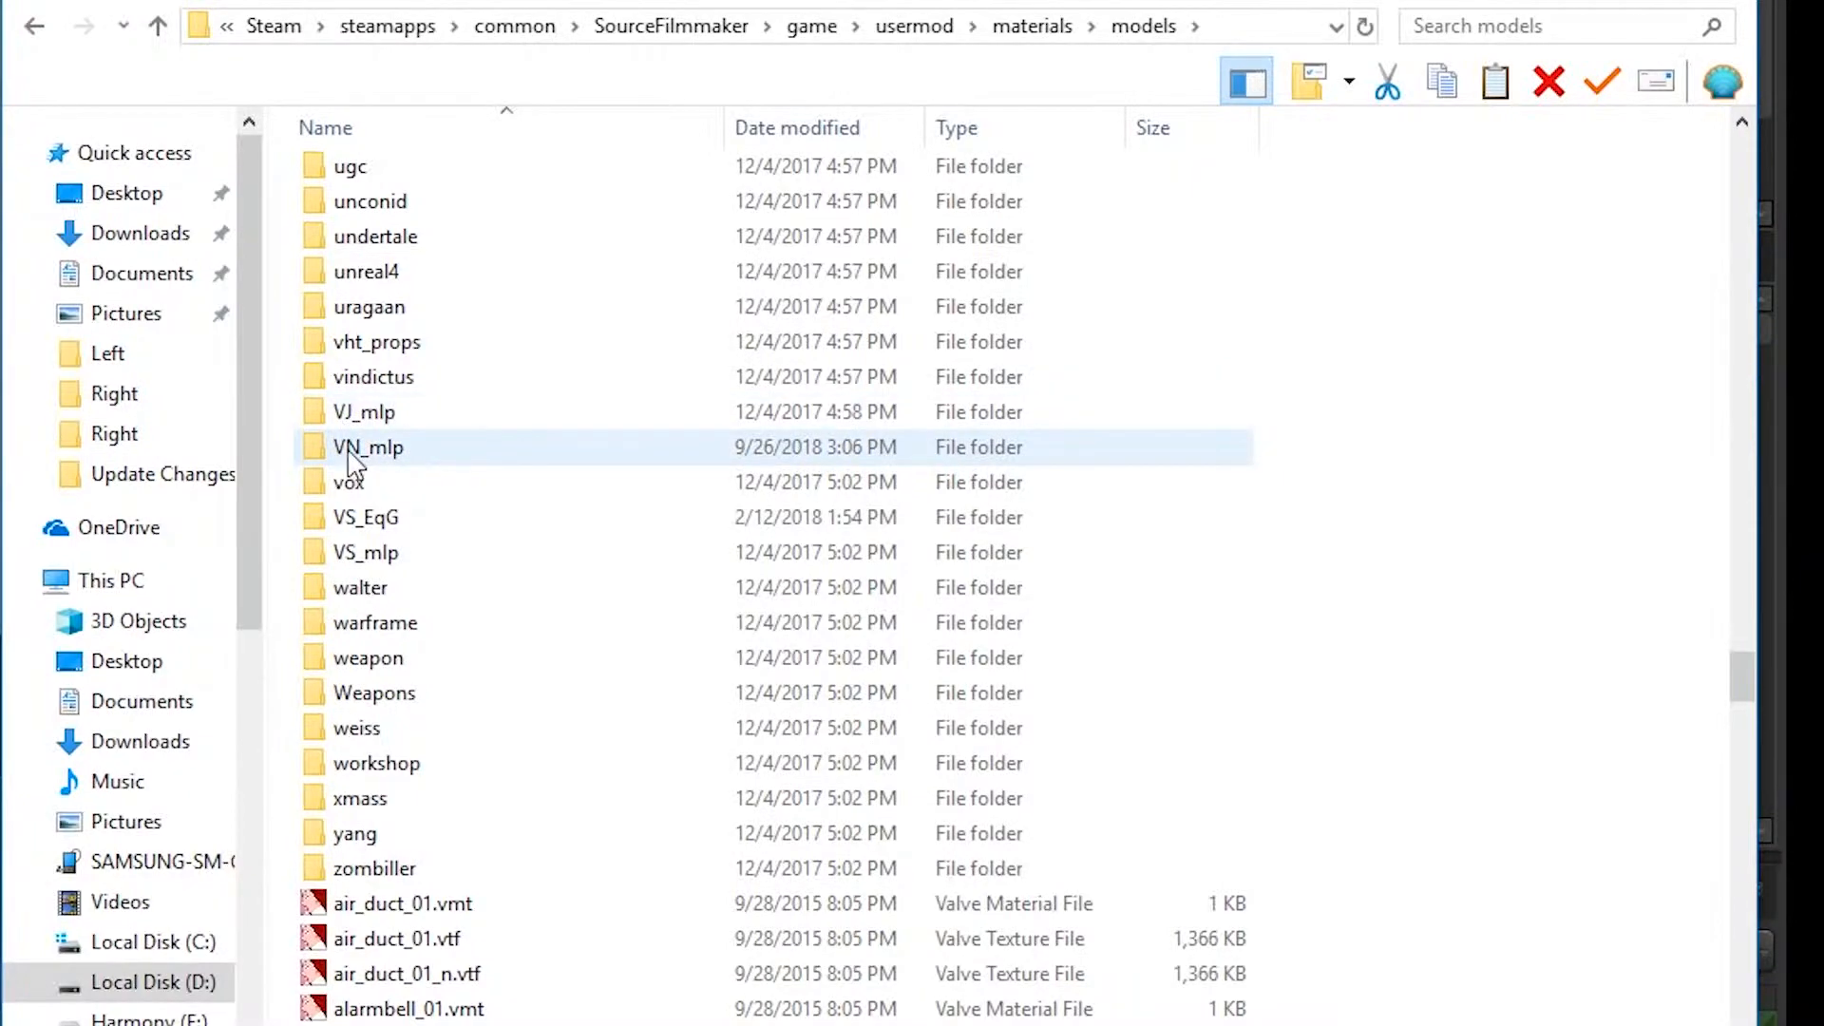
{"action": "double_click", "coordinate": [364, 446]}
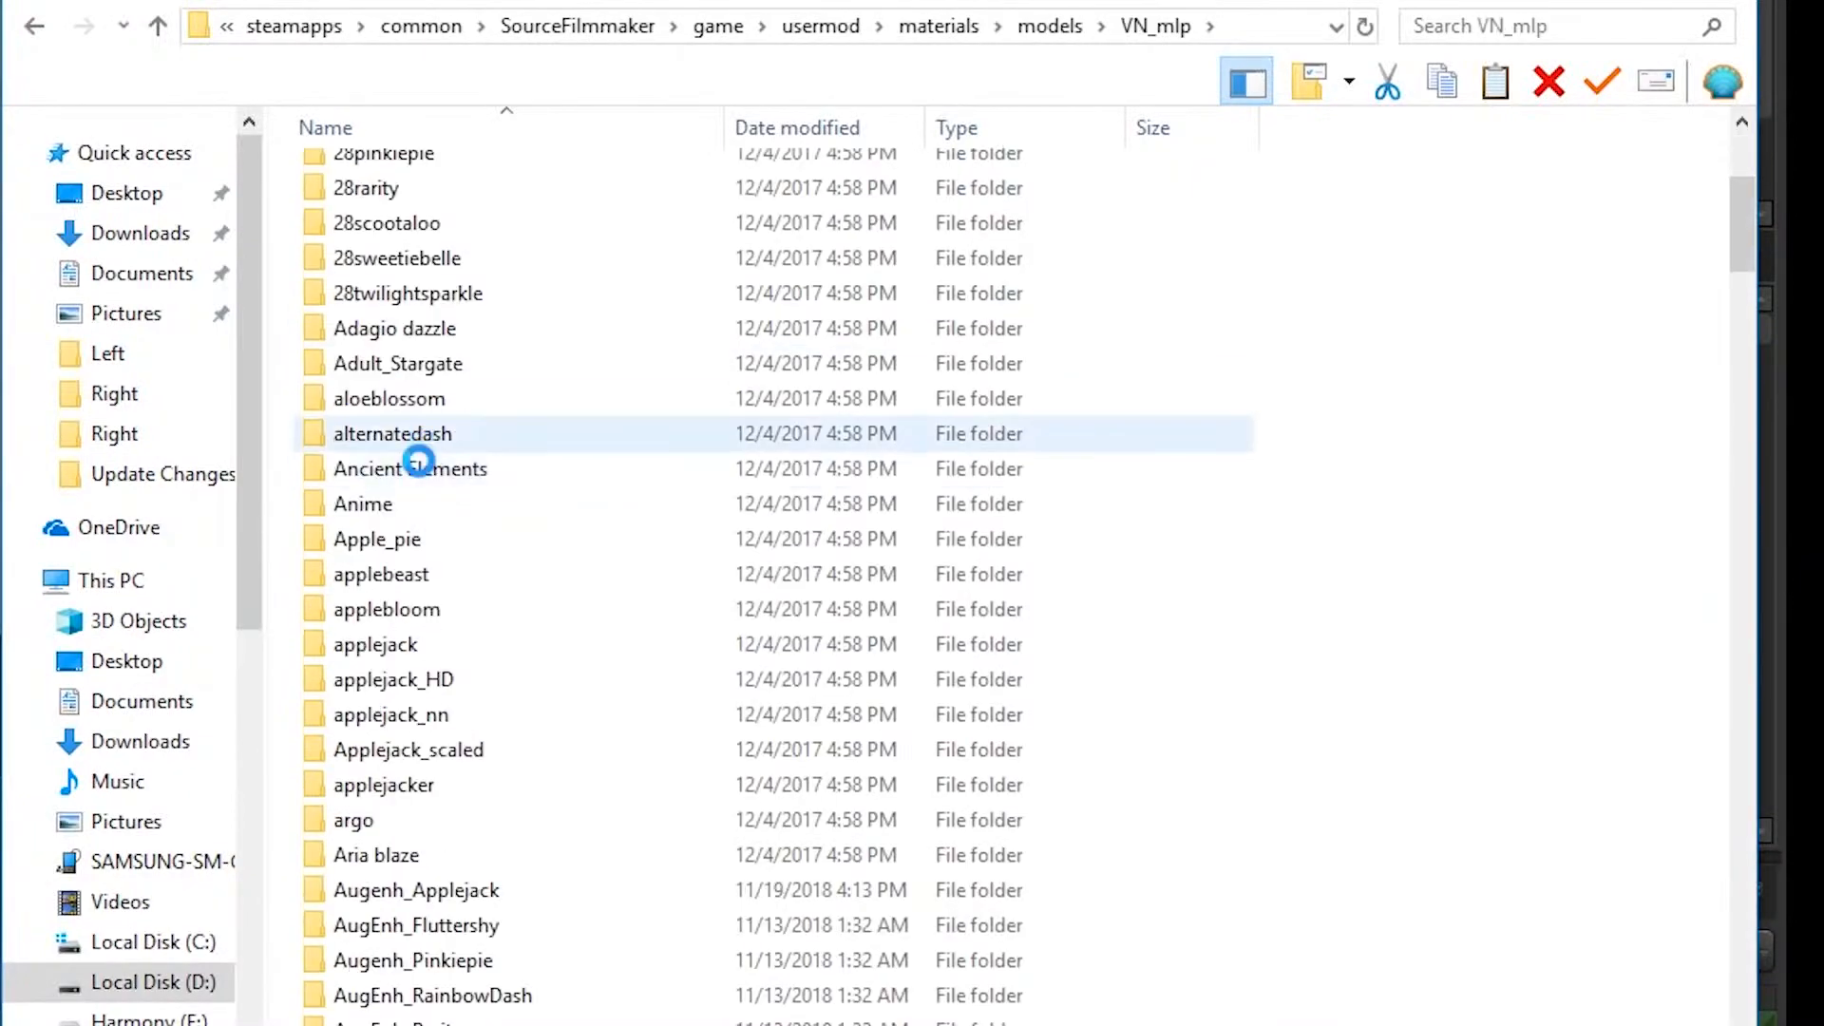
{"action": "scroll", "scroll_direction": "down", "scroll_amount": 3}
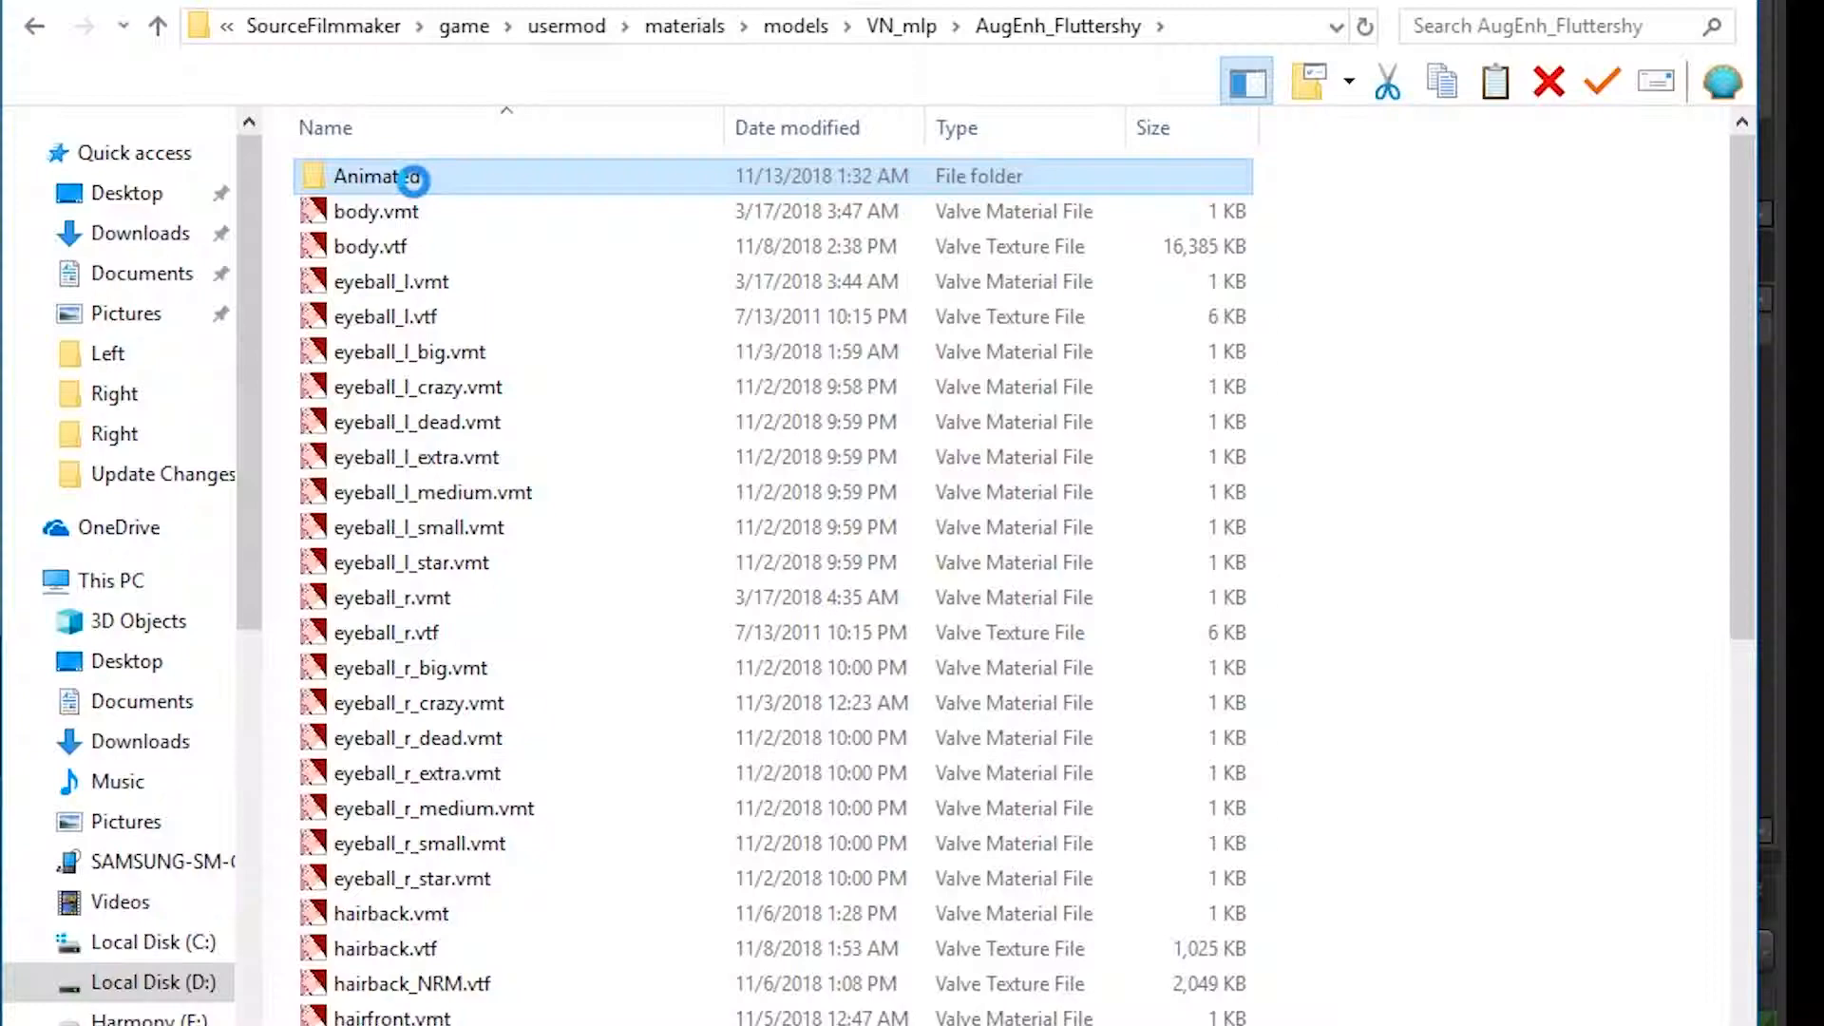
{"action": "double_click", "coordinate": [373, 178]}
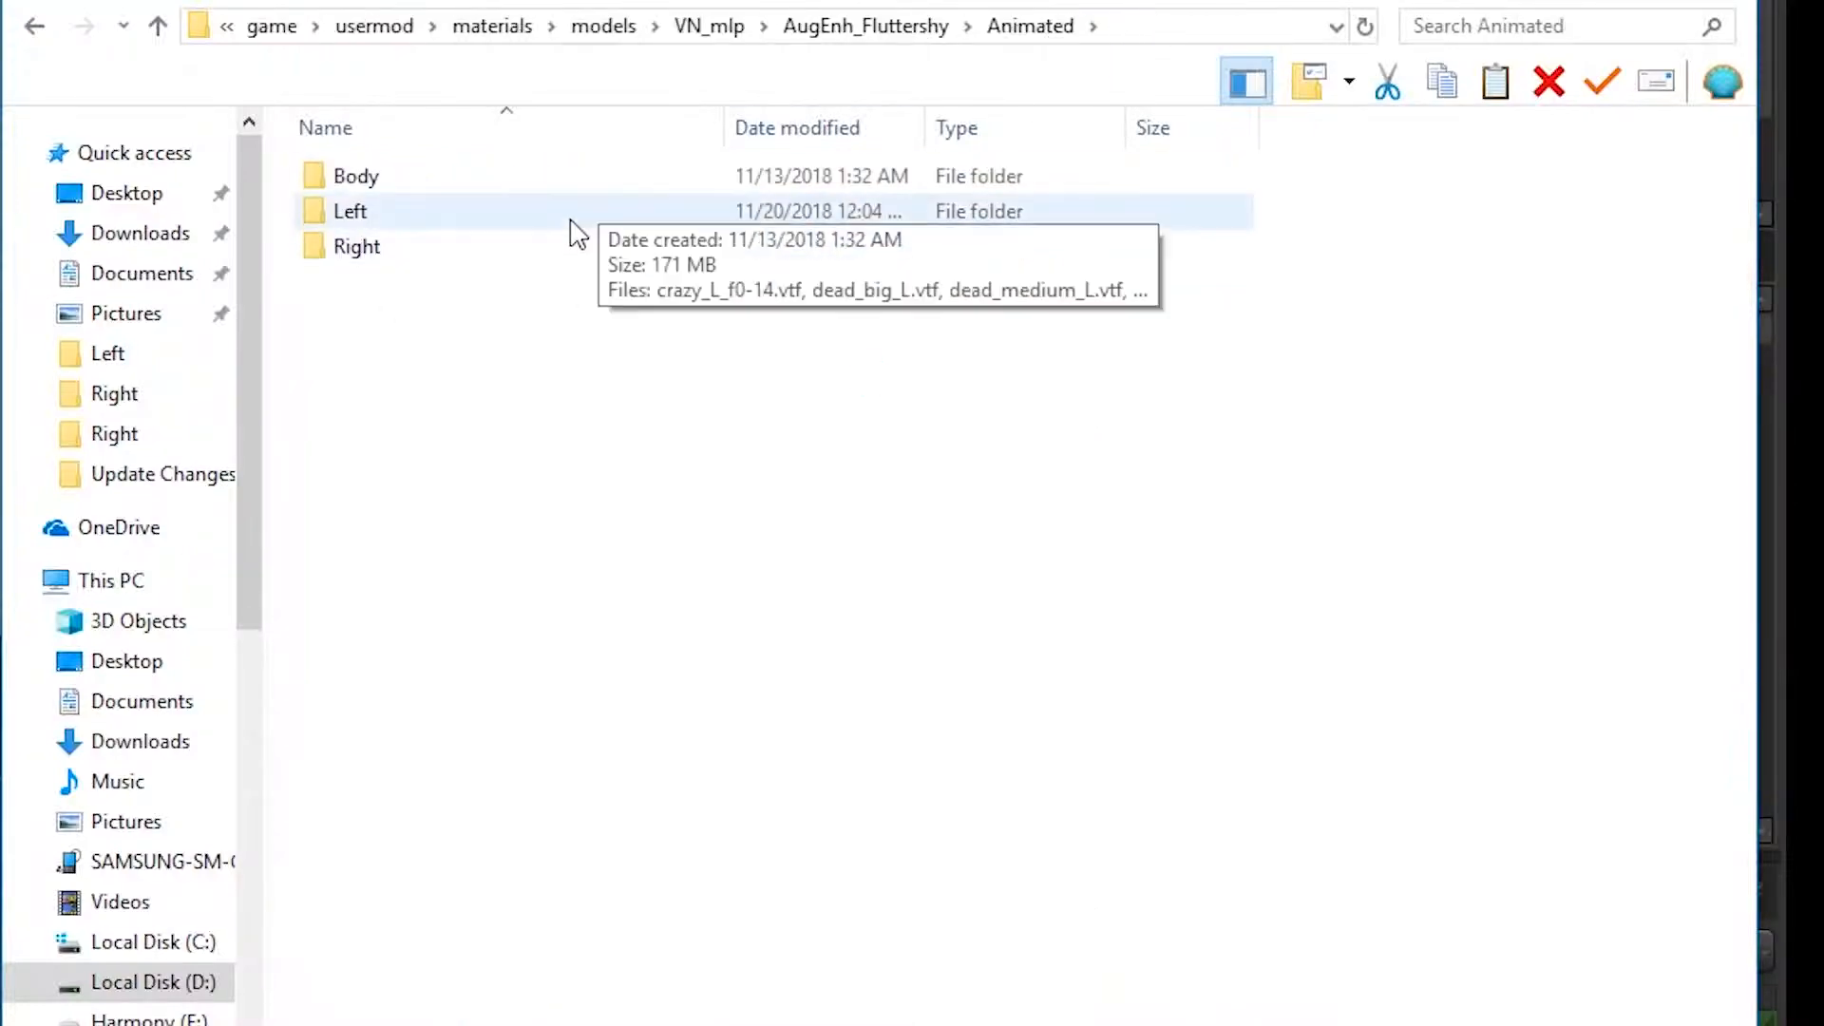
{"action": "double_click", "coordinate": [351, 211]}
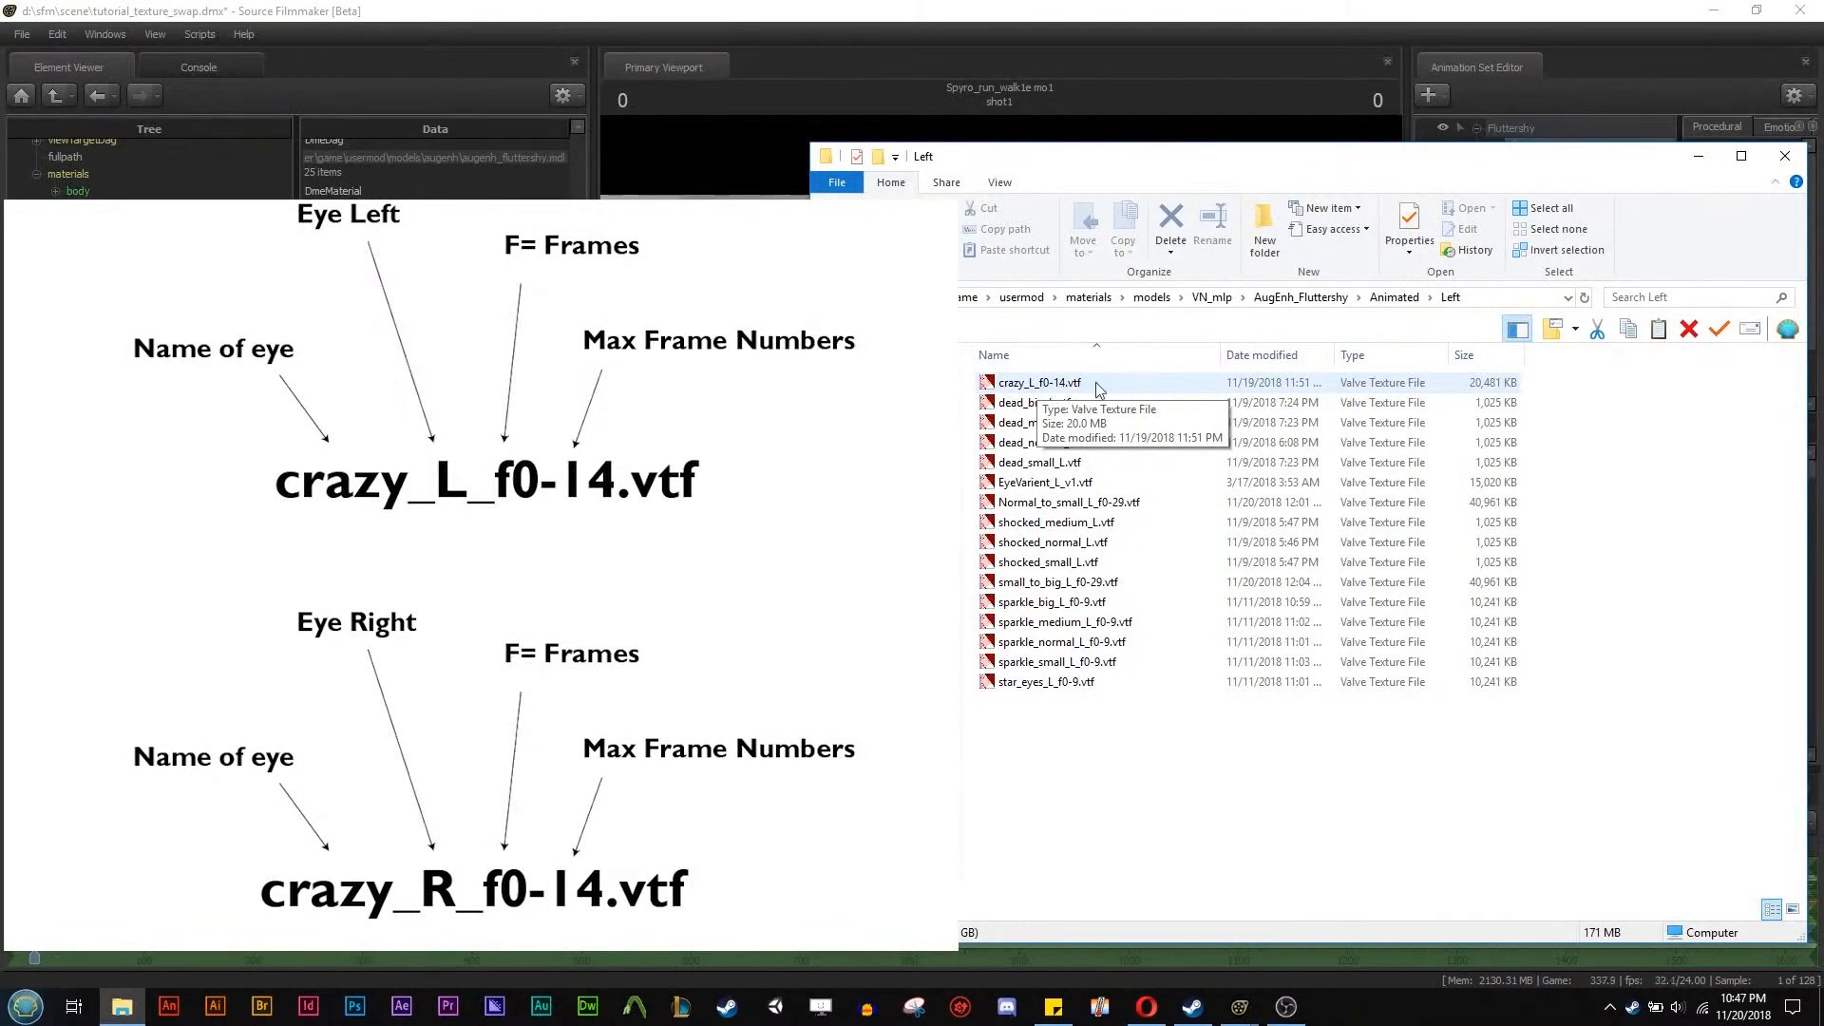
{"action": "mouse_move", "coordinate": [1057, 395]}
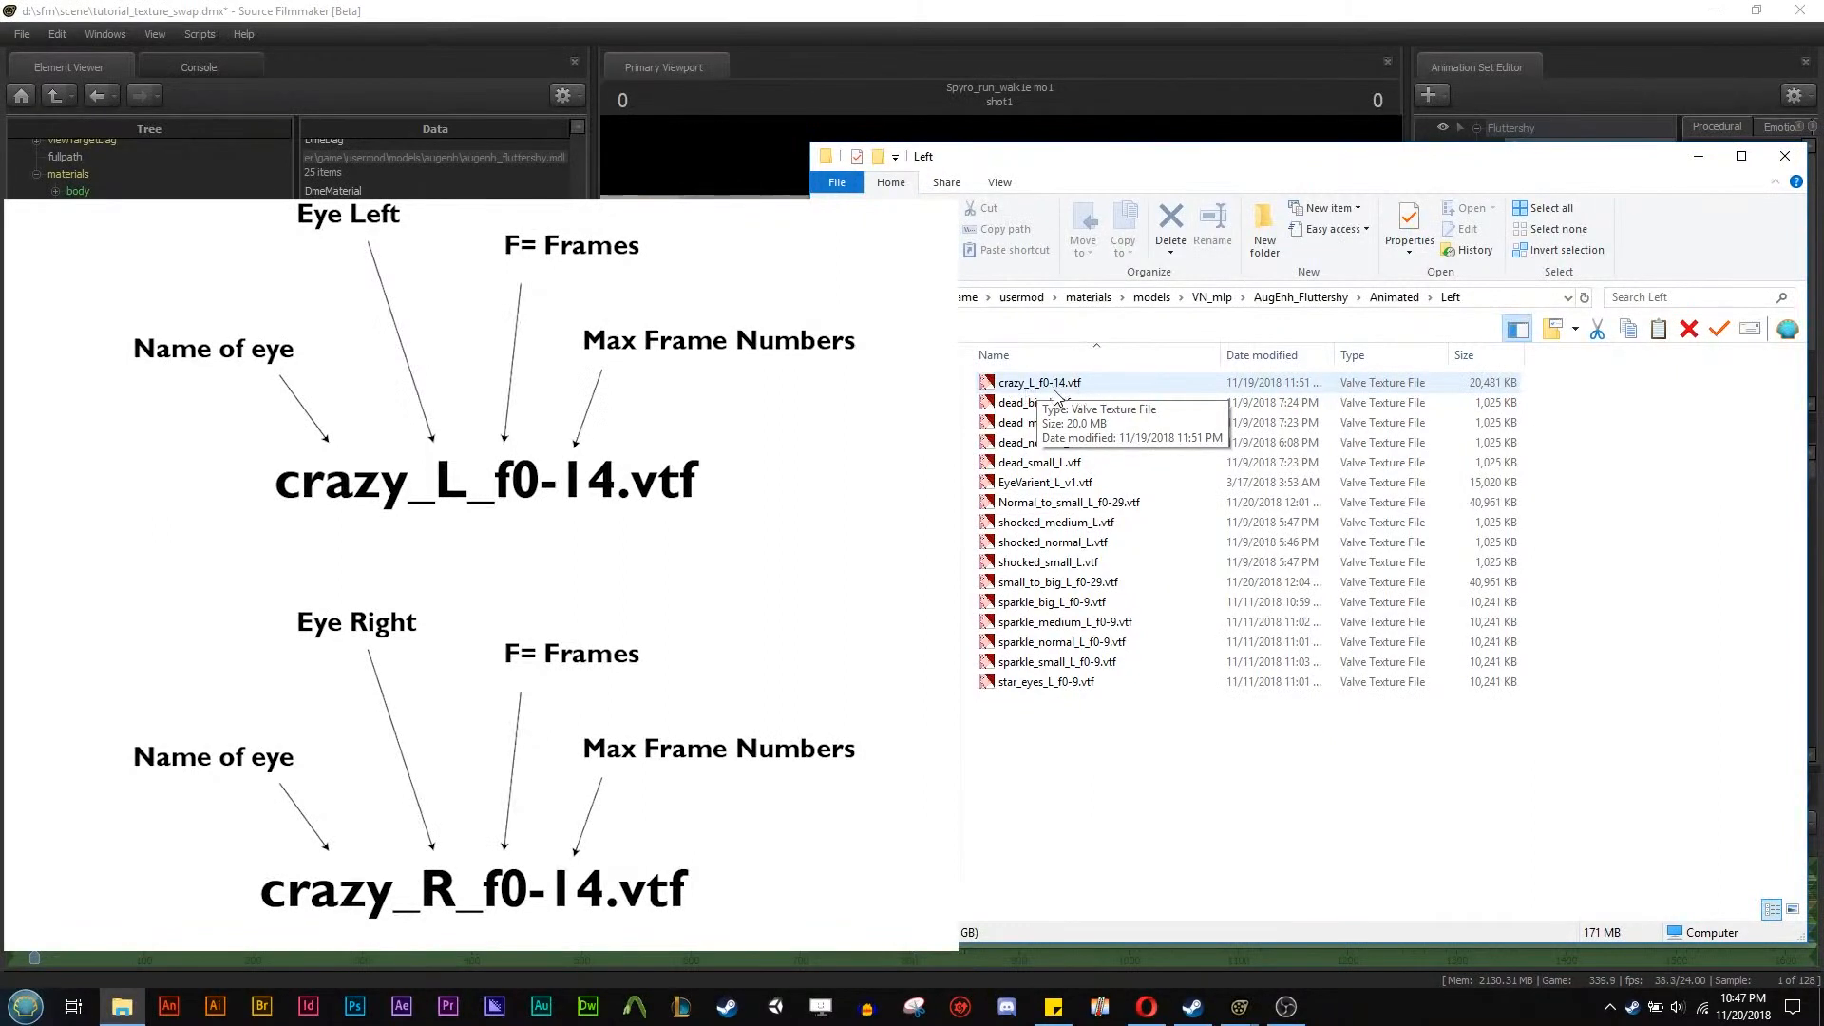
Copy the crazy_L_f0-14.vtf animated iris texture from the Left folder.
{"action": "right_click", "coordinate": [1039, 382]}
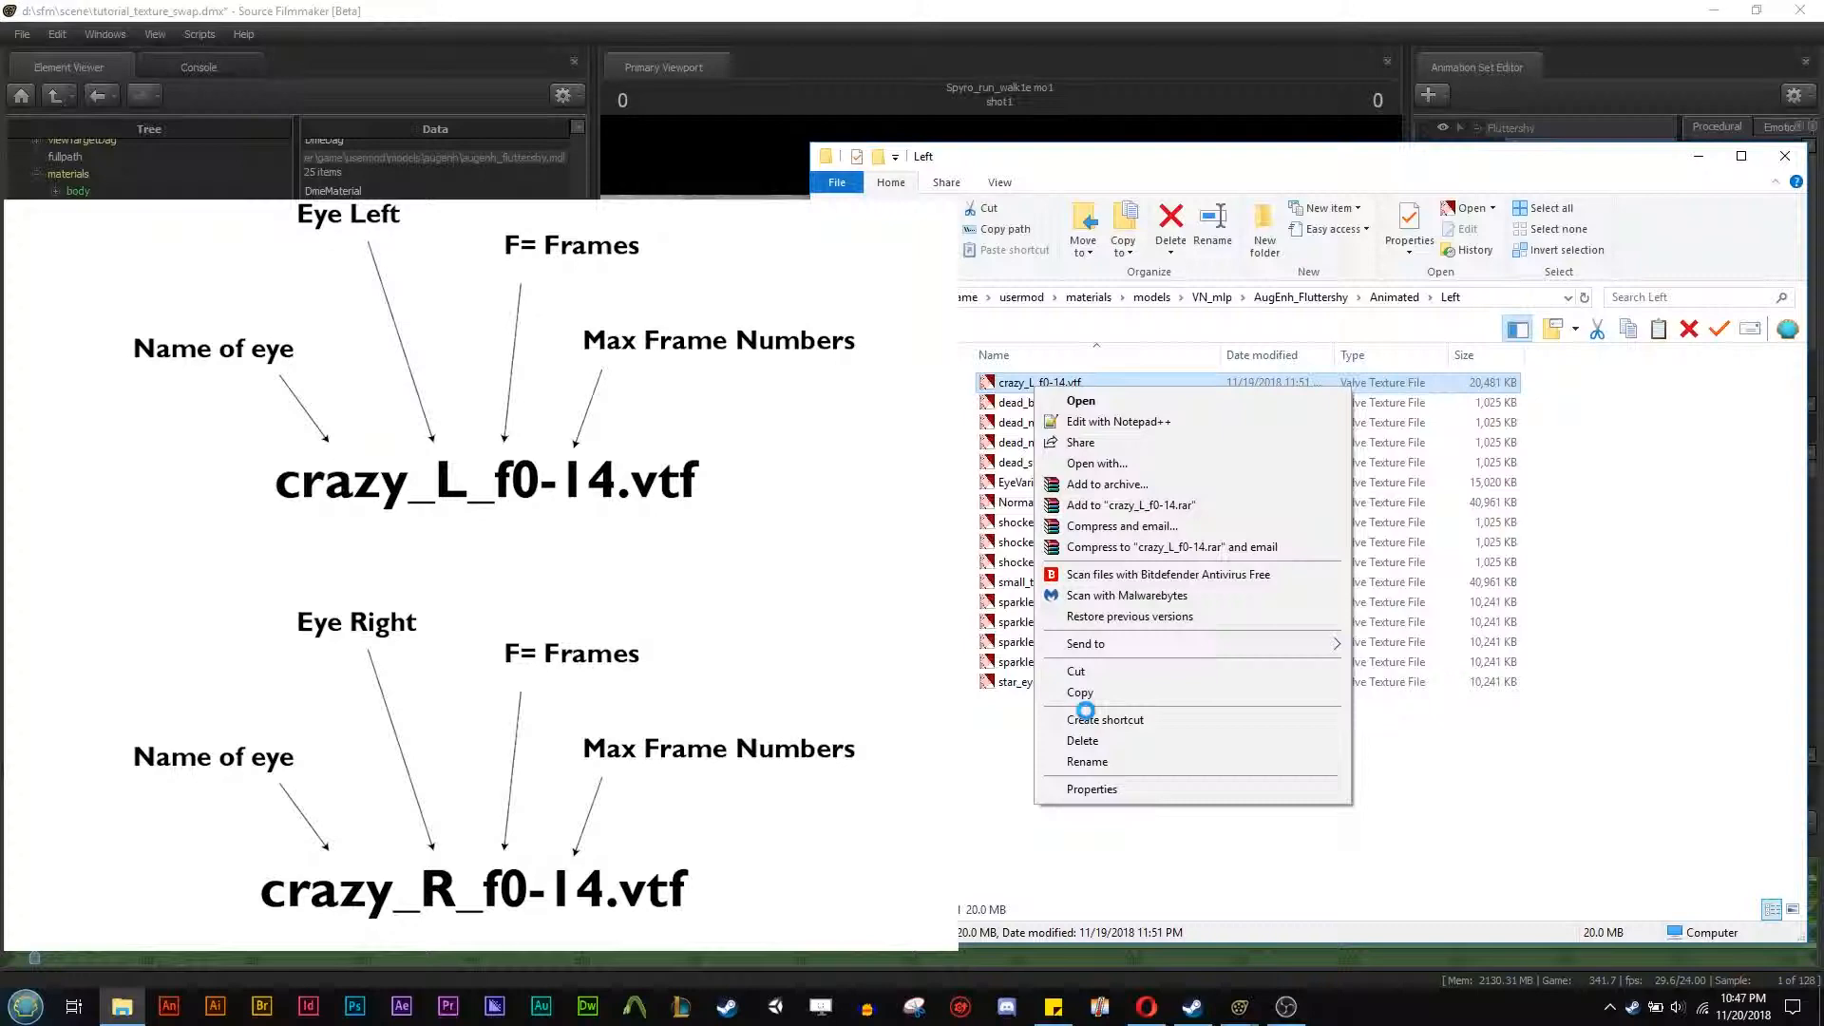
{"action": "left_click", "coordinate": [1087, 760]}
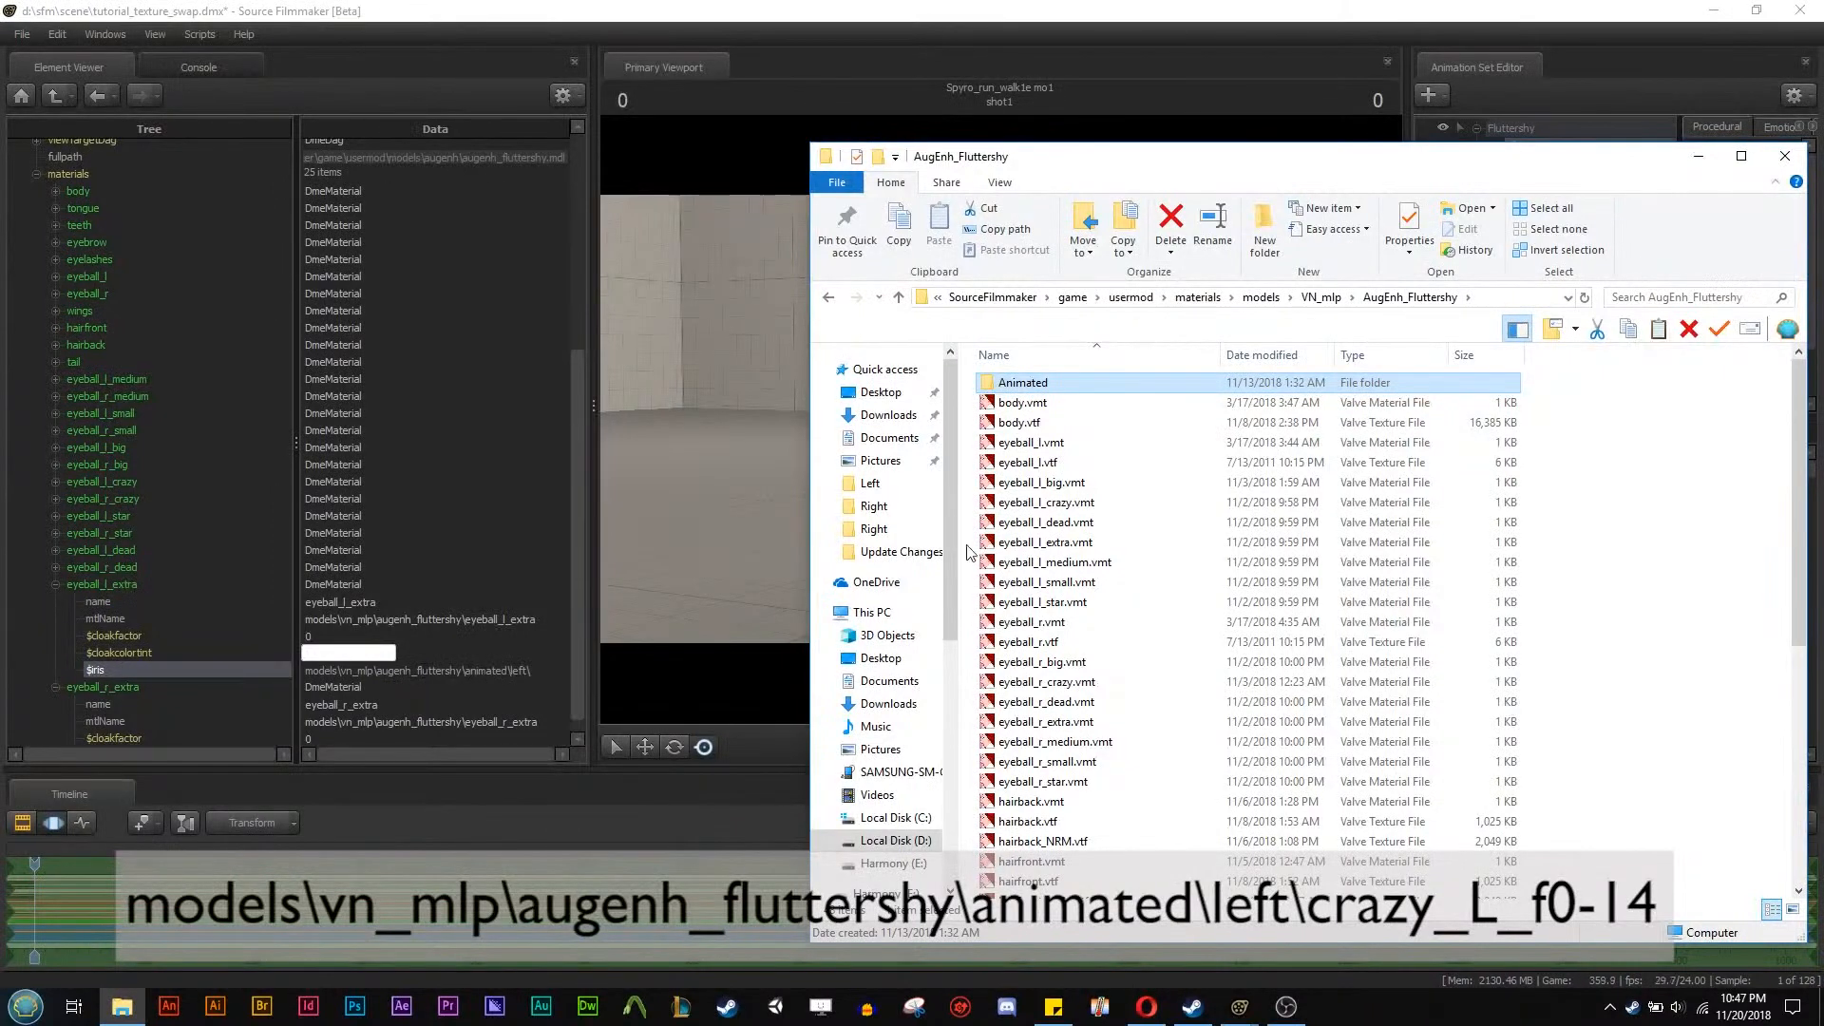
{"action": "mouse_move", "coordinate": [456, 688]}
{"action": "type", "text": "crazy_L_f0-14"}
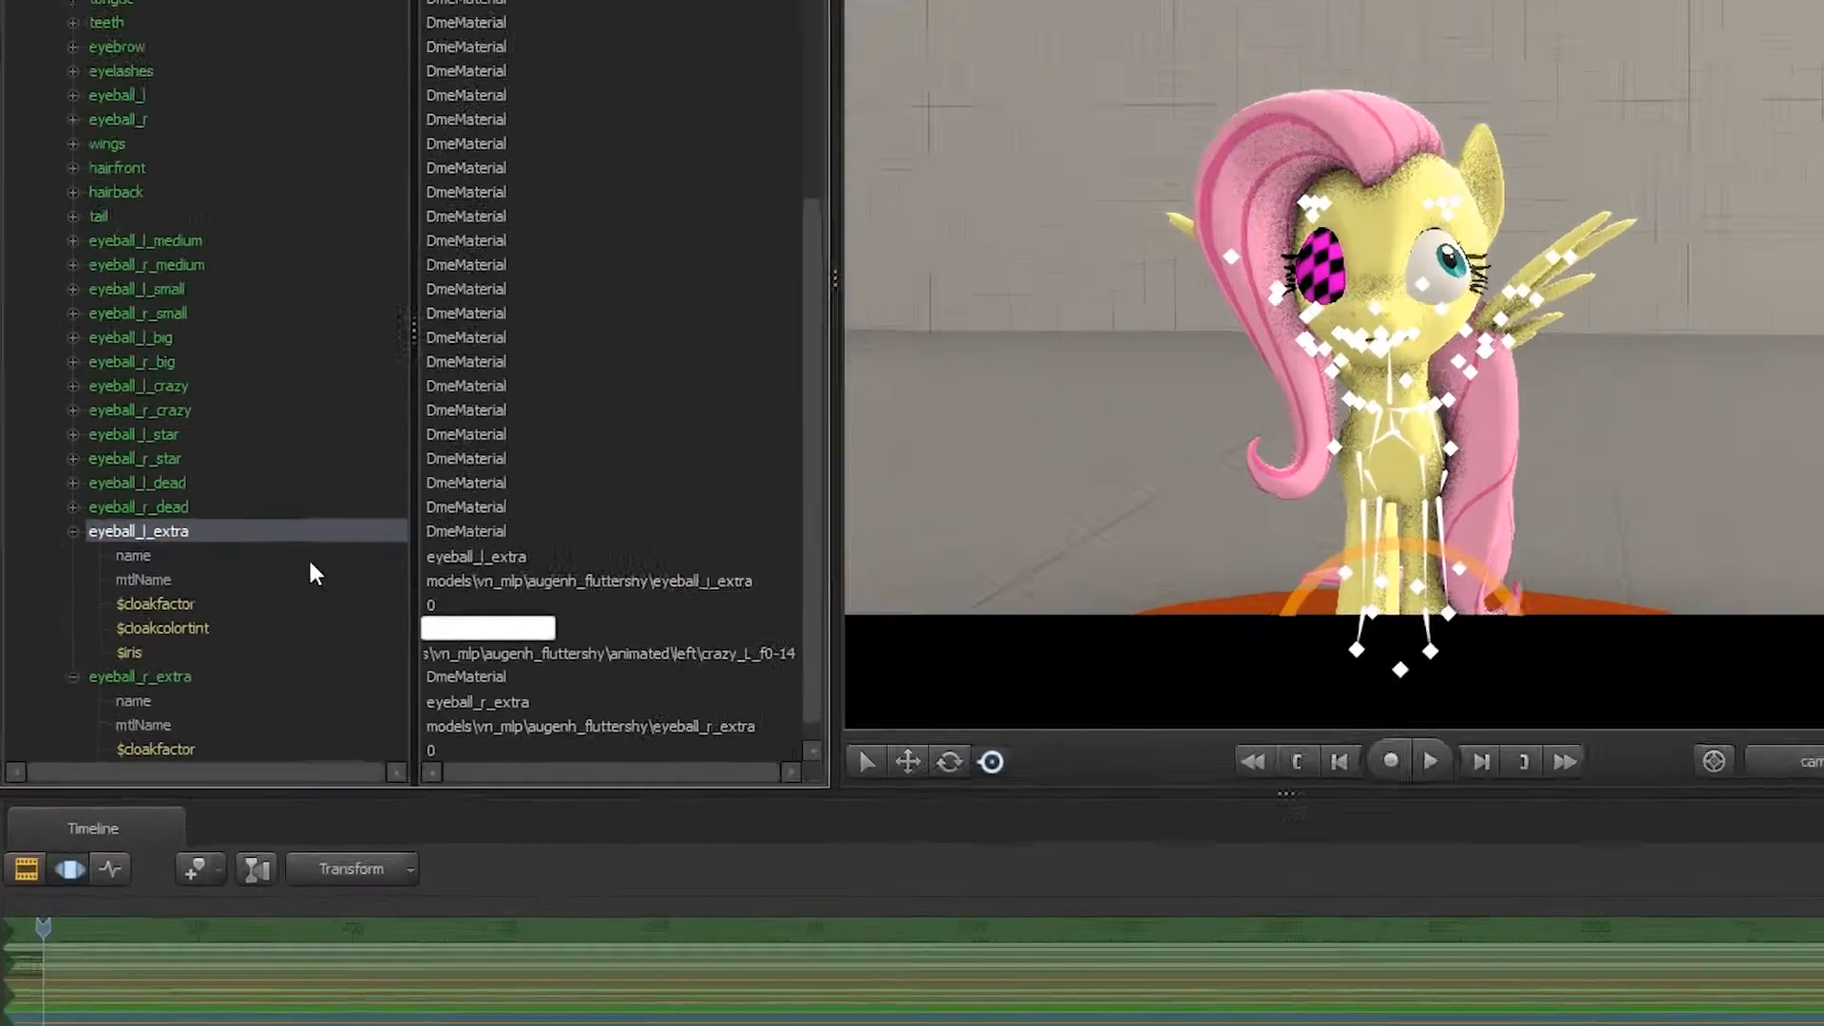
Add a float attribute named $irisframe to the eyeball_l_extra material.
{"action": "right_click", "coordinate": [137, 532]}
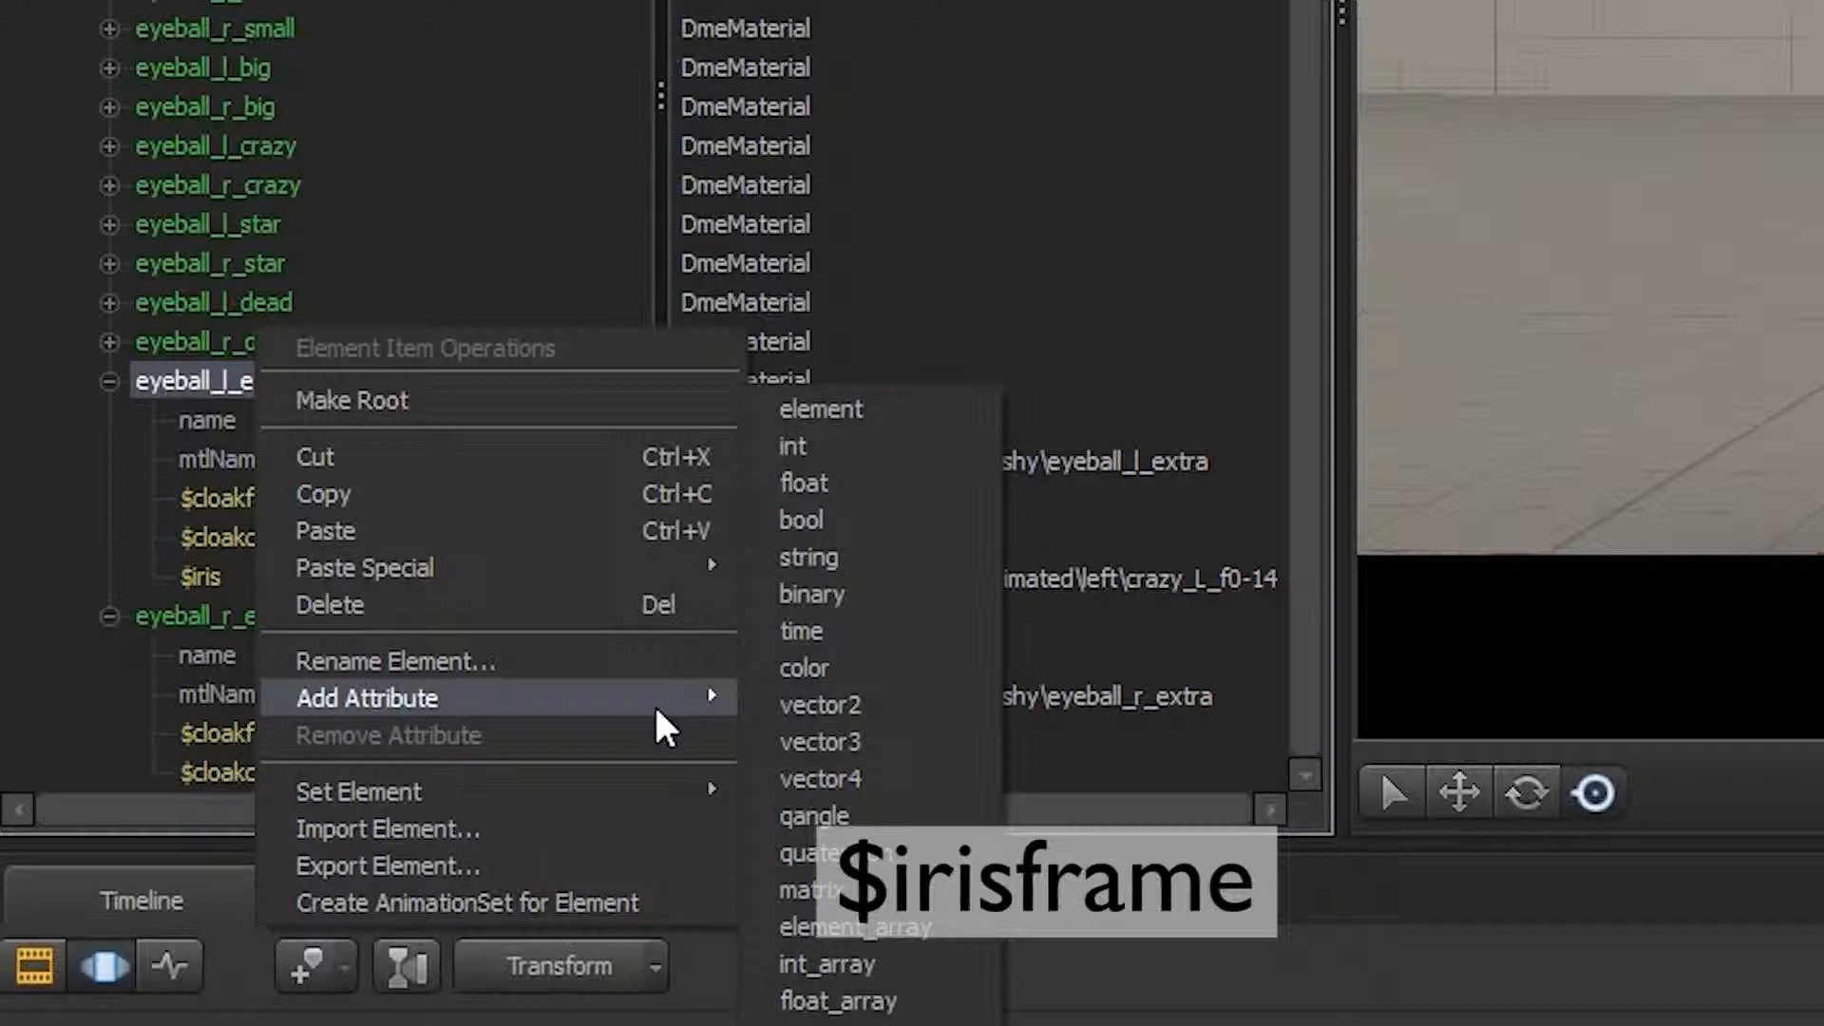
{"action": "left_click", "coordinate": [802, 482]}
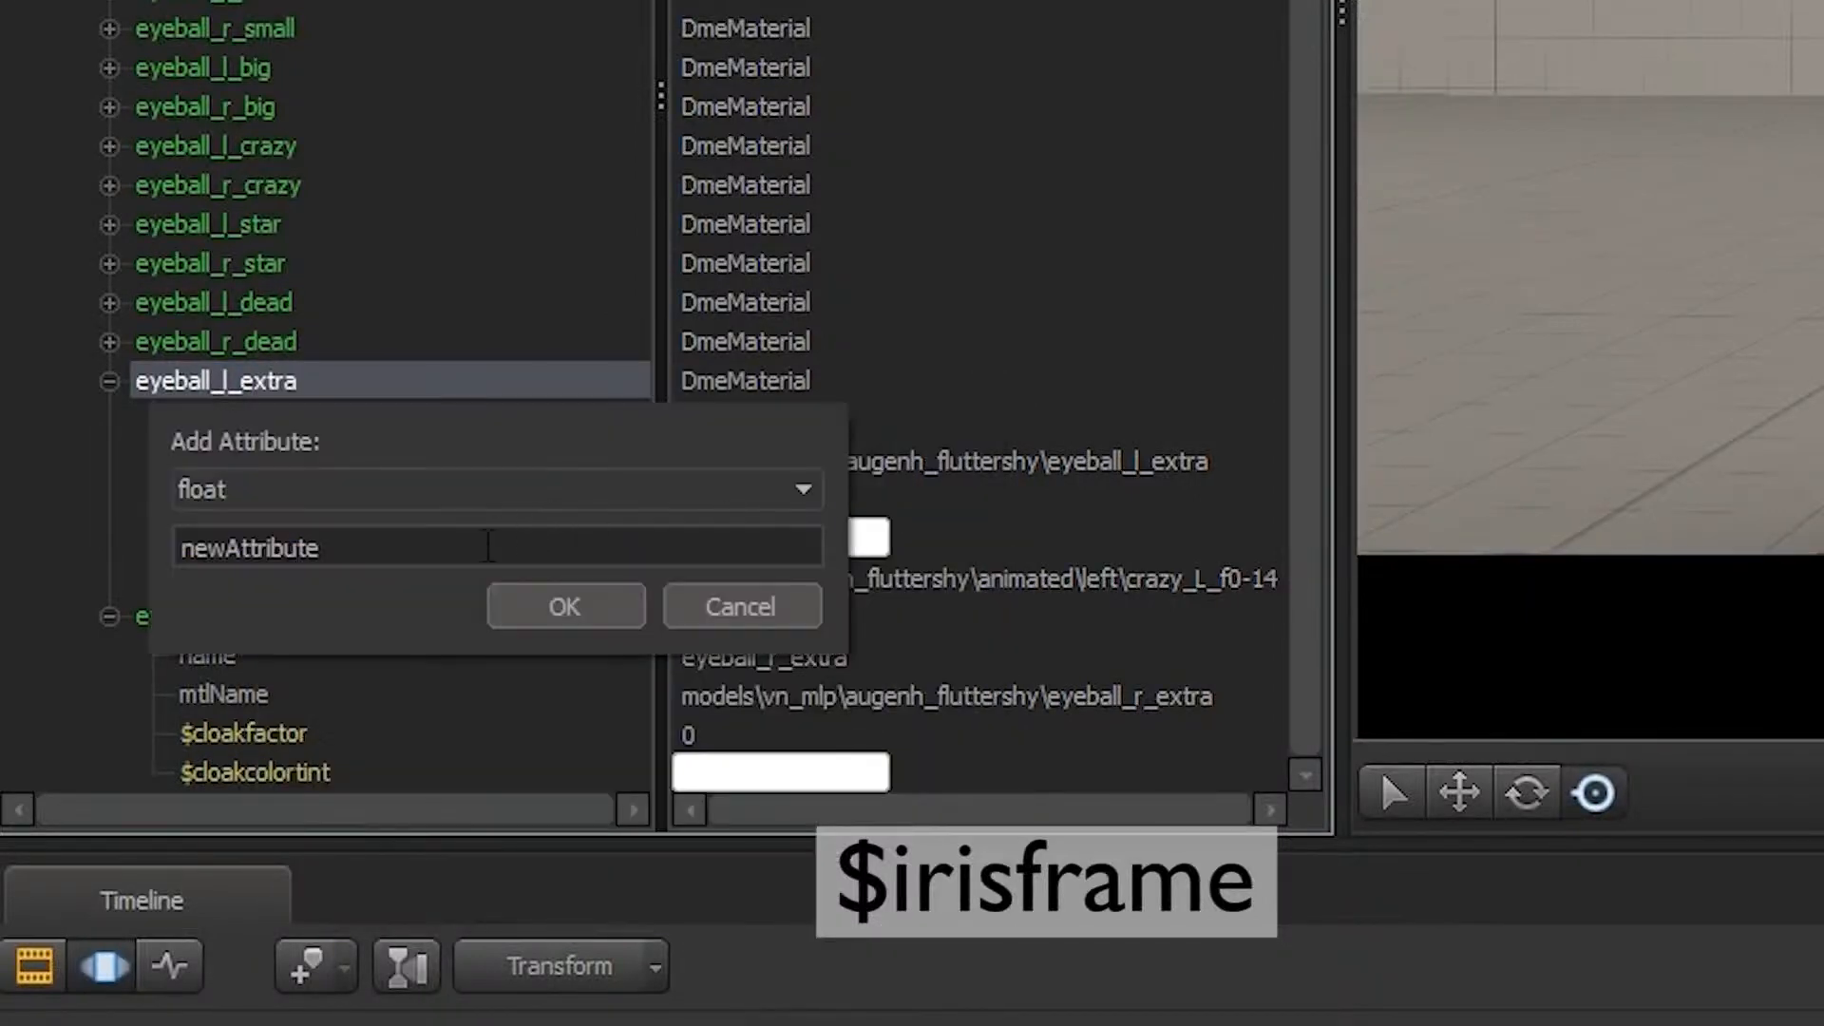
{"action": "type", "text": "$"}
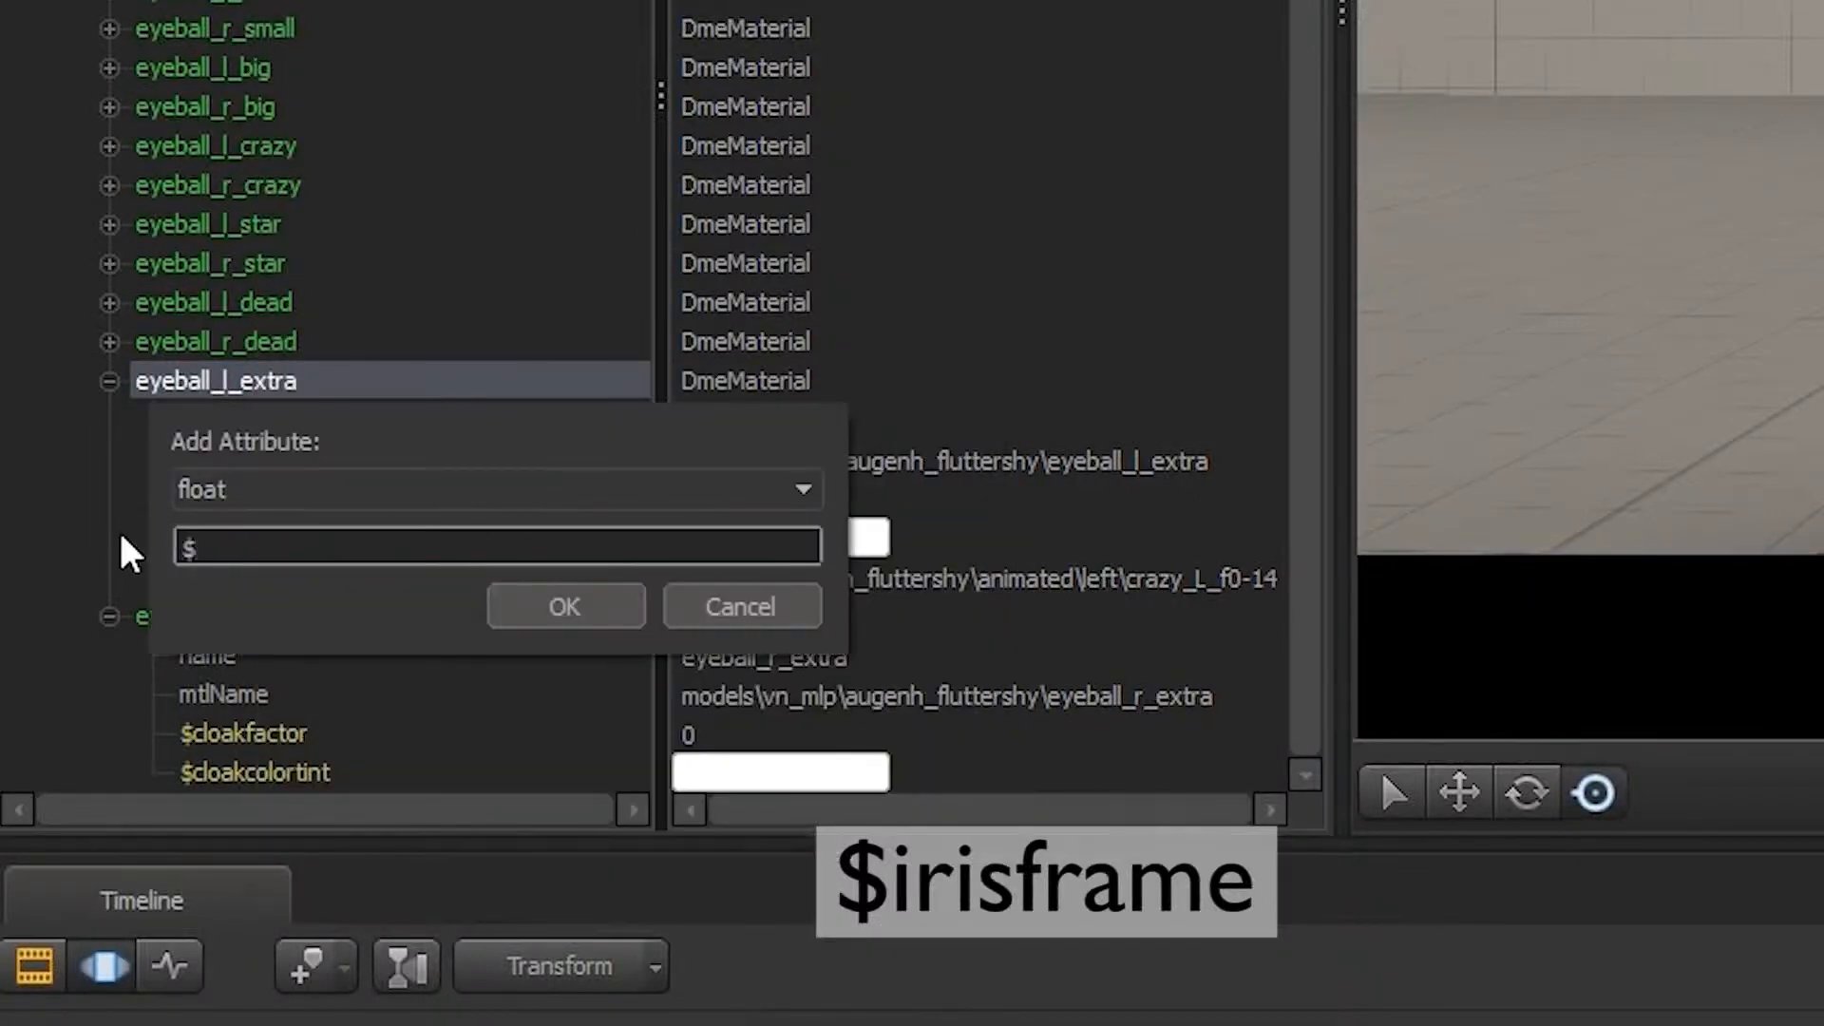
{"action": "type", "text": "$irisframe"}
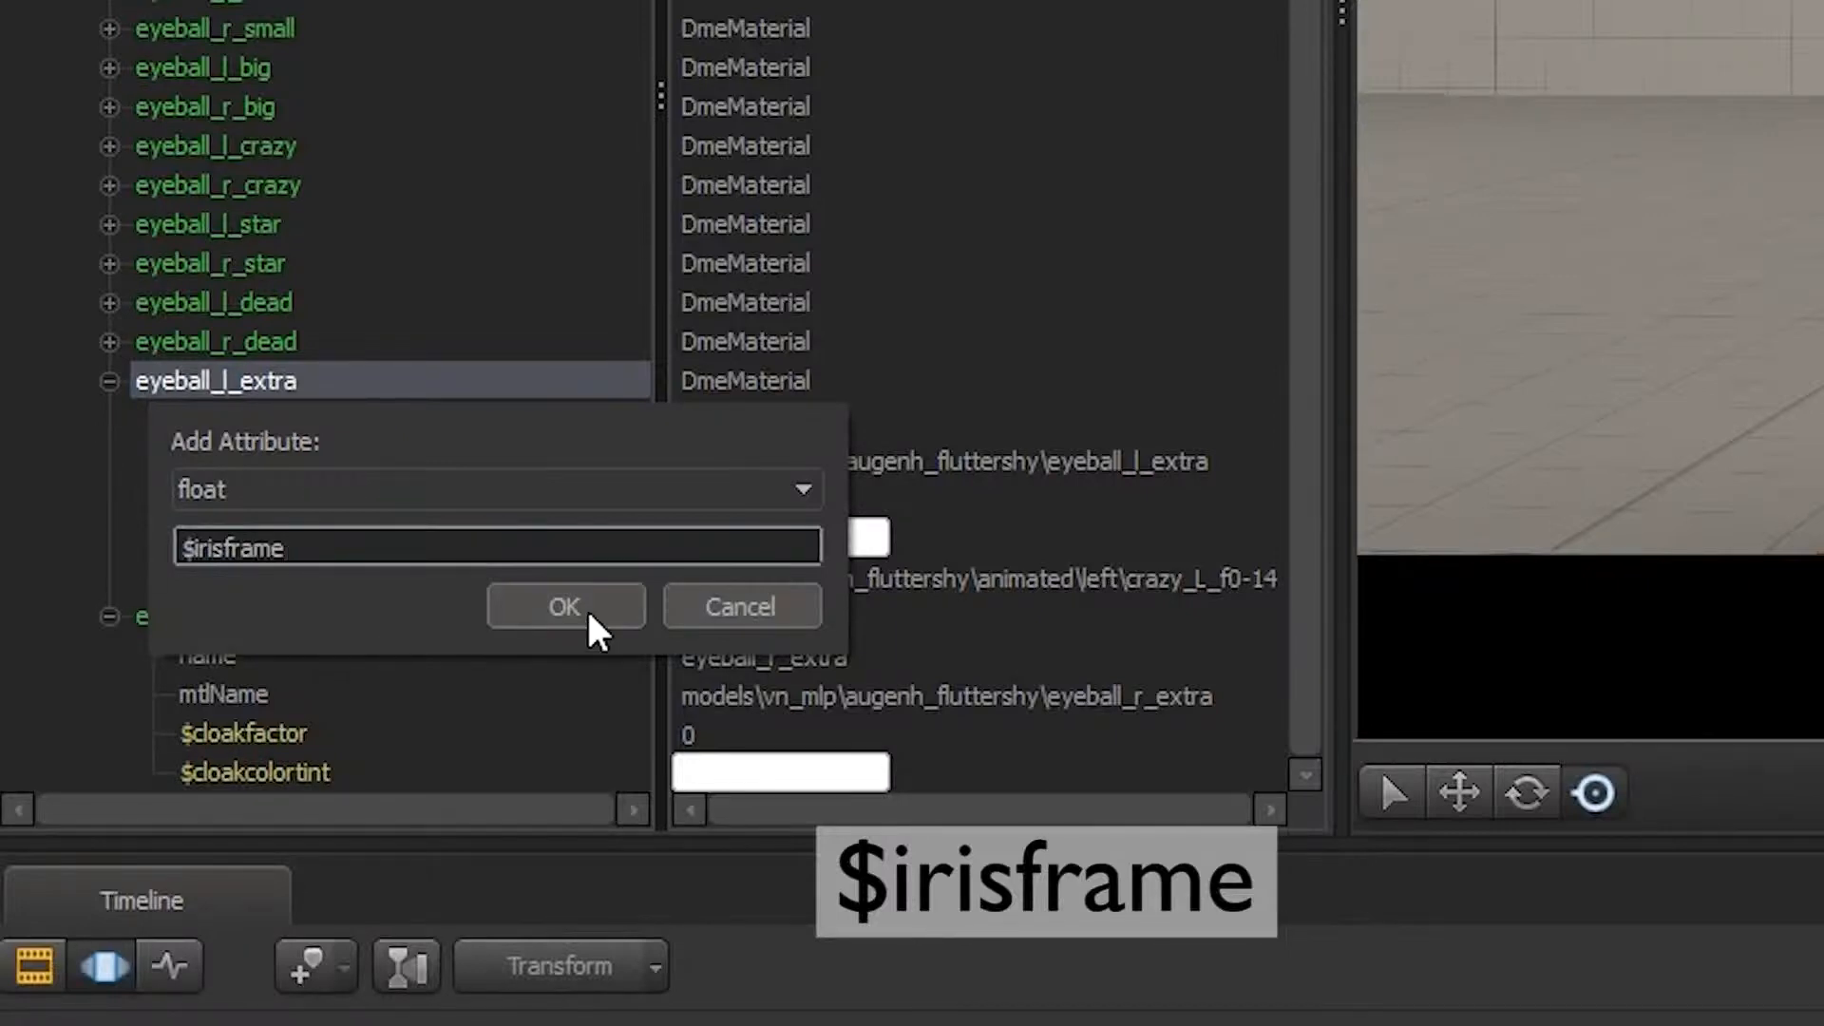
{"action": "left_click", "coordinate": [564, 606]}
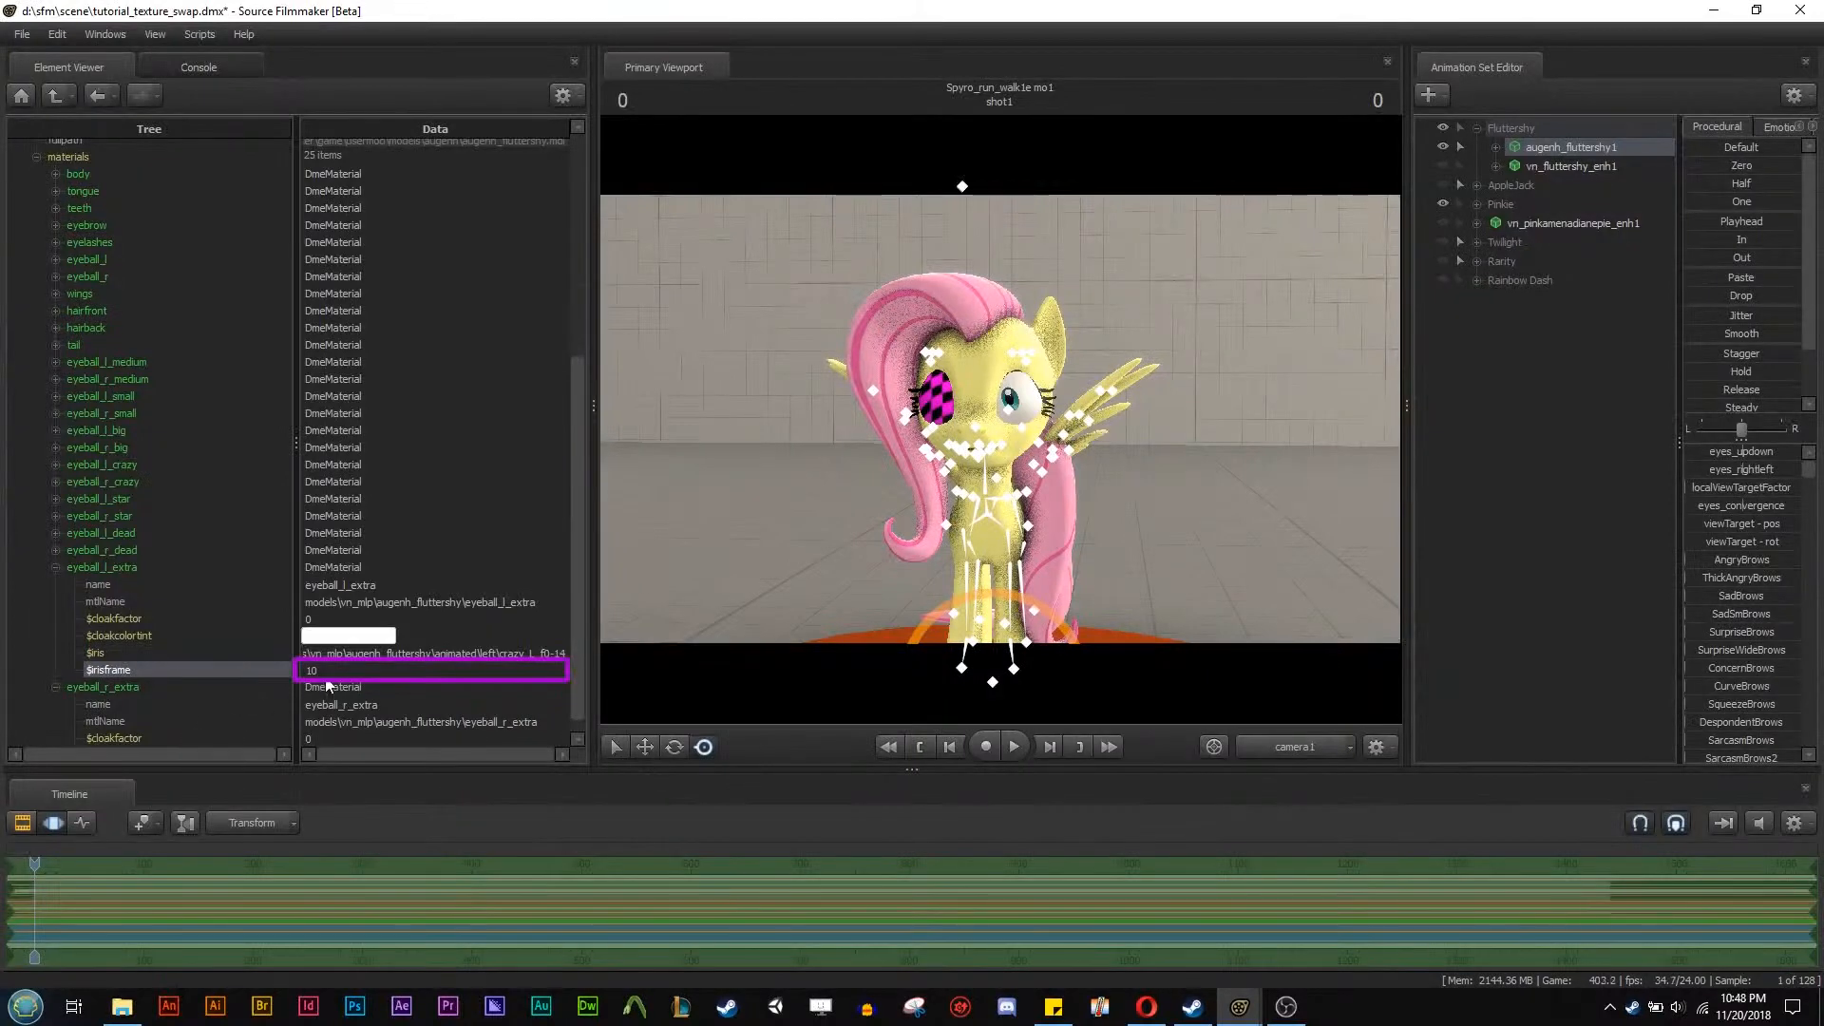
Set eyeball_l_extra's $irisframe value to 0.
{"action": "type", "text": "0"}
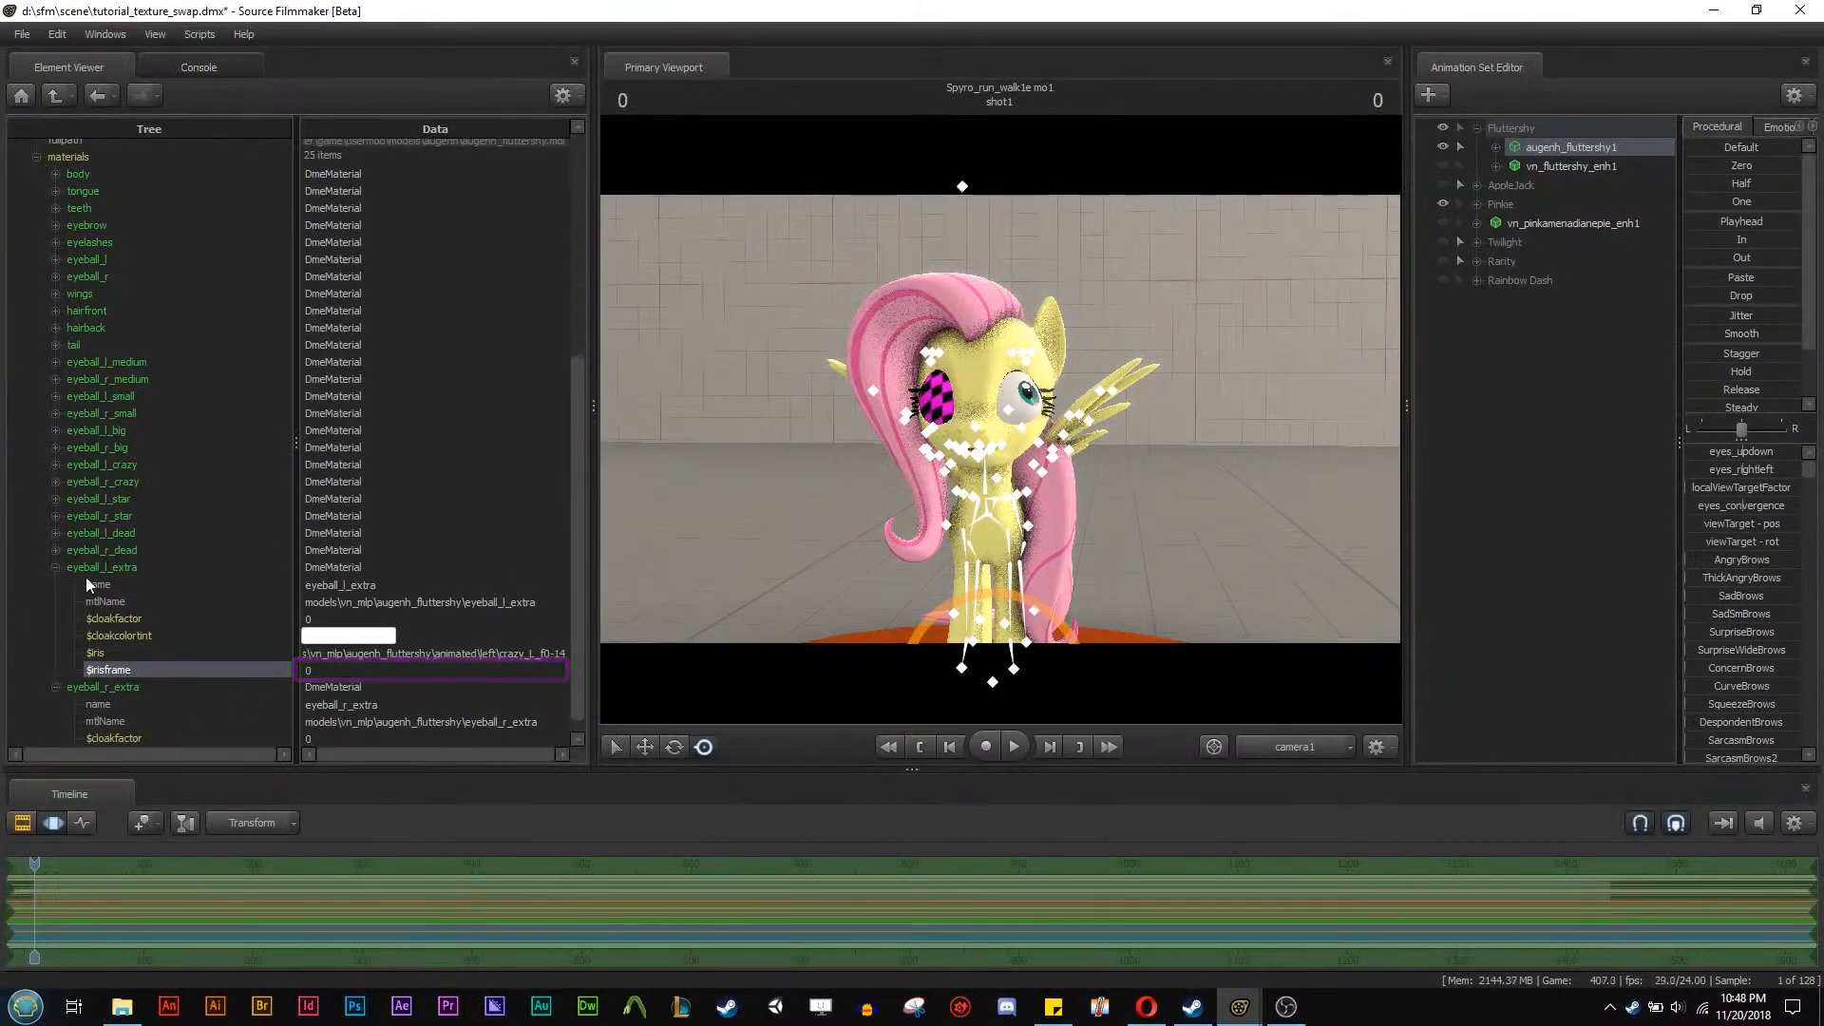
Choose Create AnimationSet for Element on eyeball_l_extra, showing $irisframe and $cloakfactor ranges 0 to 1.
{"action": "right_click", "coordinate": [86, 566]}
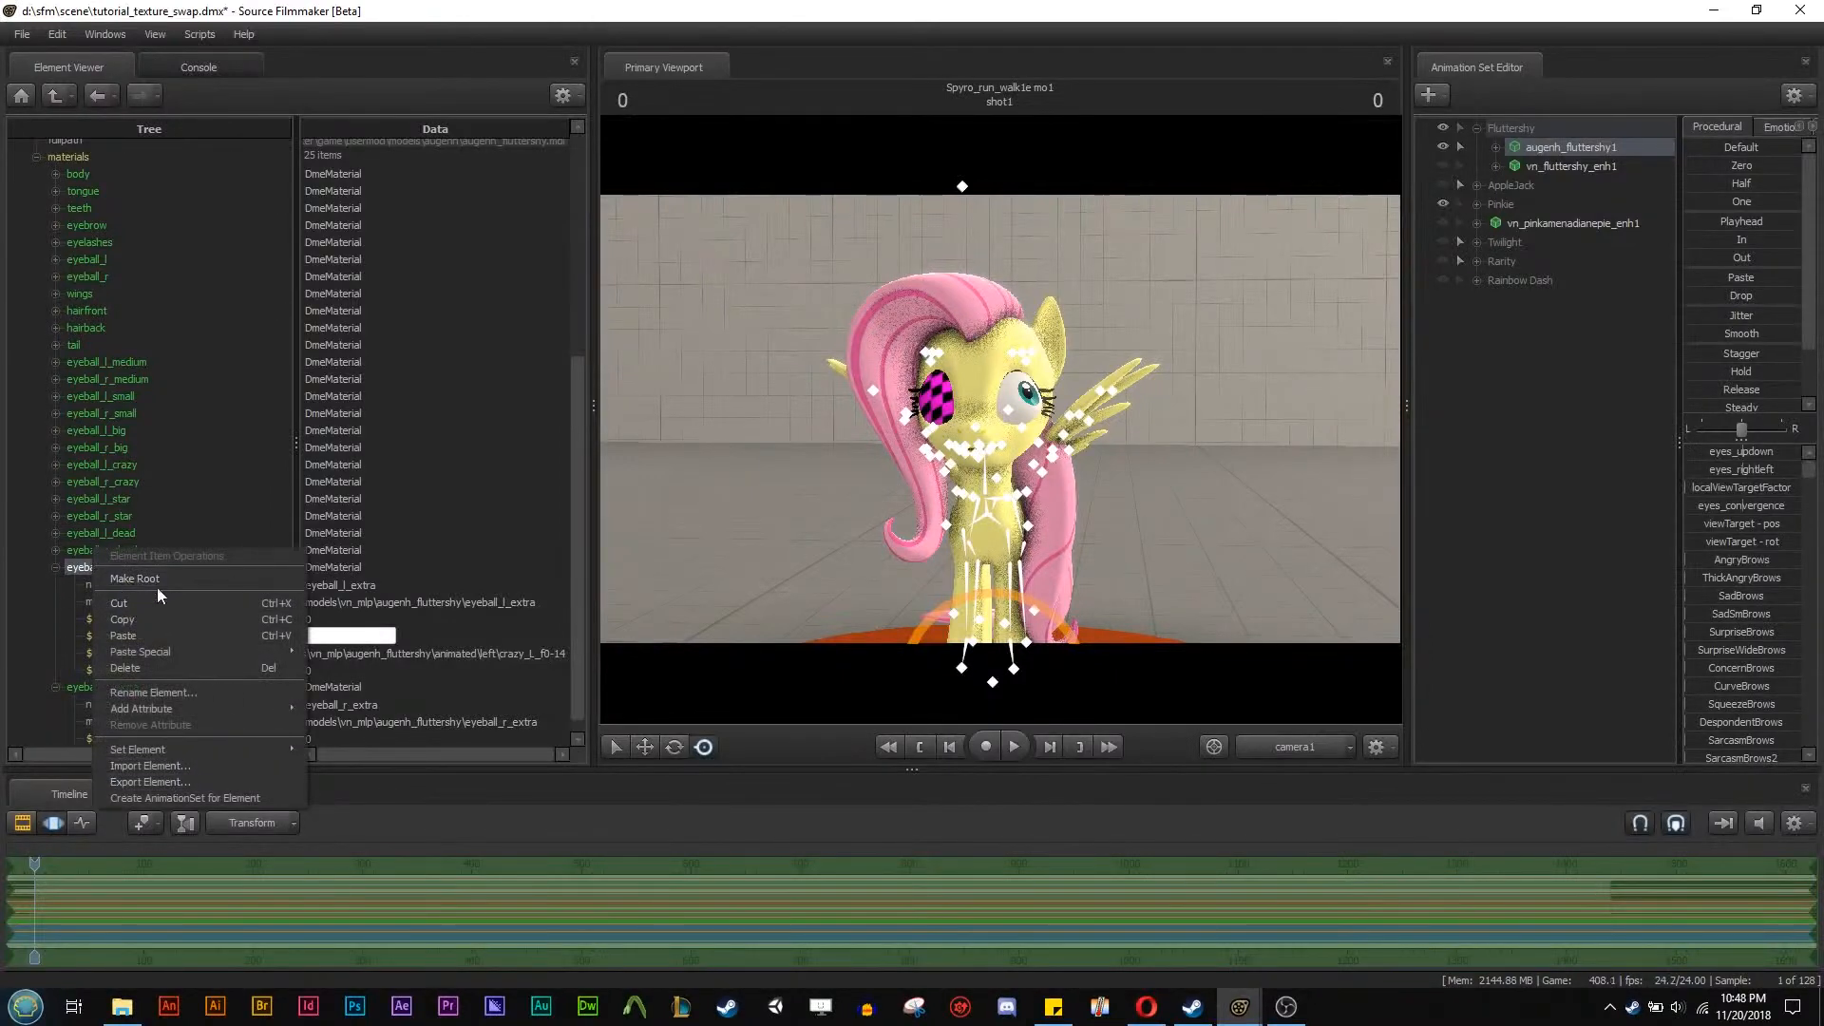
{"action": "mouse_move", "coordinate": [207, 804]}
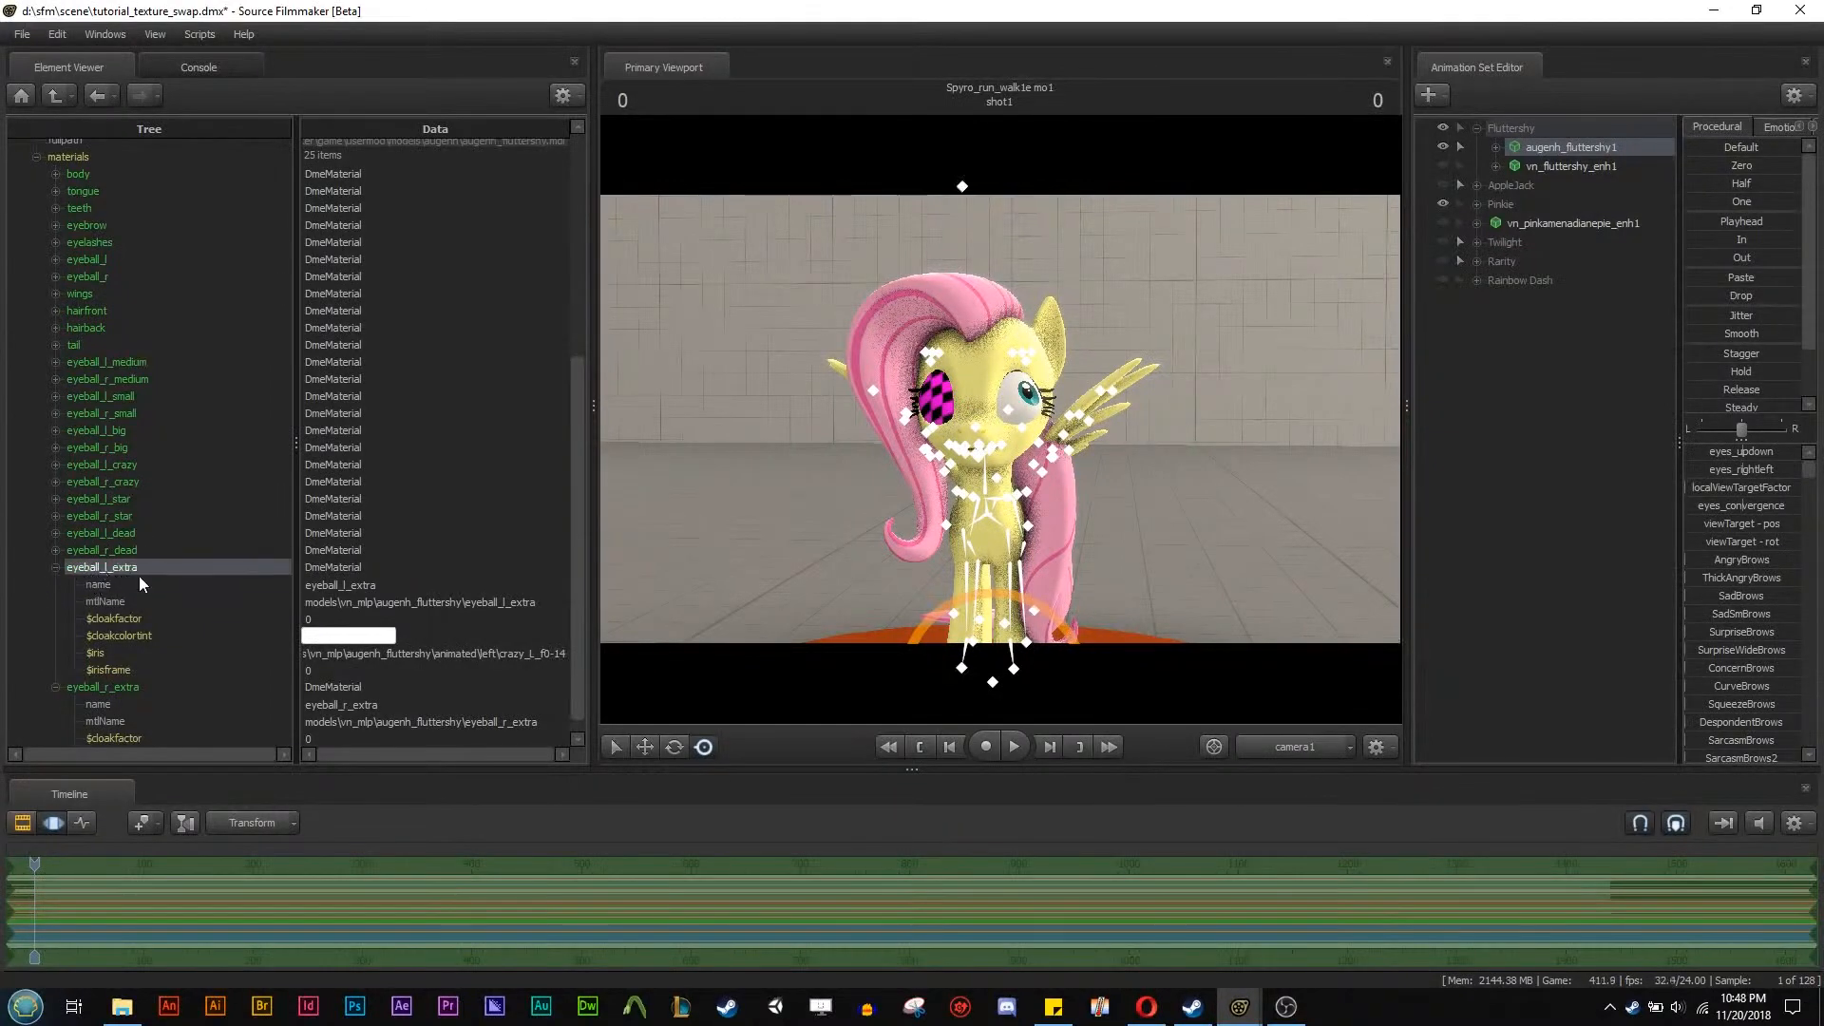
{"action": "right_click", "coordinate": [99, 566]}
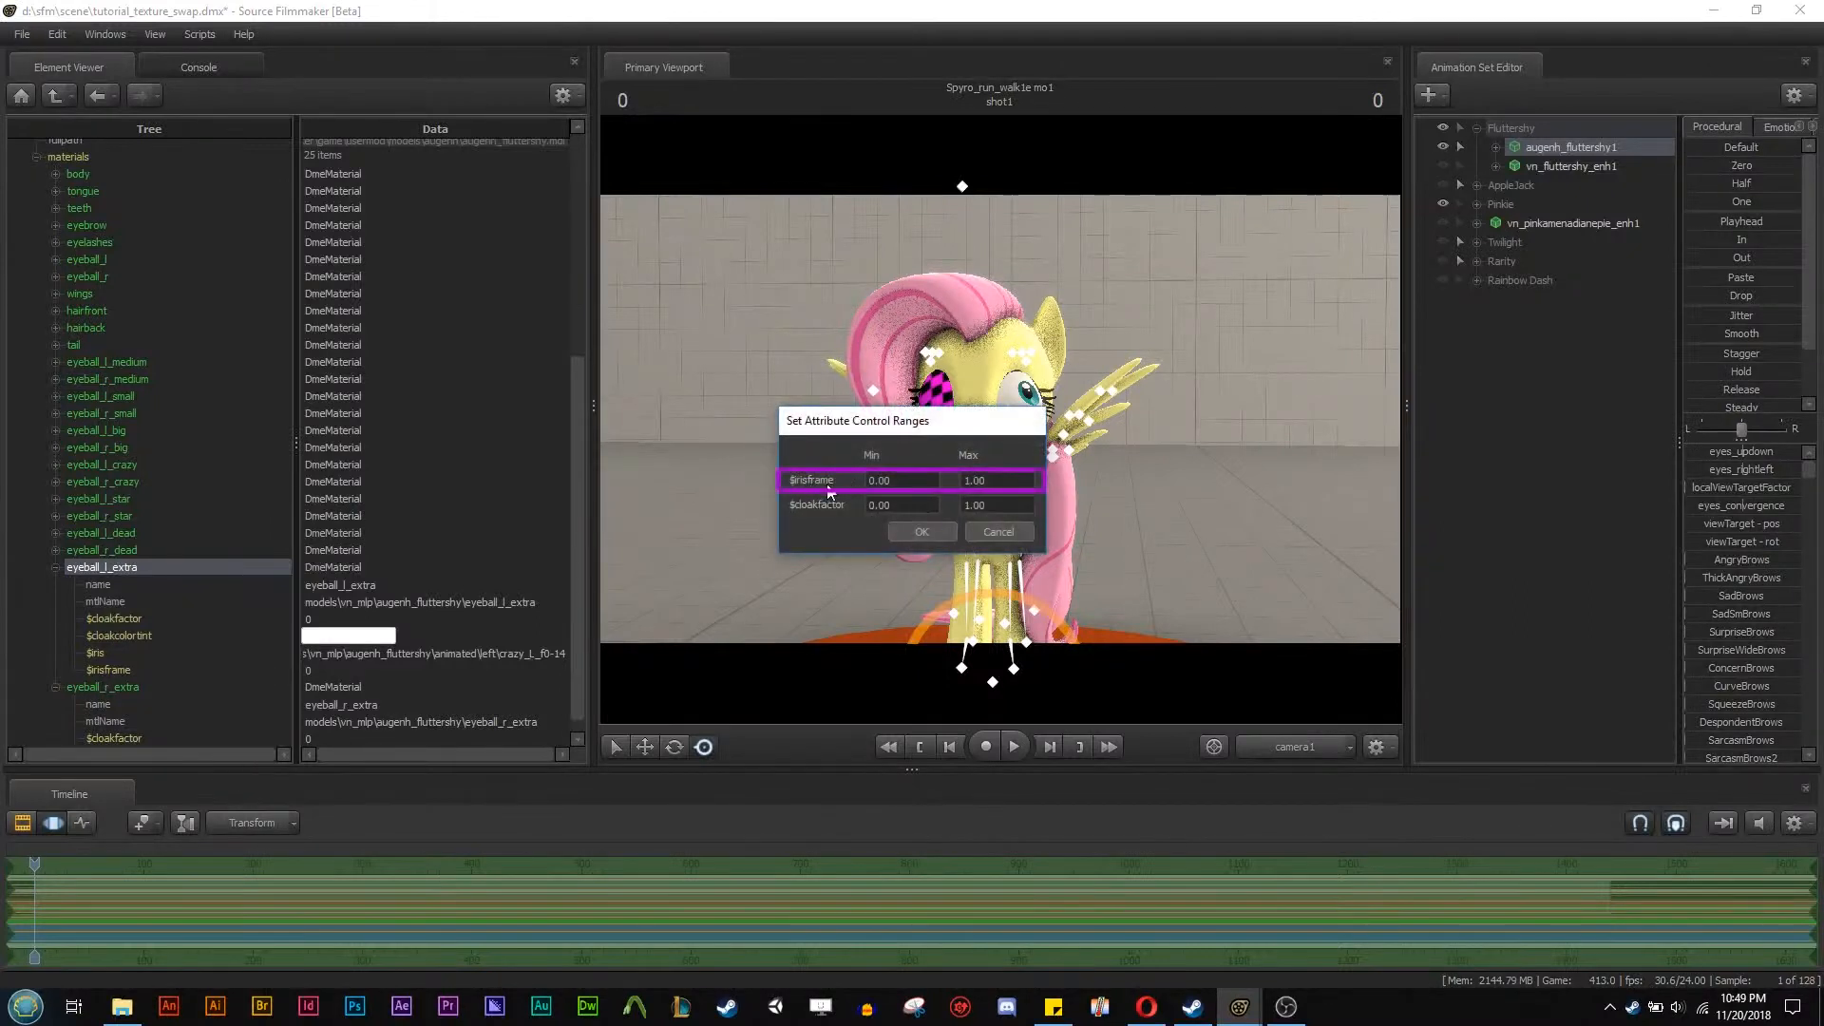
Set the $irisframe control range Max to 14 (0 to 14) and accept it.
{"action": "left_click", "coordinate": [995, 479]}
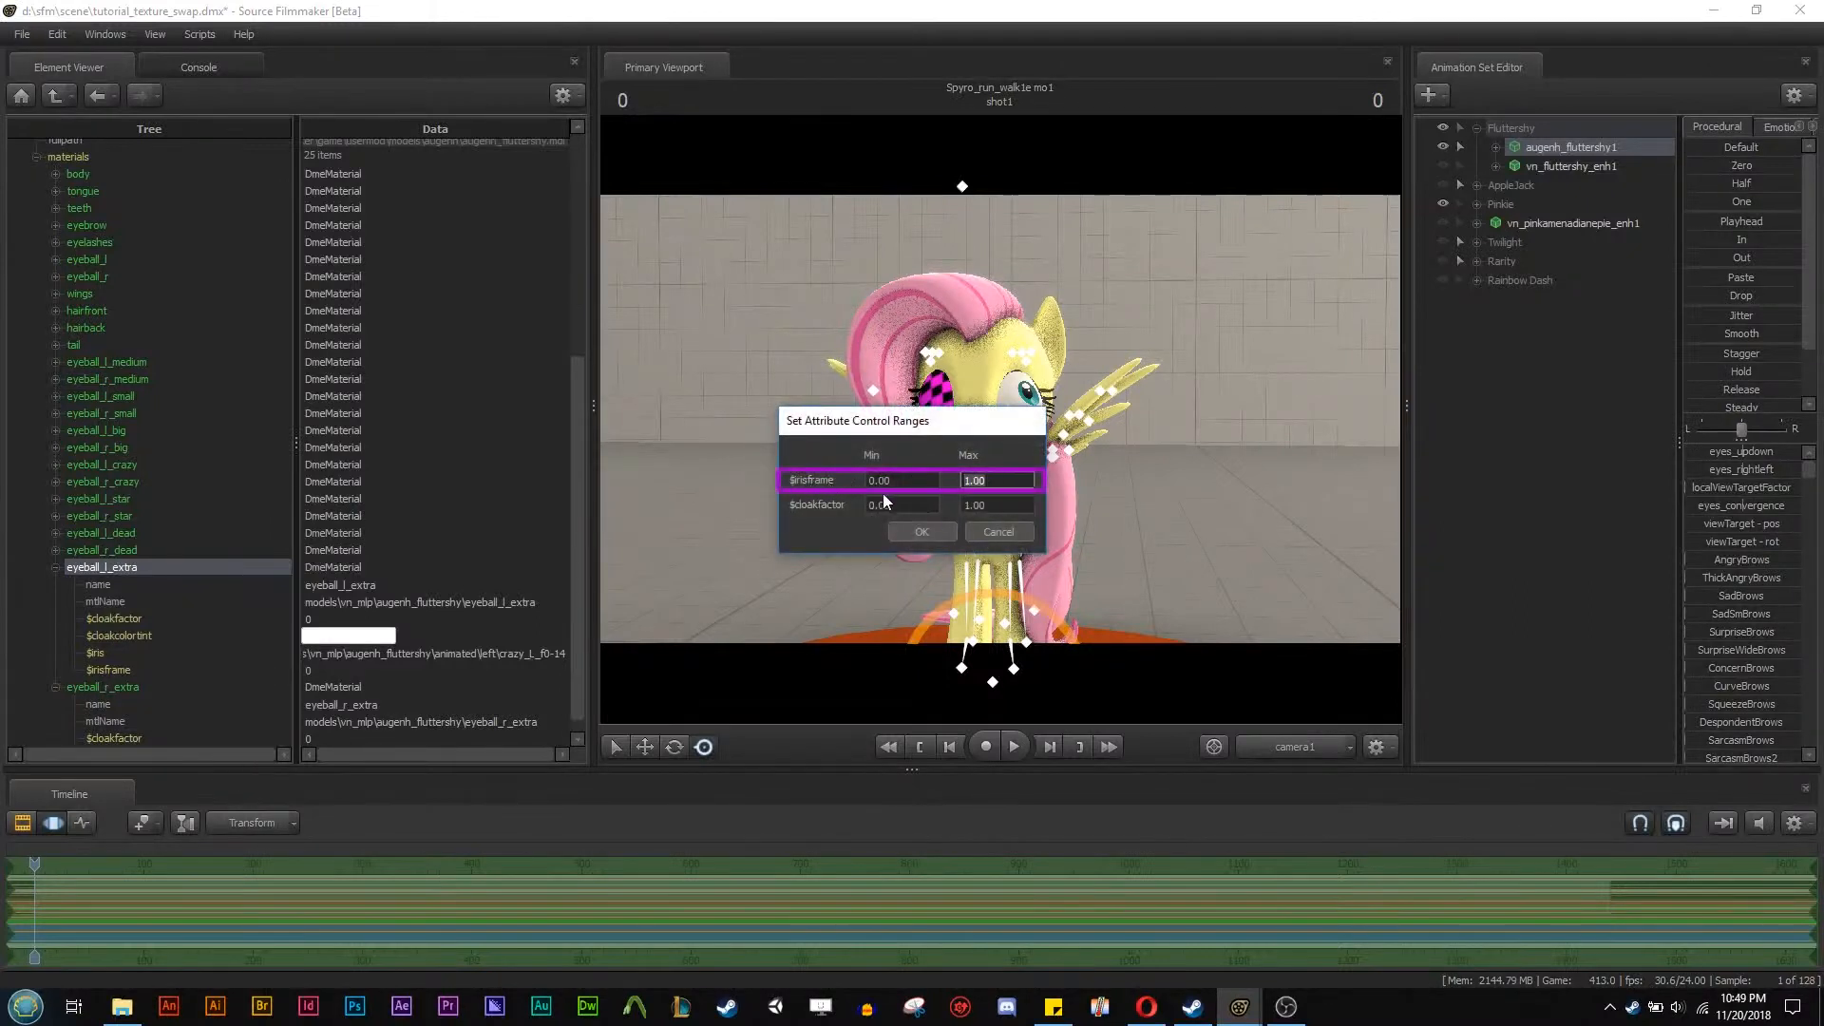
{"action": "type", "text": "14"}
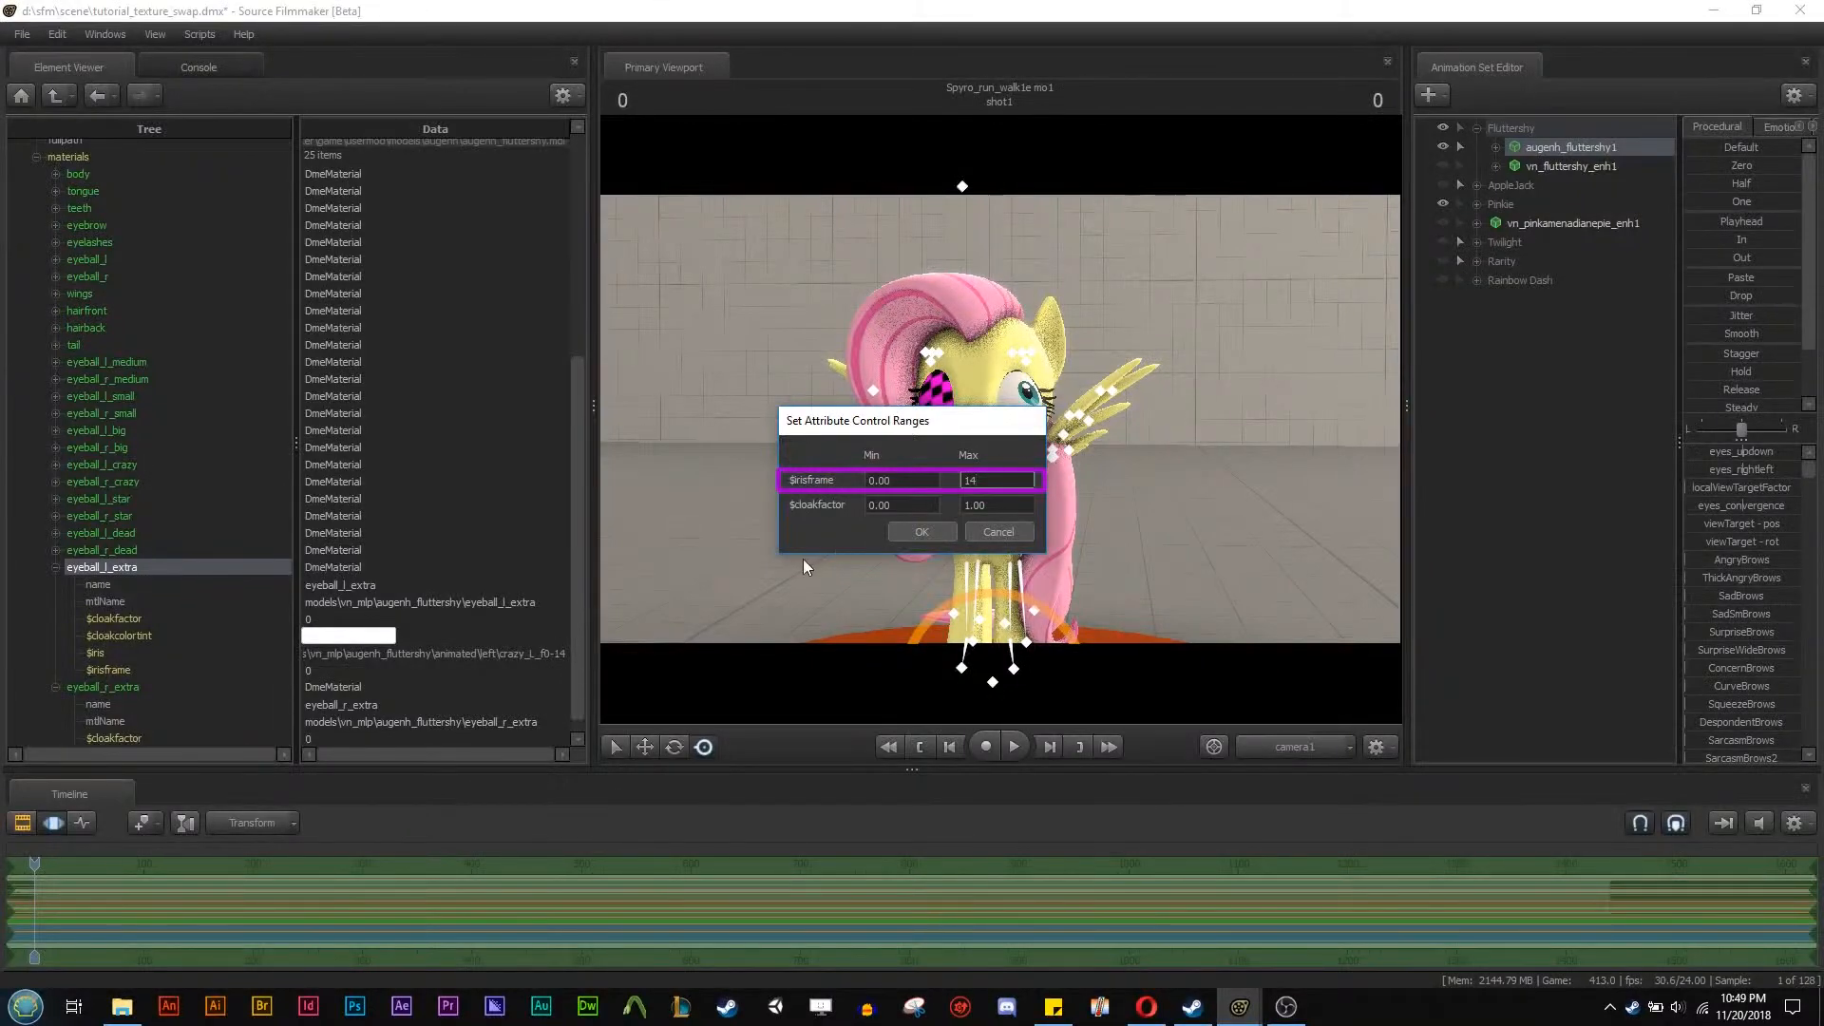
{"action": "mouse_move", "coordinate": [853, 563]}
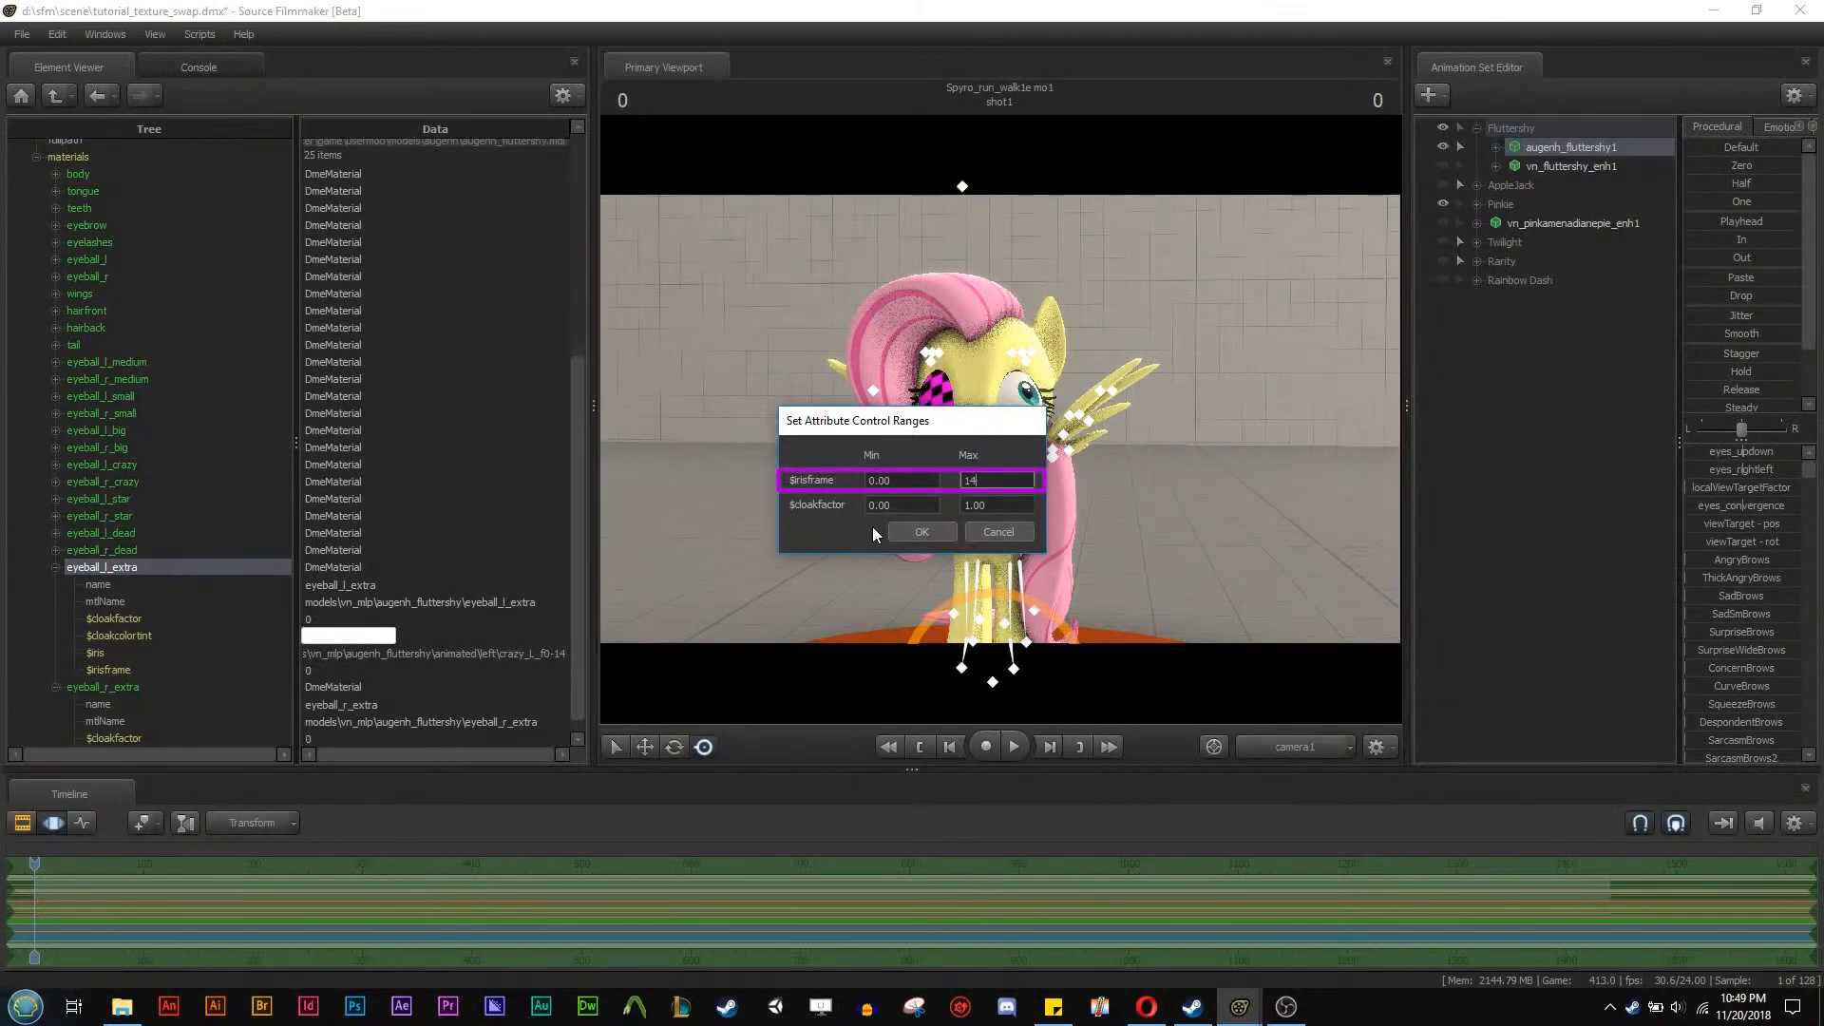
{"action": "left_click", "coordinate": [922, 532]}
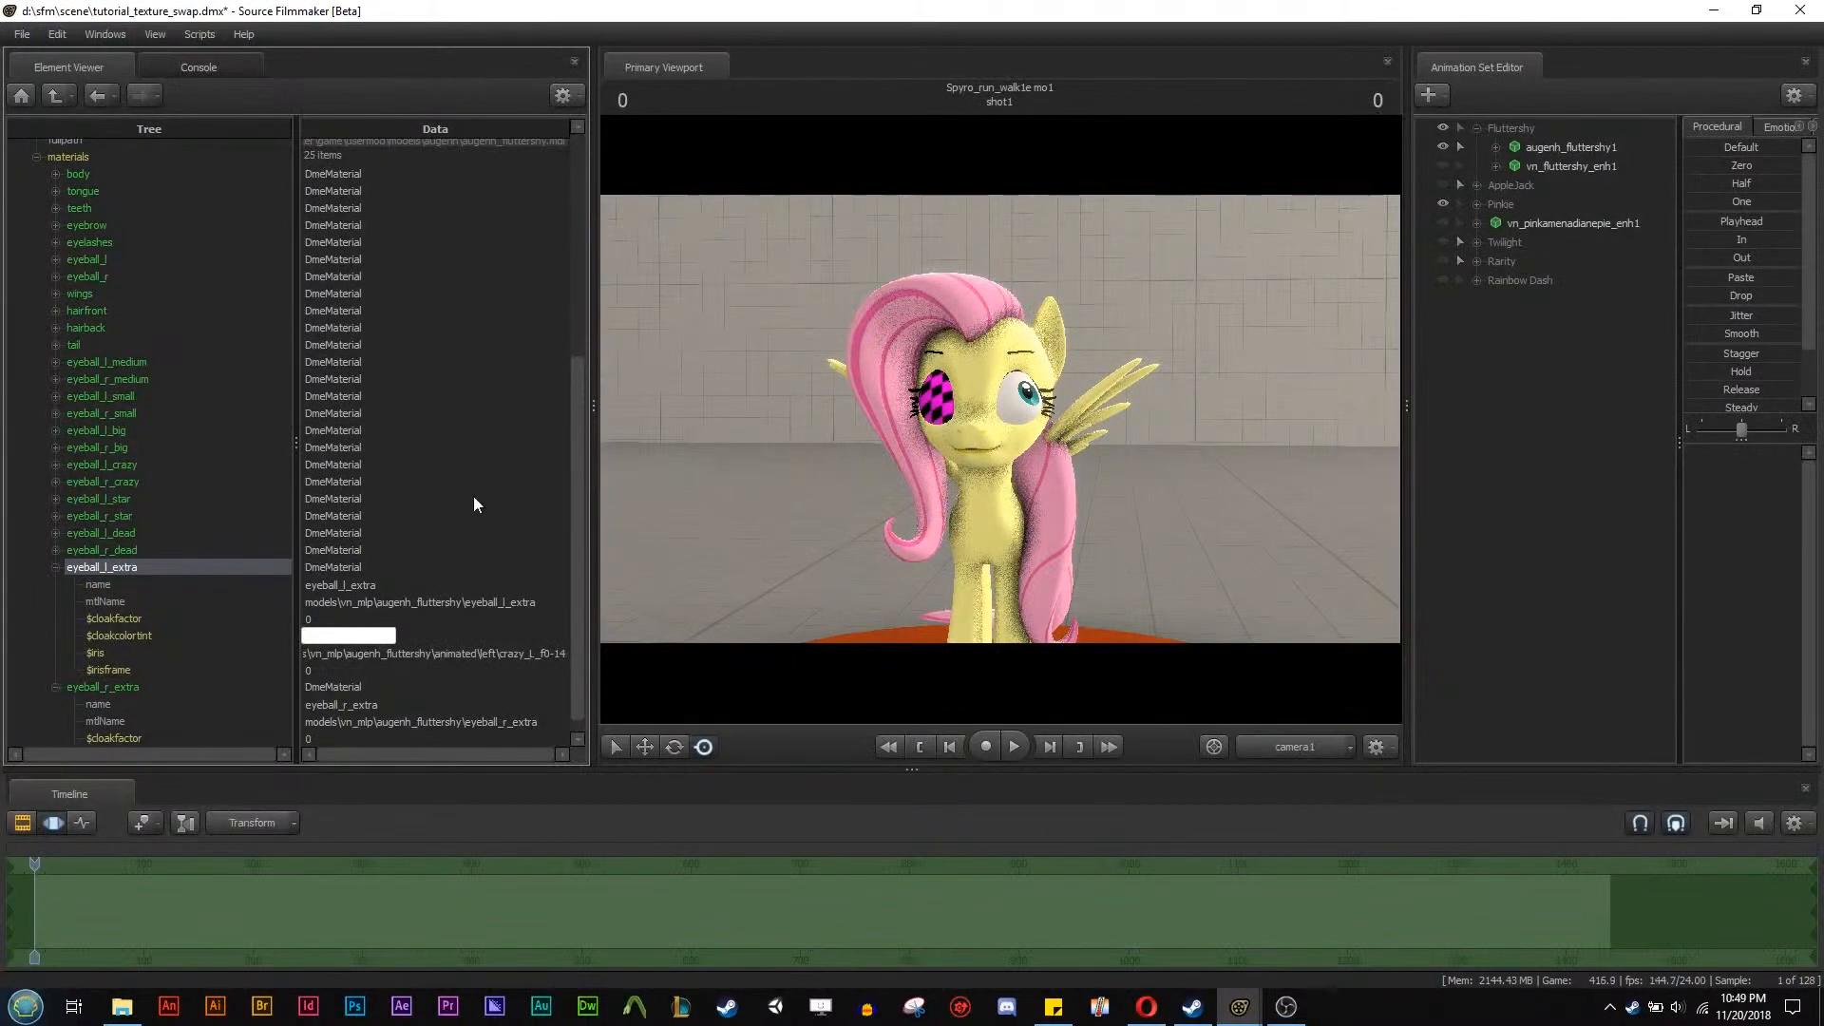
{"action": "mouse_move", "coordinate": [302, 681]}
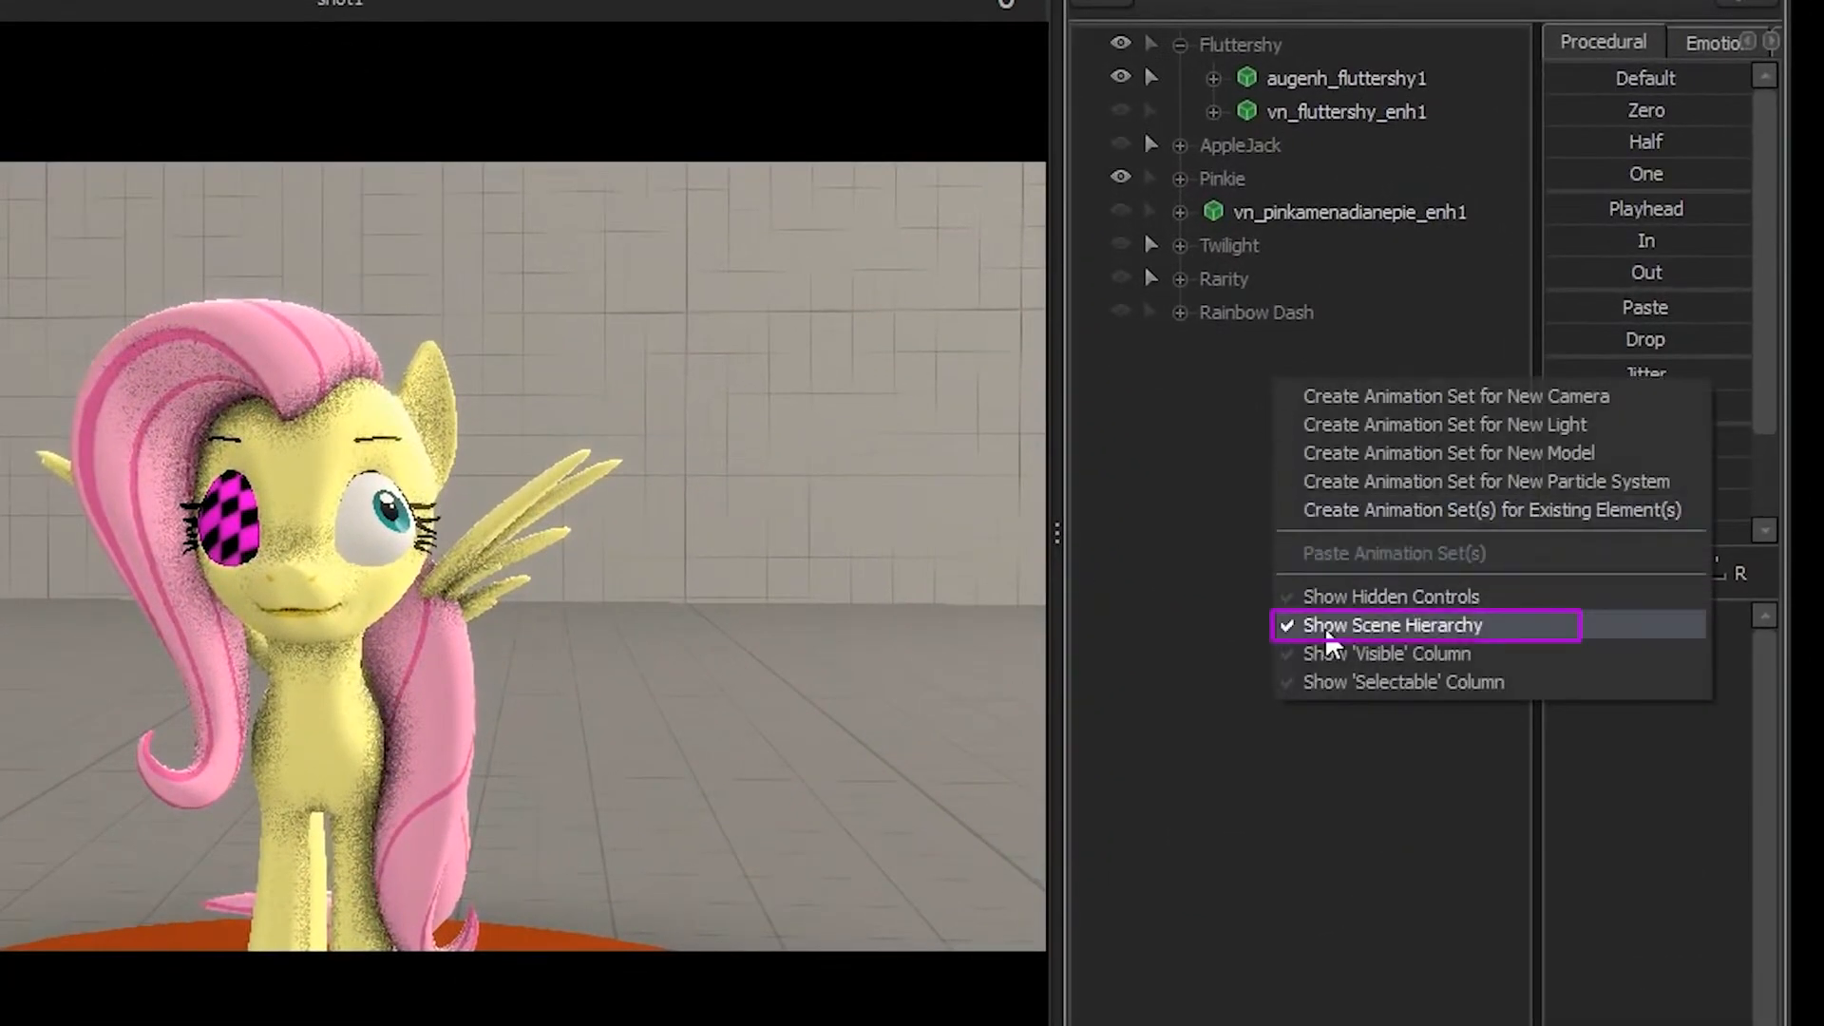
Untick Show Scene Hierarchy and select eyeball_l_extra1 to reveal its $irisframe and $cloakfactor sliders.
{"action": "left_click", "coordinate": [1393, 625]}
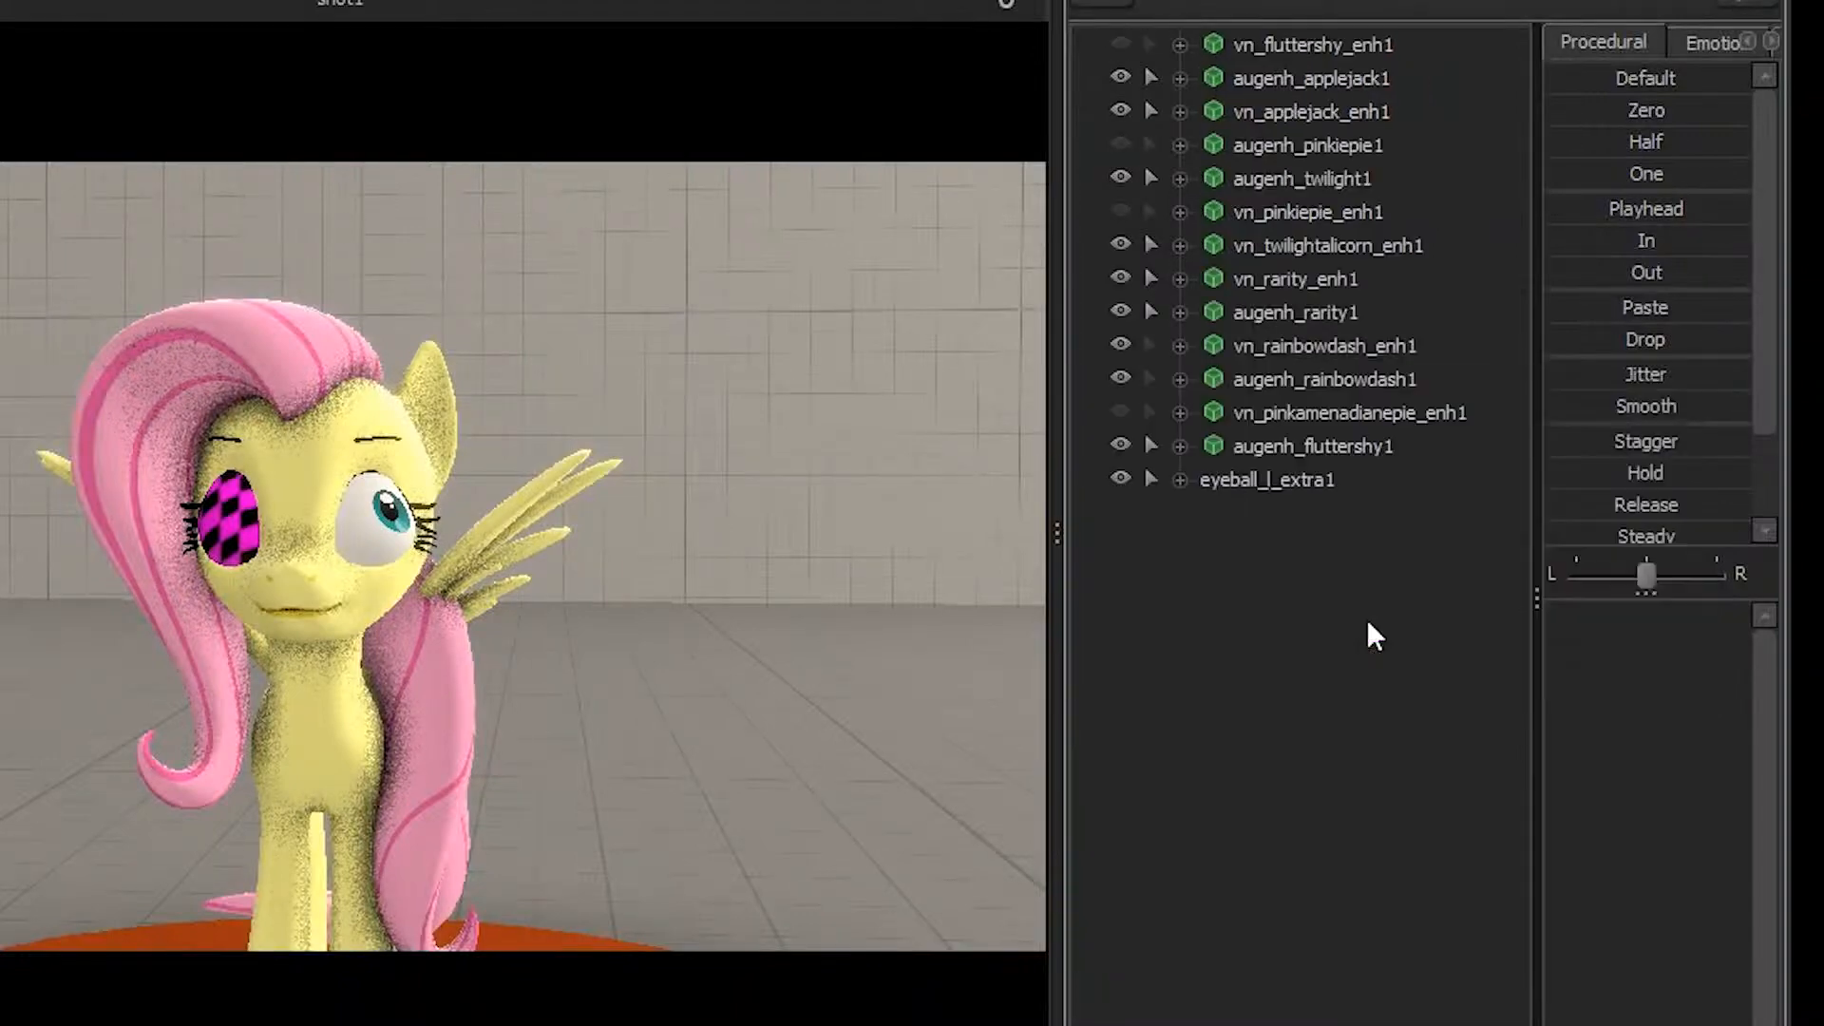
{"action": "left_click", "coordinate": [1266, 479]}
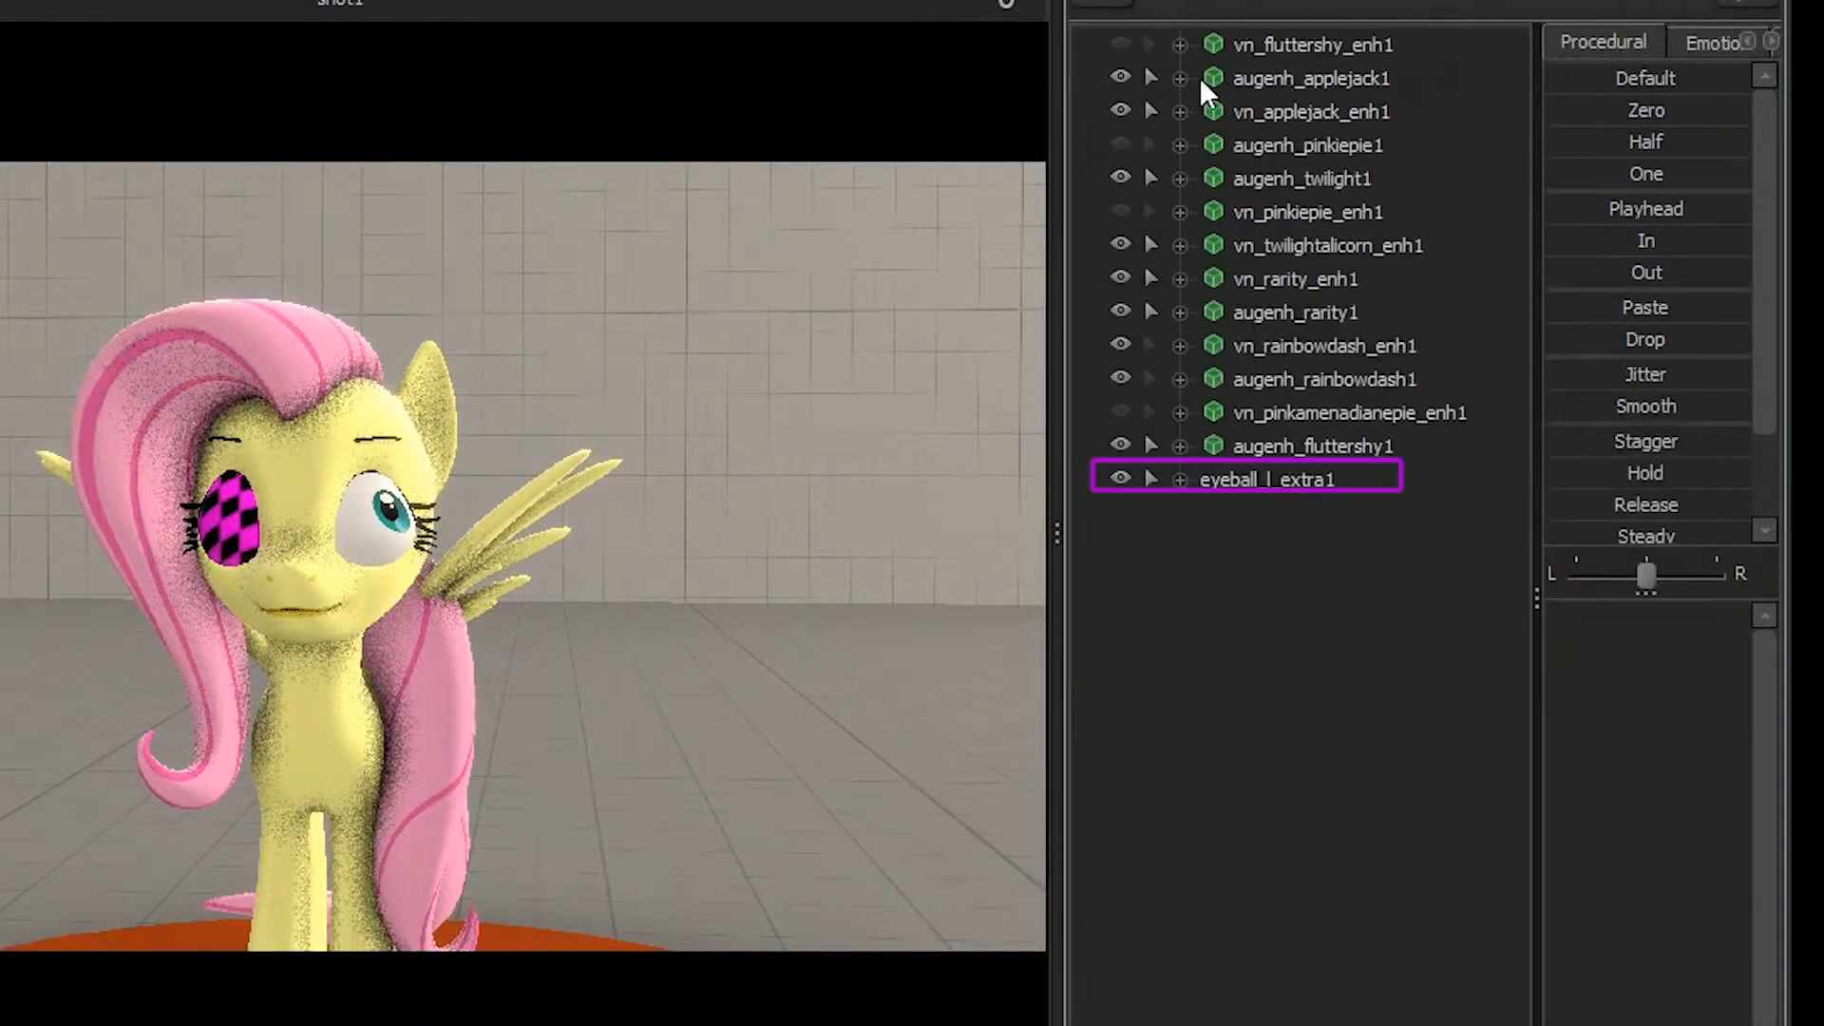
{"action": "left_click", "coordinate": [1266, 479]}
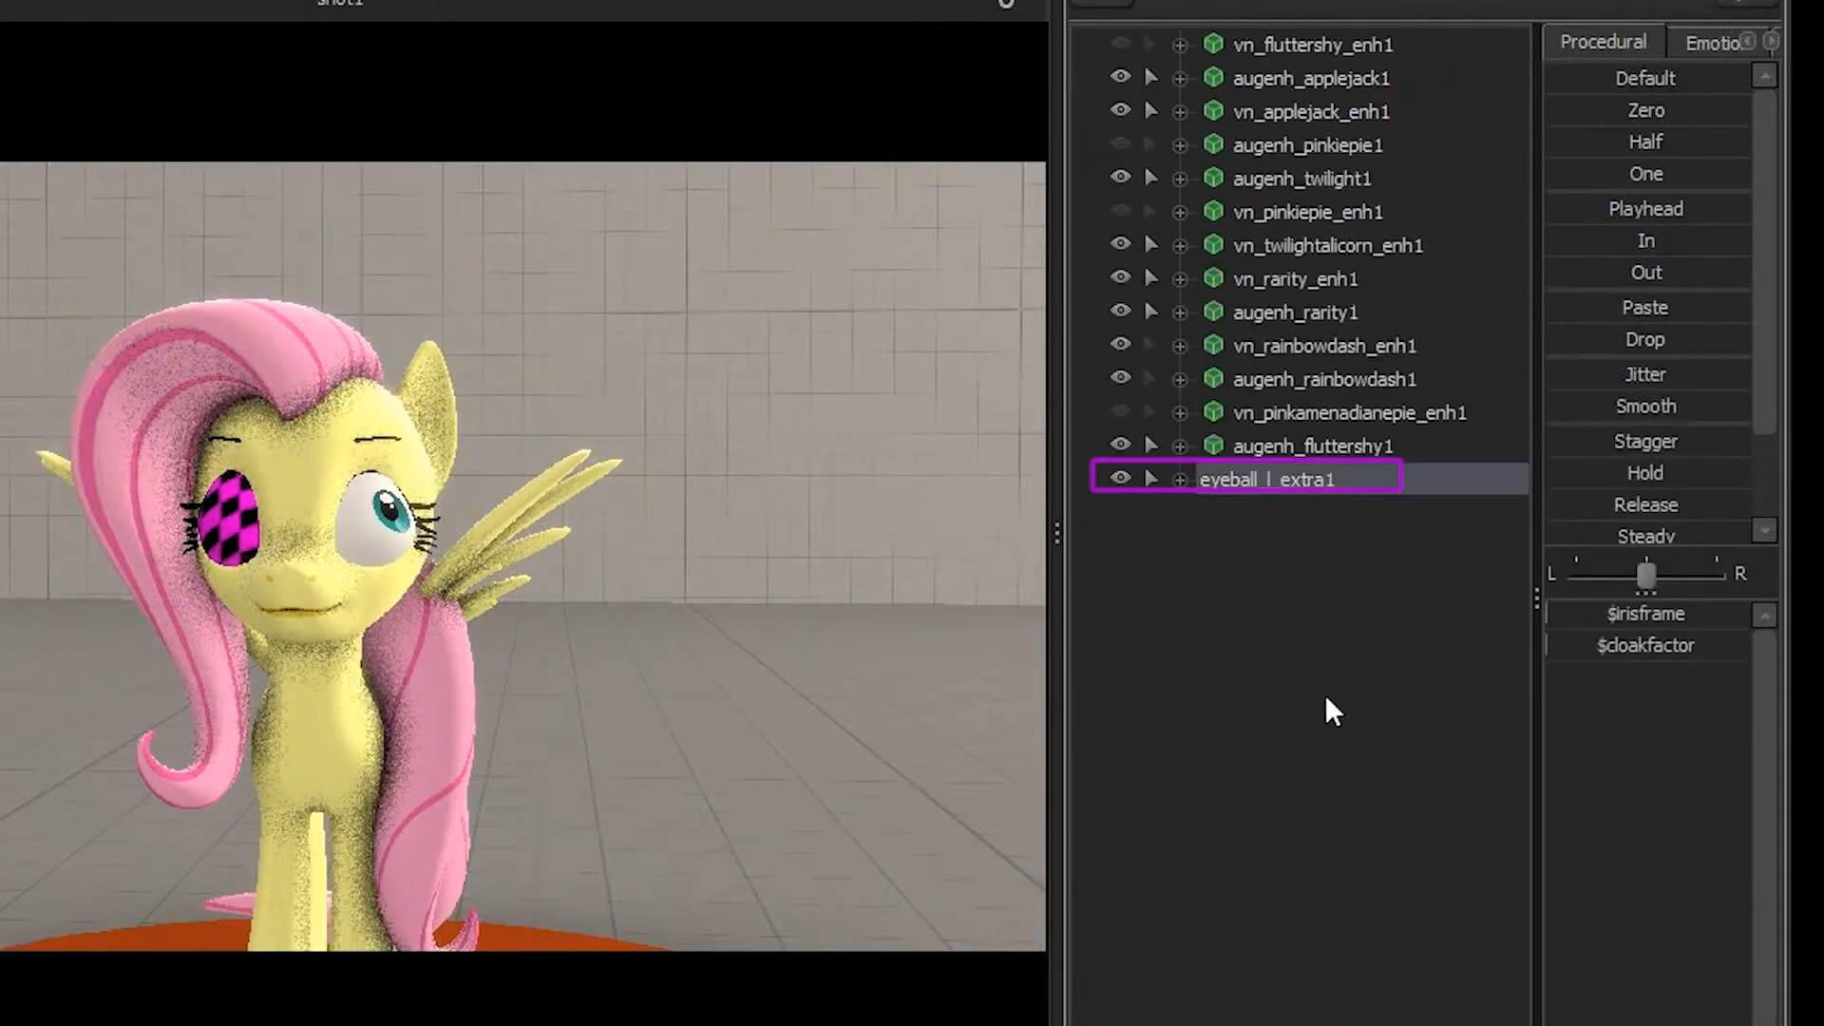
{"action": "mouse_move", "coordinate": [1334, 515]}
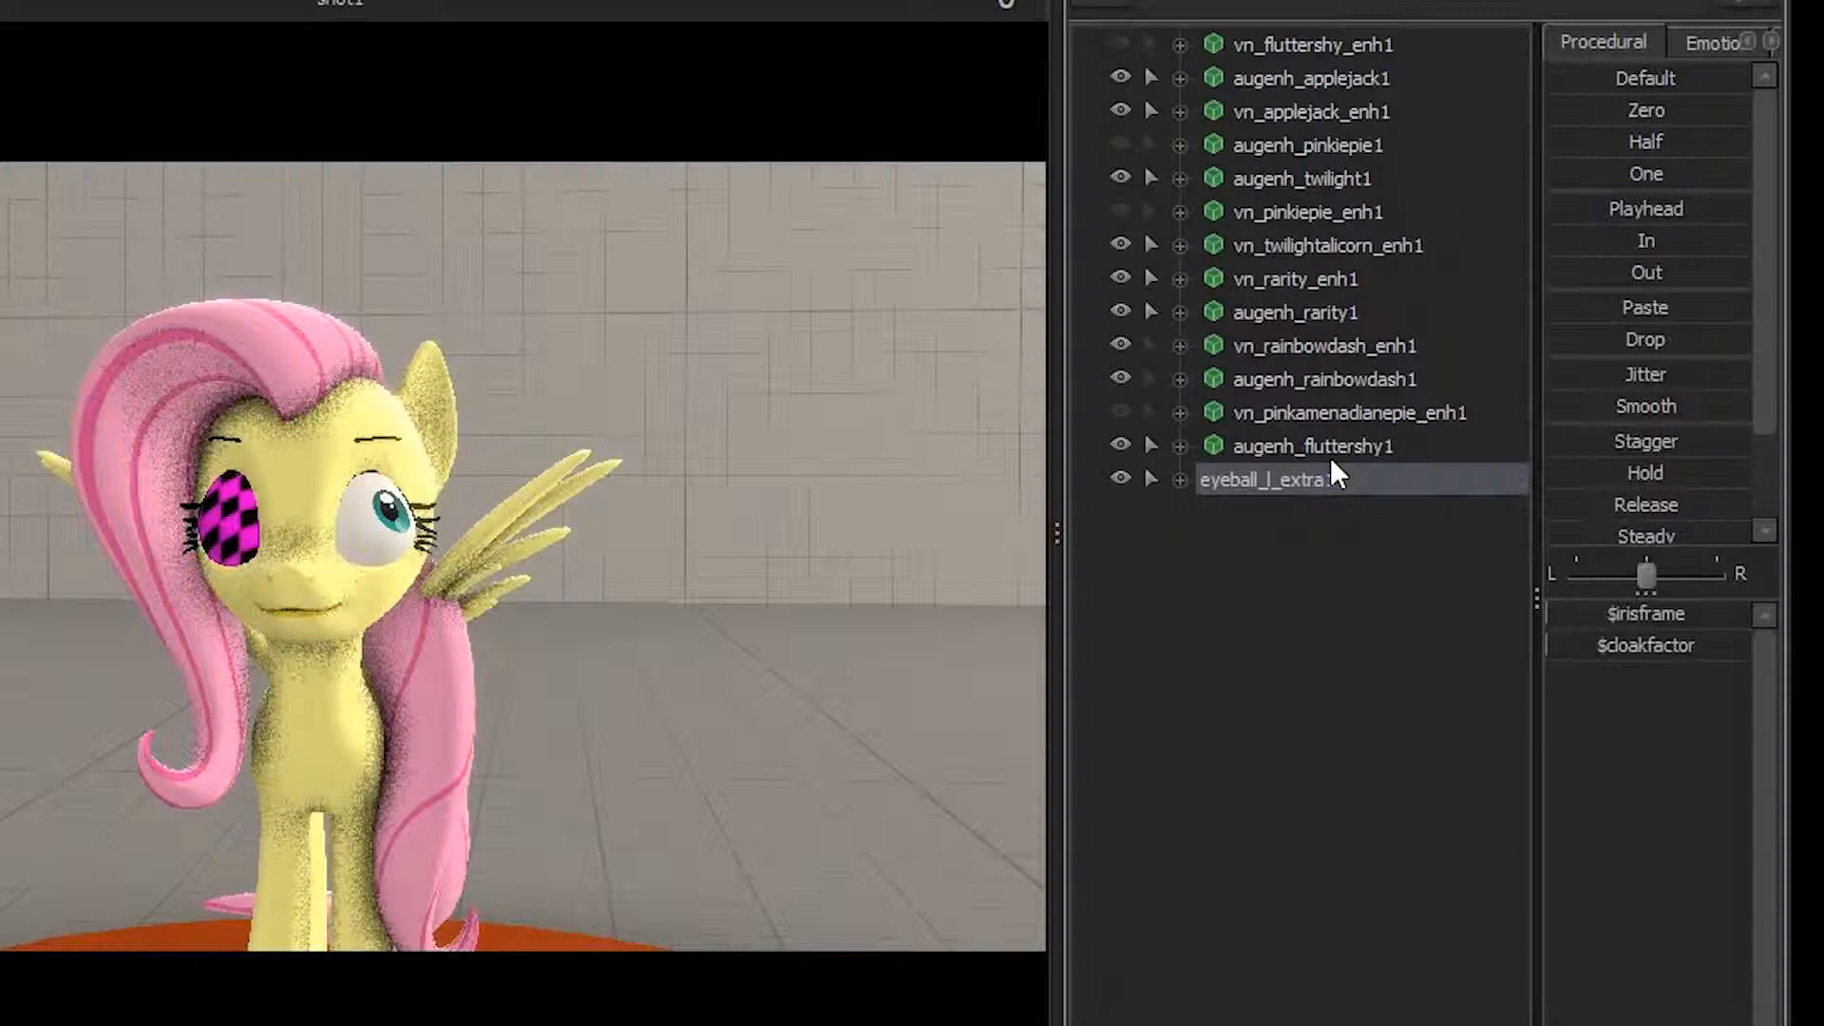
Rename the eyeball_l_extra1 animation set to Crazy_eyes_Left.
{"action": "double_click", "coordinate": [1277, 479]}
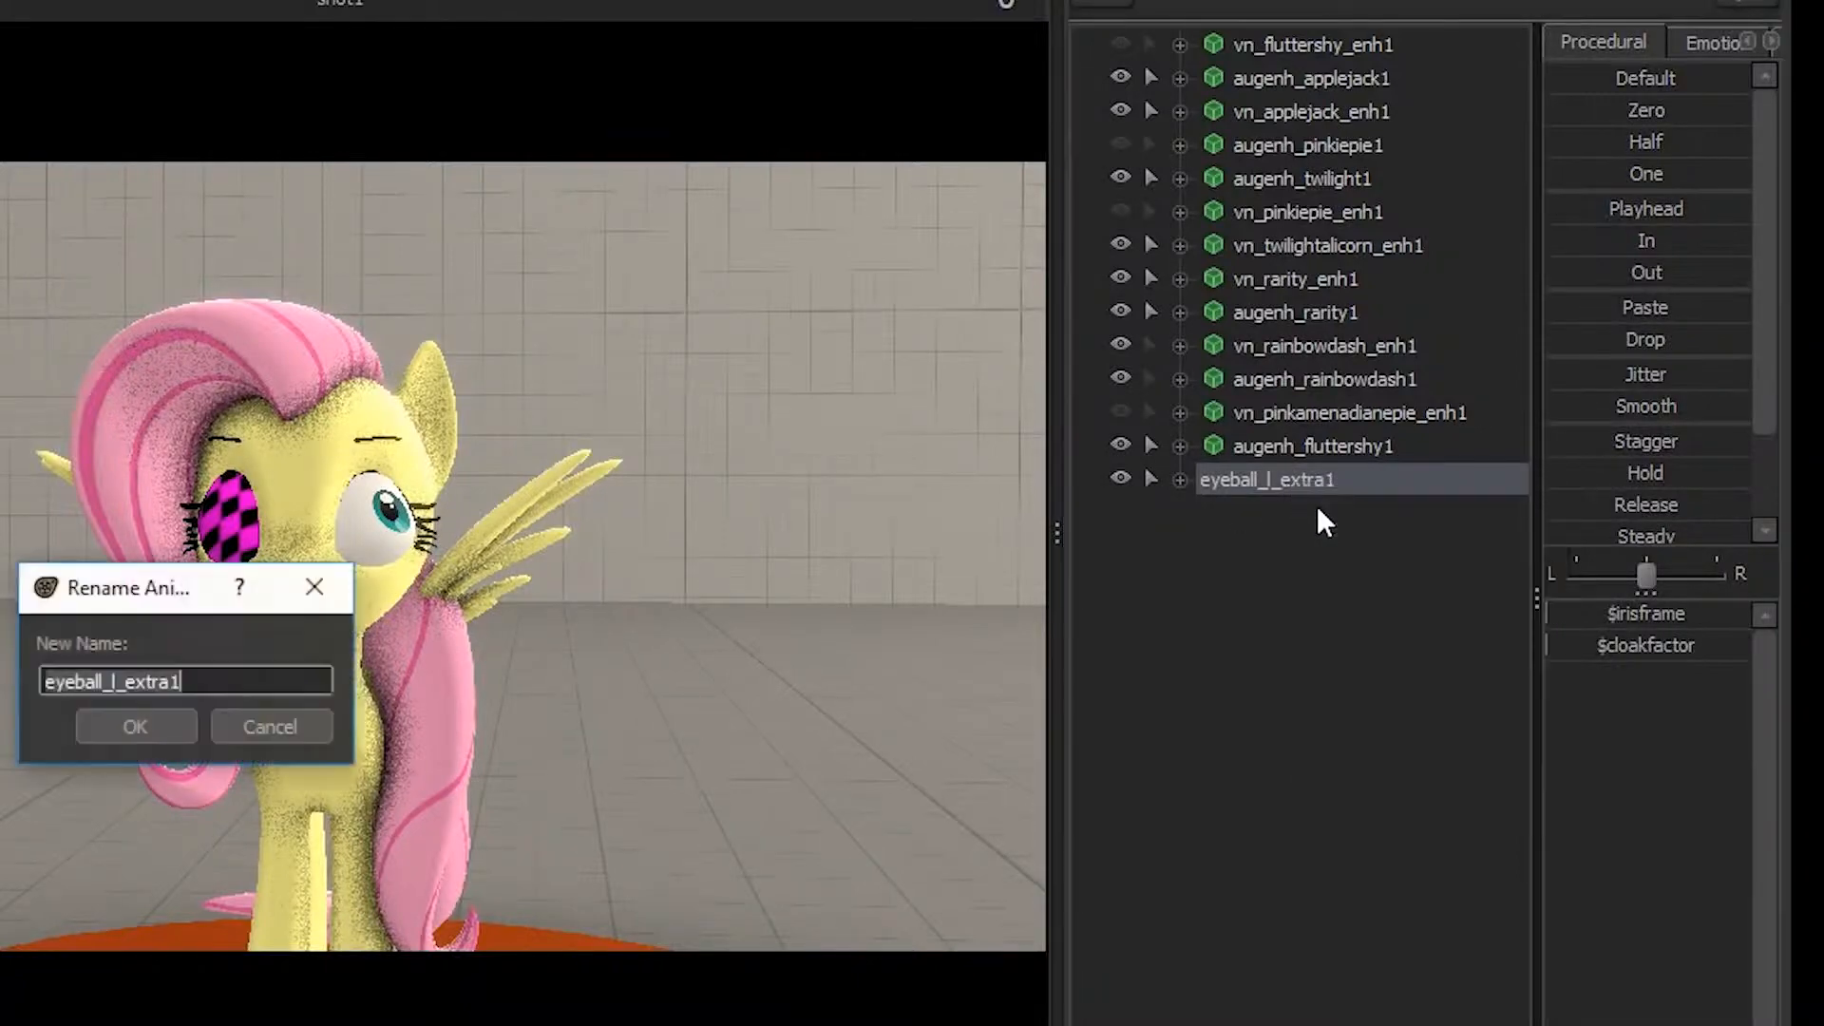
{"action": "type", "text": "Crazy_eyes_Left"}
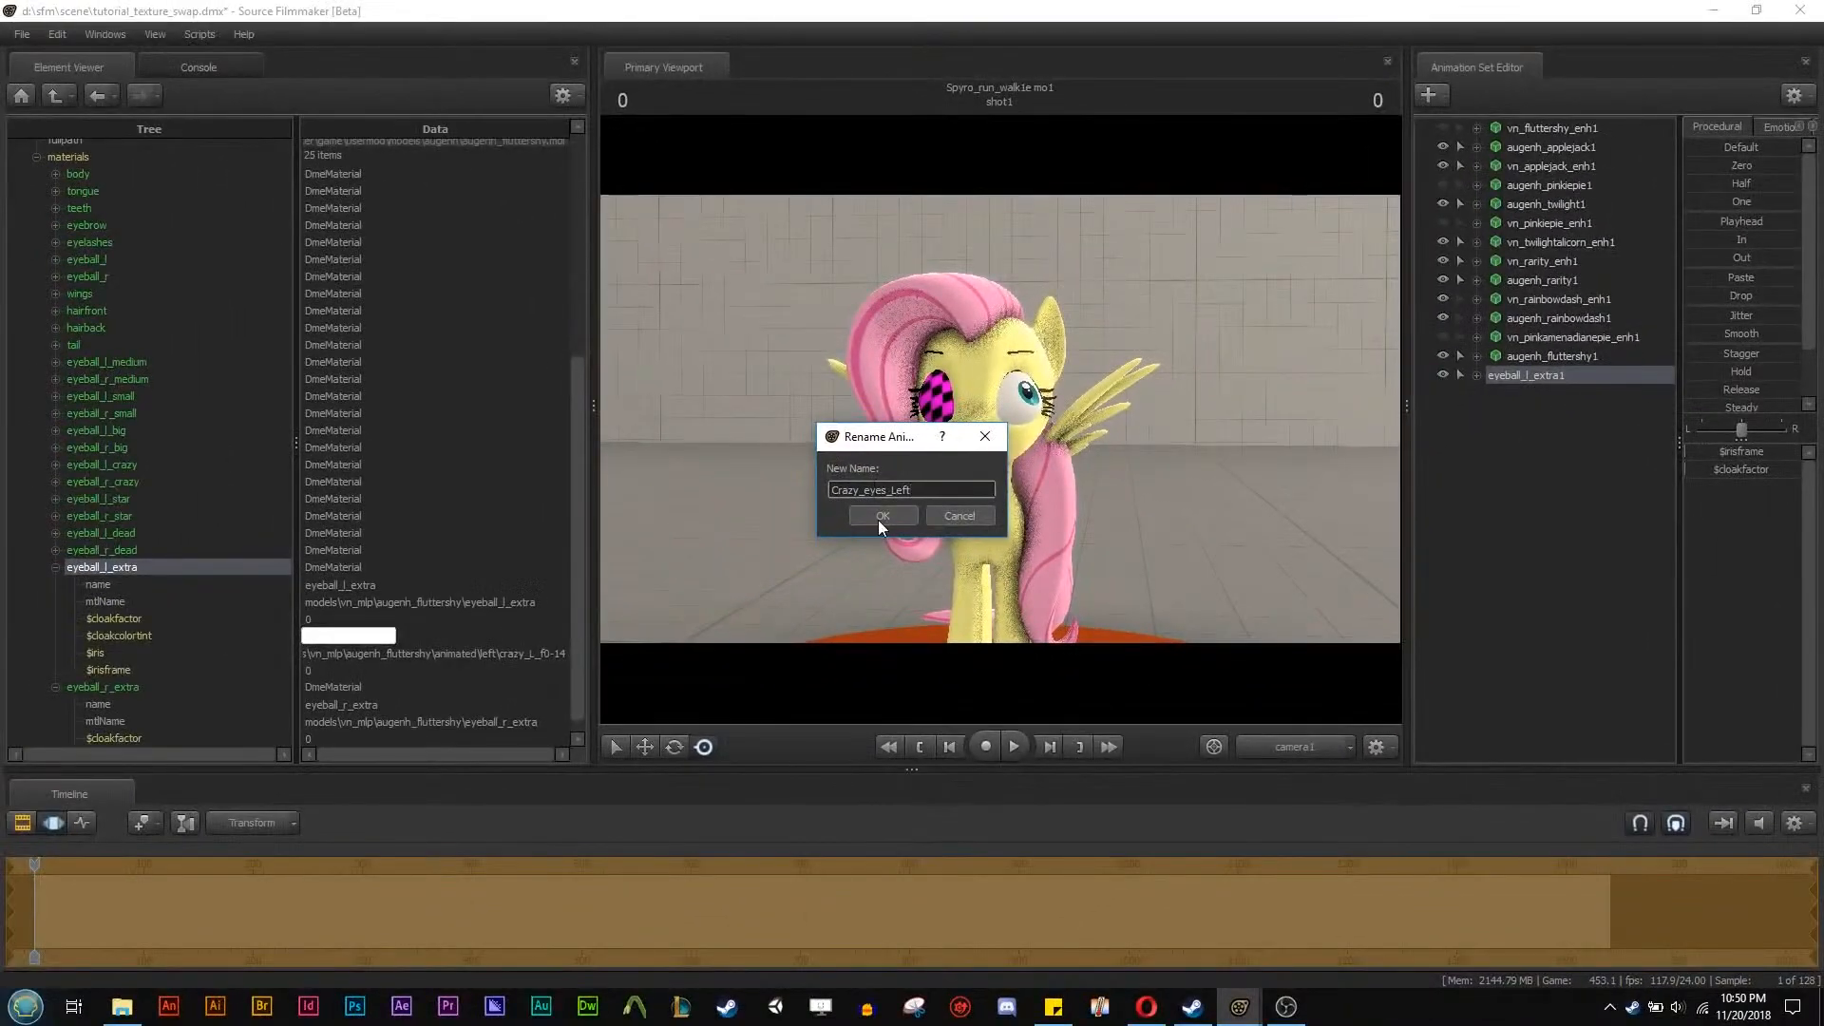
{"action": "left_click", "coordinate": [882, 516]}
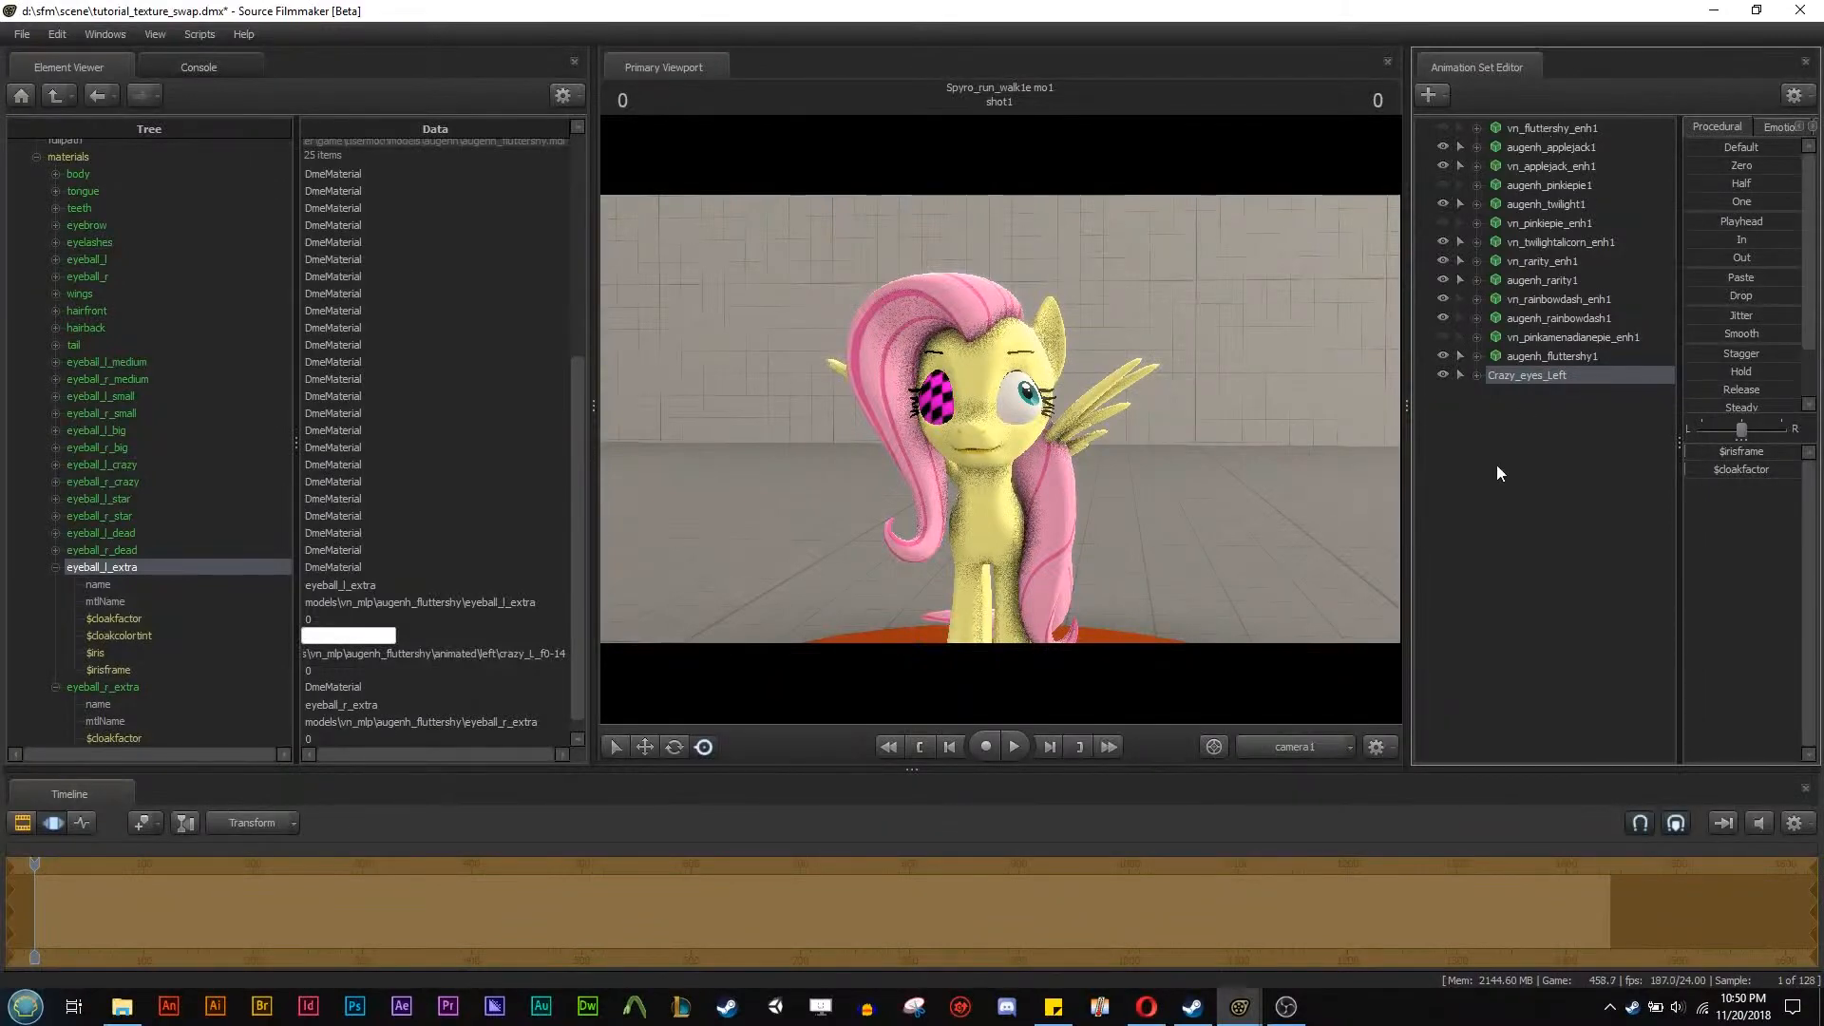
Re-enable scene hierarchy grouping and expand the Fluttershy group to show augenh_fluttershy1's controls.
{"action": "right_click", "coordinate": [1499, 473]}
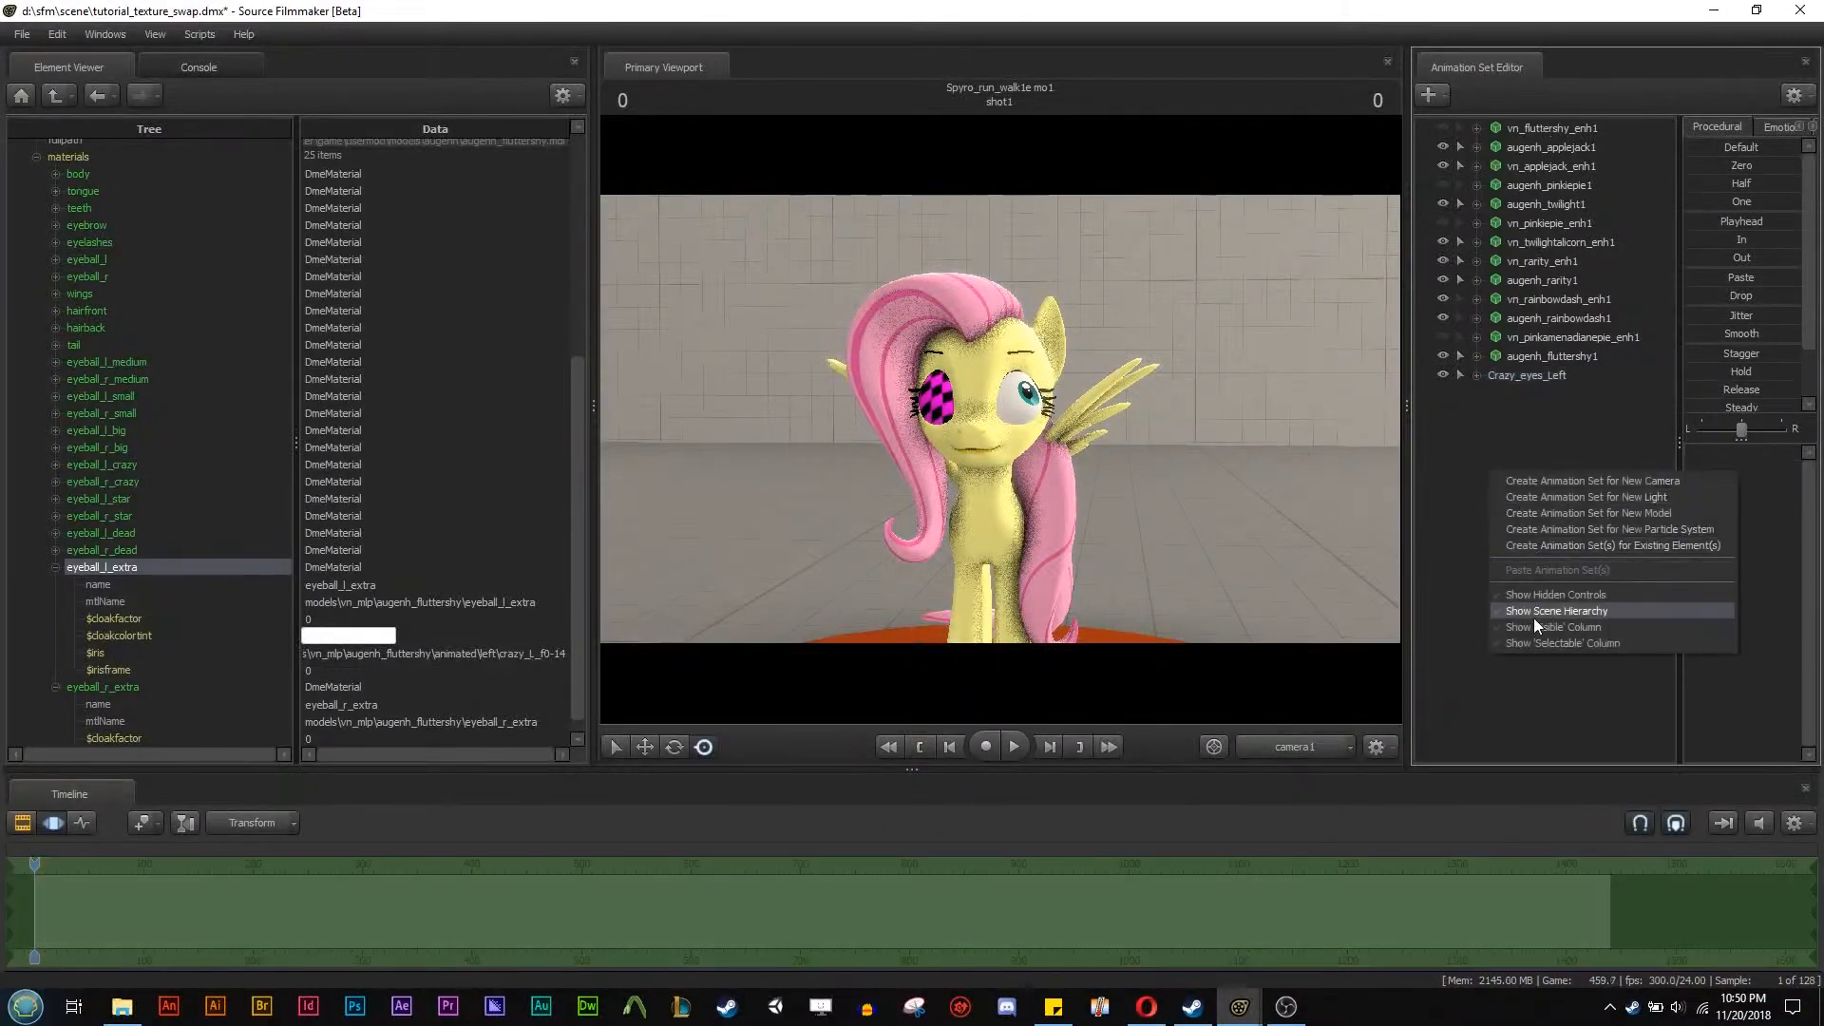
{"action": "left_click", "coordinate": [1556, 612]}
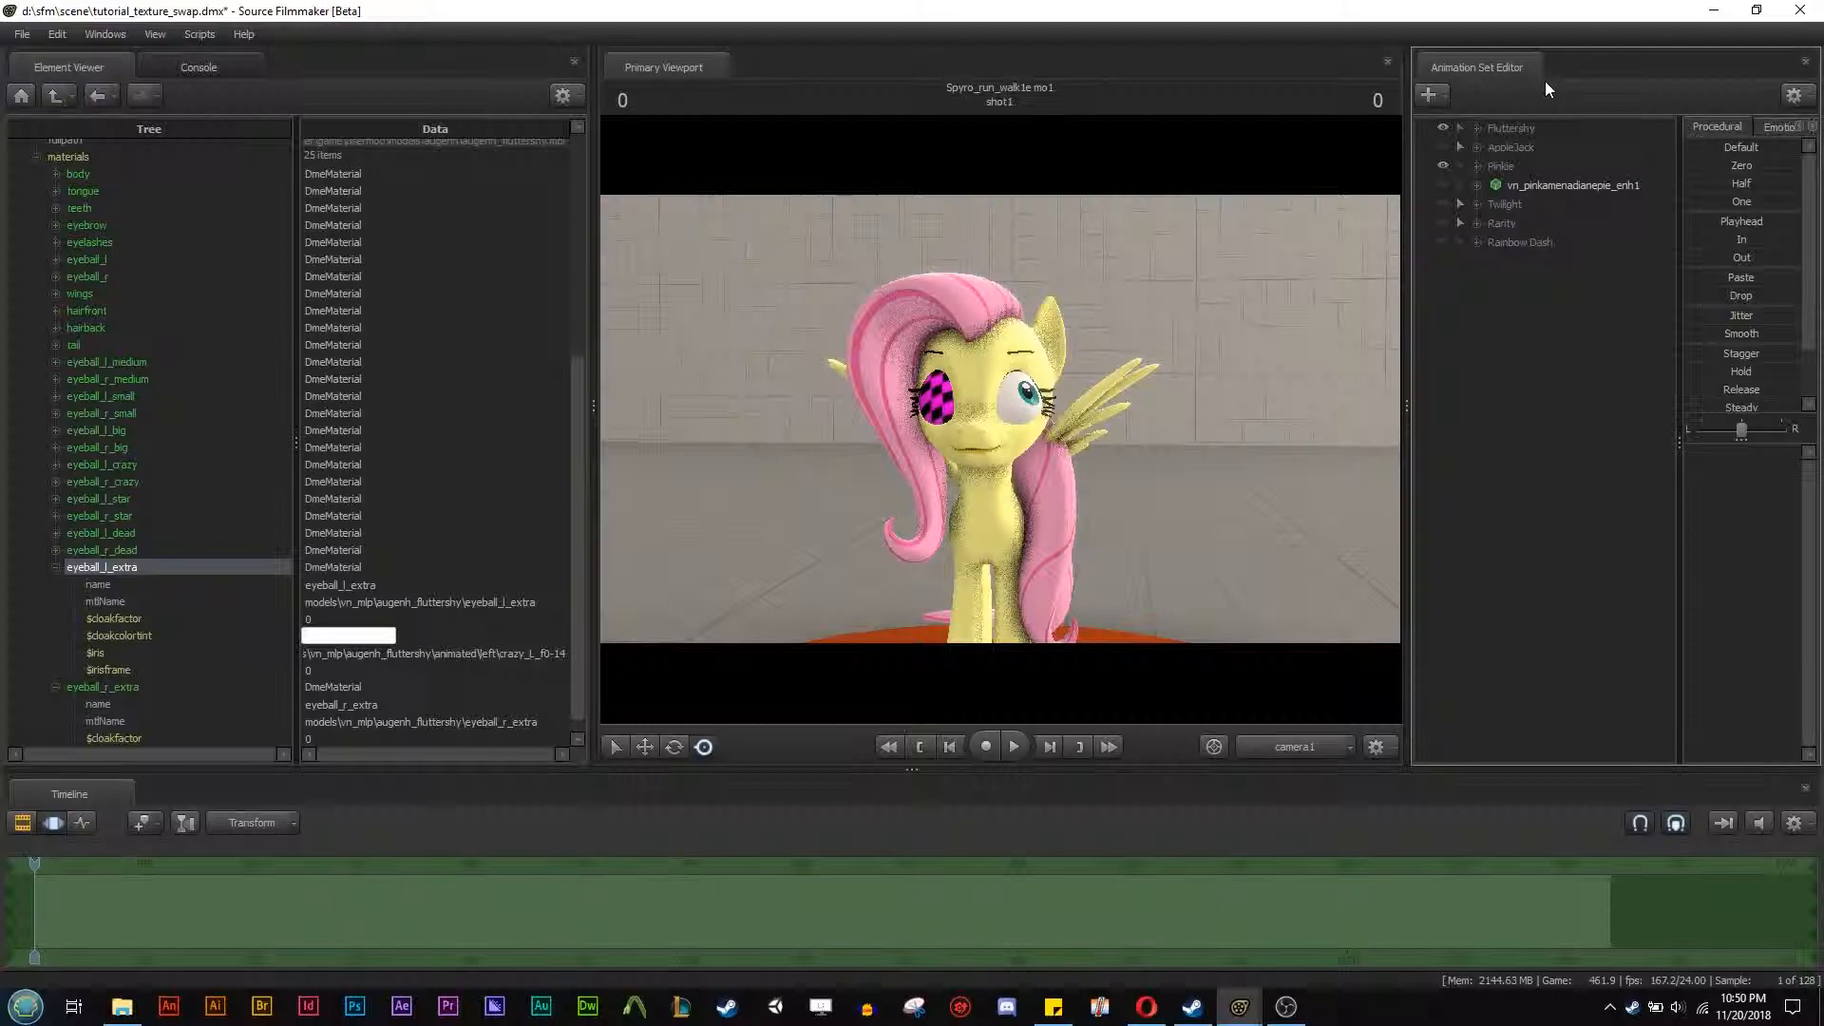
{"action": "left_click", "coordinate": [1478, 127]}
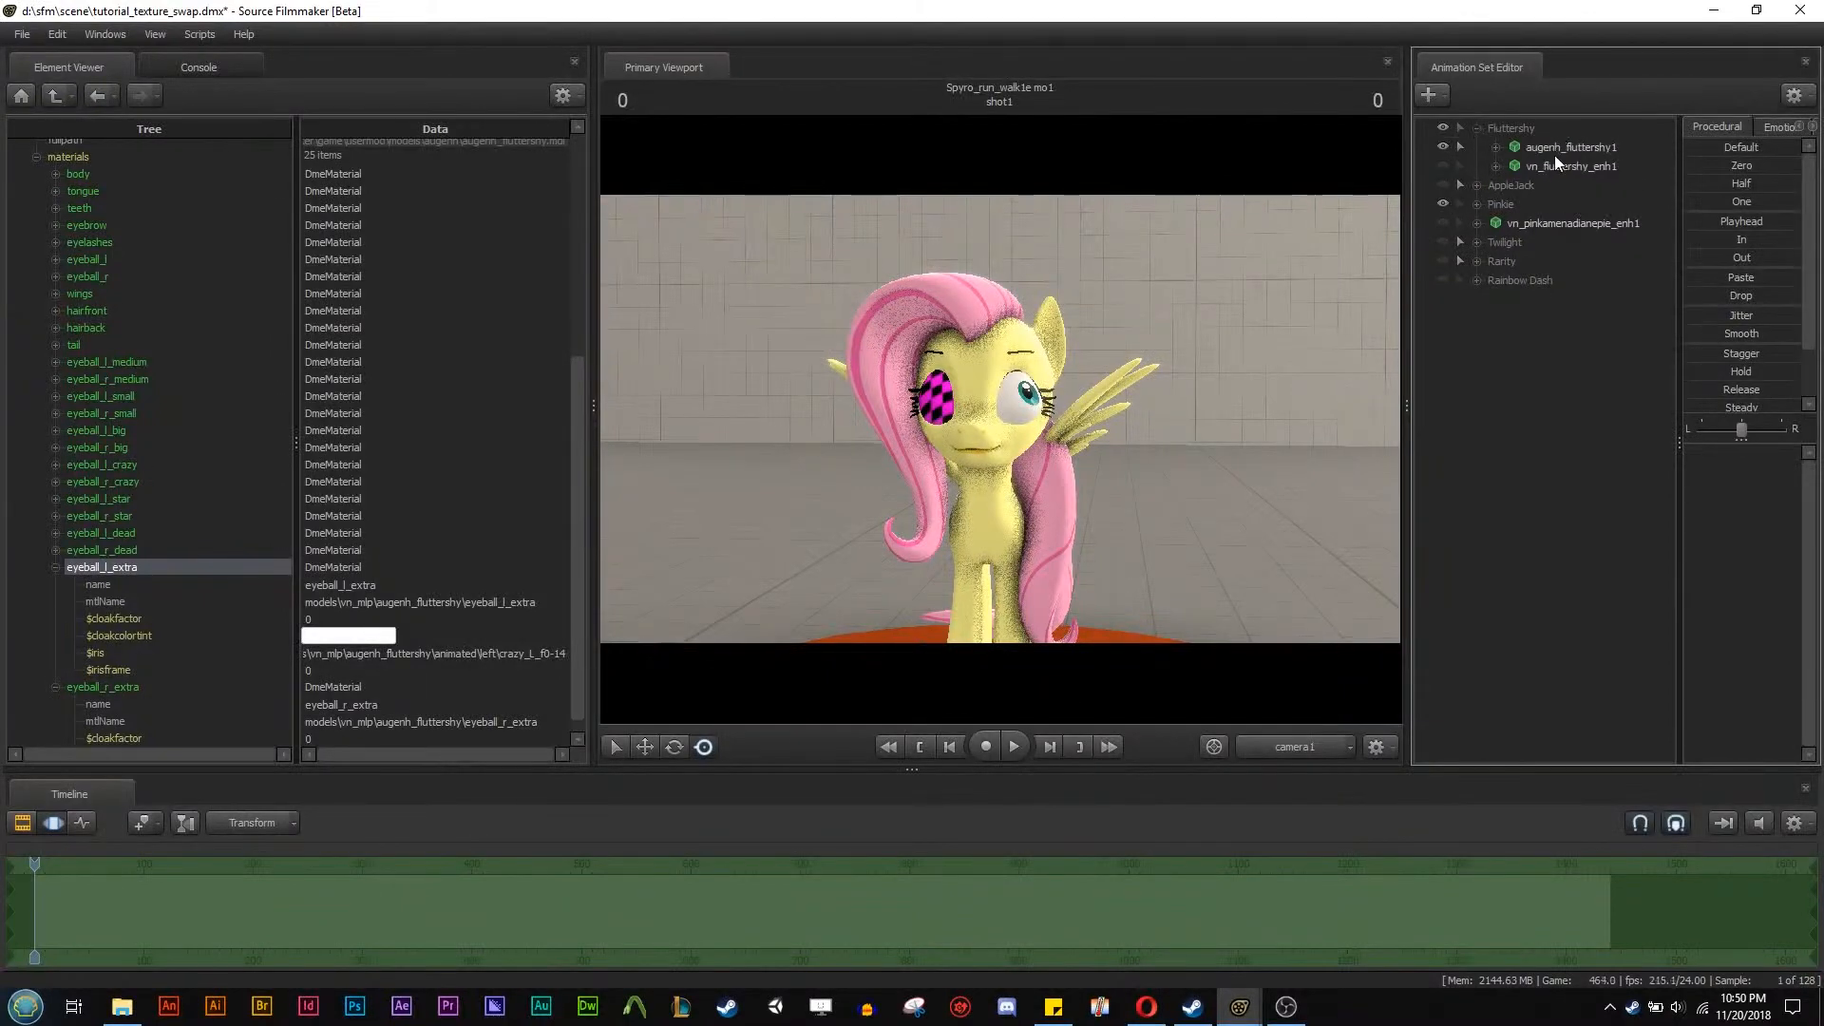
{"action": "left_click", "coordinate": [1571, 146]}
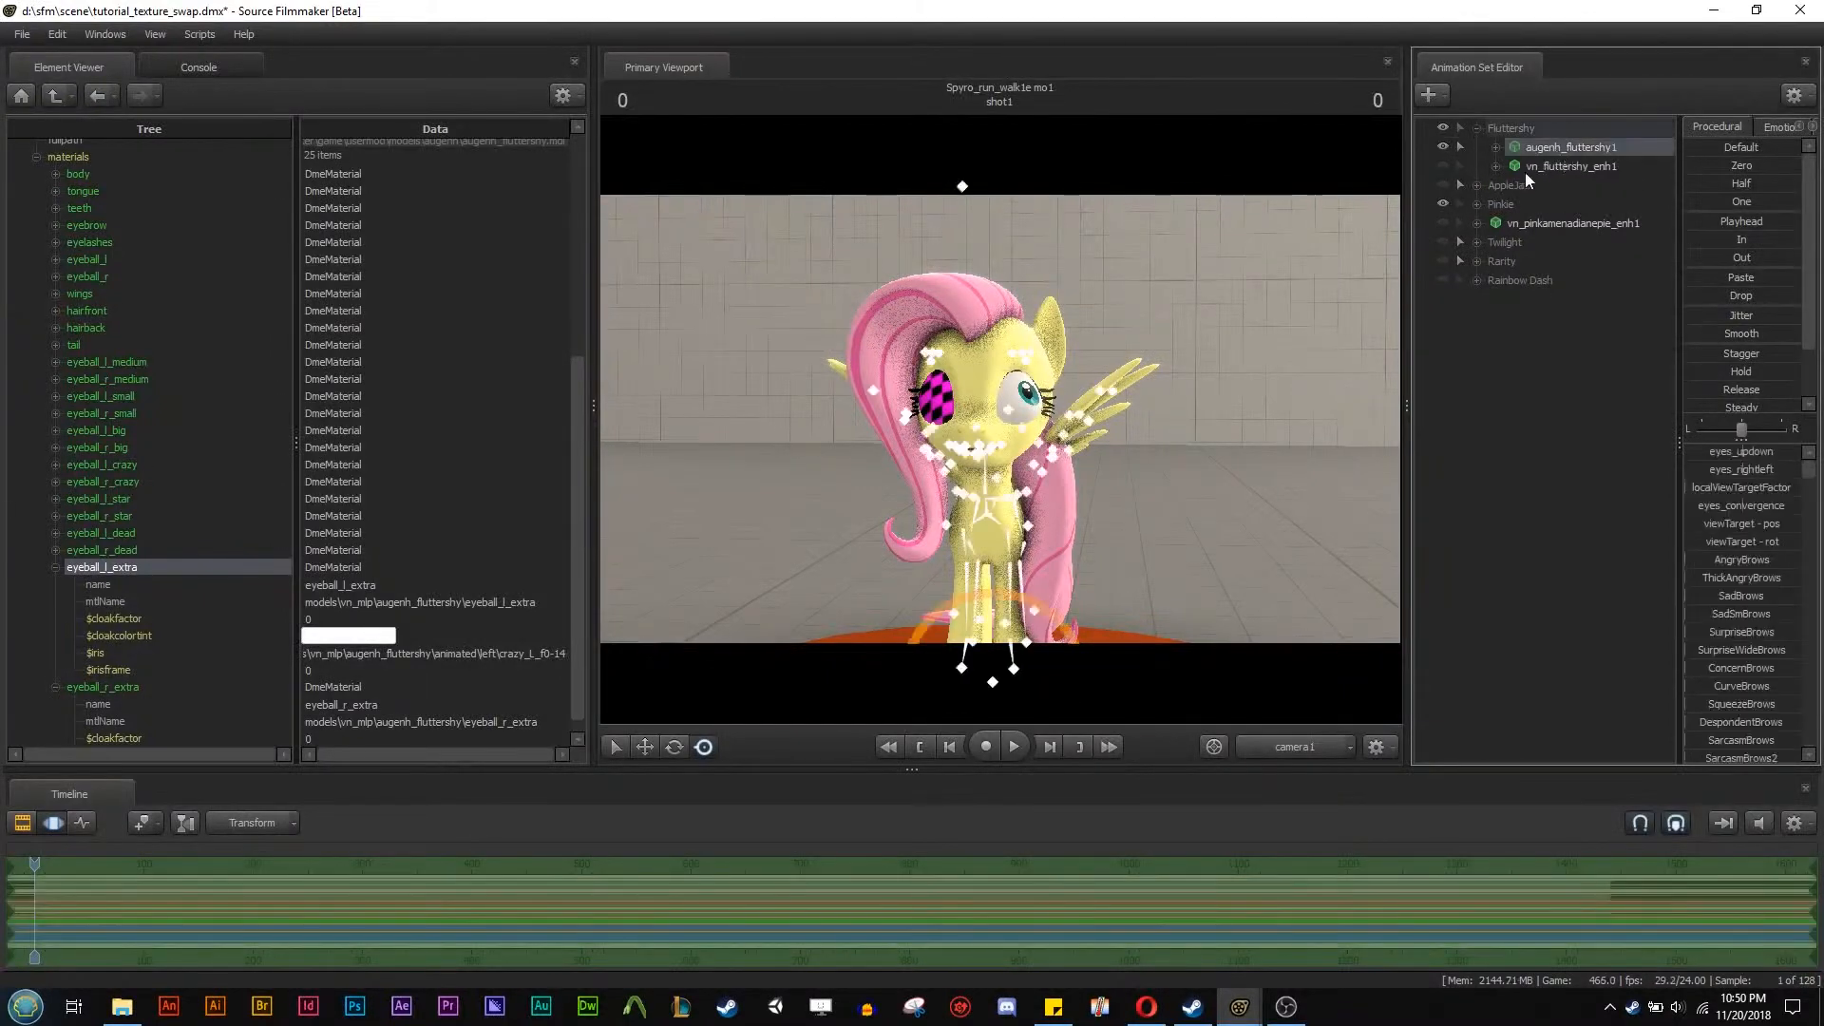
Expand then collapse augenh_fluttershy1 so Crazy_eyes_Left sits at the bottom of the list.
{"action": "left_click", "coordinate": [1496, 148]}
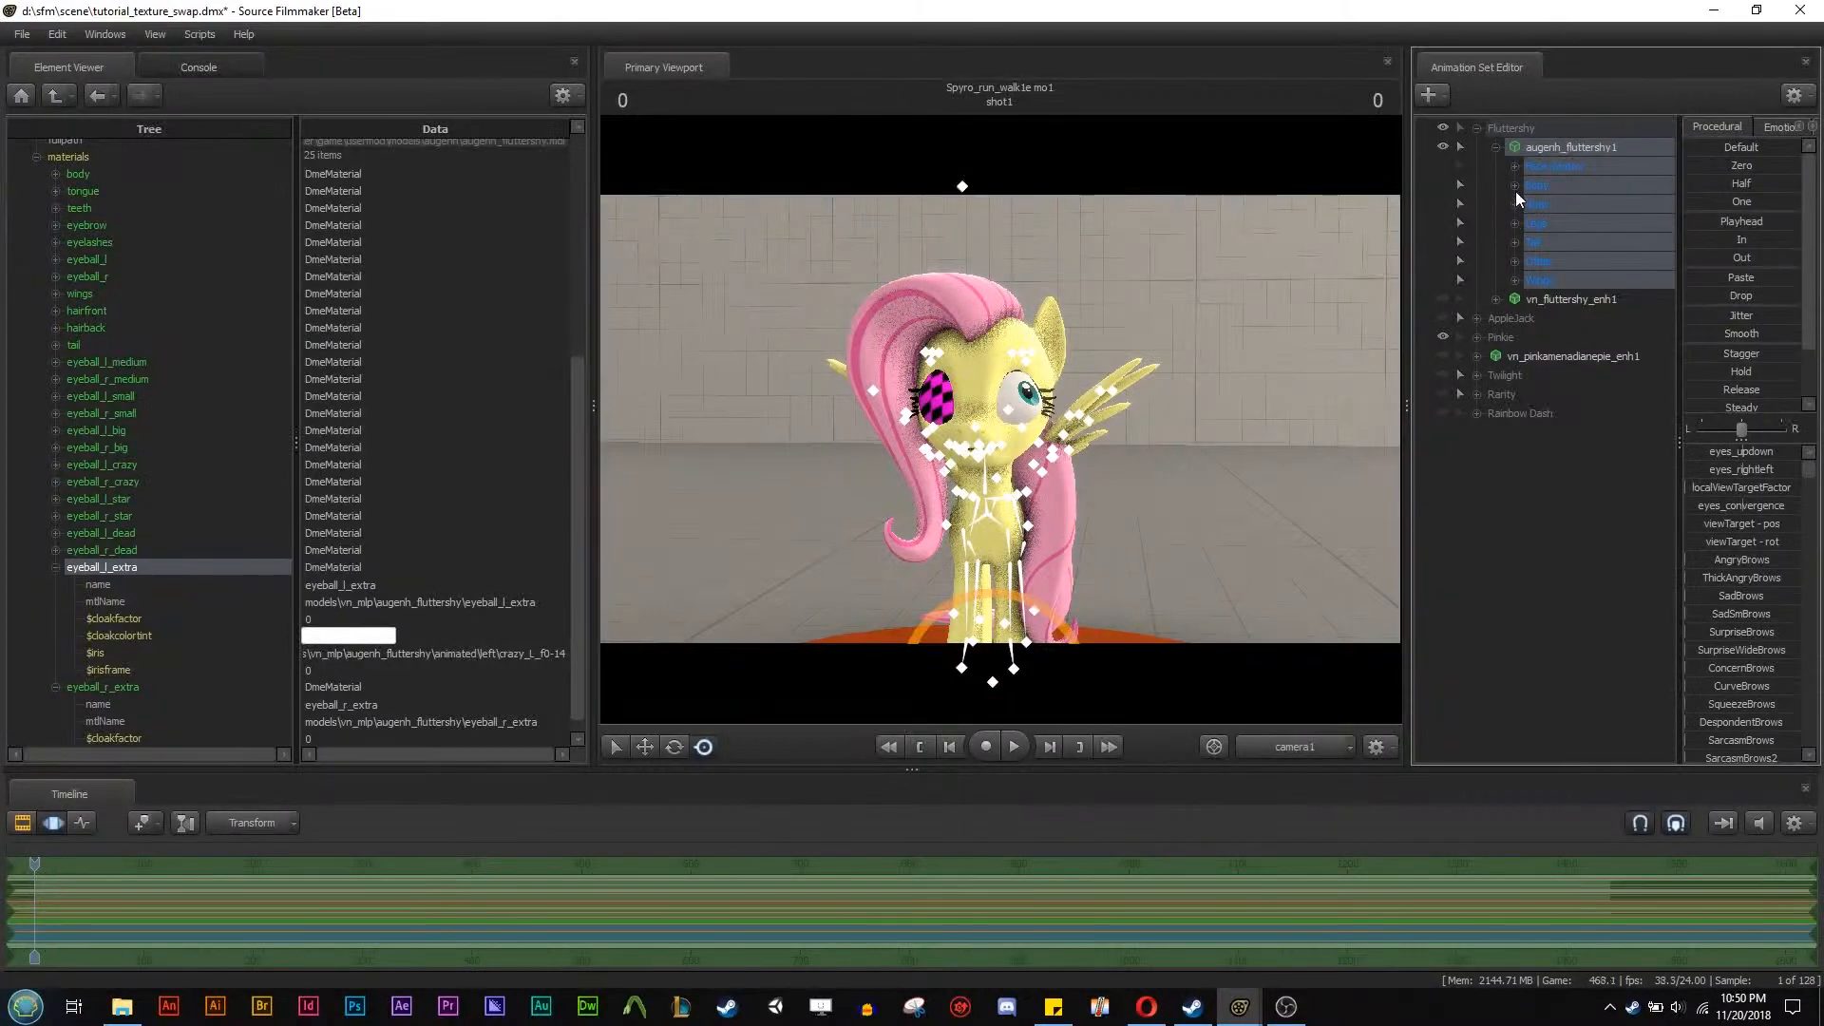
{"action": "left_click", "coordinate": [1773, 125]}
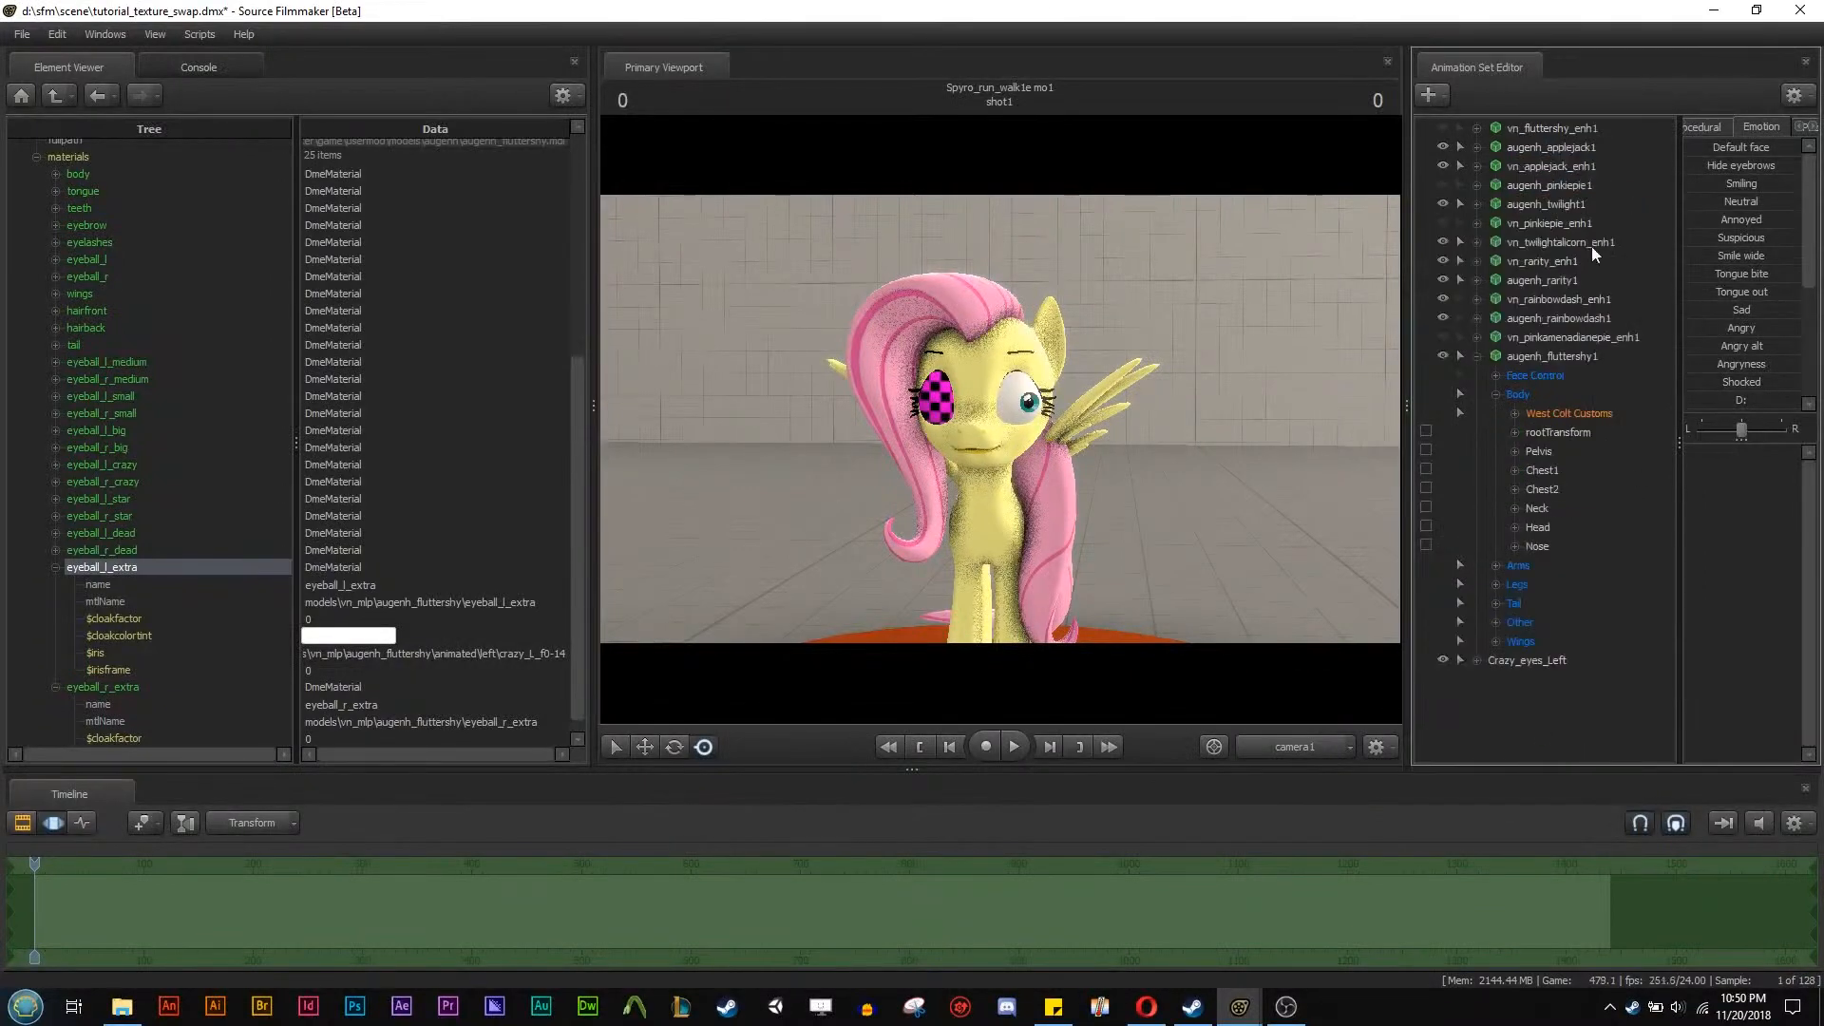
{"action": "left_click", "coordinate": [1527, 661]}
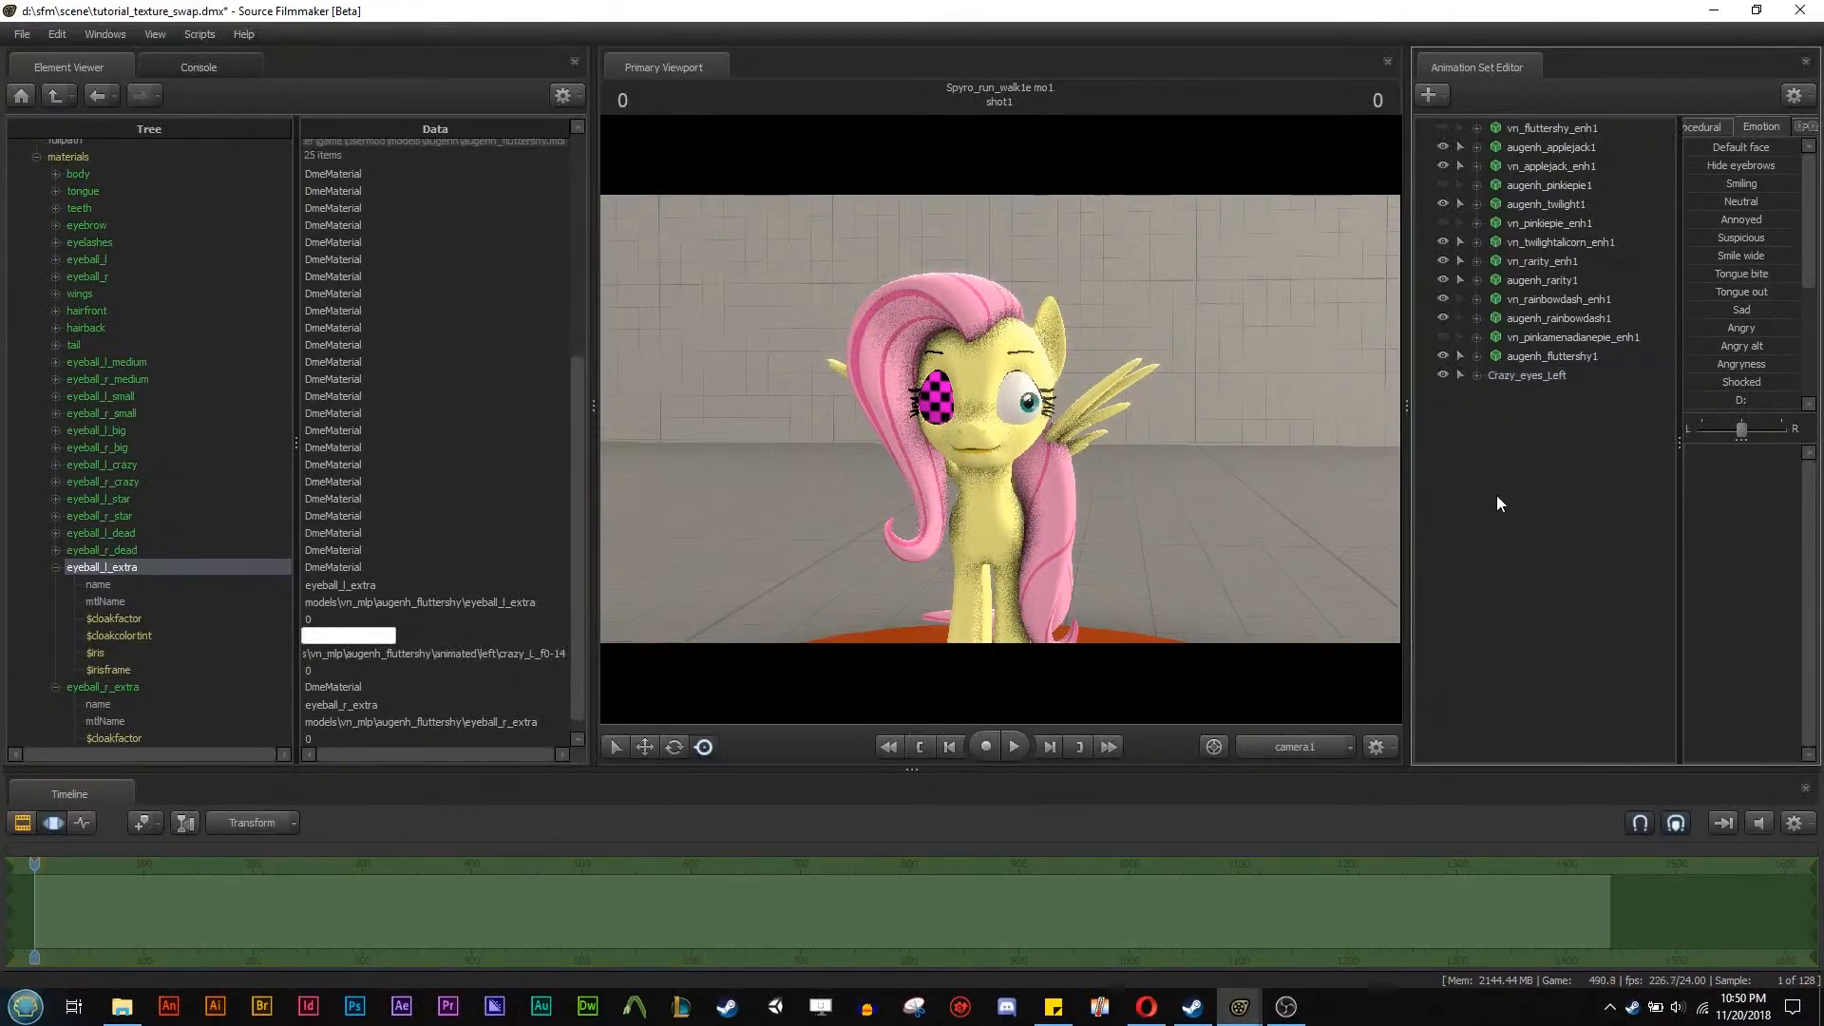
{"action": "mouse_move", "coordinate": [1542, 475]}
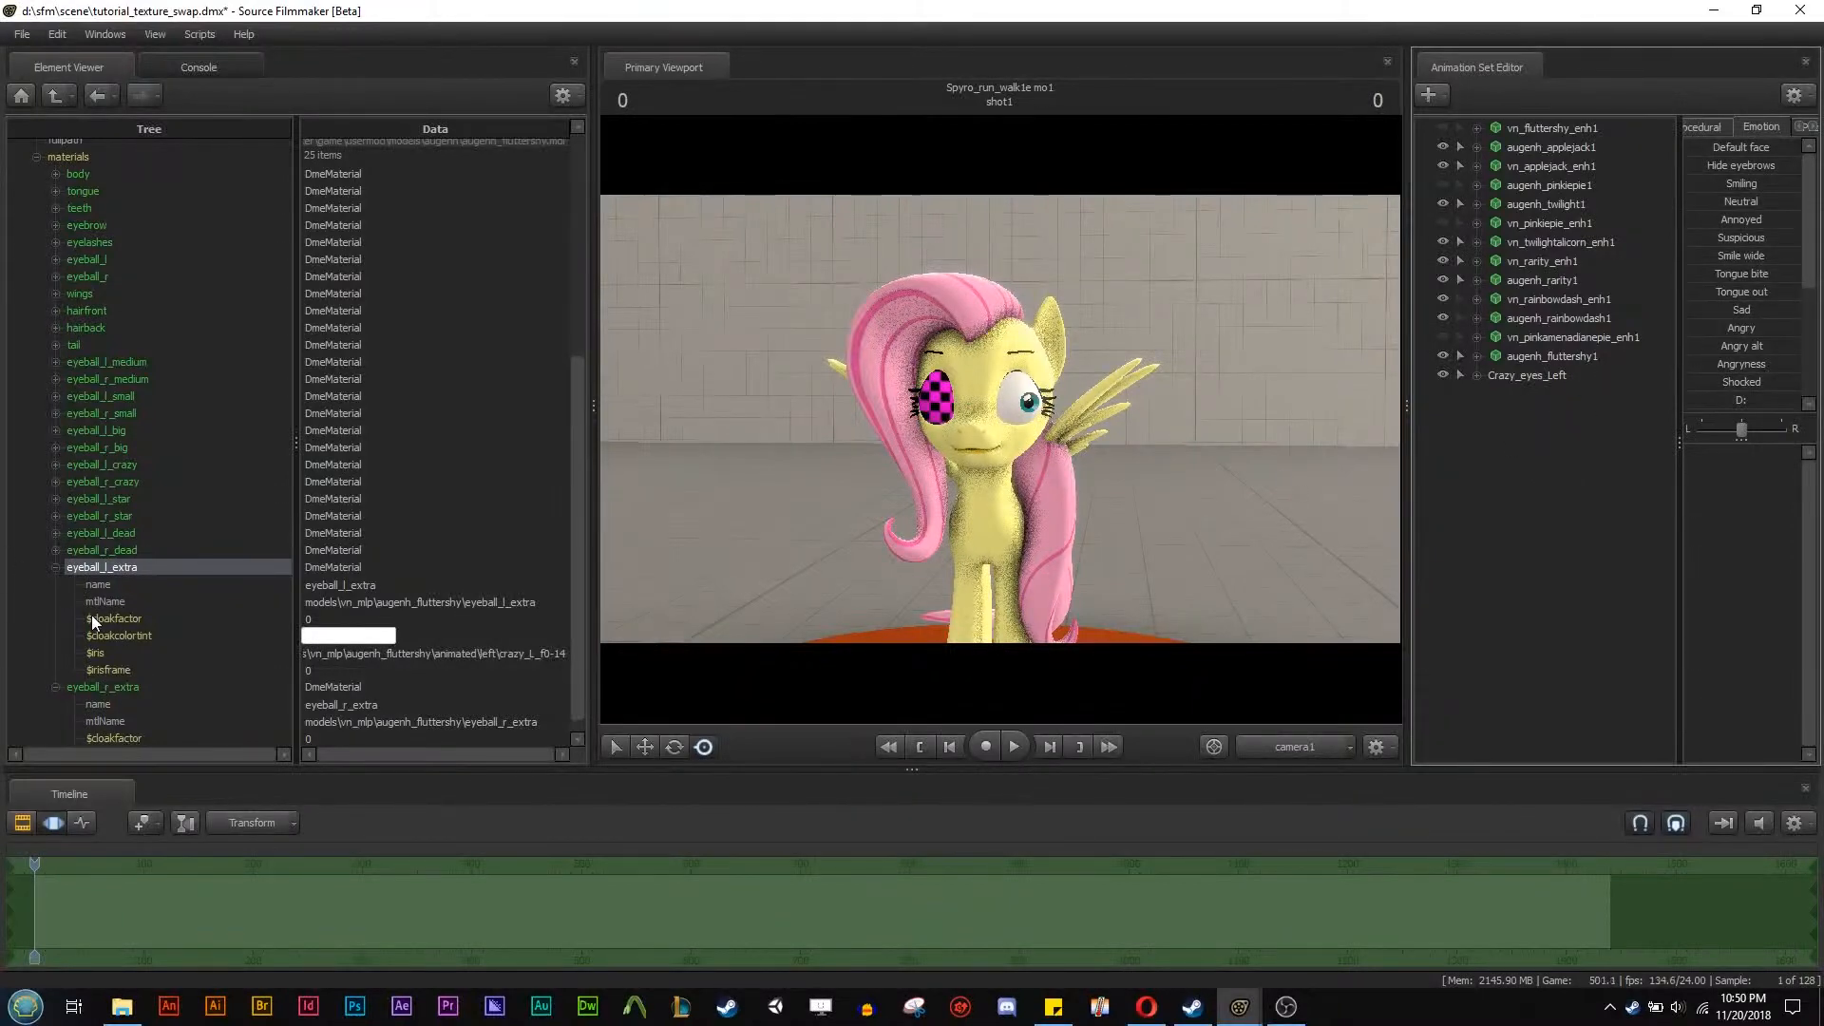
{"action": "mouse_move", "coordinate": [1584, 426]}
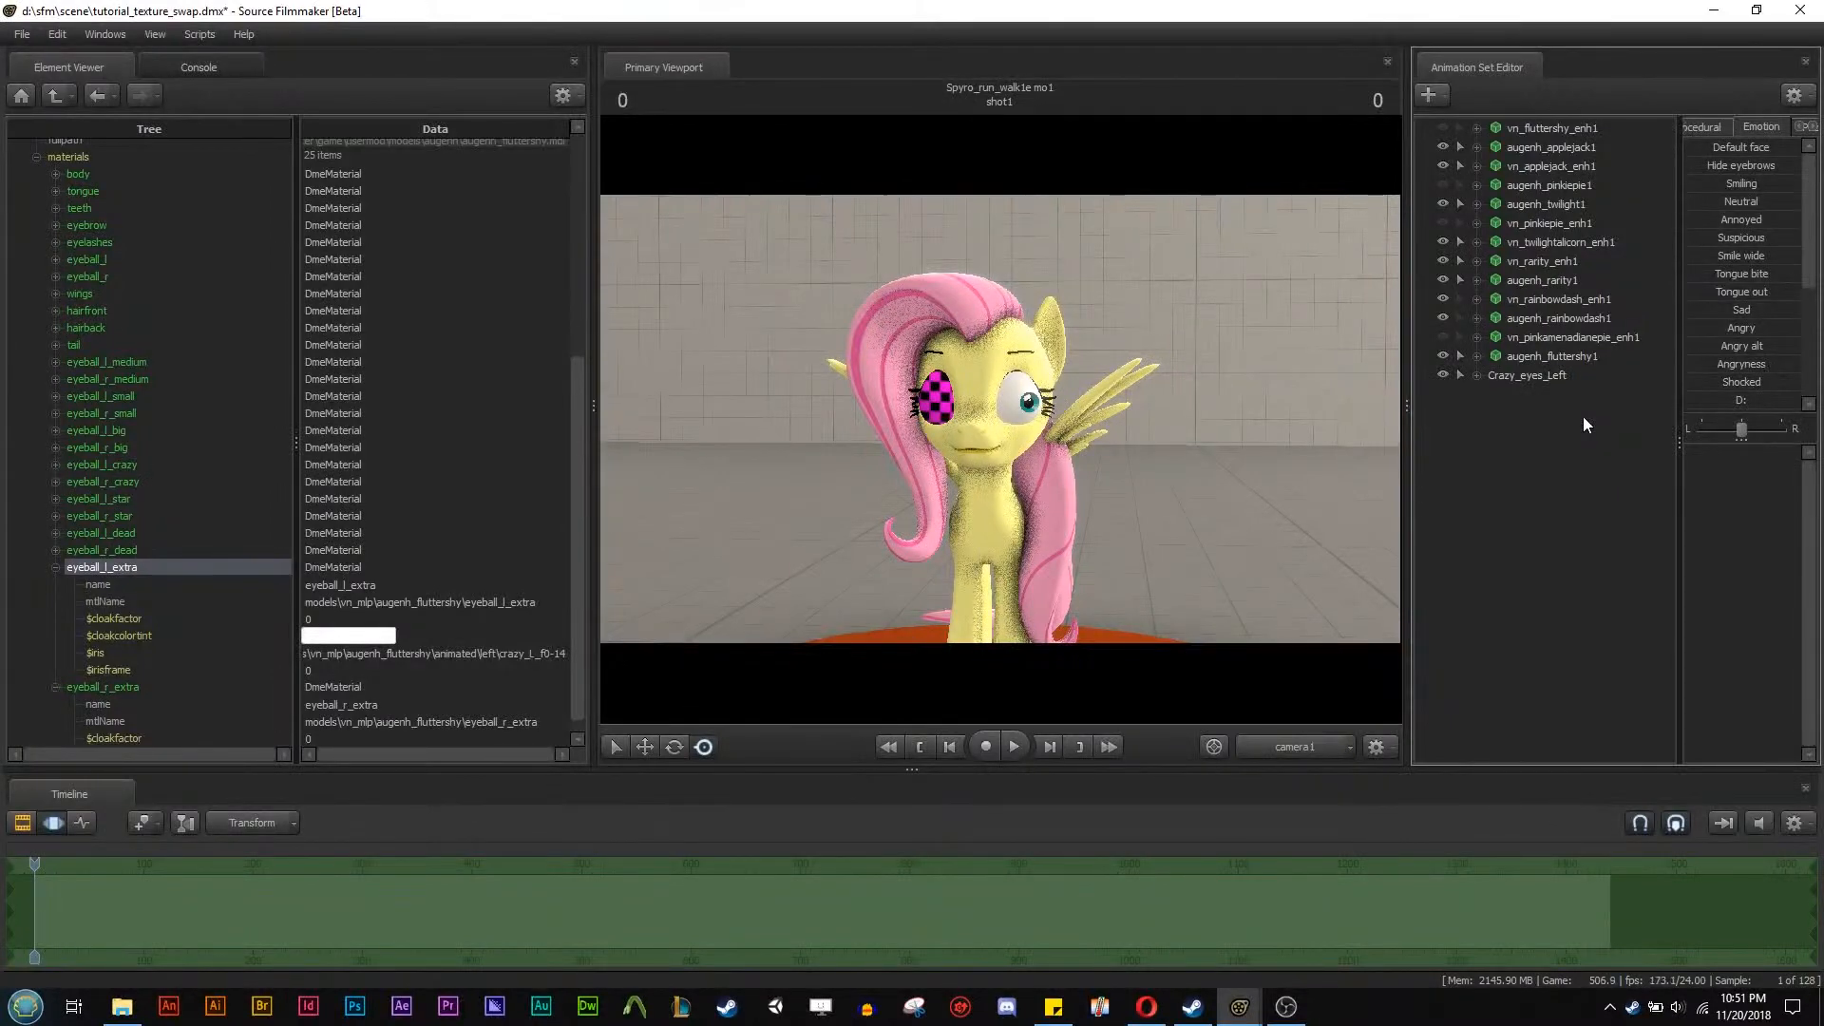
{"action": "mouse_move", "coordinate": [1551, 466]}
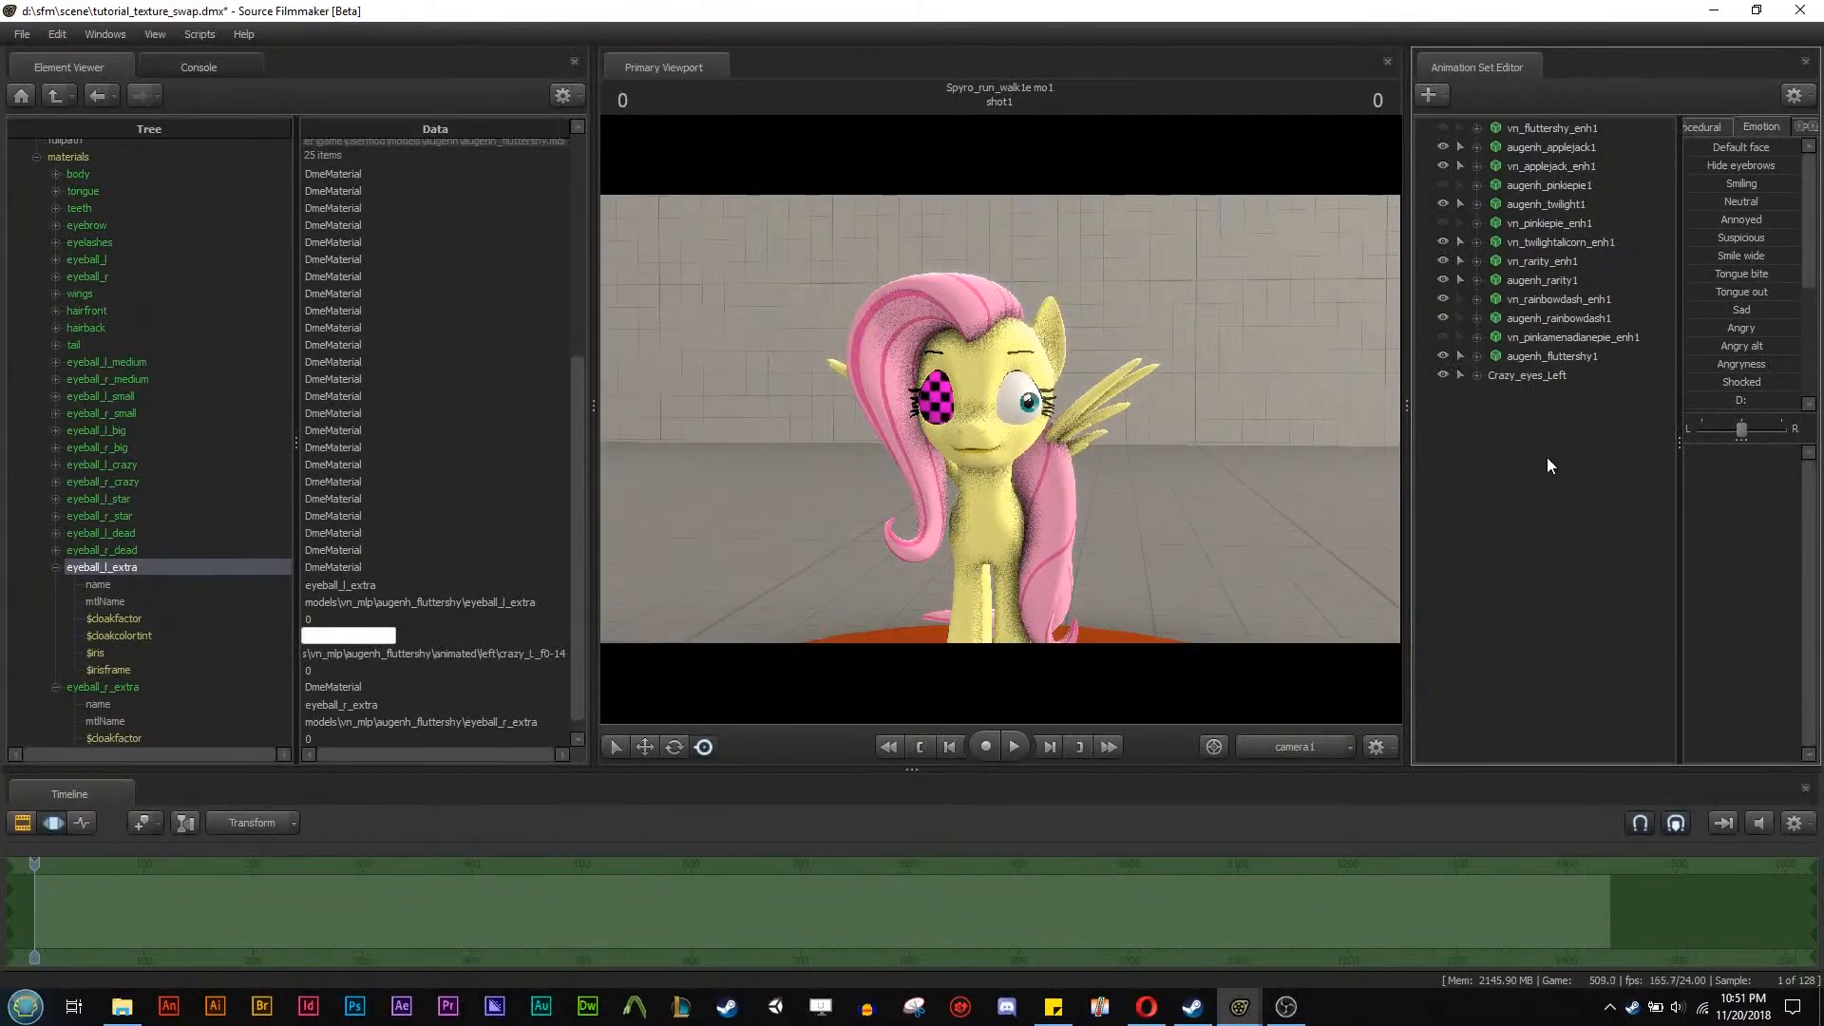
{"action": "right_click", "coordinate": [1463, 462]}
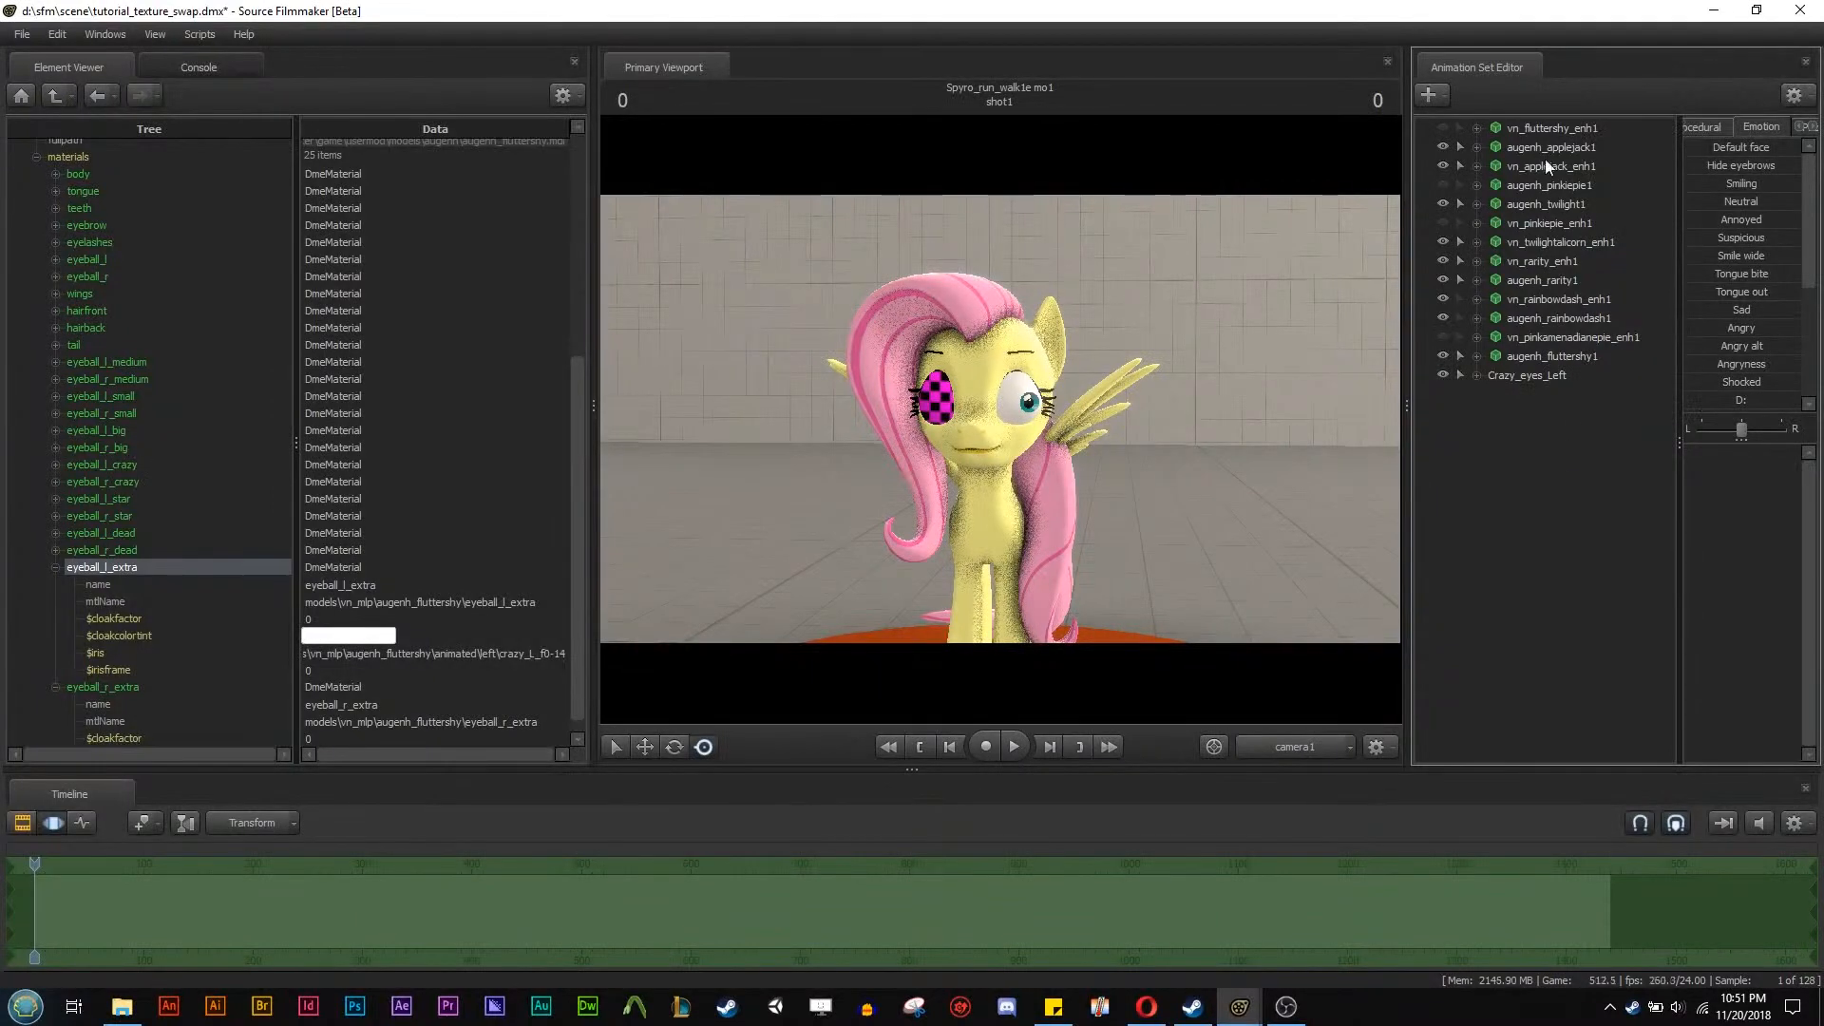
{"action": "mouse_move", "coordinate": [1512, 435]}
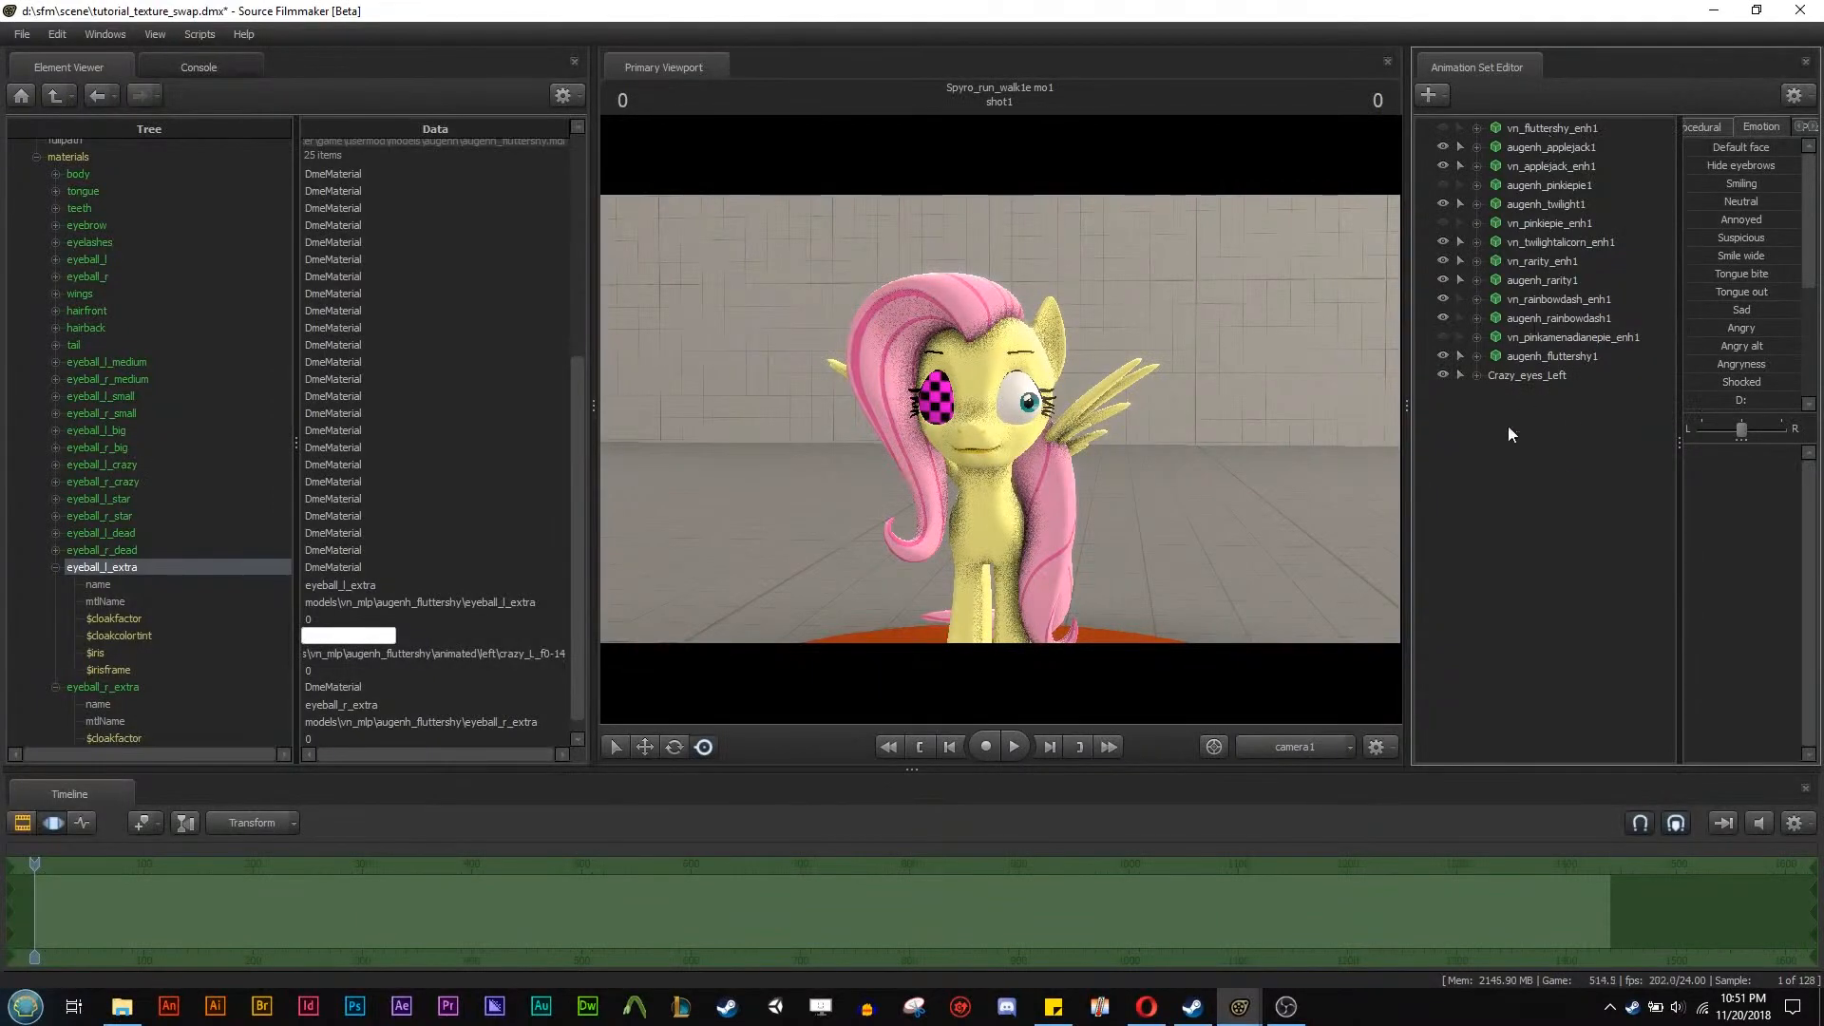
{"action": "right_click", "coordinate": [1552, 357]}
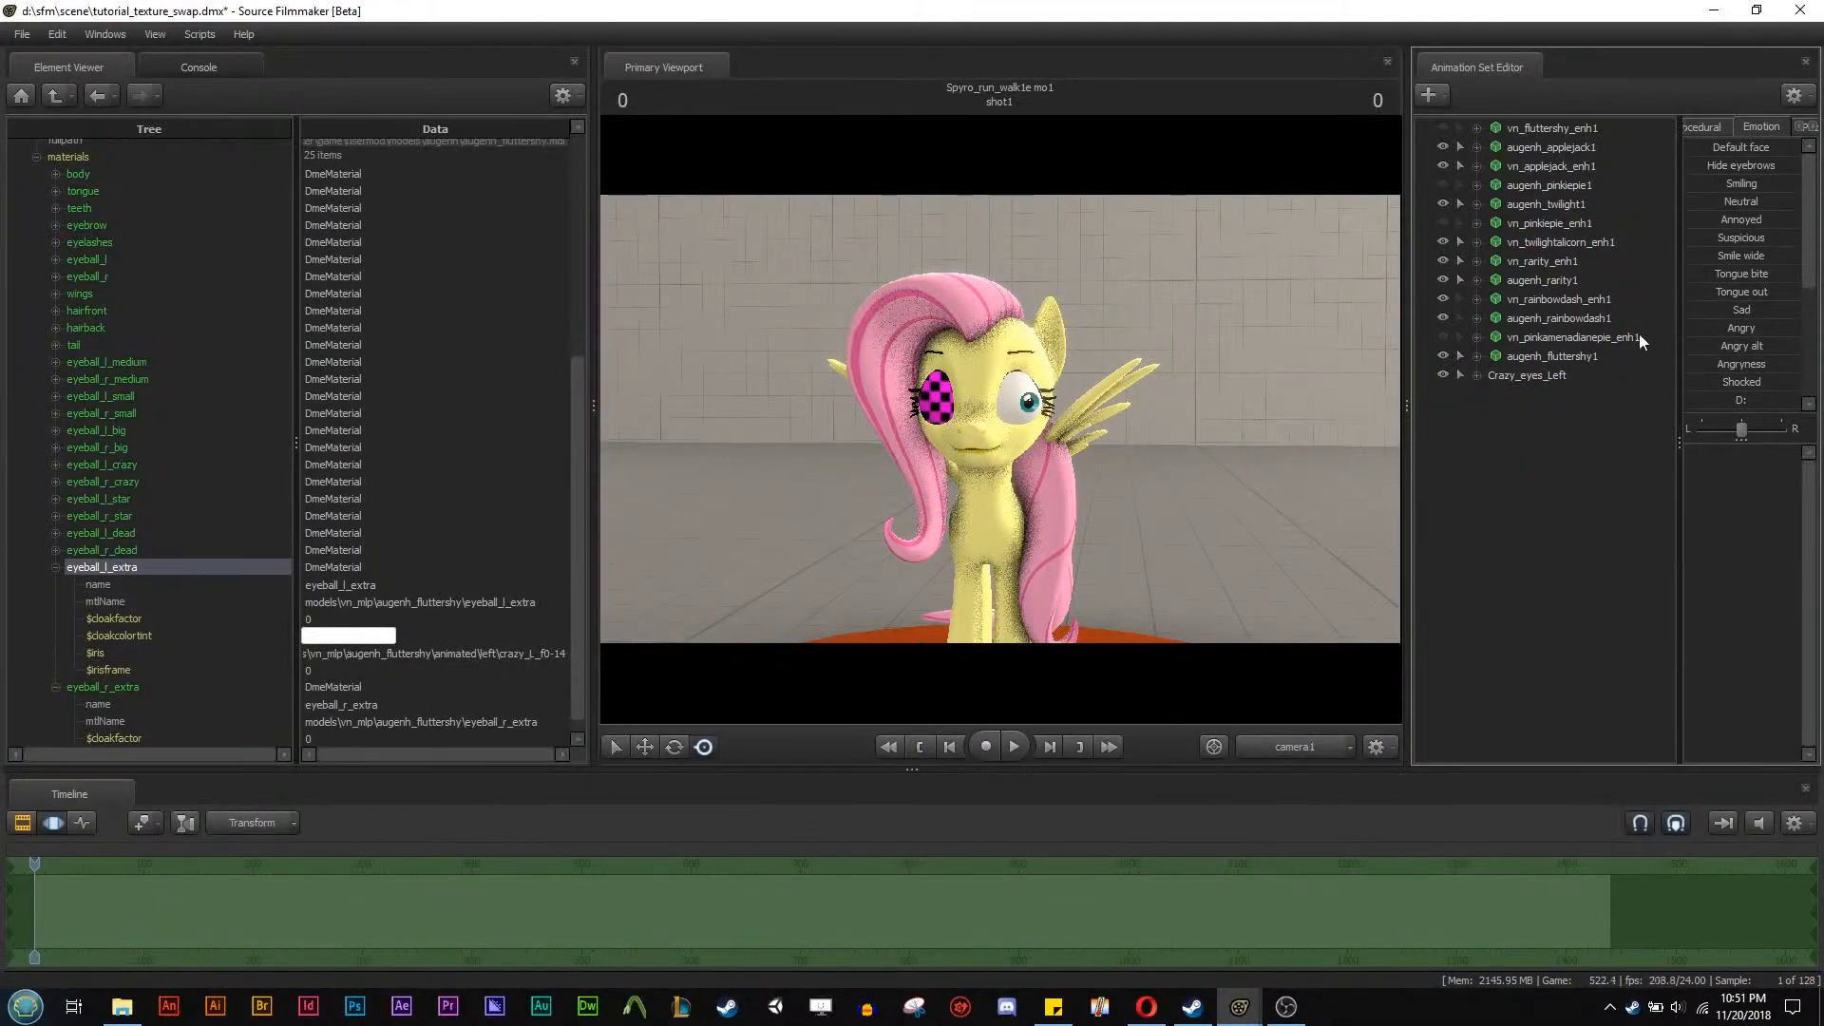
{"action": "mouse_move", "coordinate": [228, 572]}
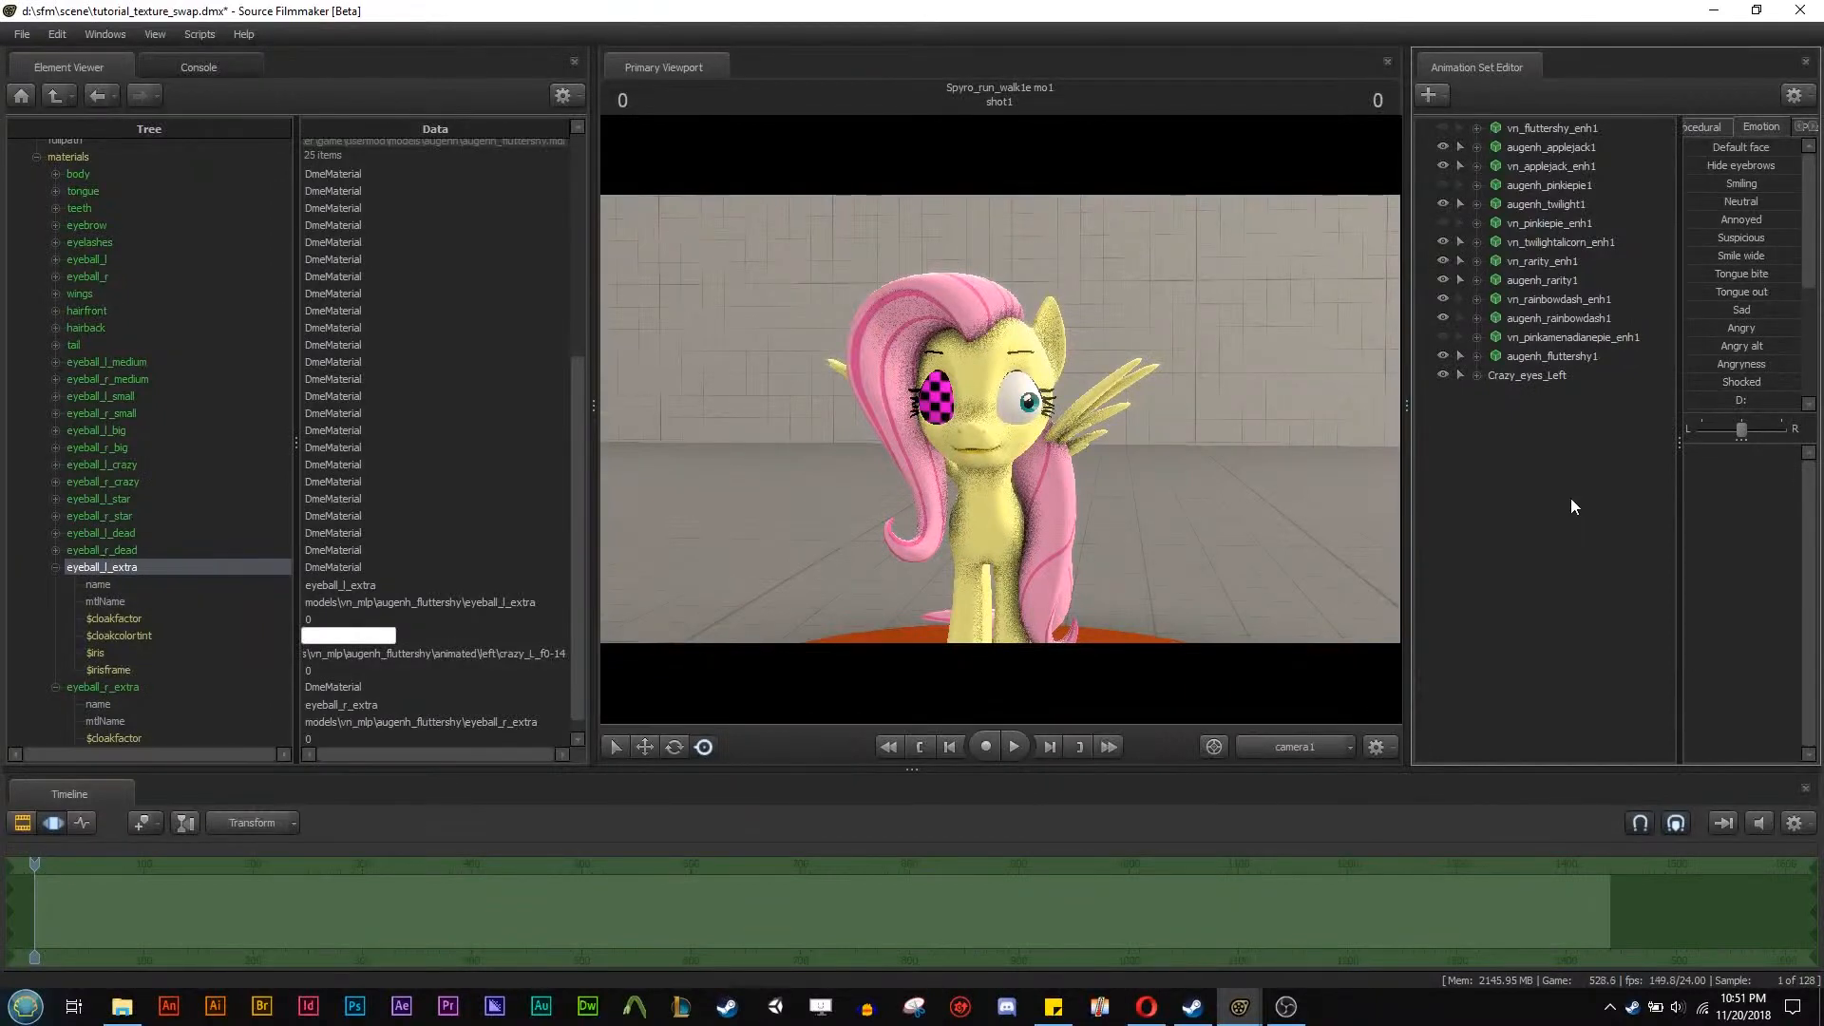
{"action": "mouse_move", "coordinate": [1569, 509]}
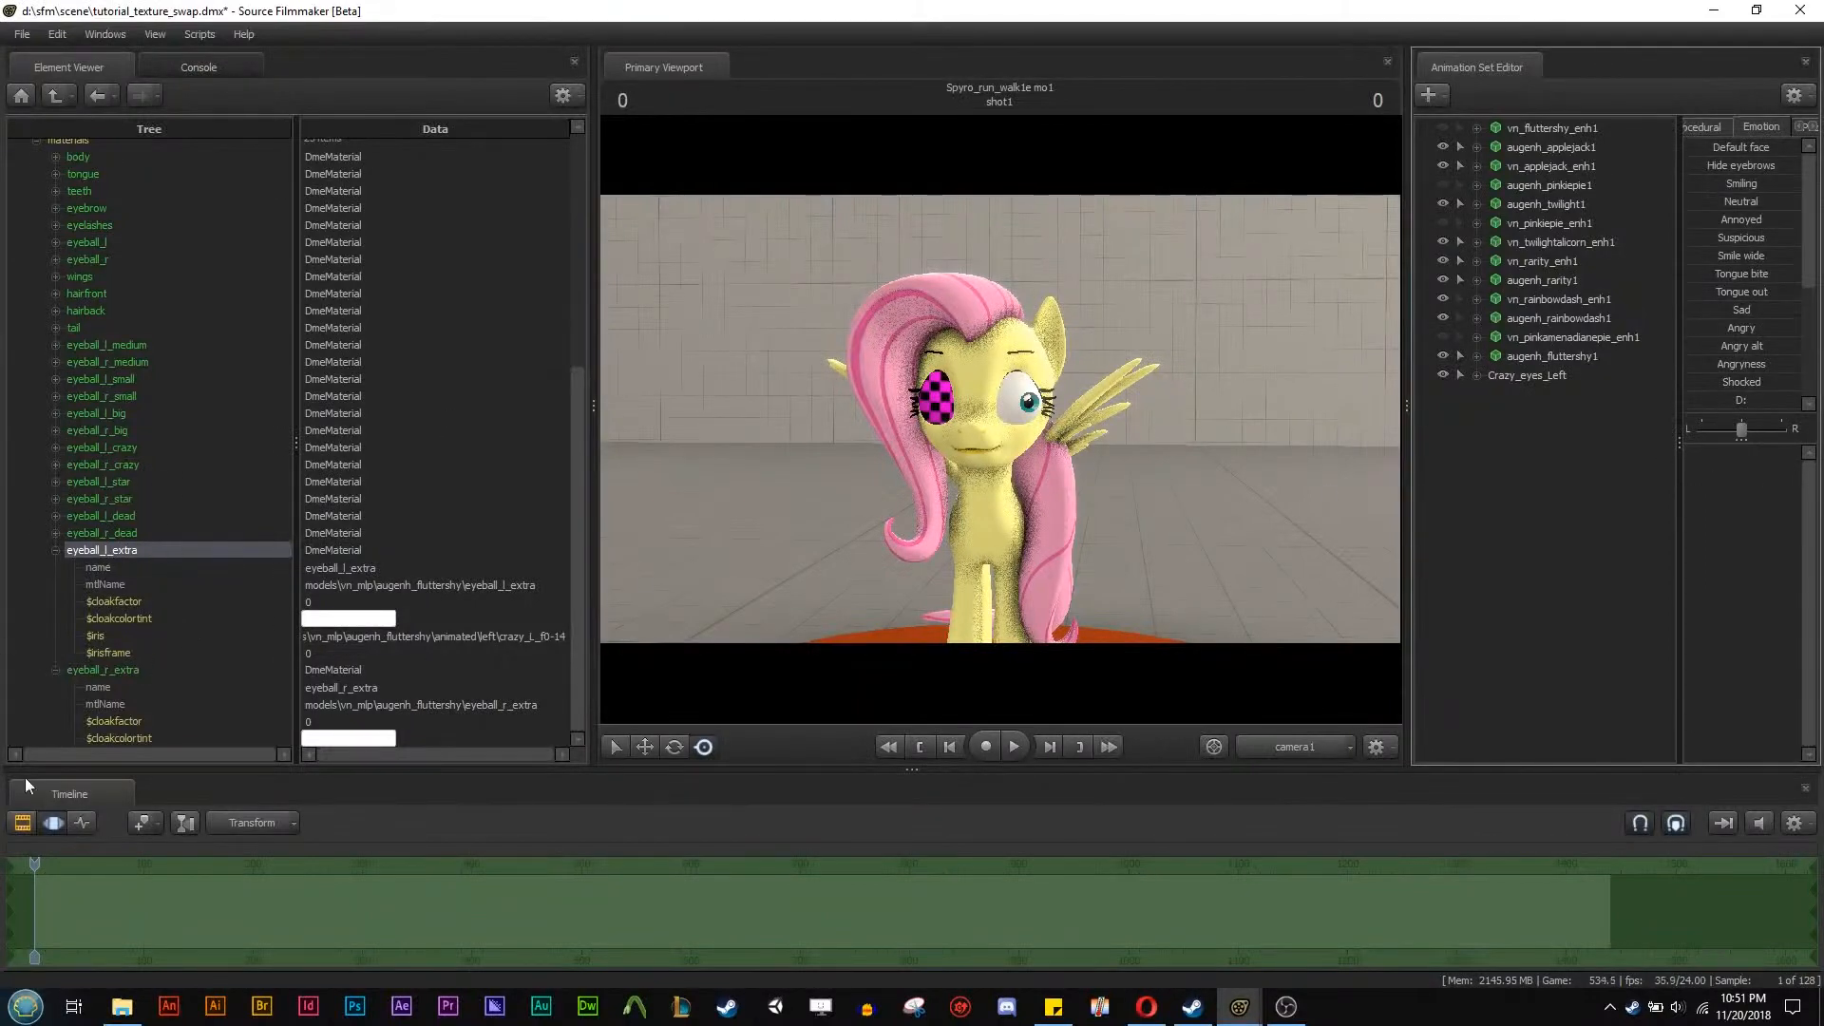
{"action": "left_click", "coordinate": [1528, 375]}
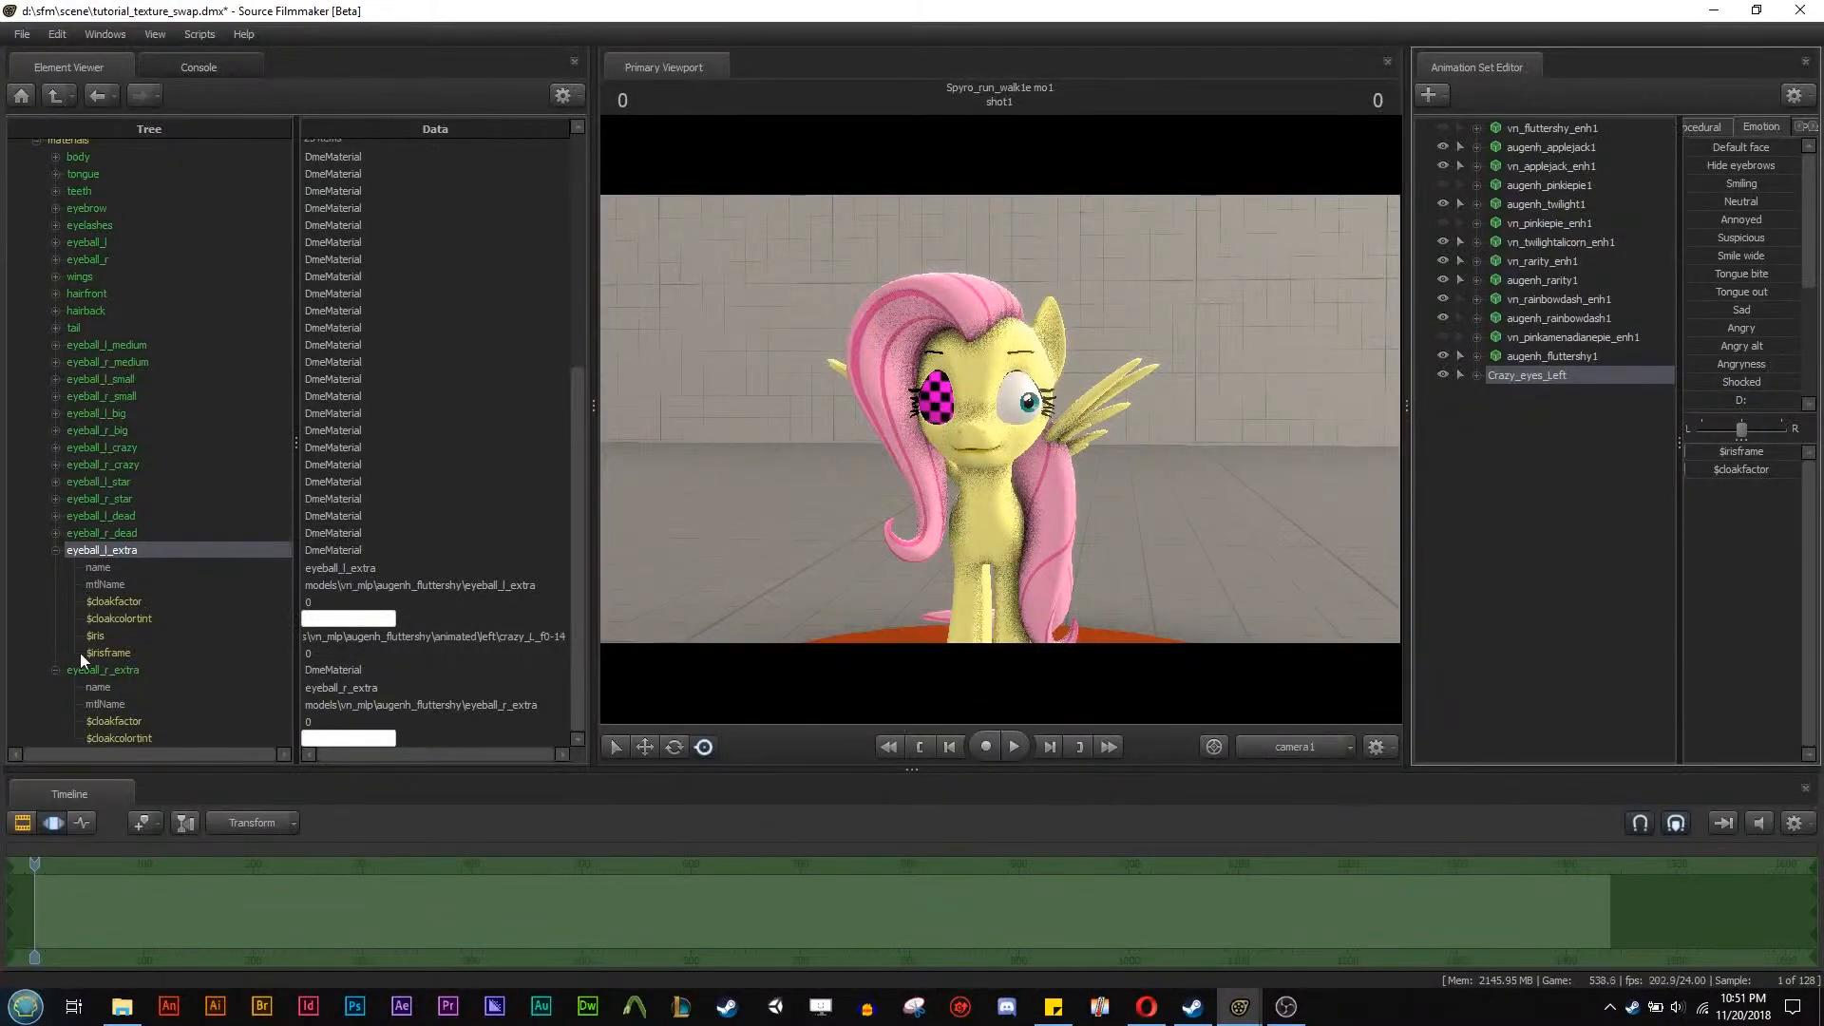
{"action": "mouse_move", "coordinate": [74, 652]}
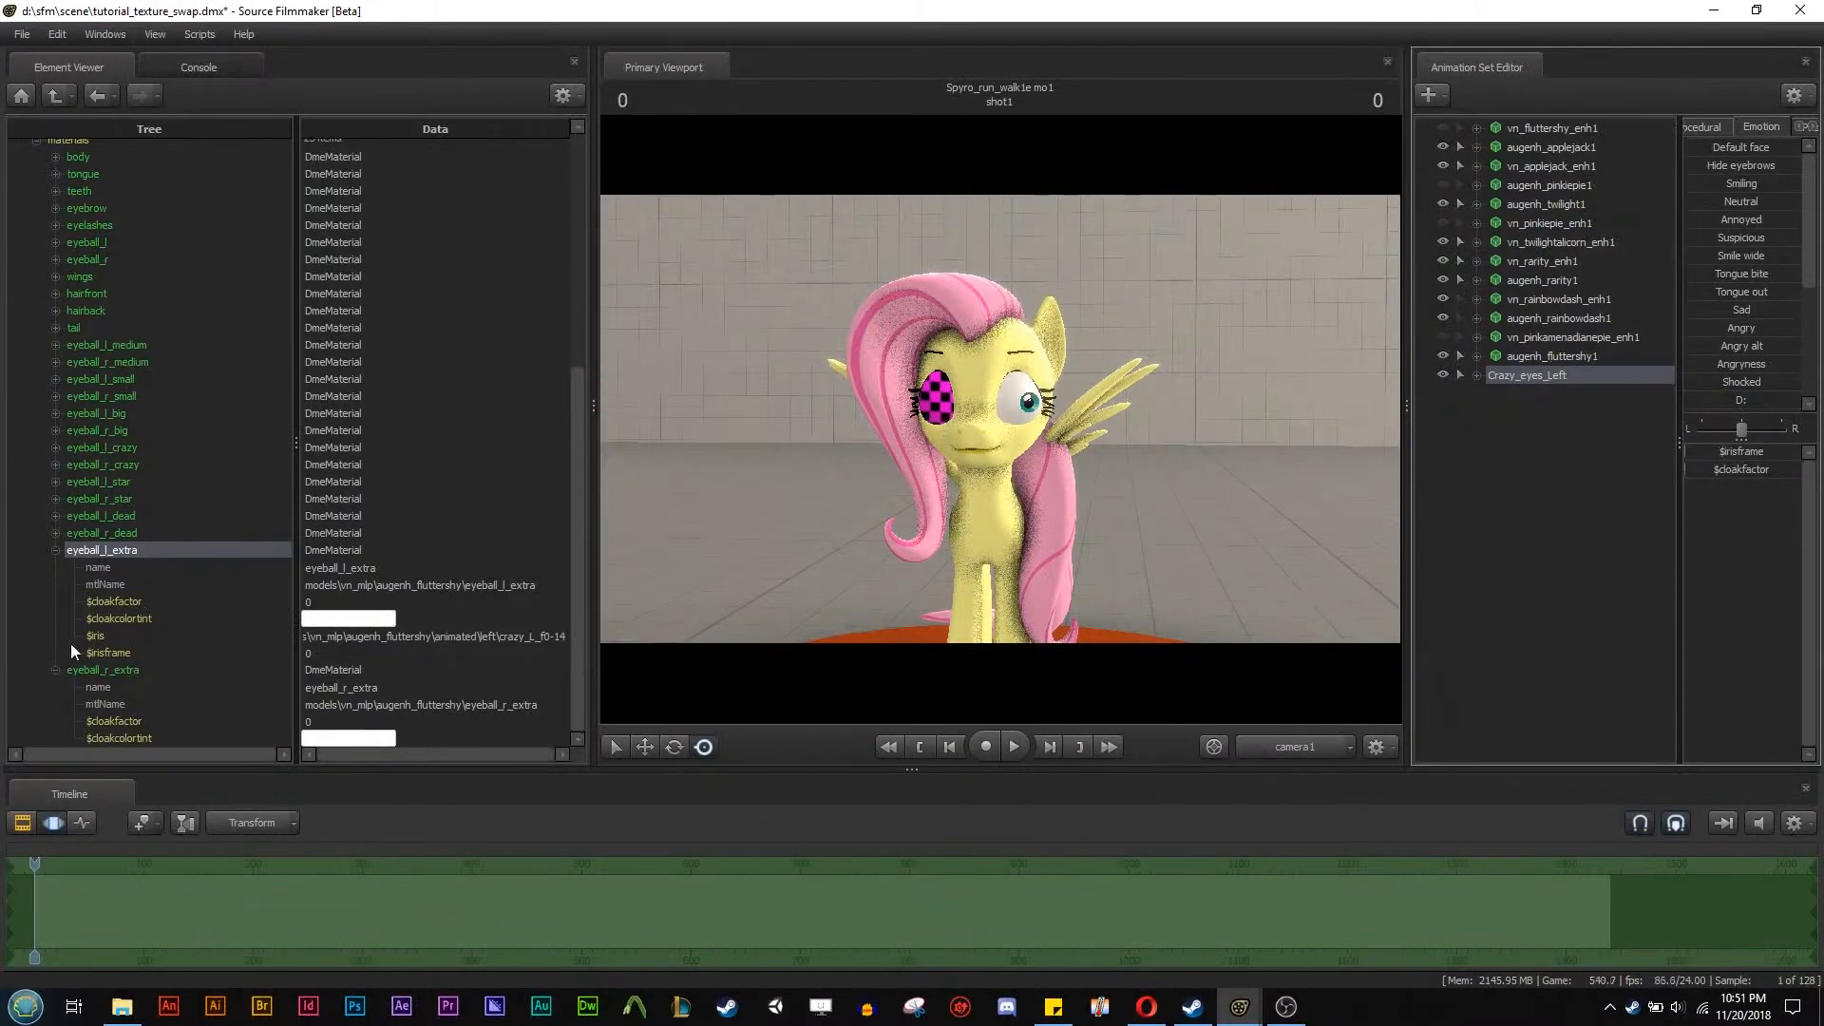
{"action": "right_click", "coordinate": [1528, 374]}
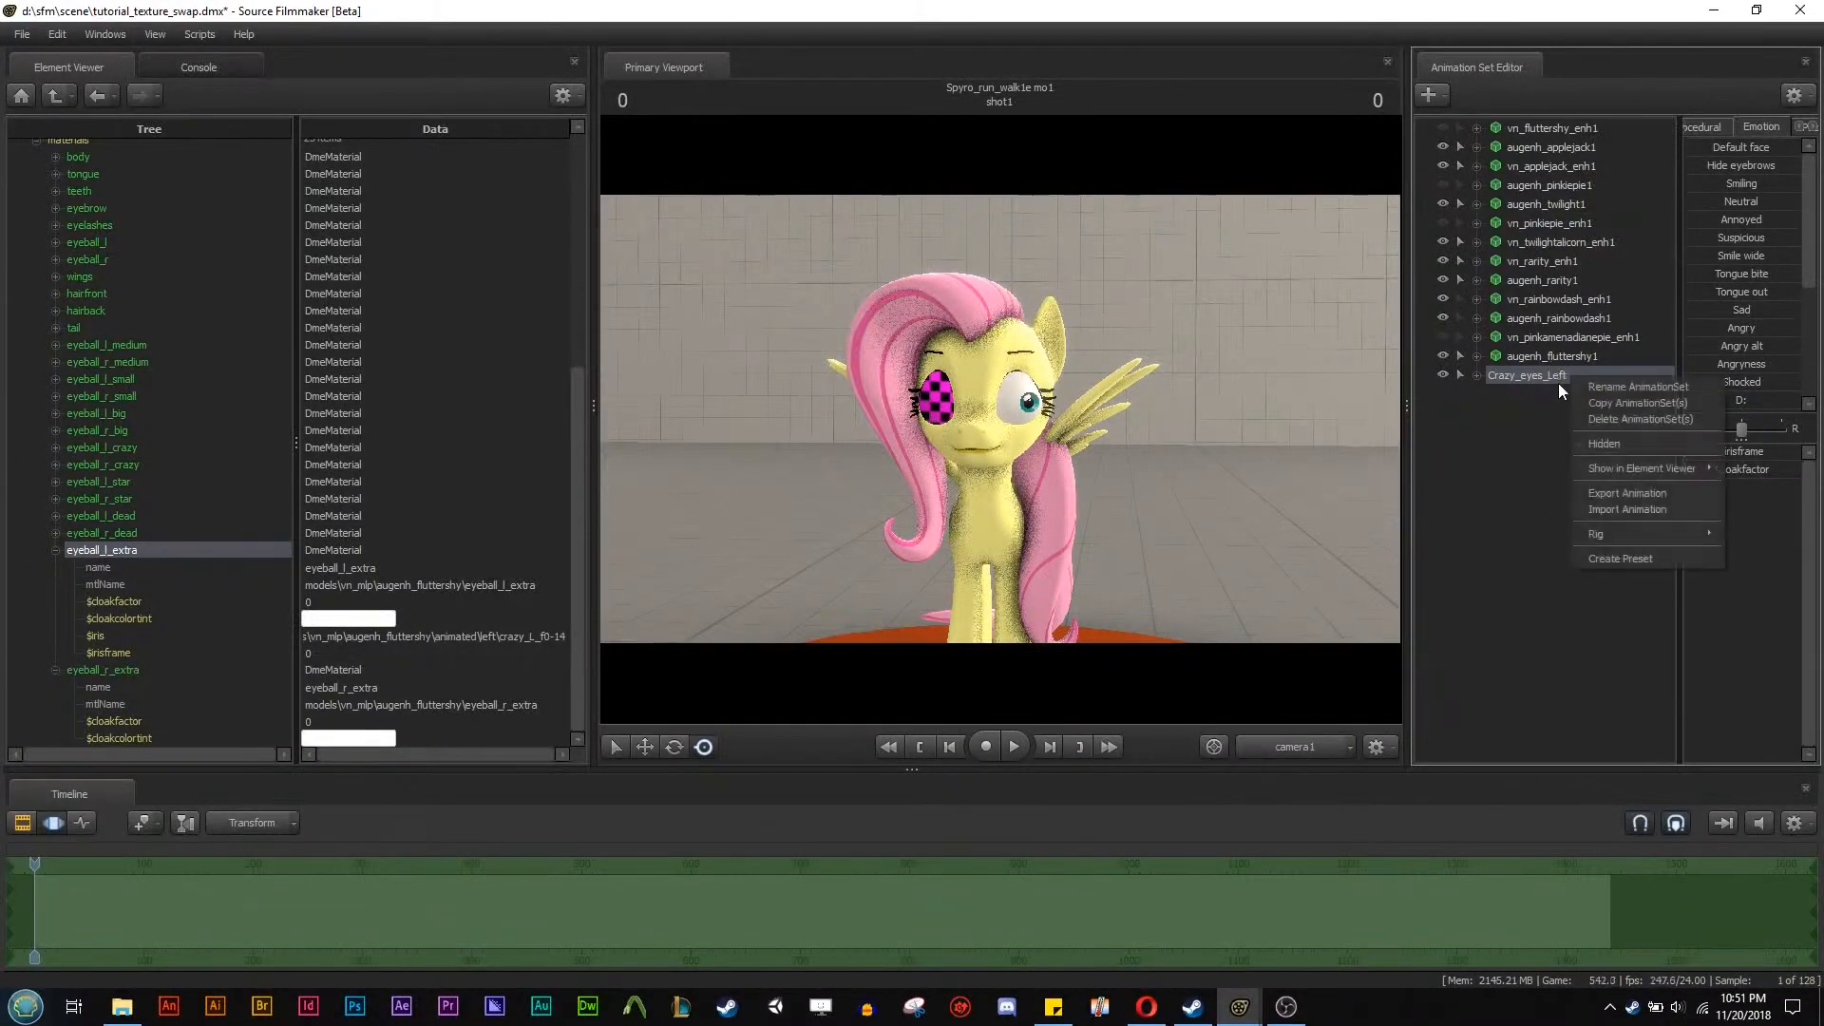
{"action": "mouse_move", "coordinate": [1608, 418]}
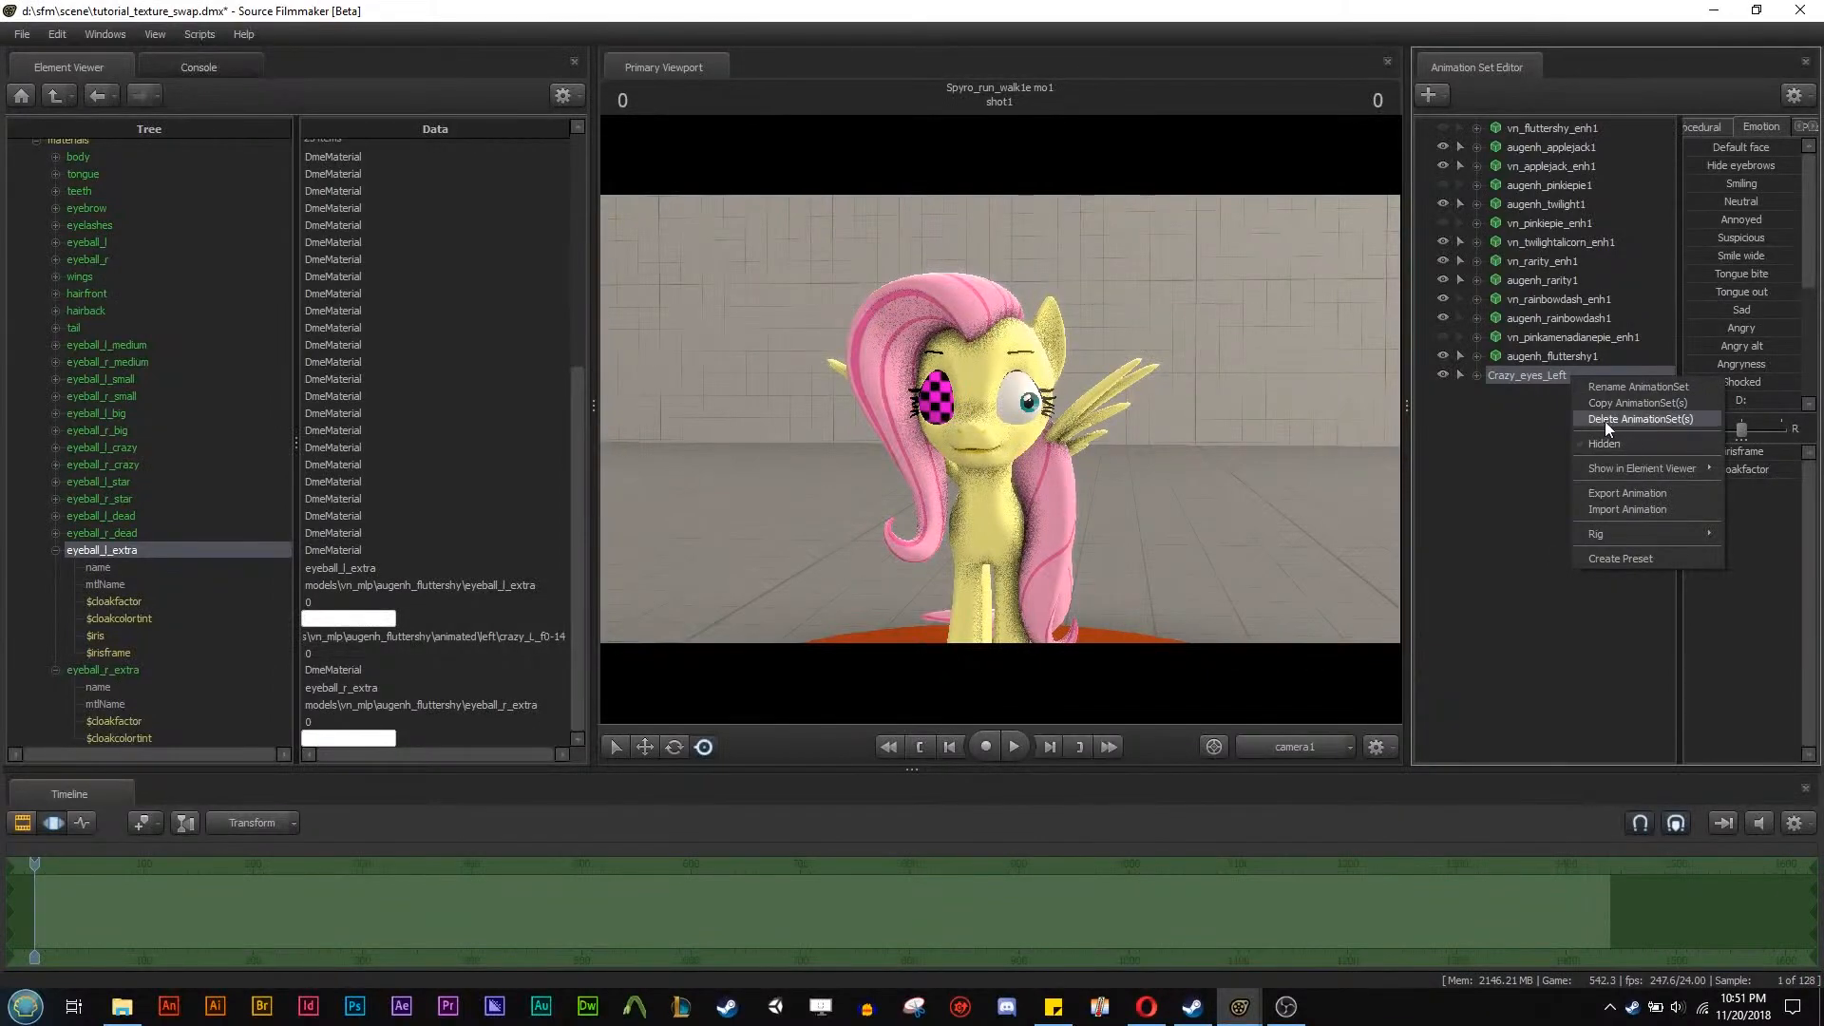
{"action": "left_click", "coordinate": [1644, 418]}
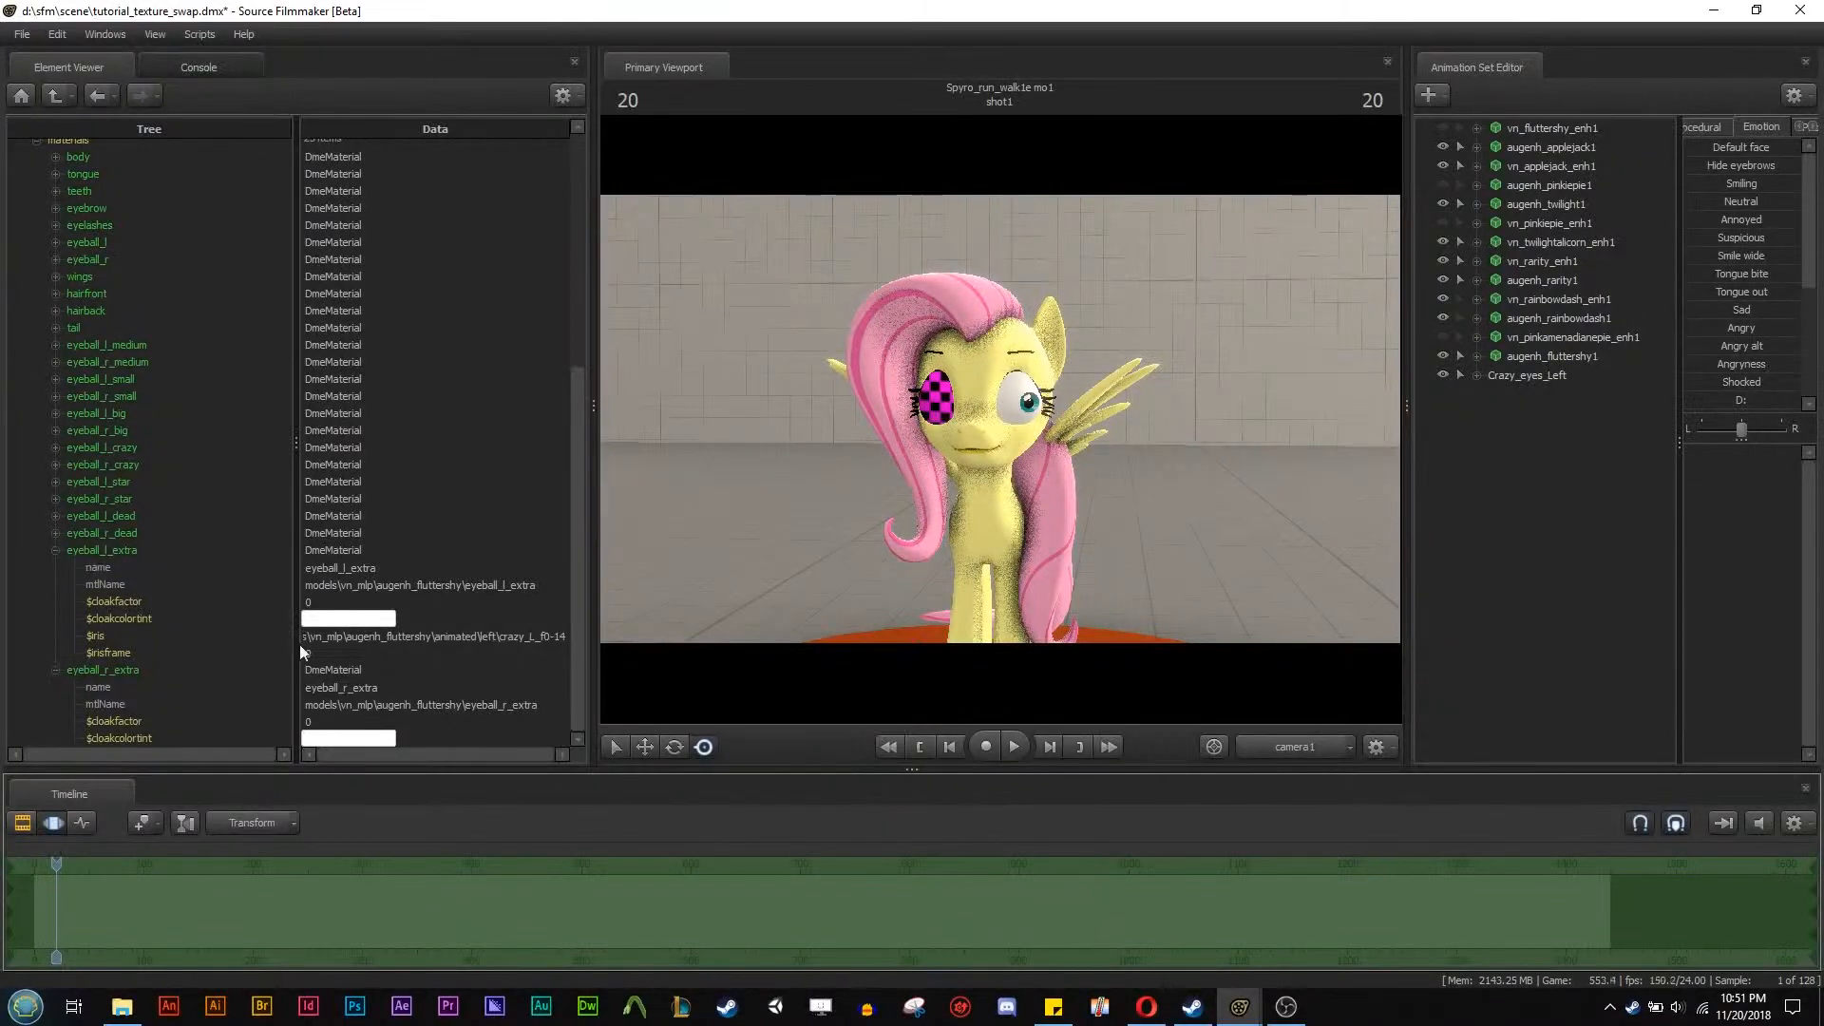
{"action": "mouse_move", "coordinate": [1273, 422]}
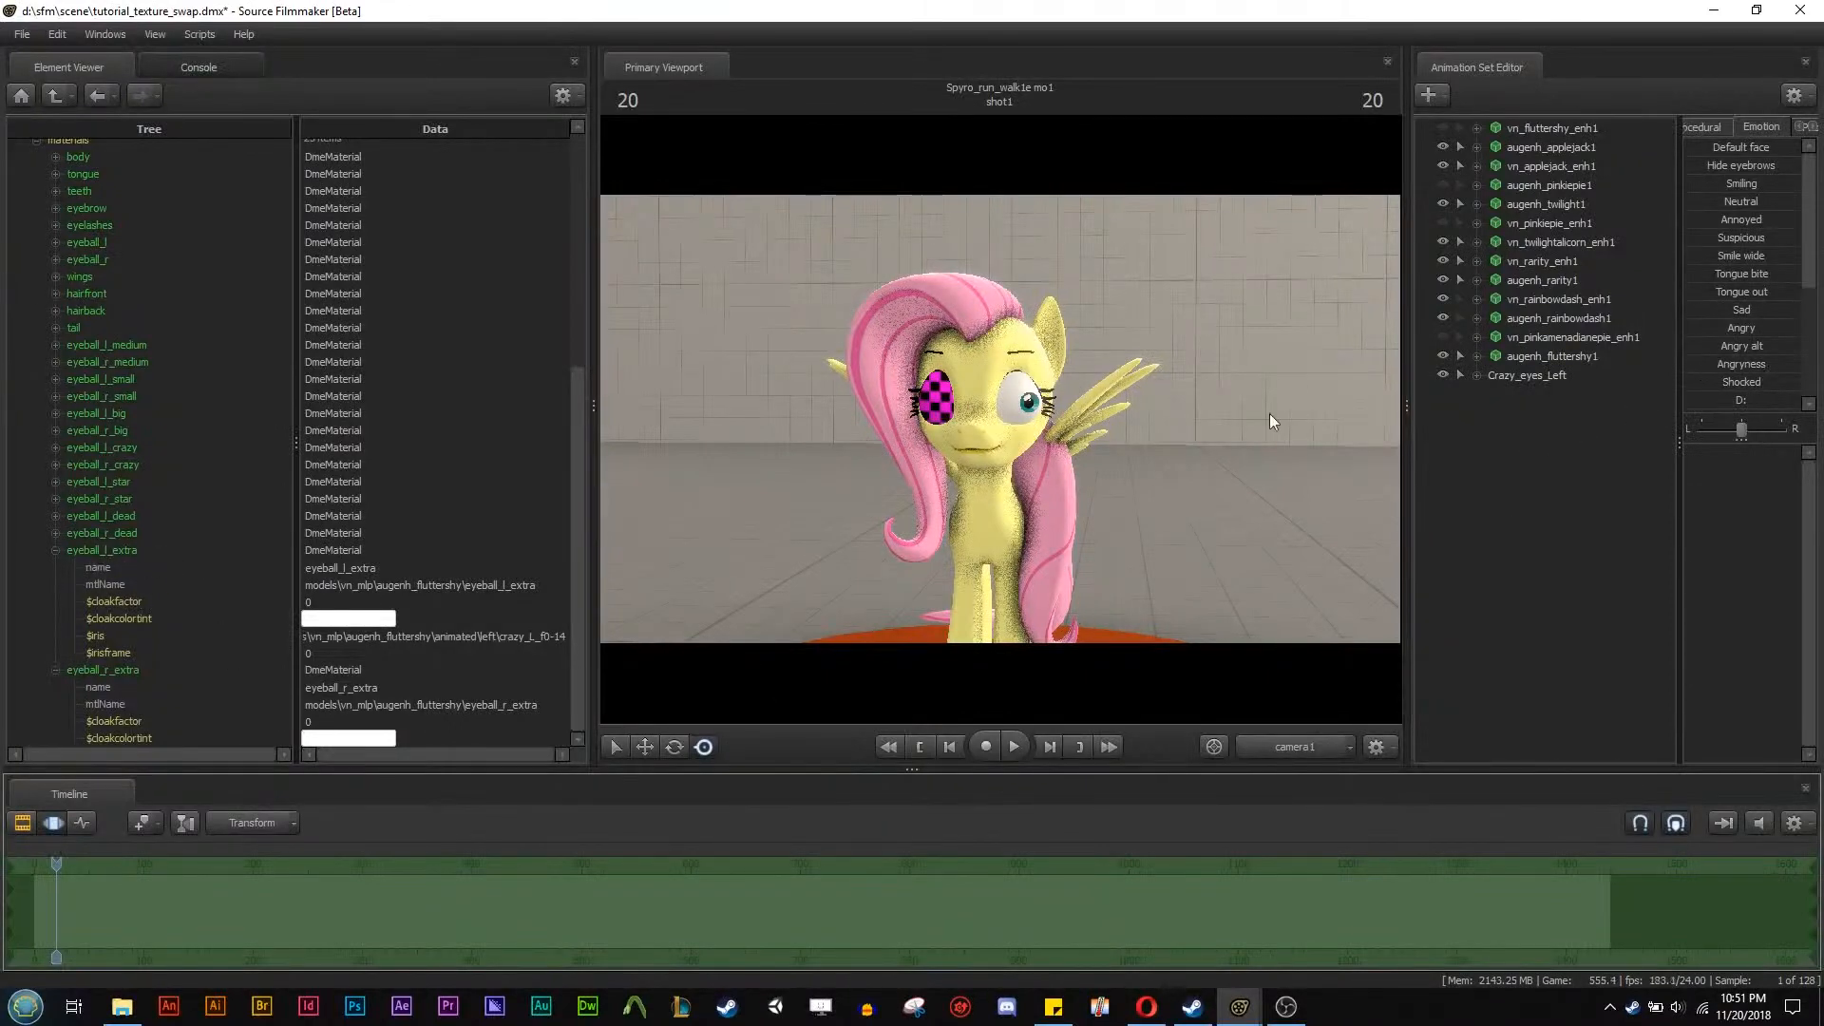
{"action": "mouse_move", "coordinate": [124, 661]}
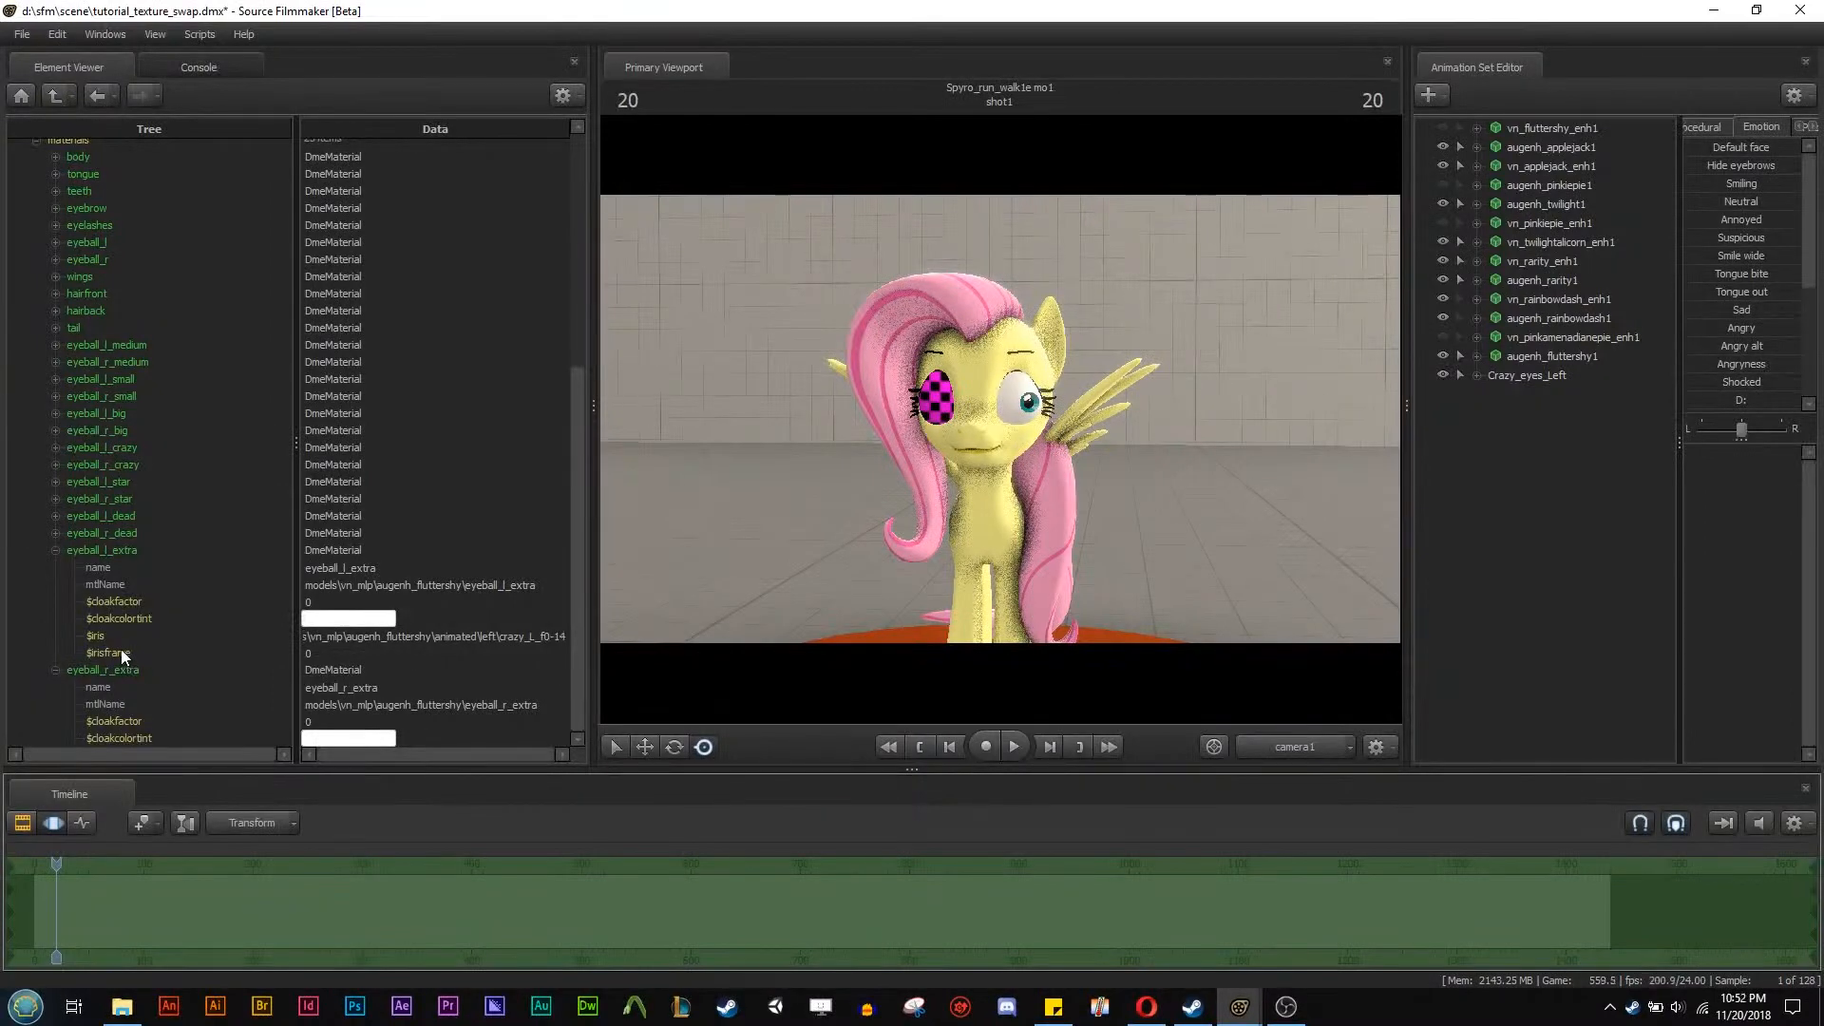
Set the Crazy_eyes_Left $irisframe slider Min/Max to 0 and 14.
{"action": "right_click", "coordinate": [1528, 374]}
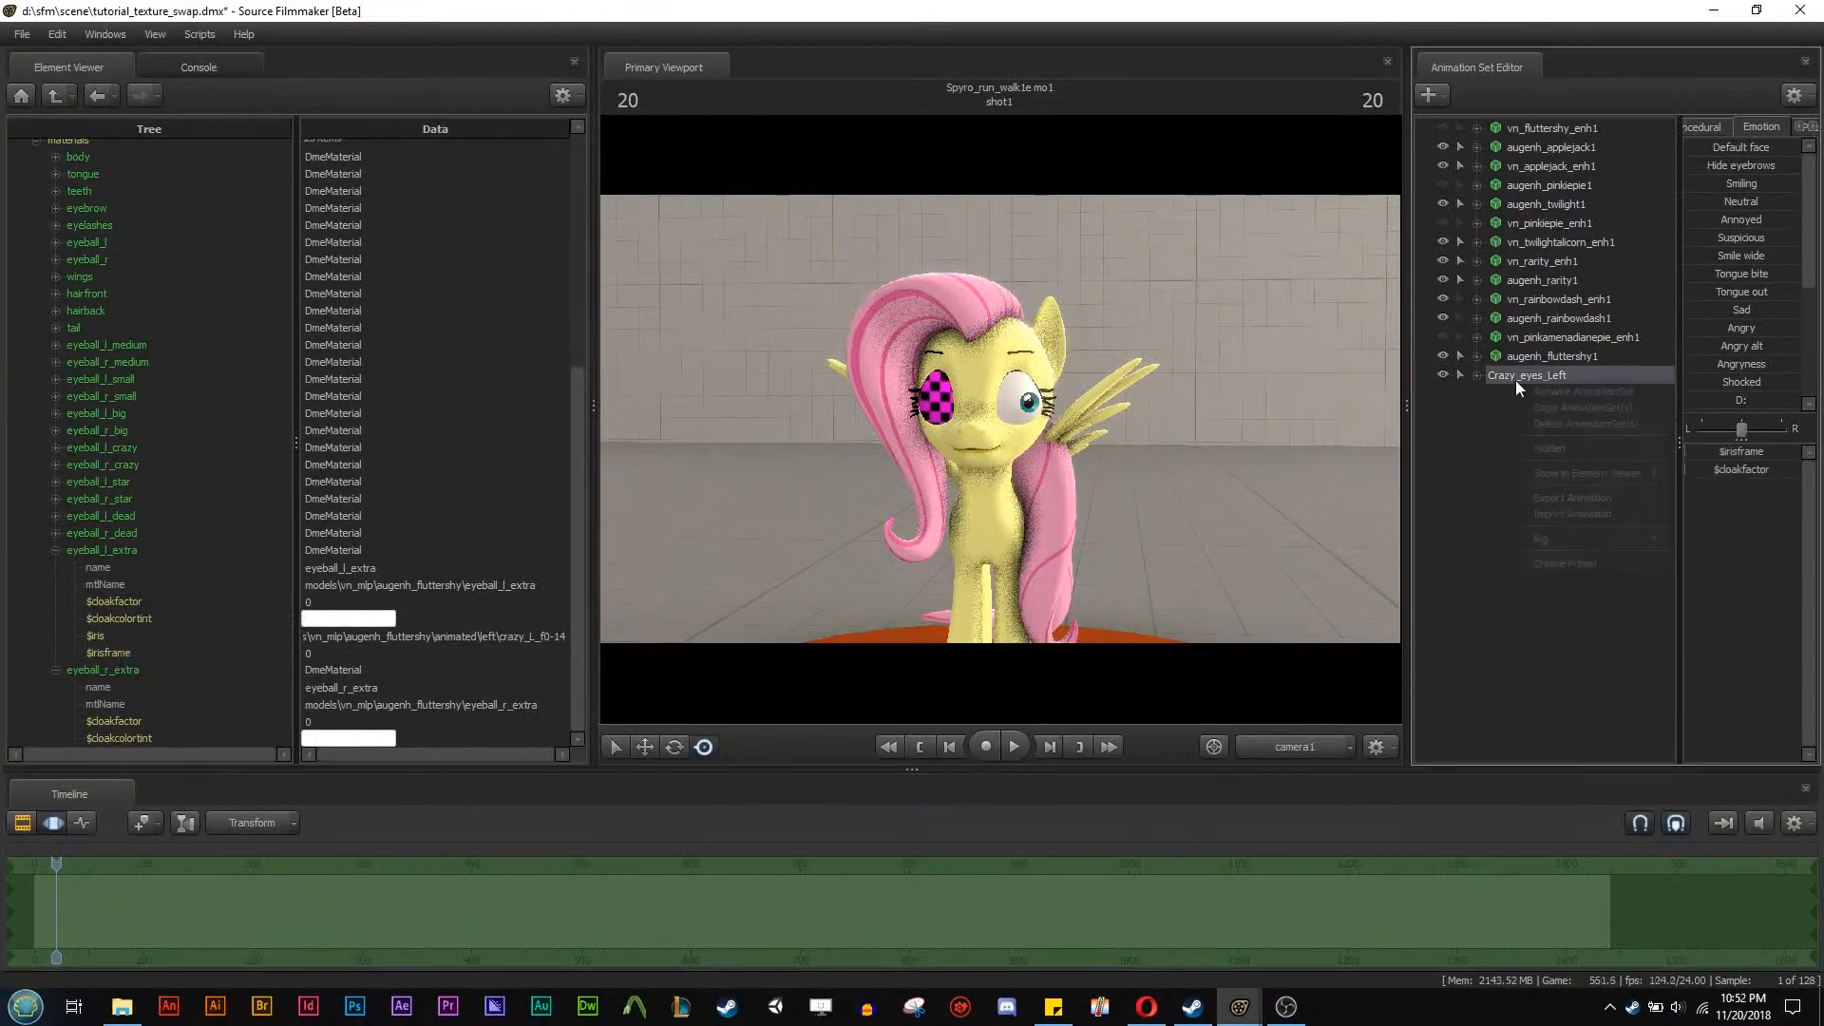
{"action": "right_click", "coordinate": [1528, 375]}
{"action": "type", "text": "14"}
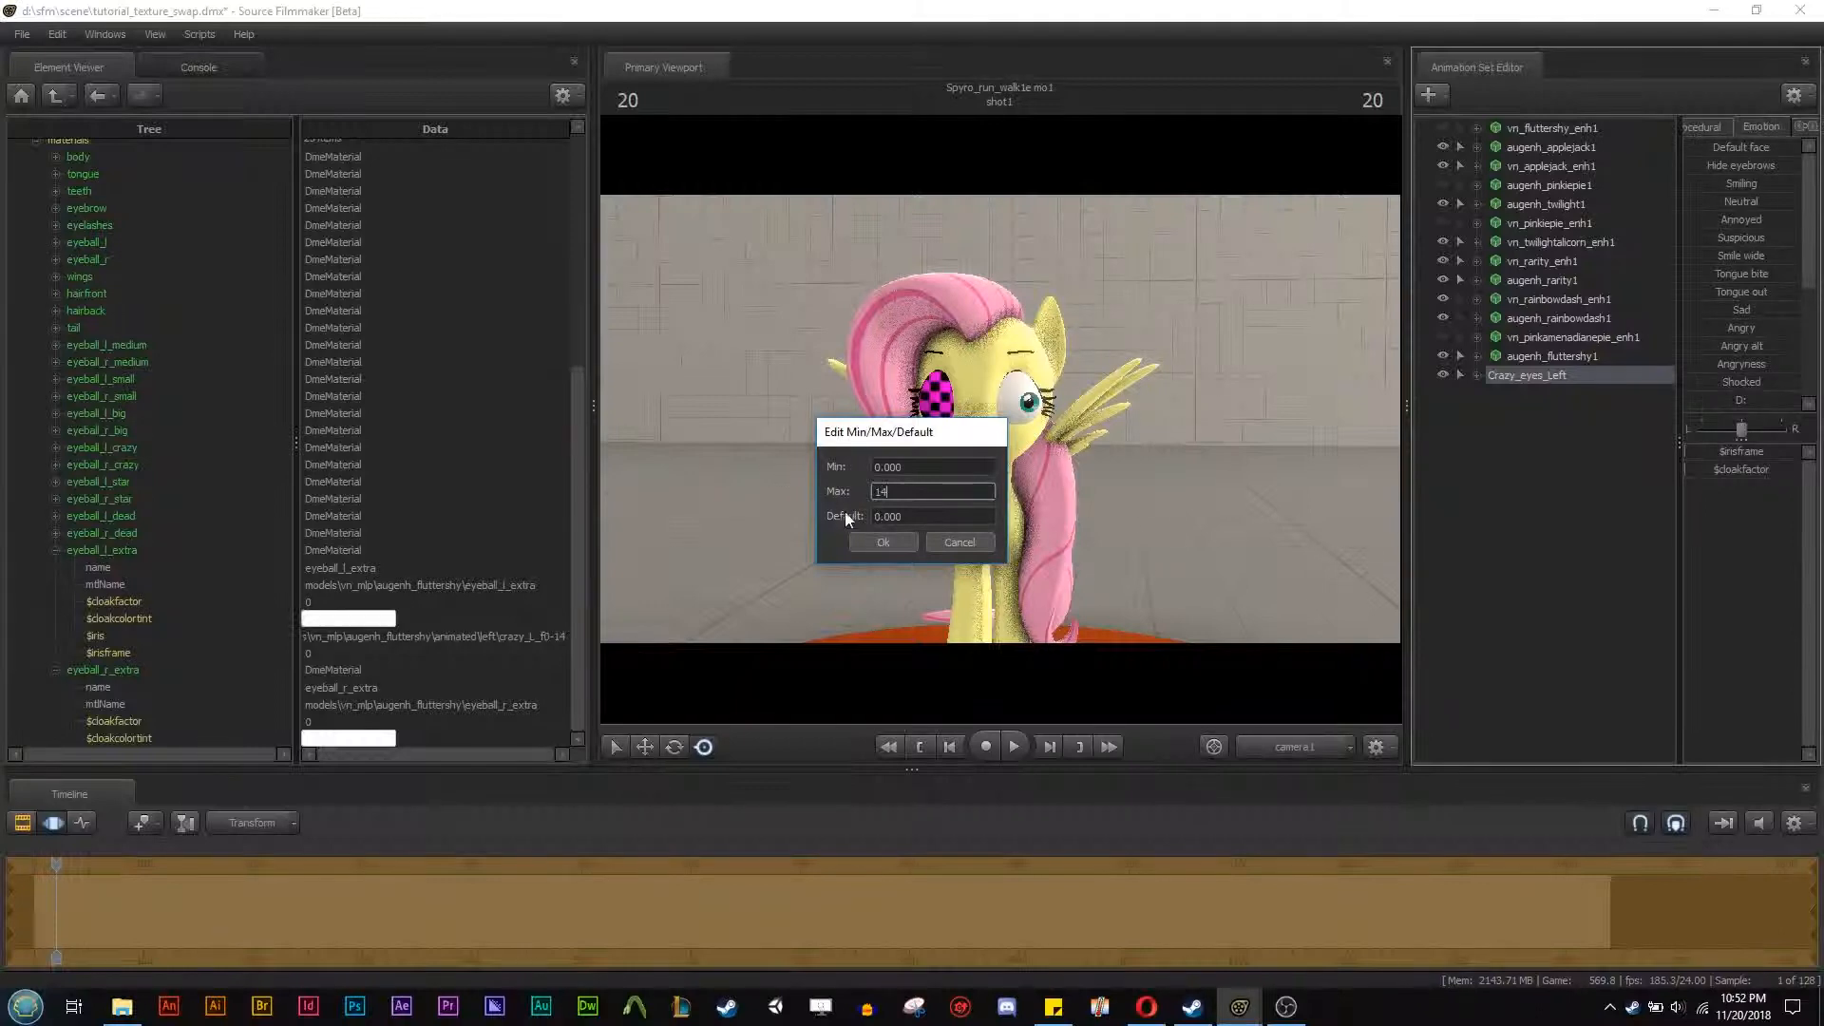
{"action": "left_click", "coordinate": [881, 542]}
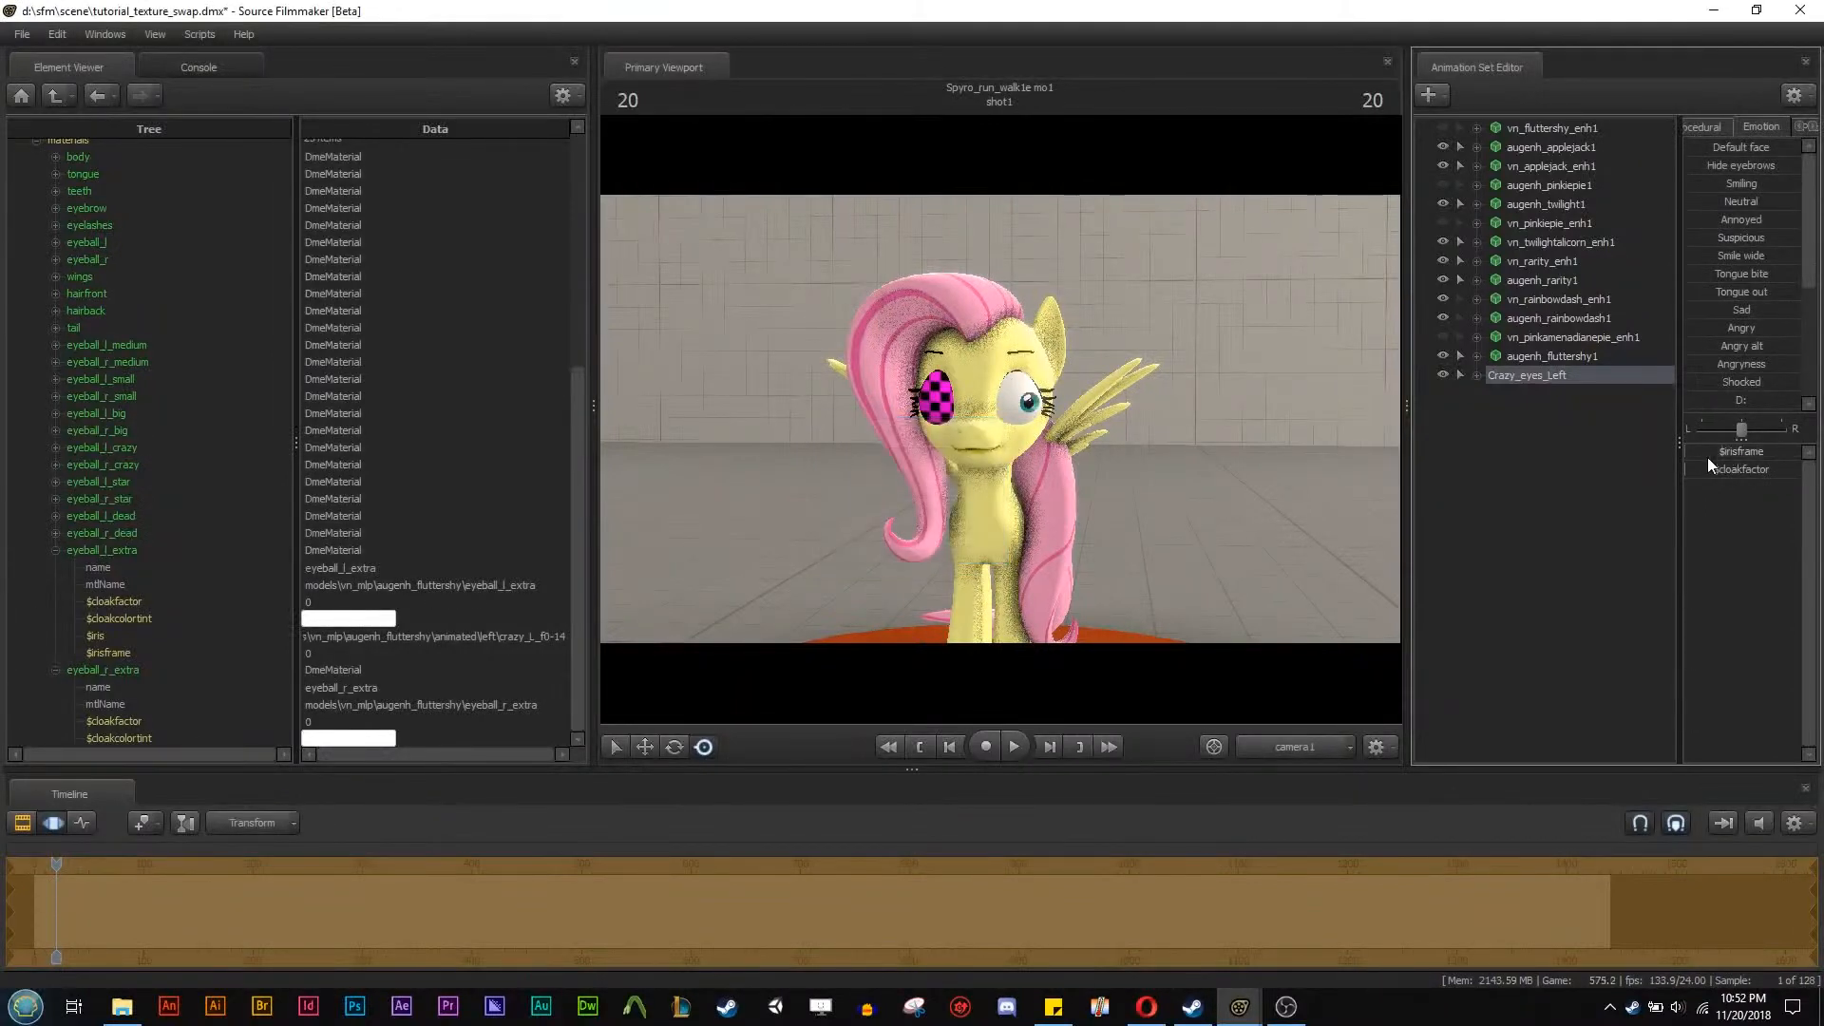
Delete the eyeball_l_extra material, leaving a <nil> entry and both eyes checkered.
{"action": "left_click_drag", "start_coordinate": [1740, 431], "coordinate": [1750, 432]}
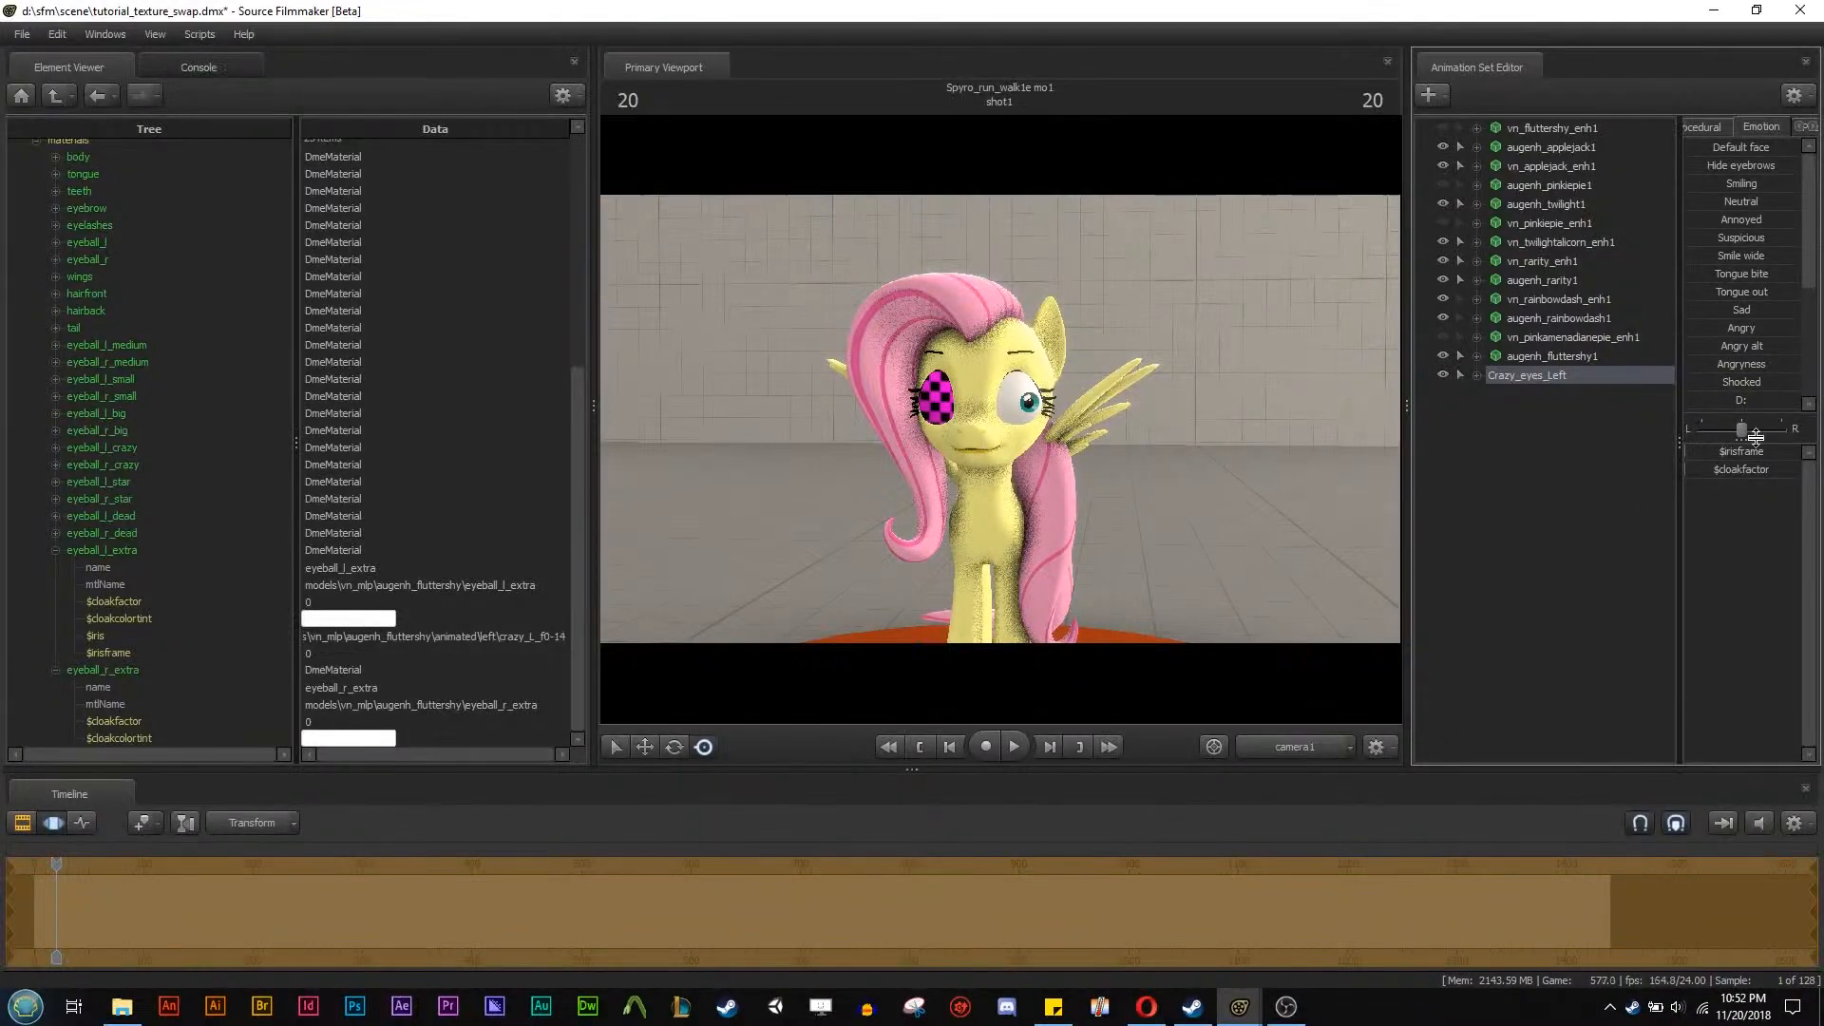
{"action": "right_click", "coordinate": [1738, 430]}
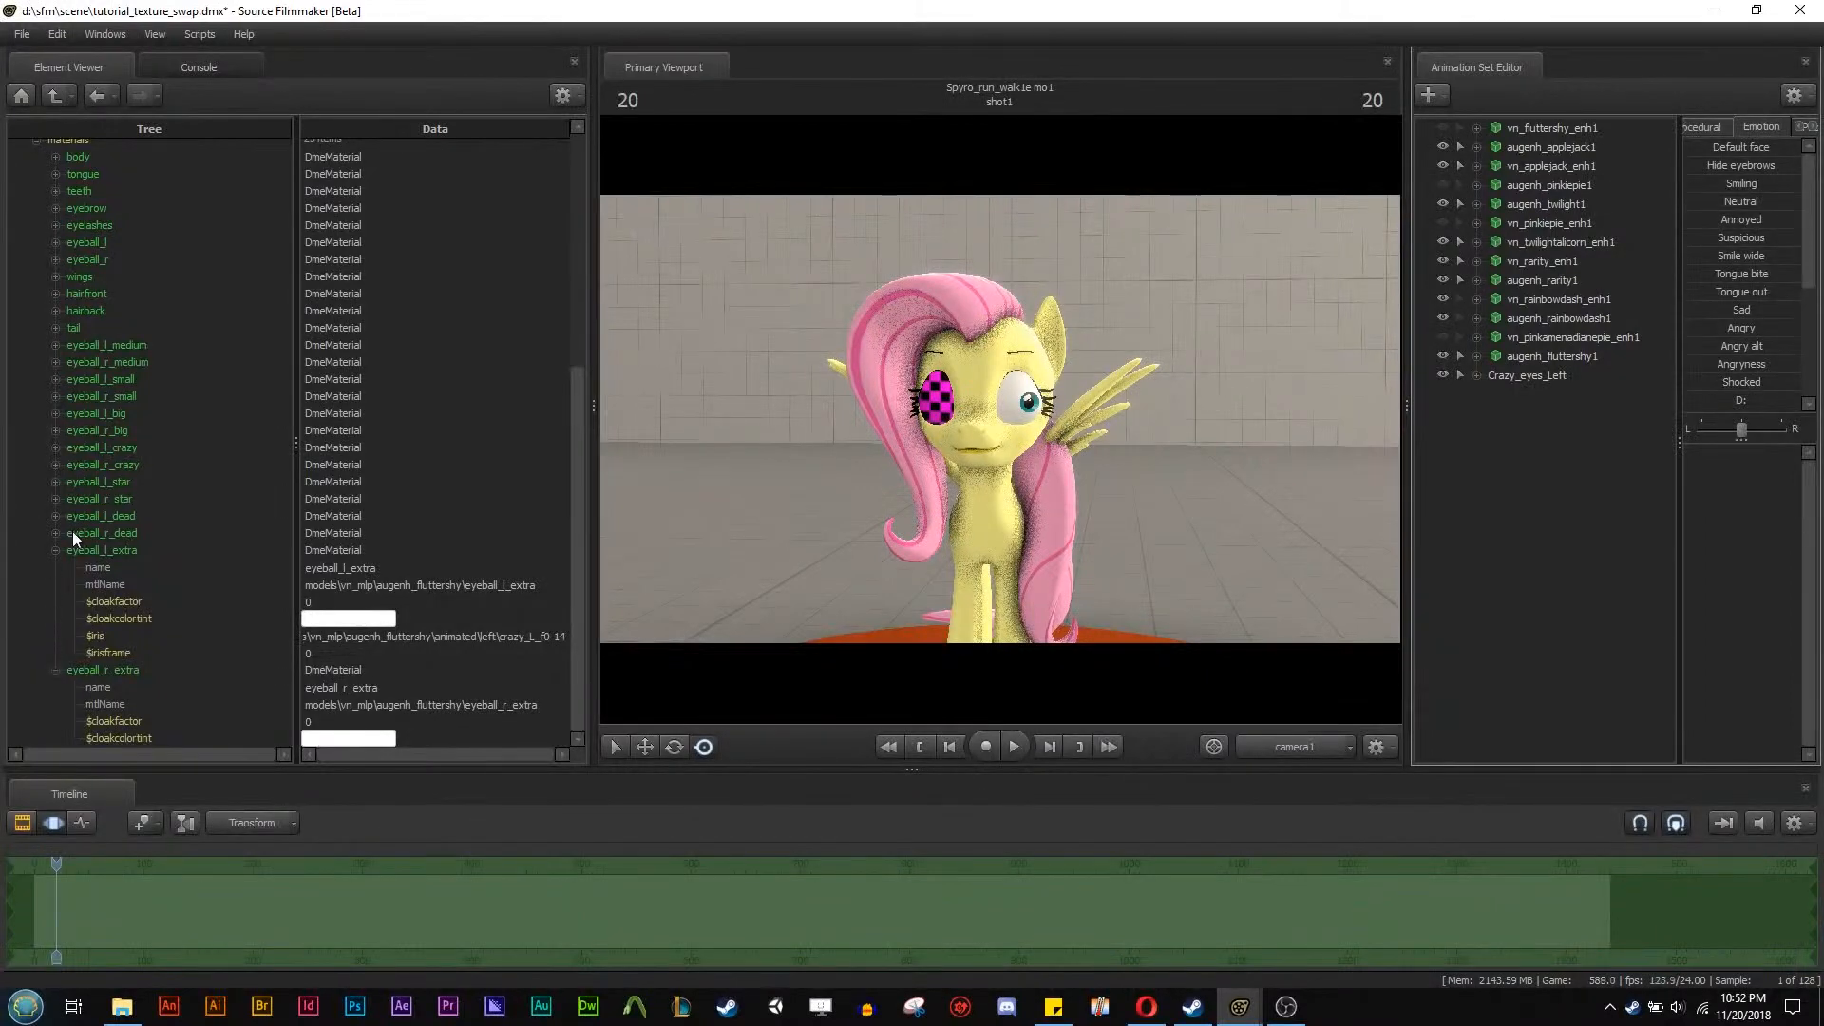
{"action": "mouse_move", "coordinate": [224, 561]}
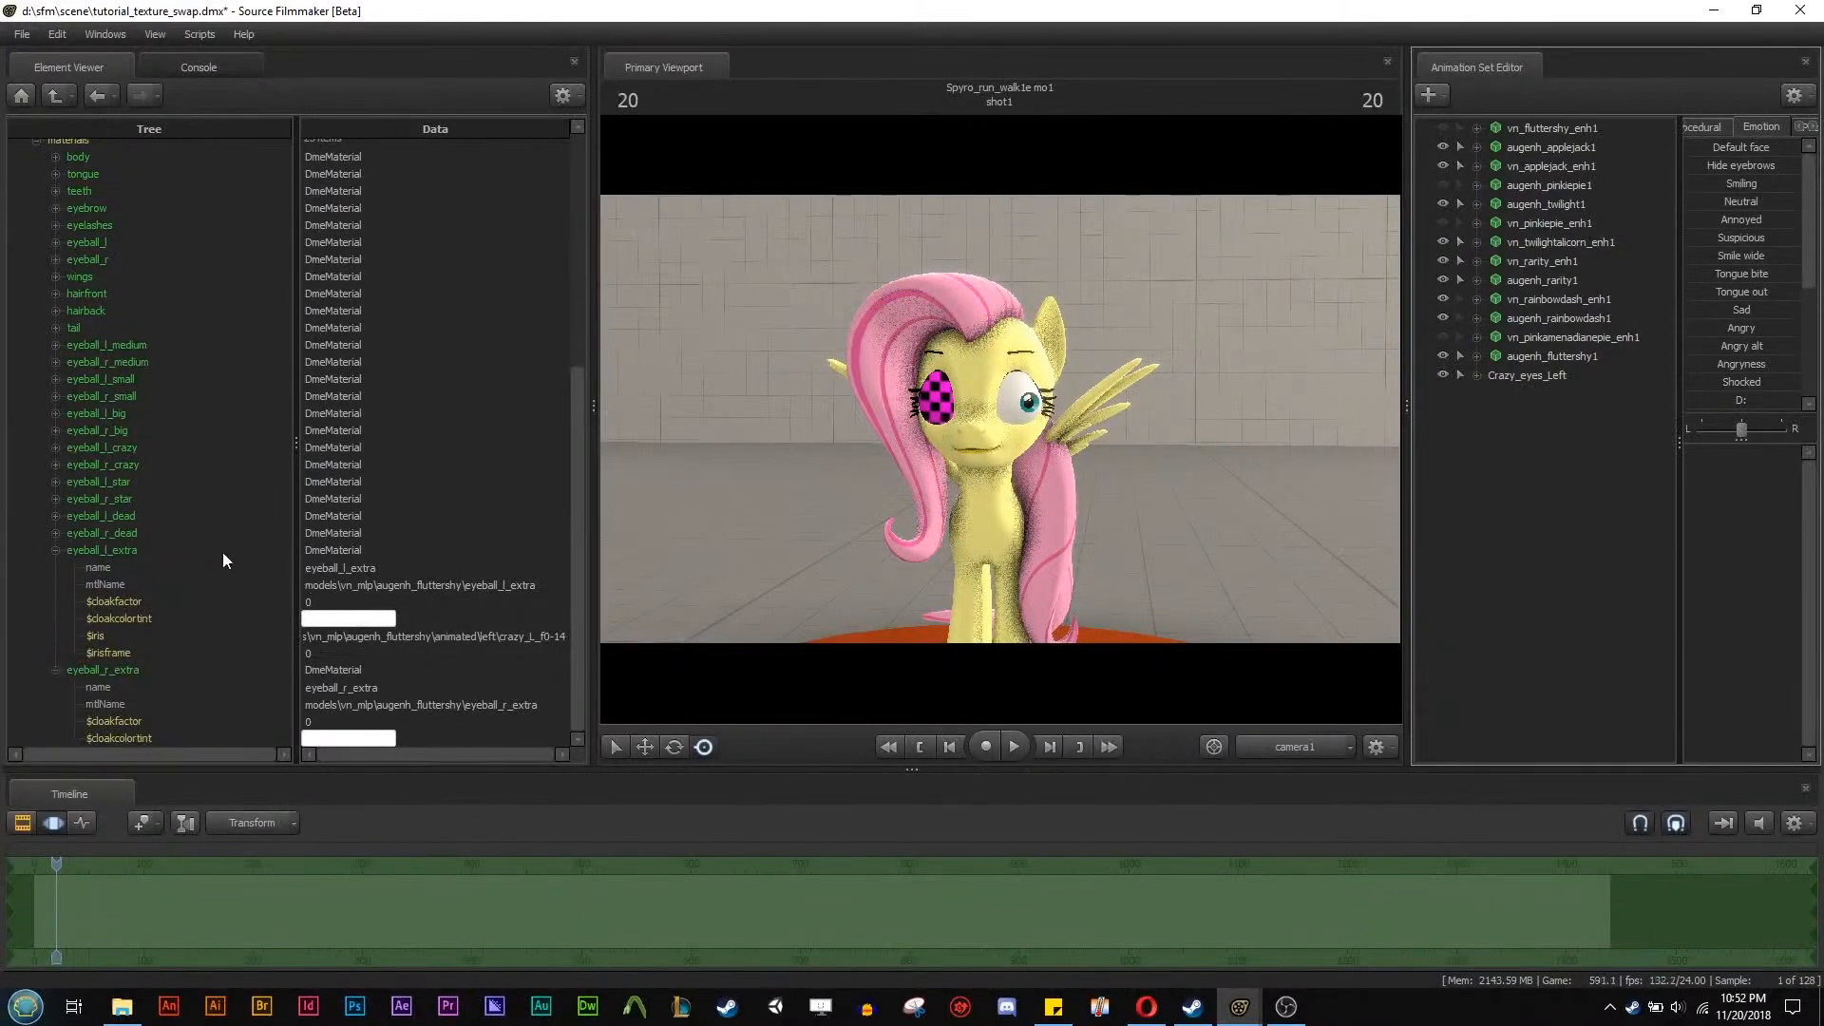
{"action": "right_click", "coordinate": [1528, 375]}
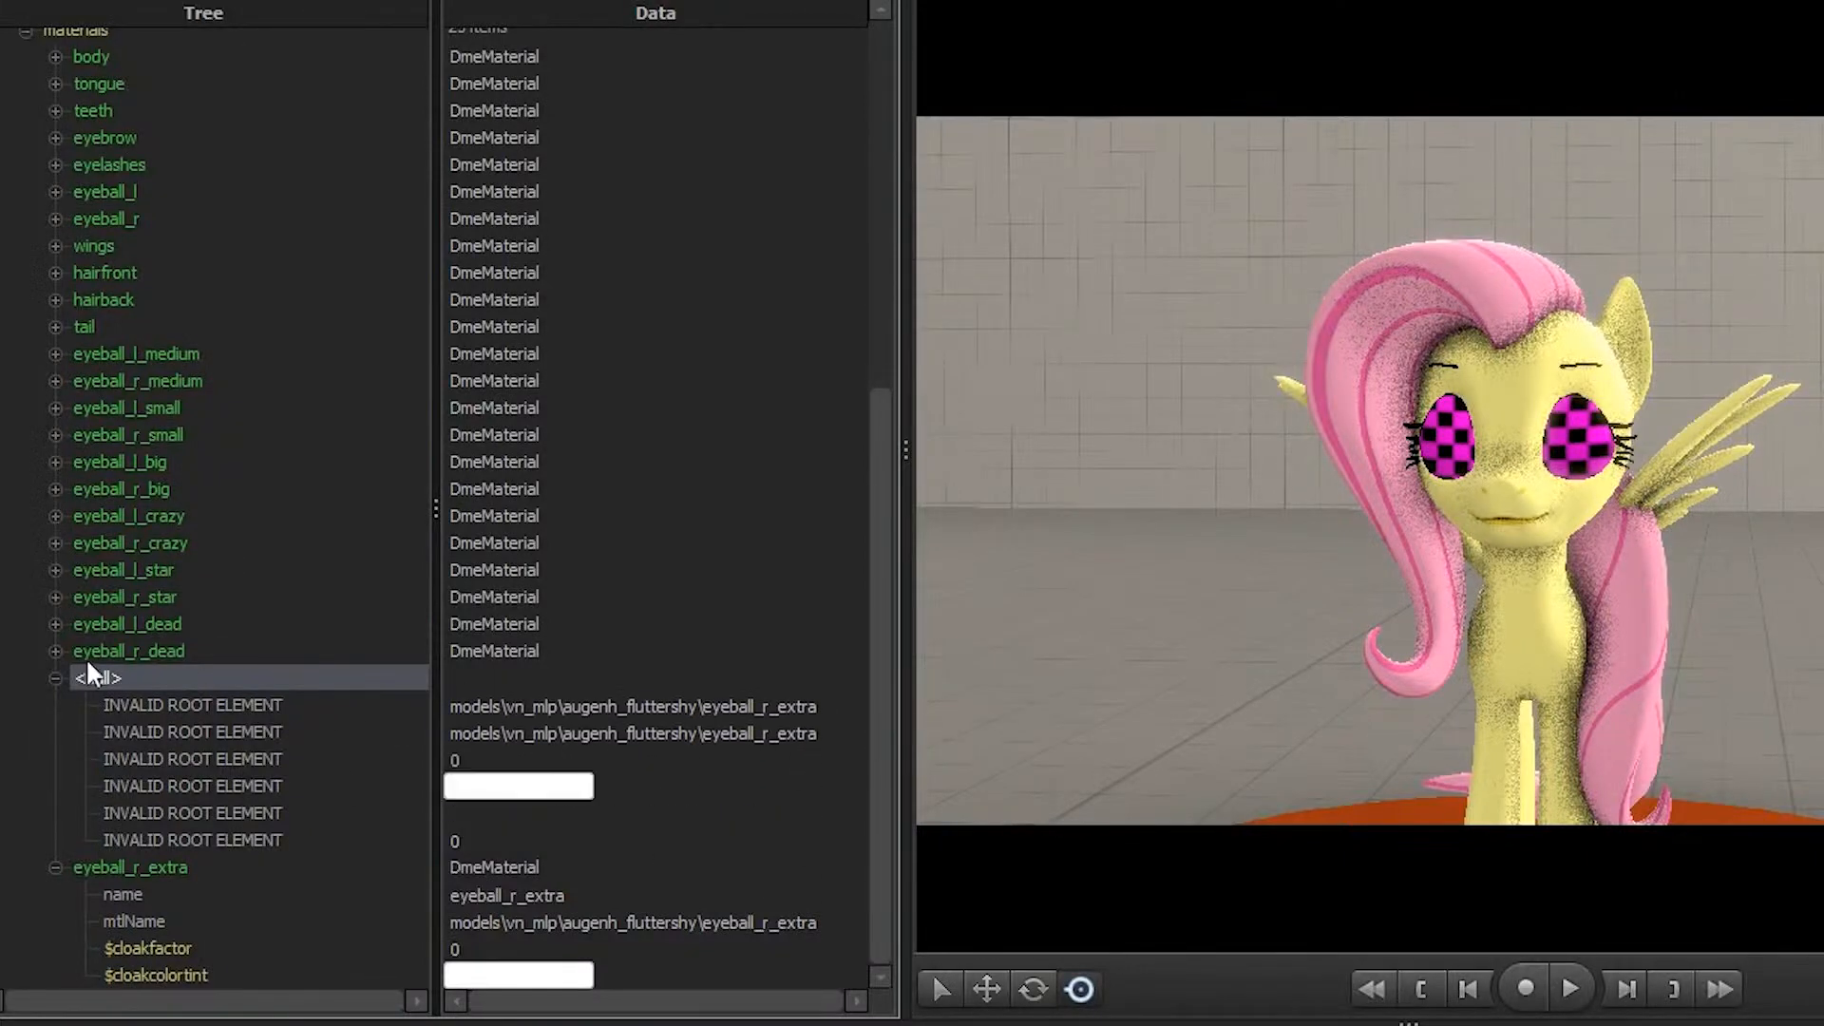
Delete the <nil> entry and add a new DmeMaterial element to Fluttershy's materials list.
{"action": "right_click", "coordinate": [95, 677]}
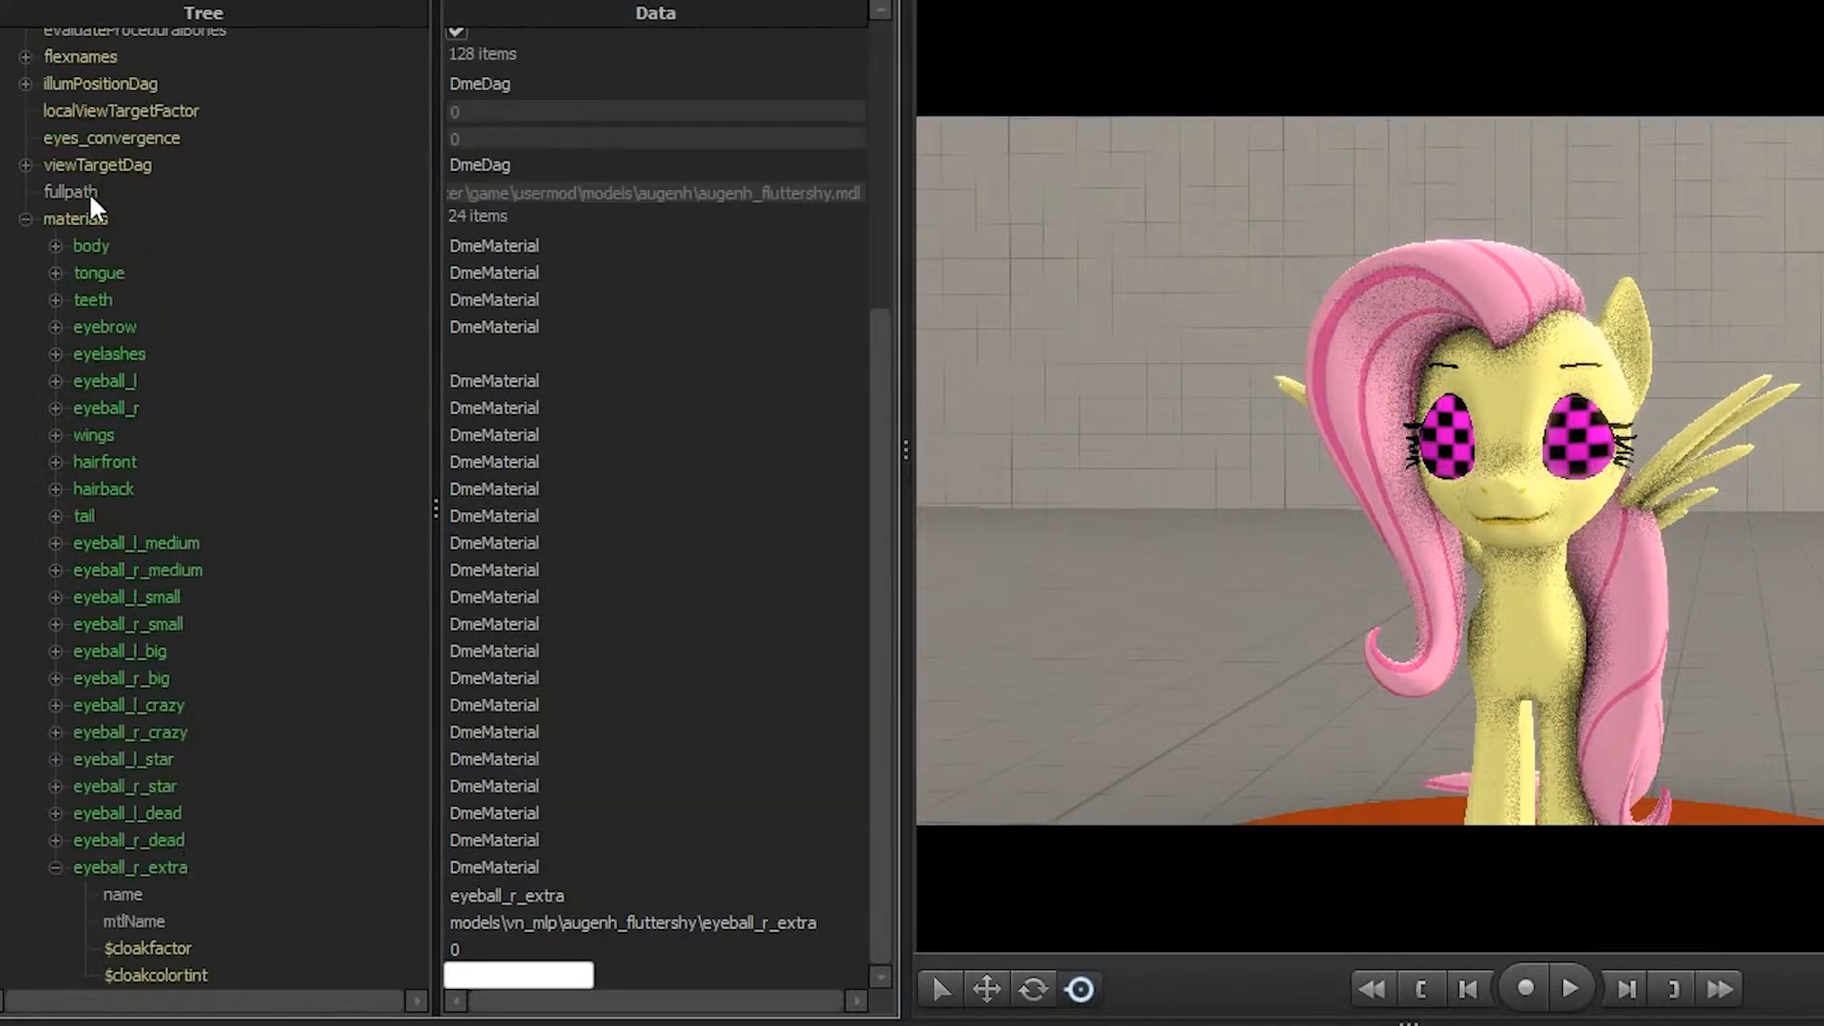
{"action": "right_click", "coordinate": [72, 216]}
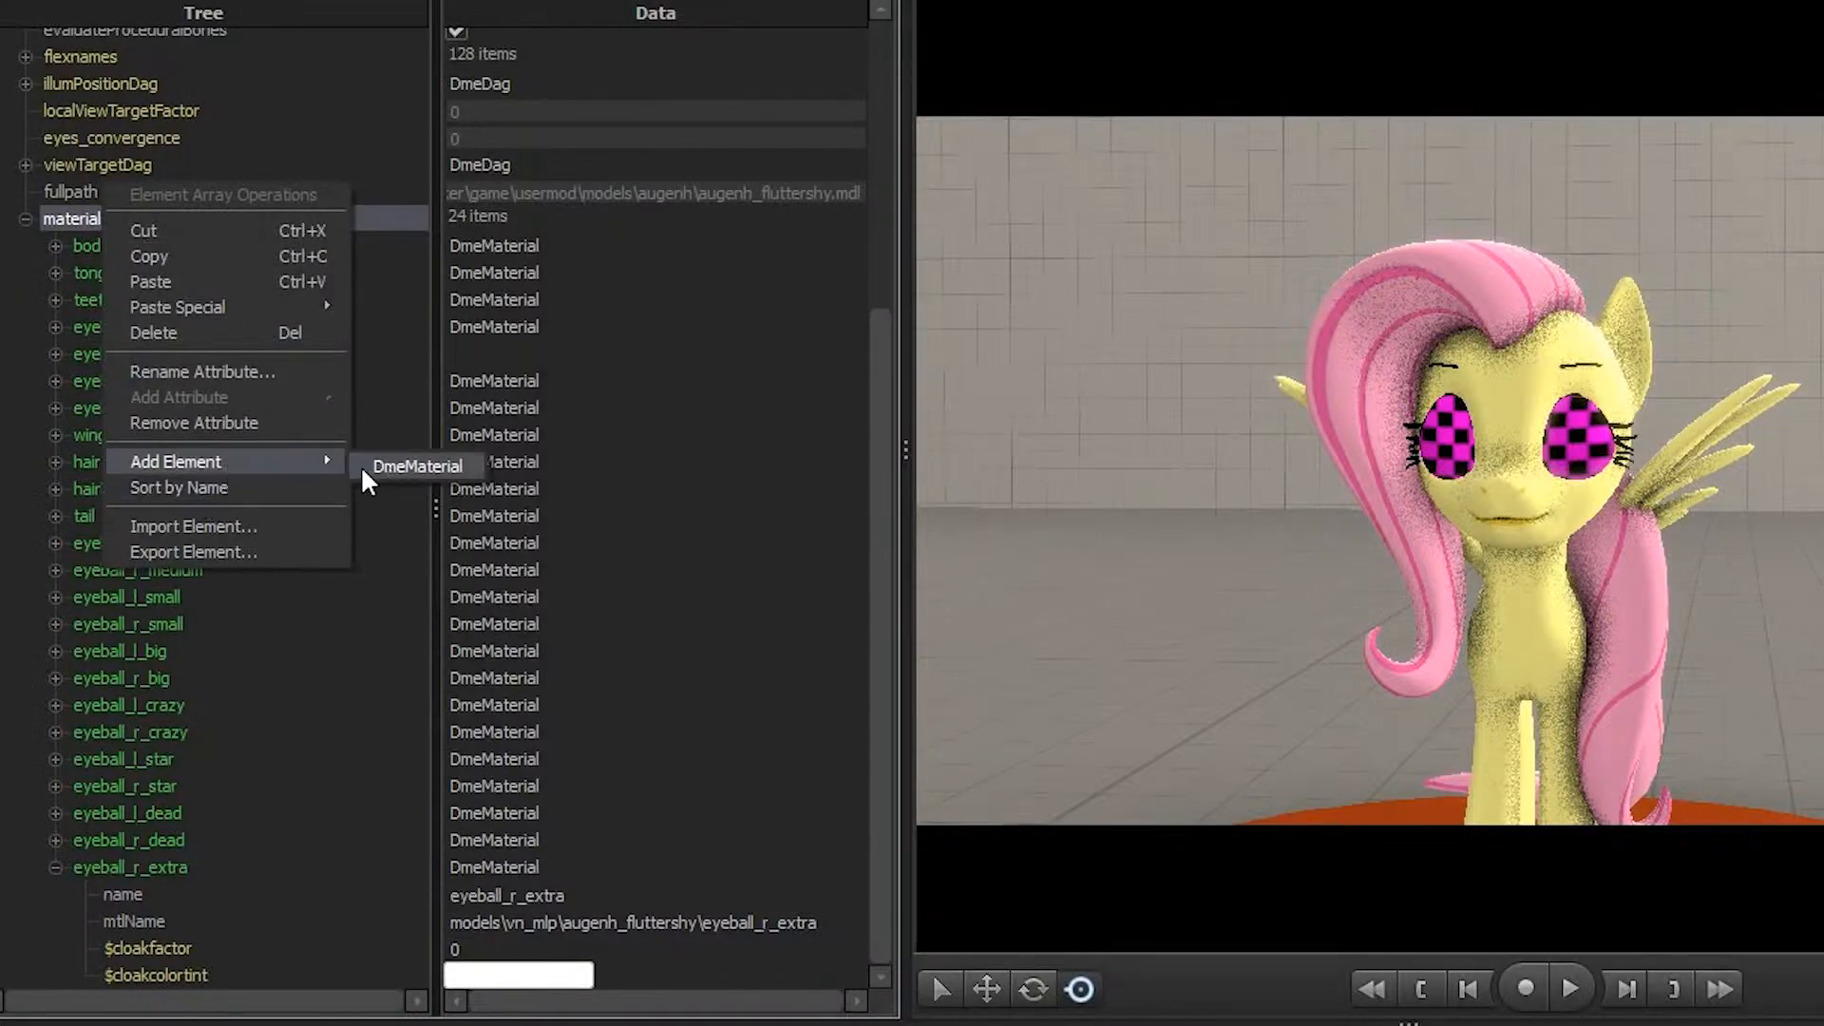
{"action": "left_click", "coordinate": [416, 465]}
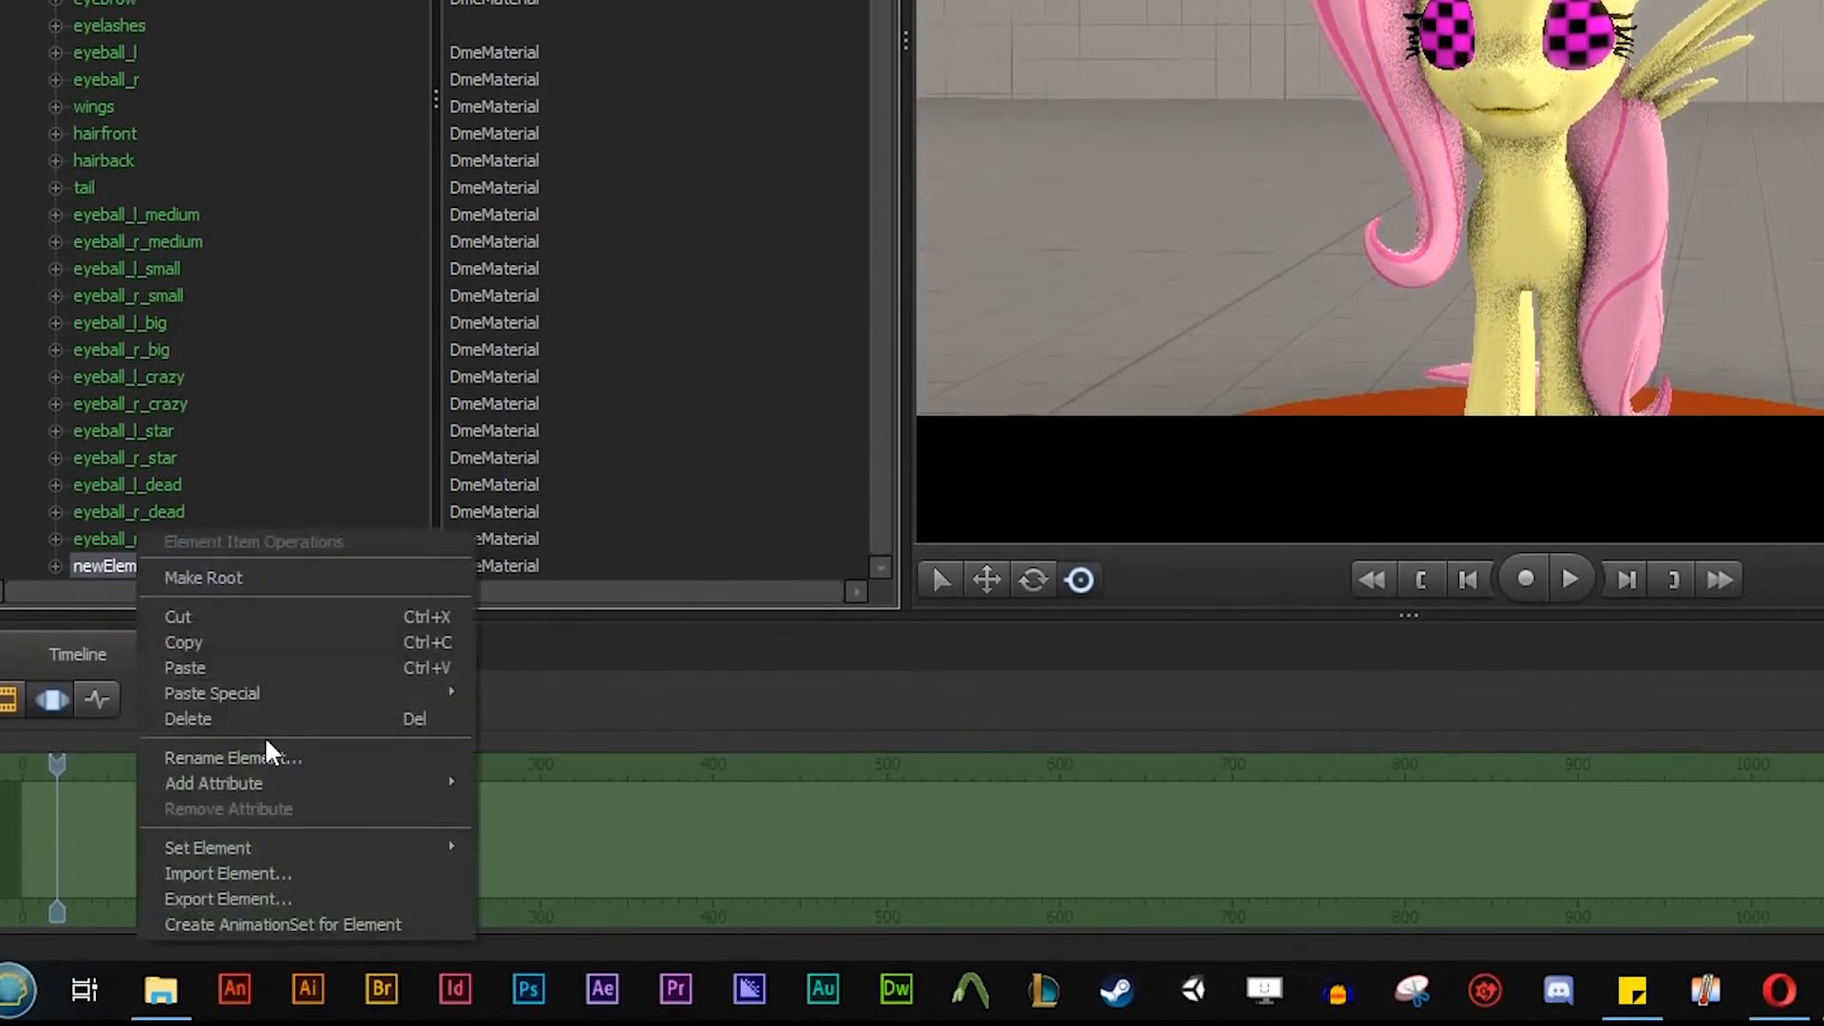
Rename the new material element to eyeball_l_extra.
{"action": "left_click", "coordinate": [232, 758]}
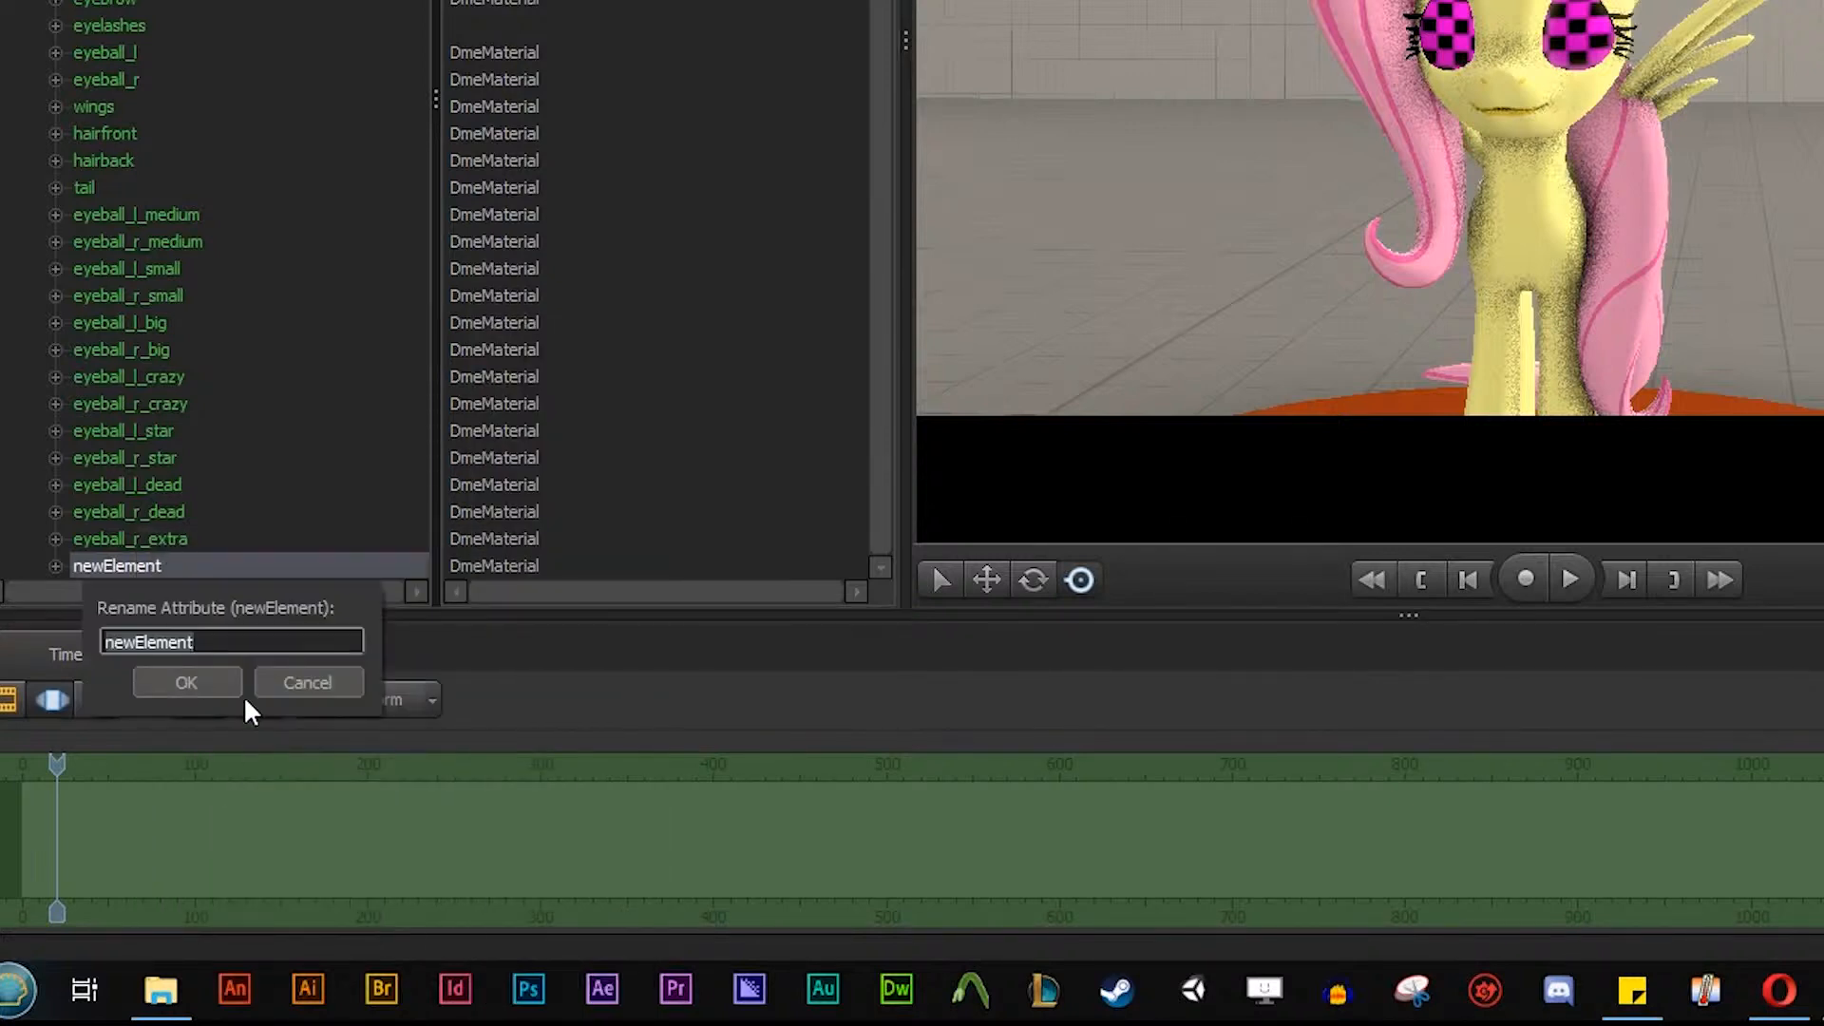
{"action": "type", "text": "eyeball_l_extra"}
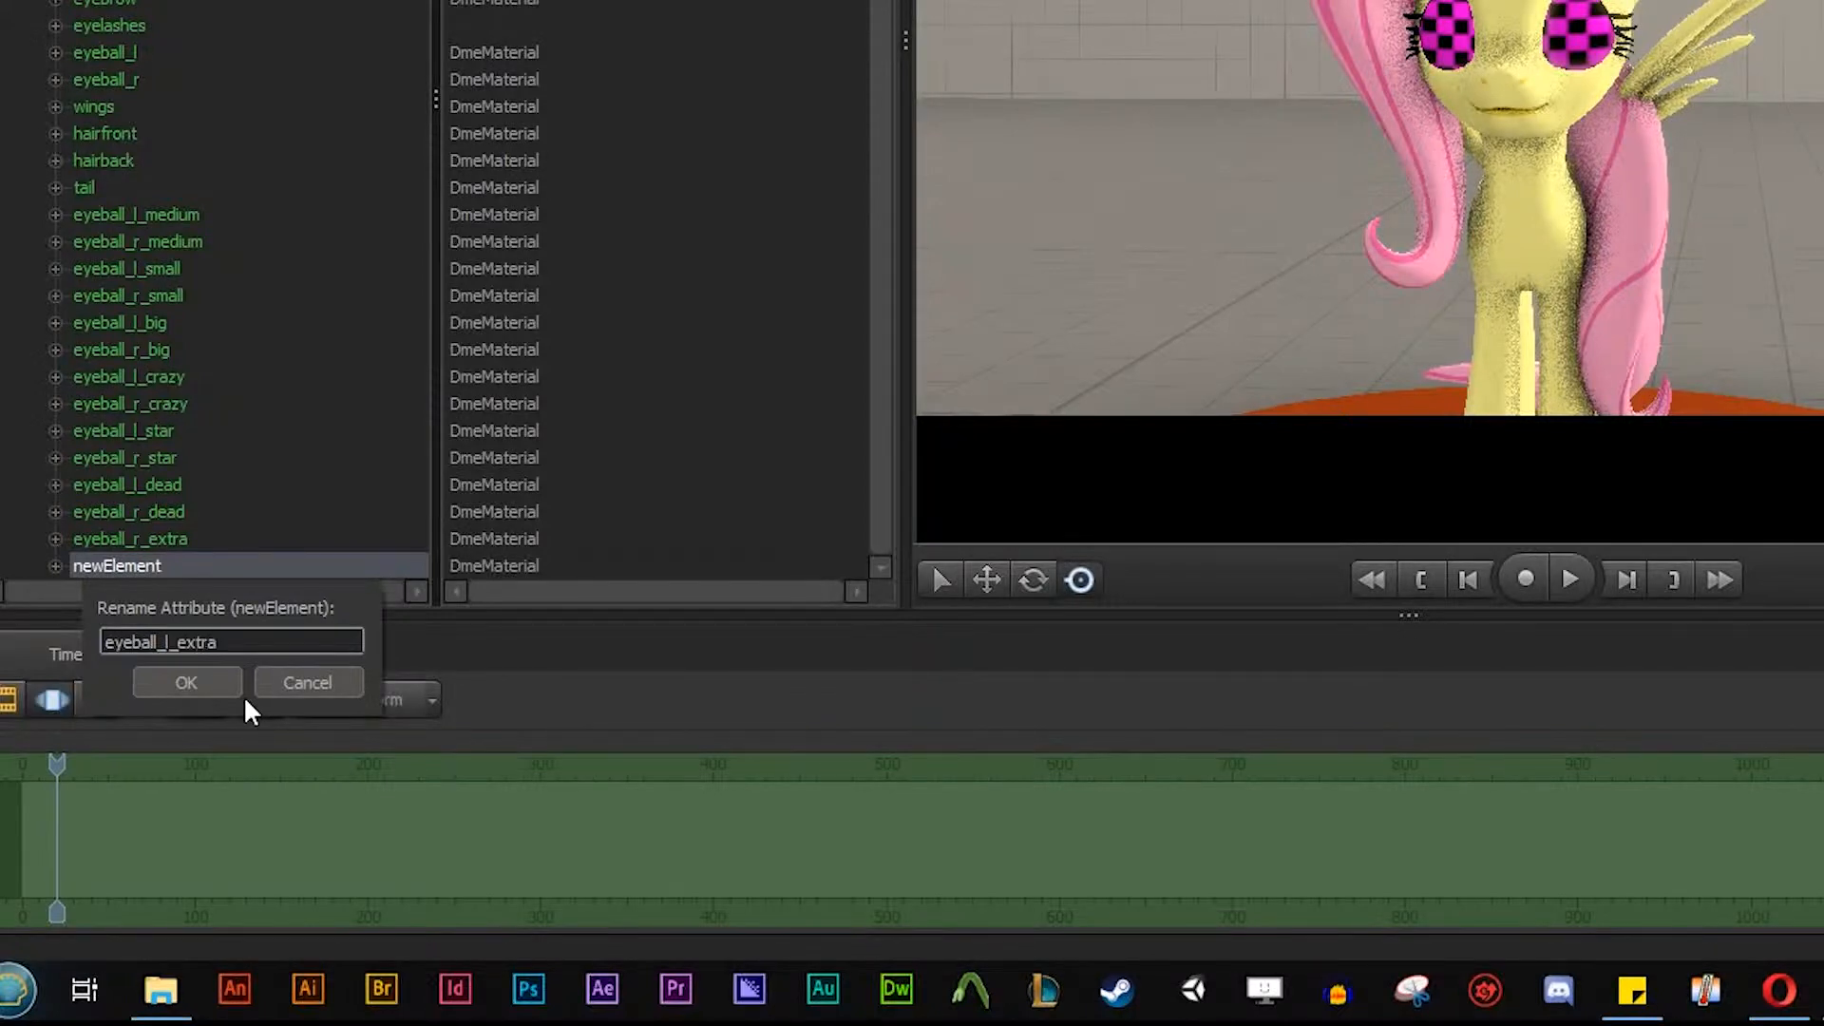
{"action": "left_click", "coordinate": [186, 682]}
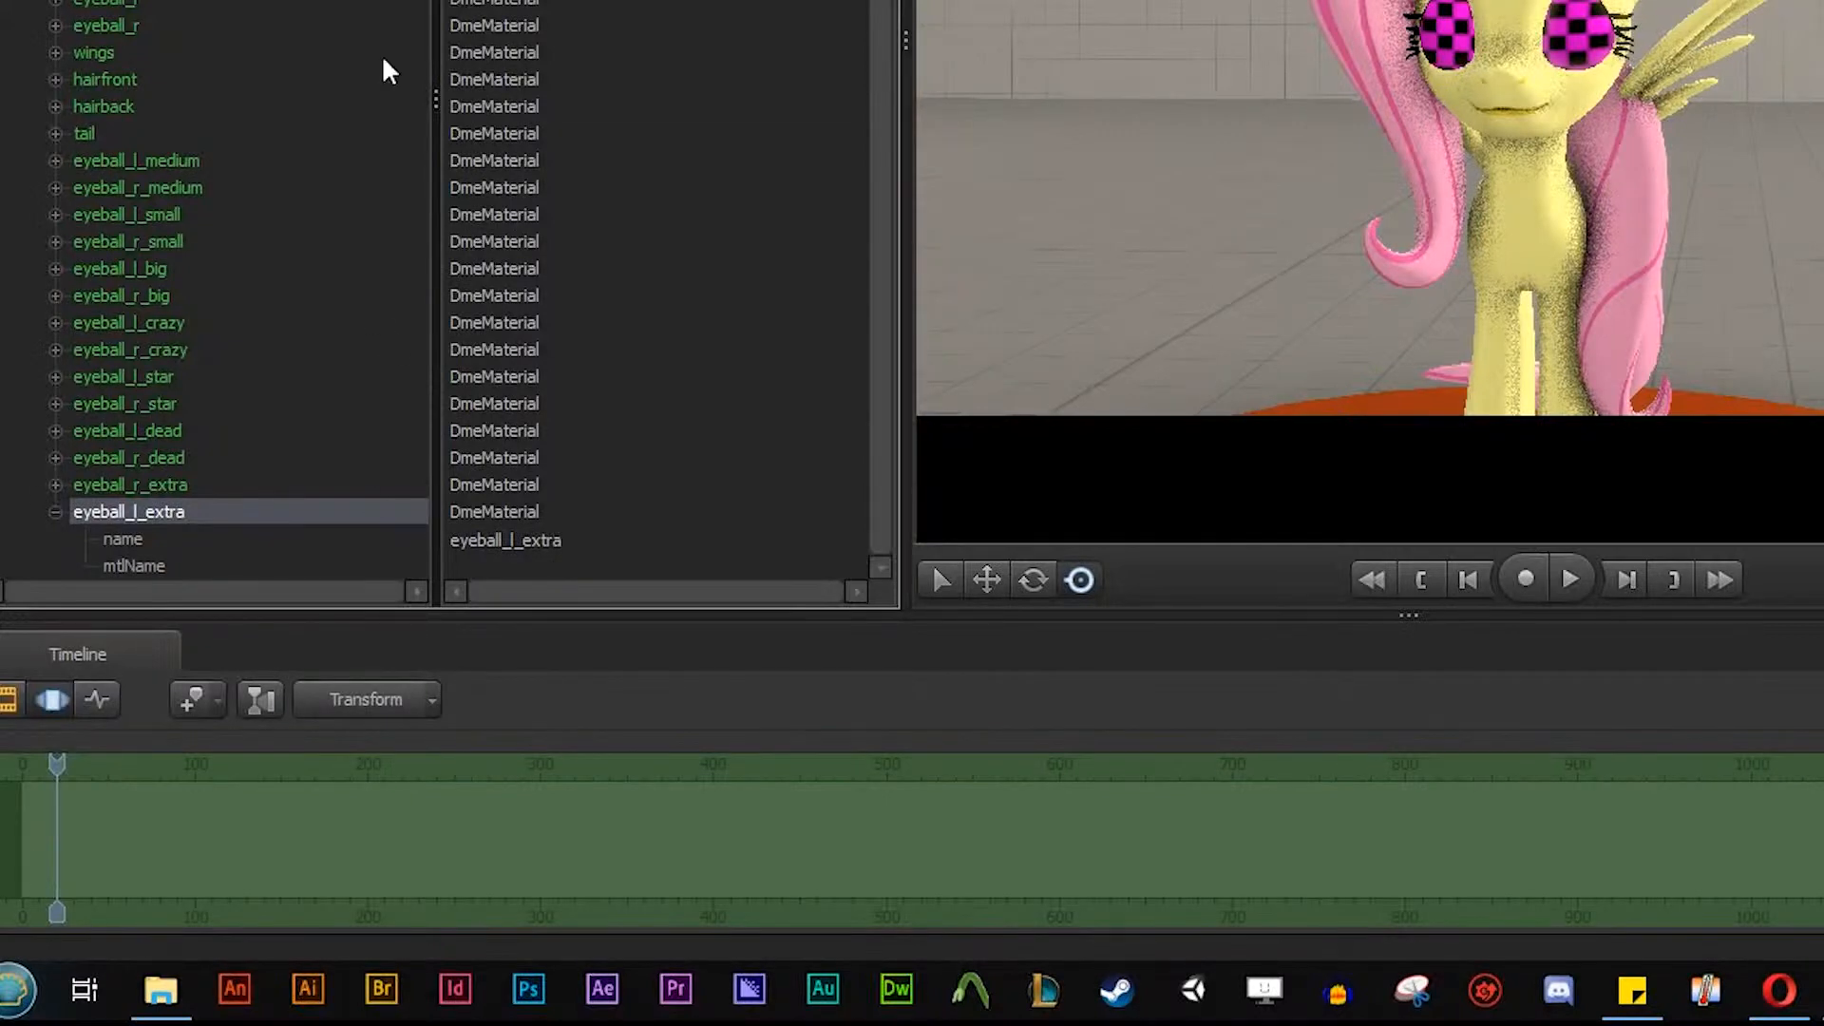
{"action": "mouse_move", "coordinate": [171, 502]}
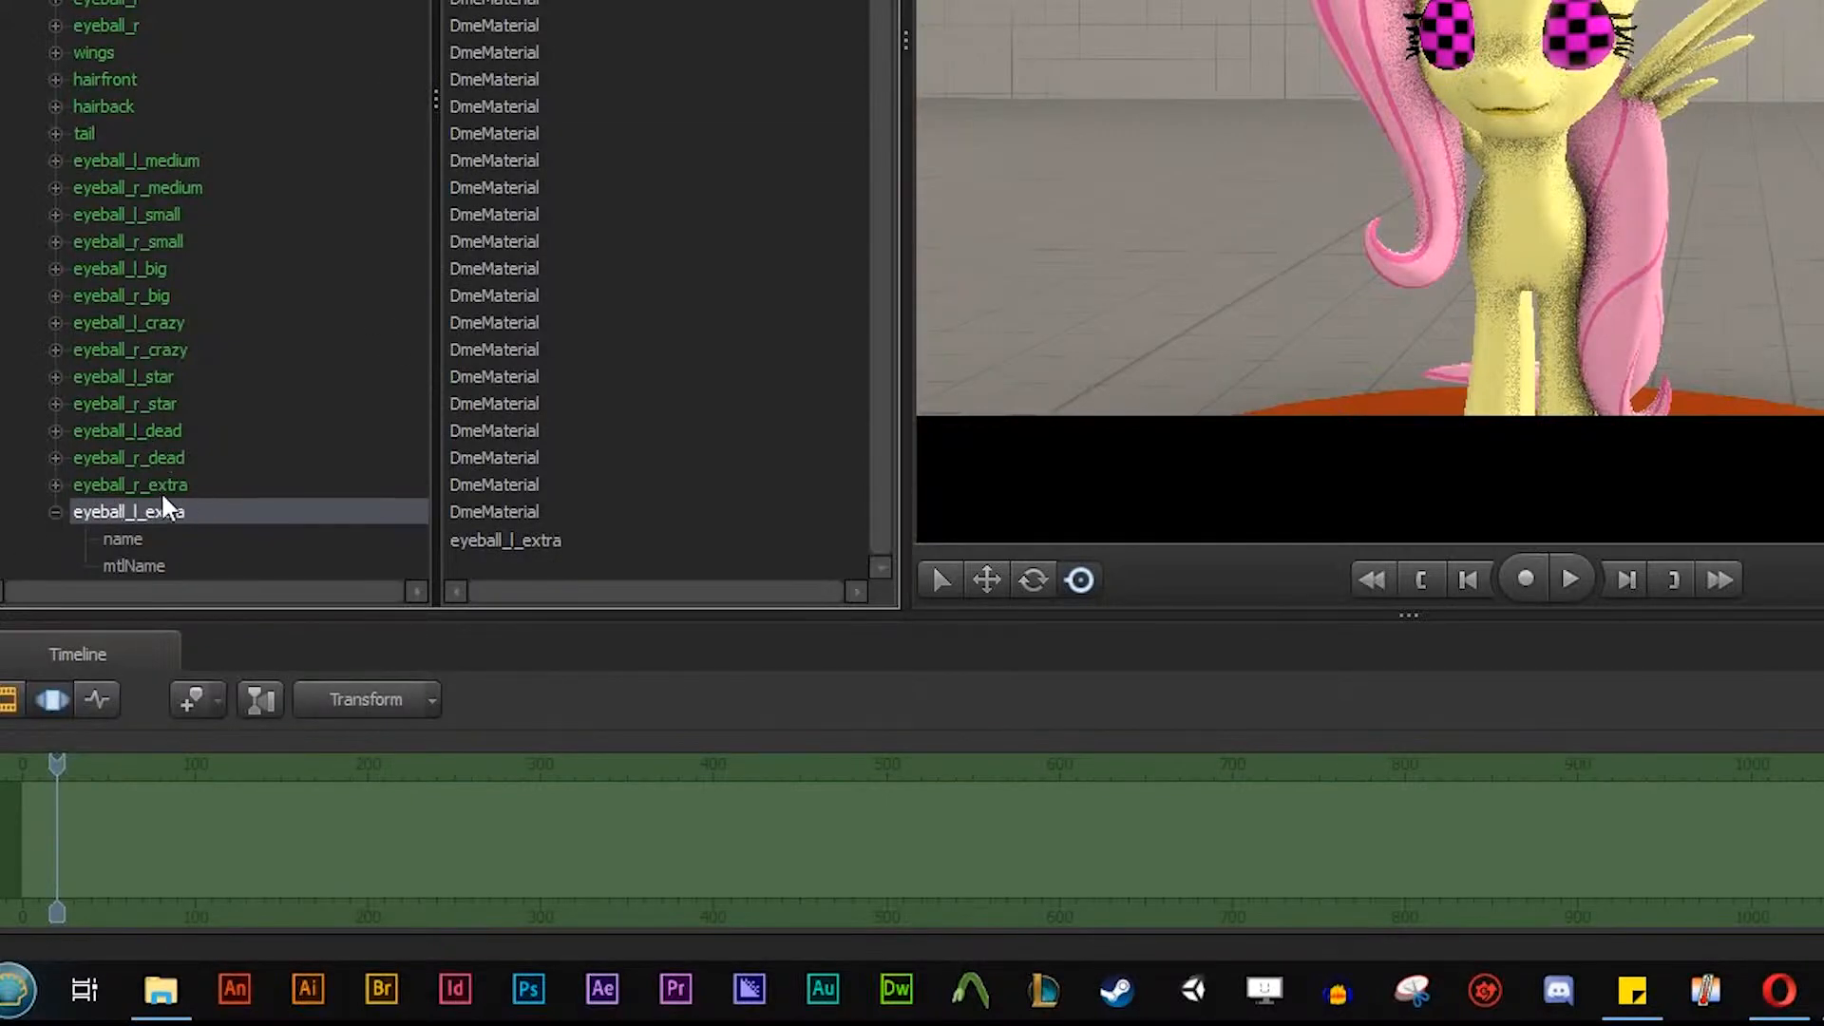
{"action": "mouse_move", "coordinate": [68, 506]}
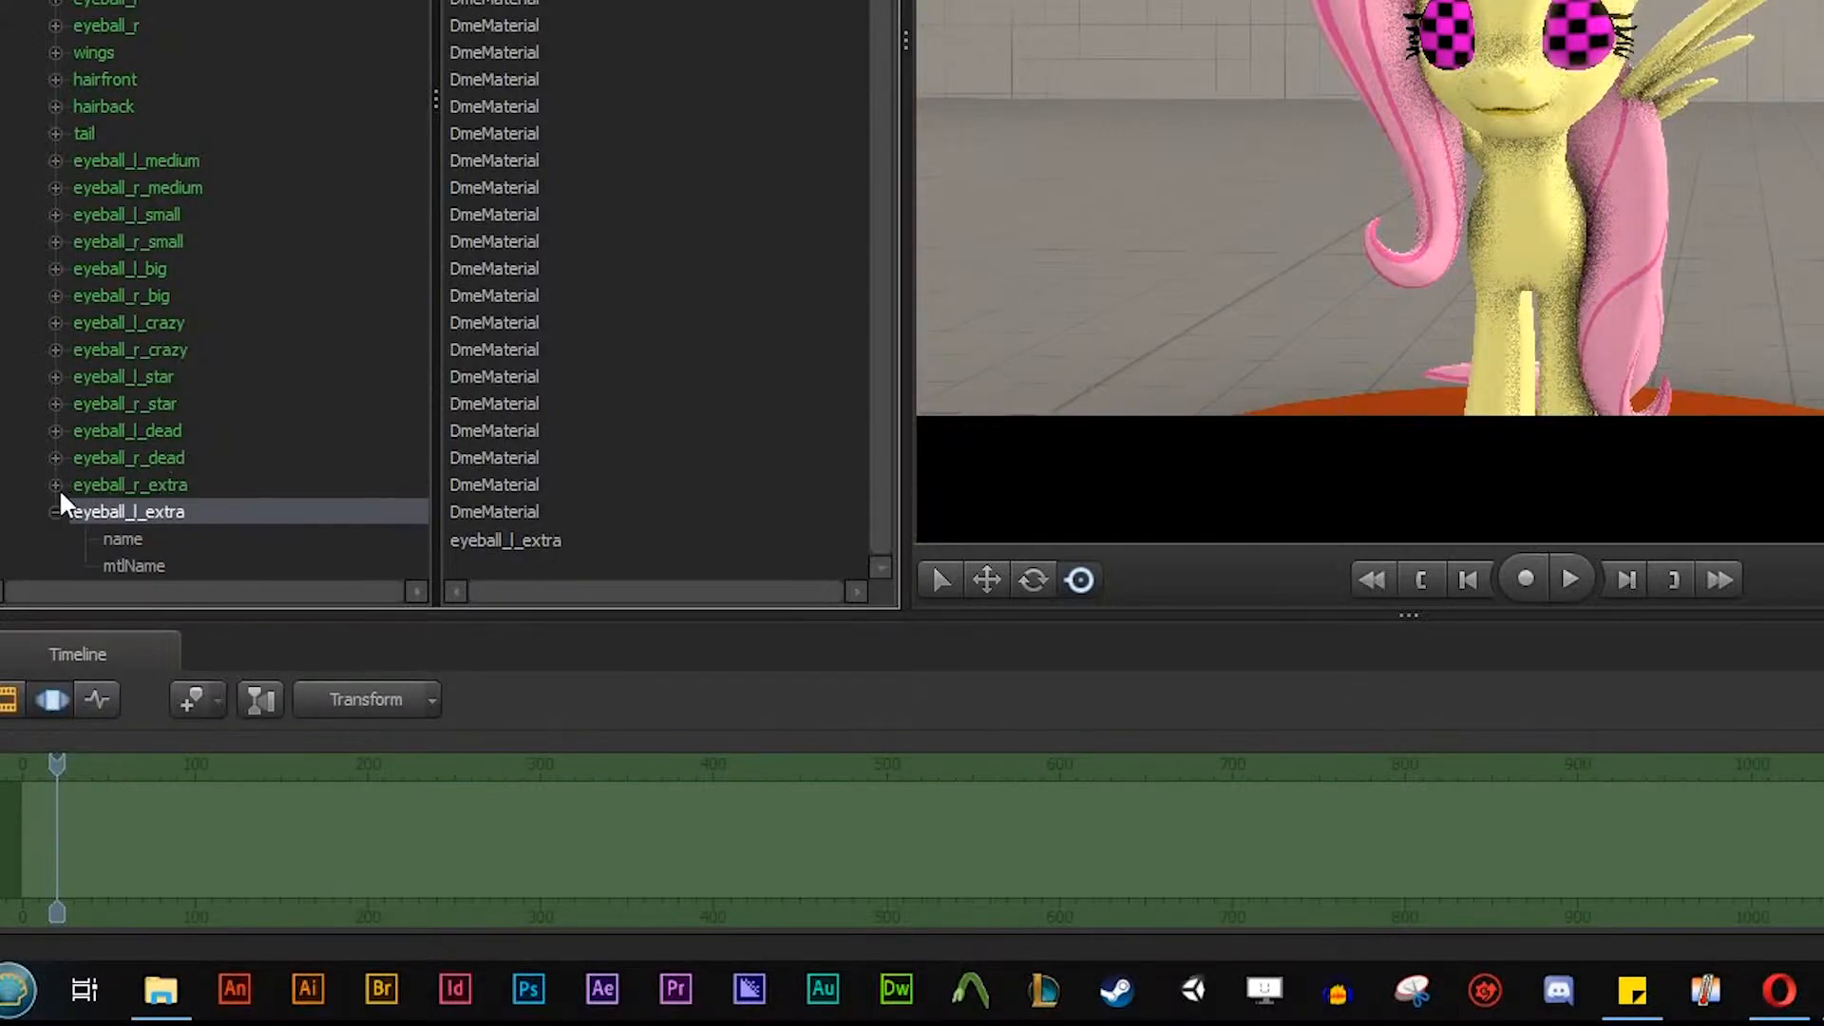
Set eyeball_l_extra's mtlName to models\vn_mlp\augenh_fluttershy\eyeball_l_extra, copying from eyeball_r_extra.
{"action": "left_click", "coordinate": [54, 484]}
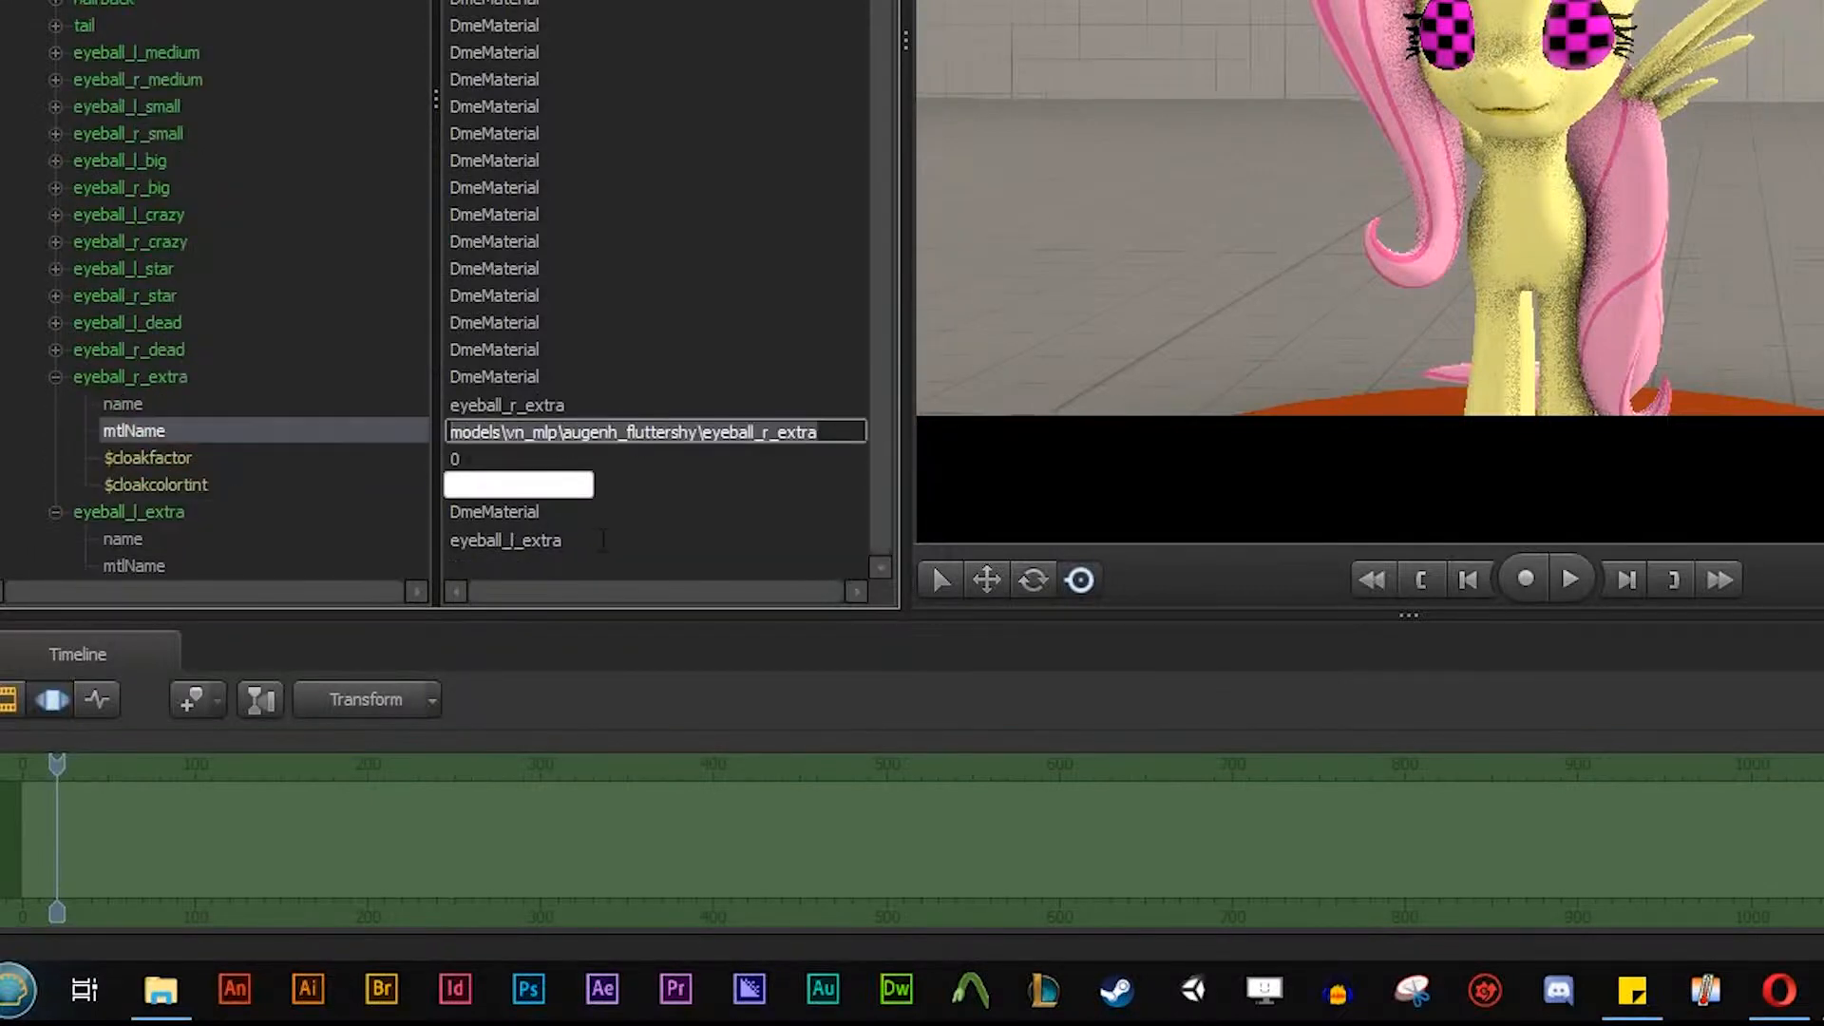
{"action": "left_click", "coordinate": [133, 566]}
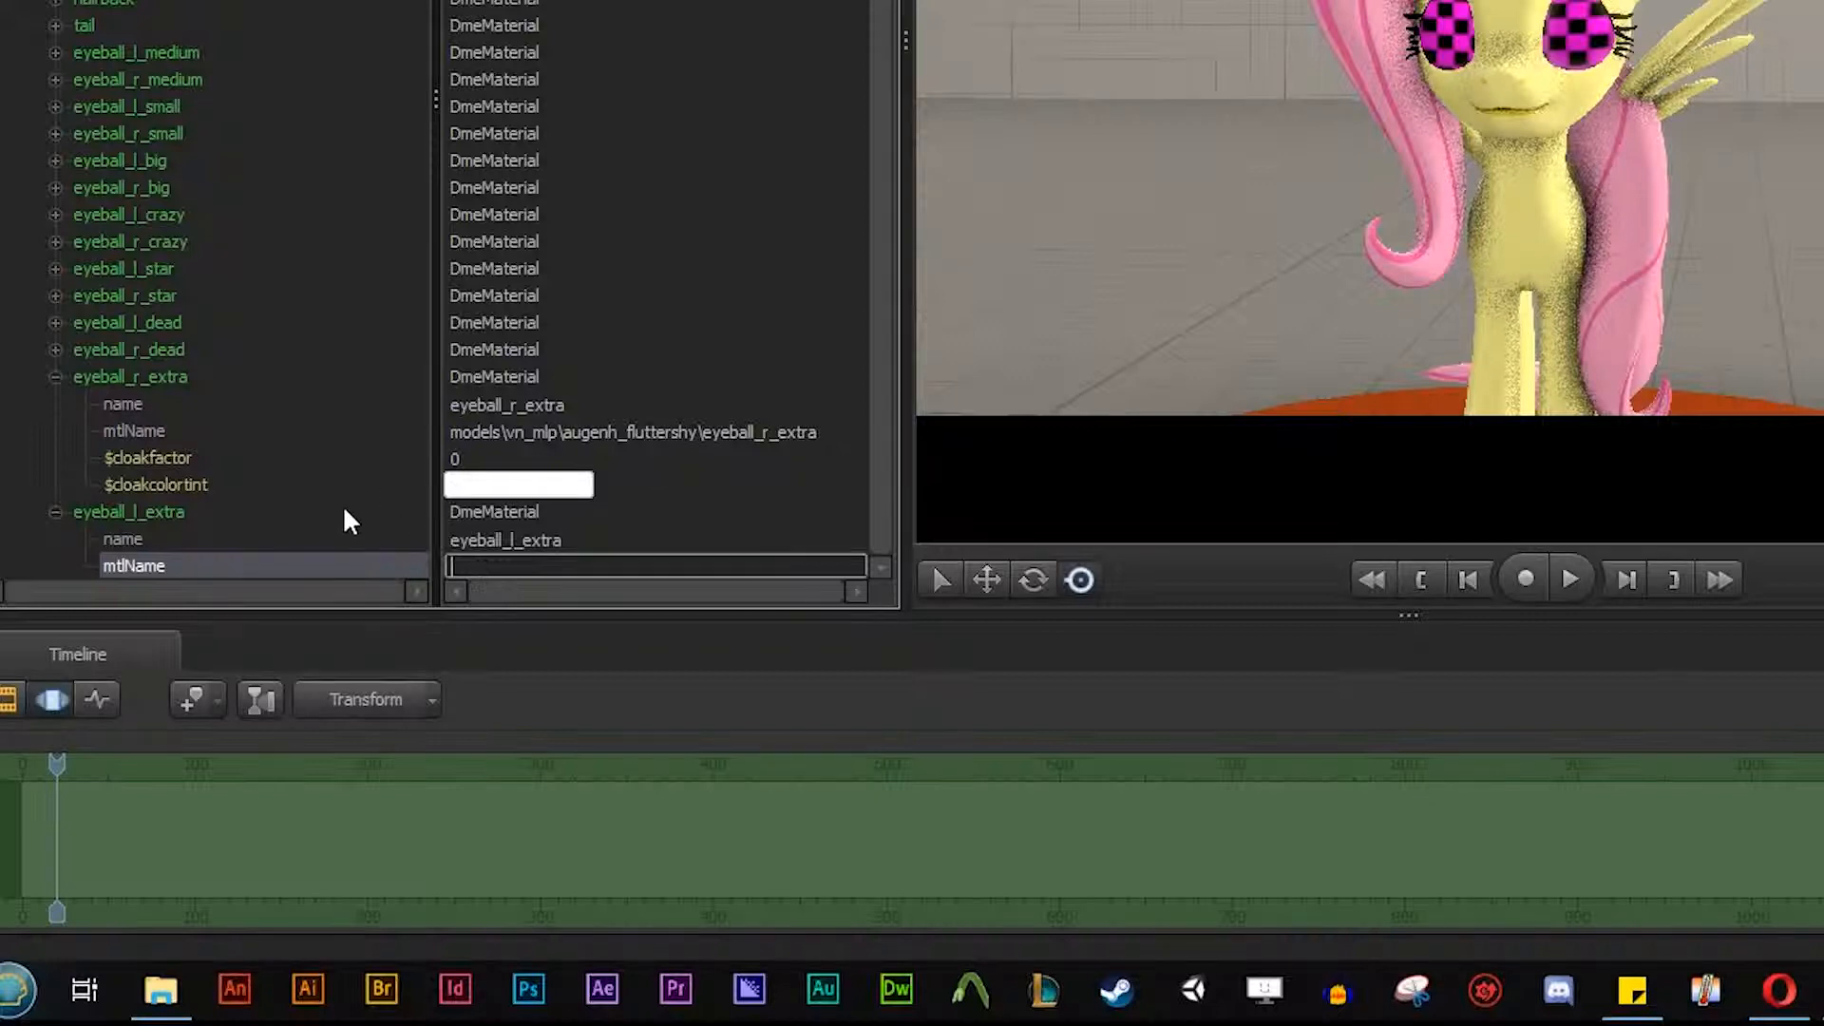
{"action": "type", "text": "models\\vn_mlp\\augenh_fluttershy\\eyeball_r_extra"}
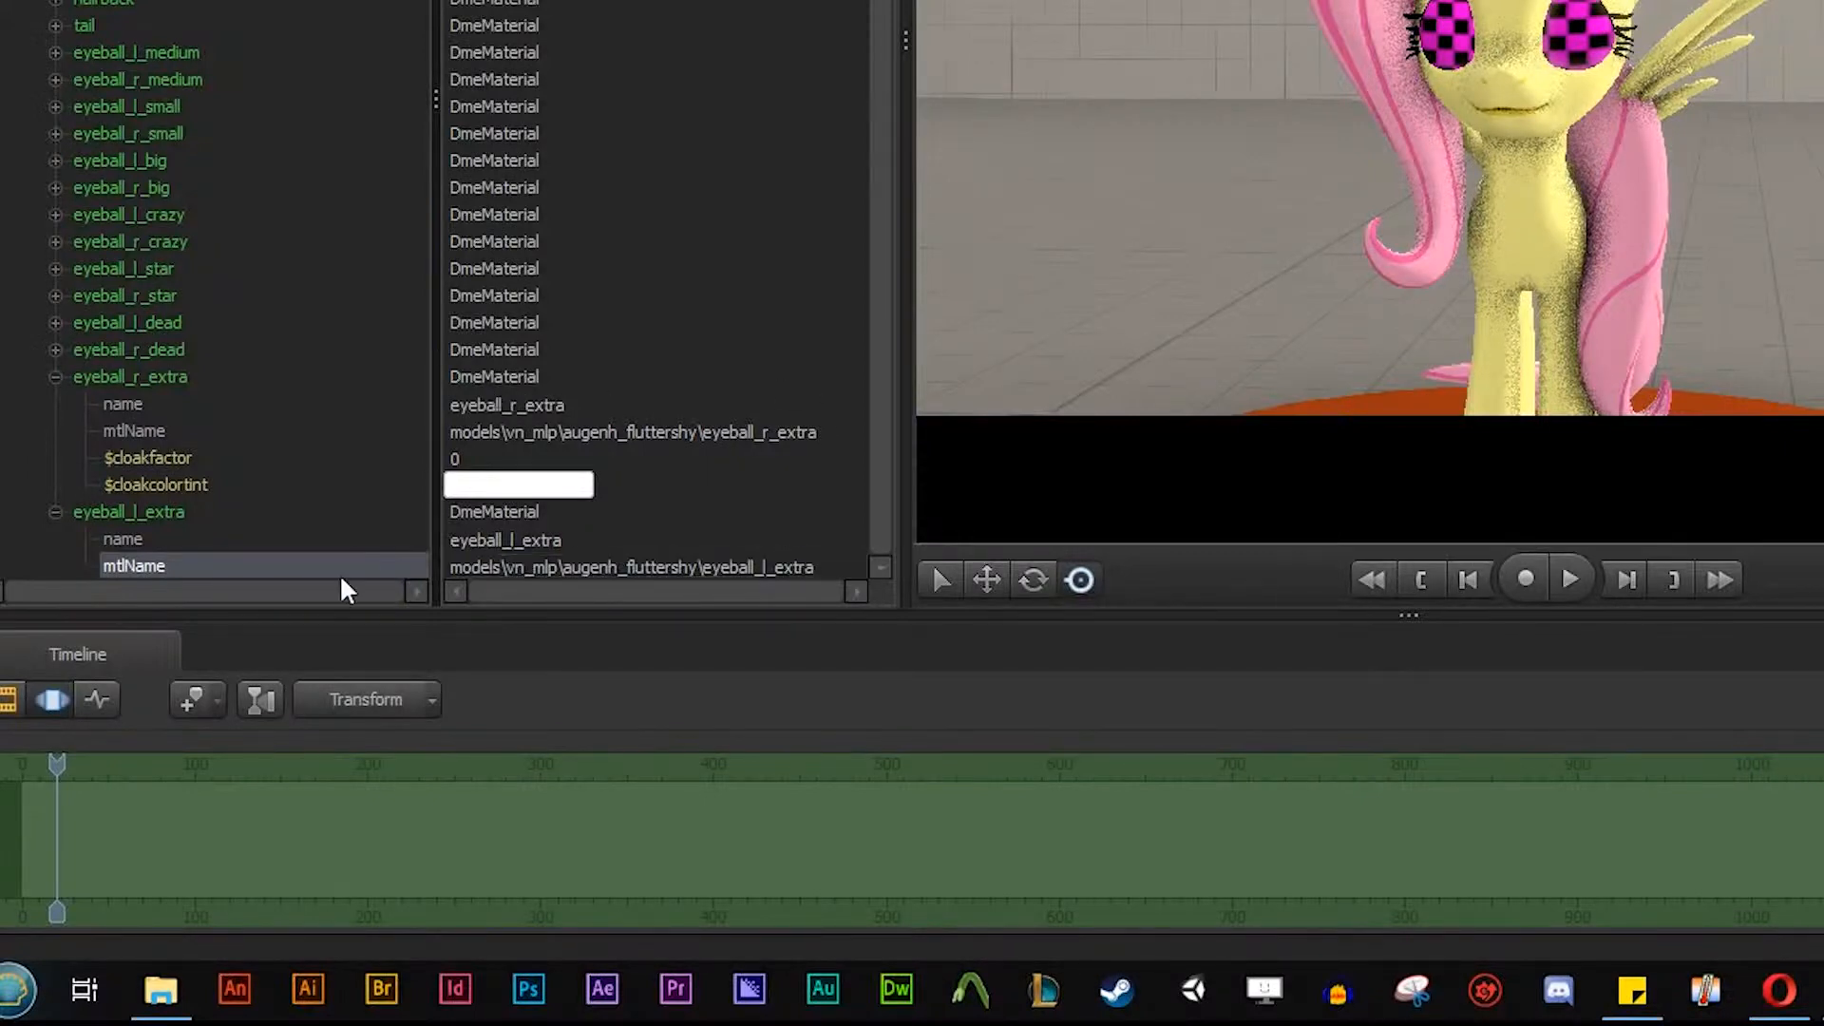
{"action": "mouse_move", "coordinate": [627, 611]}
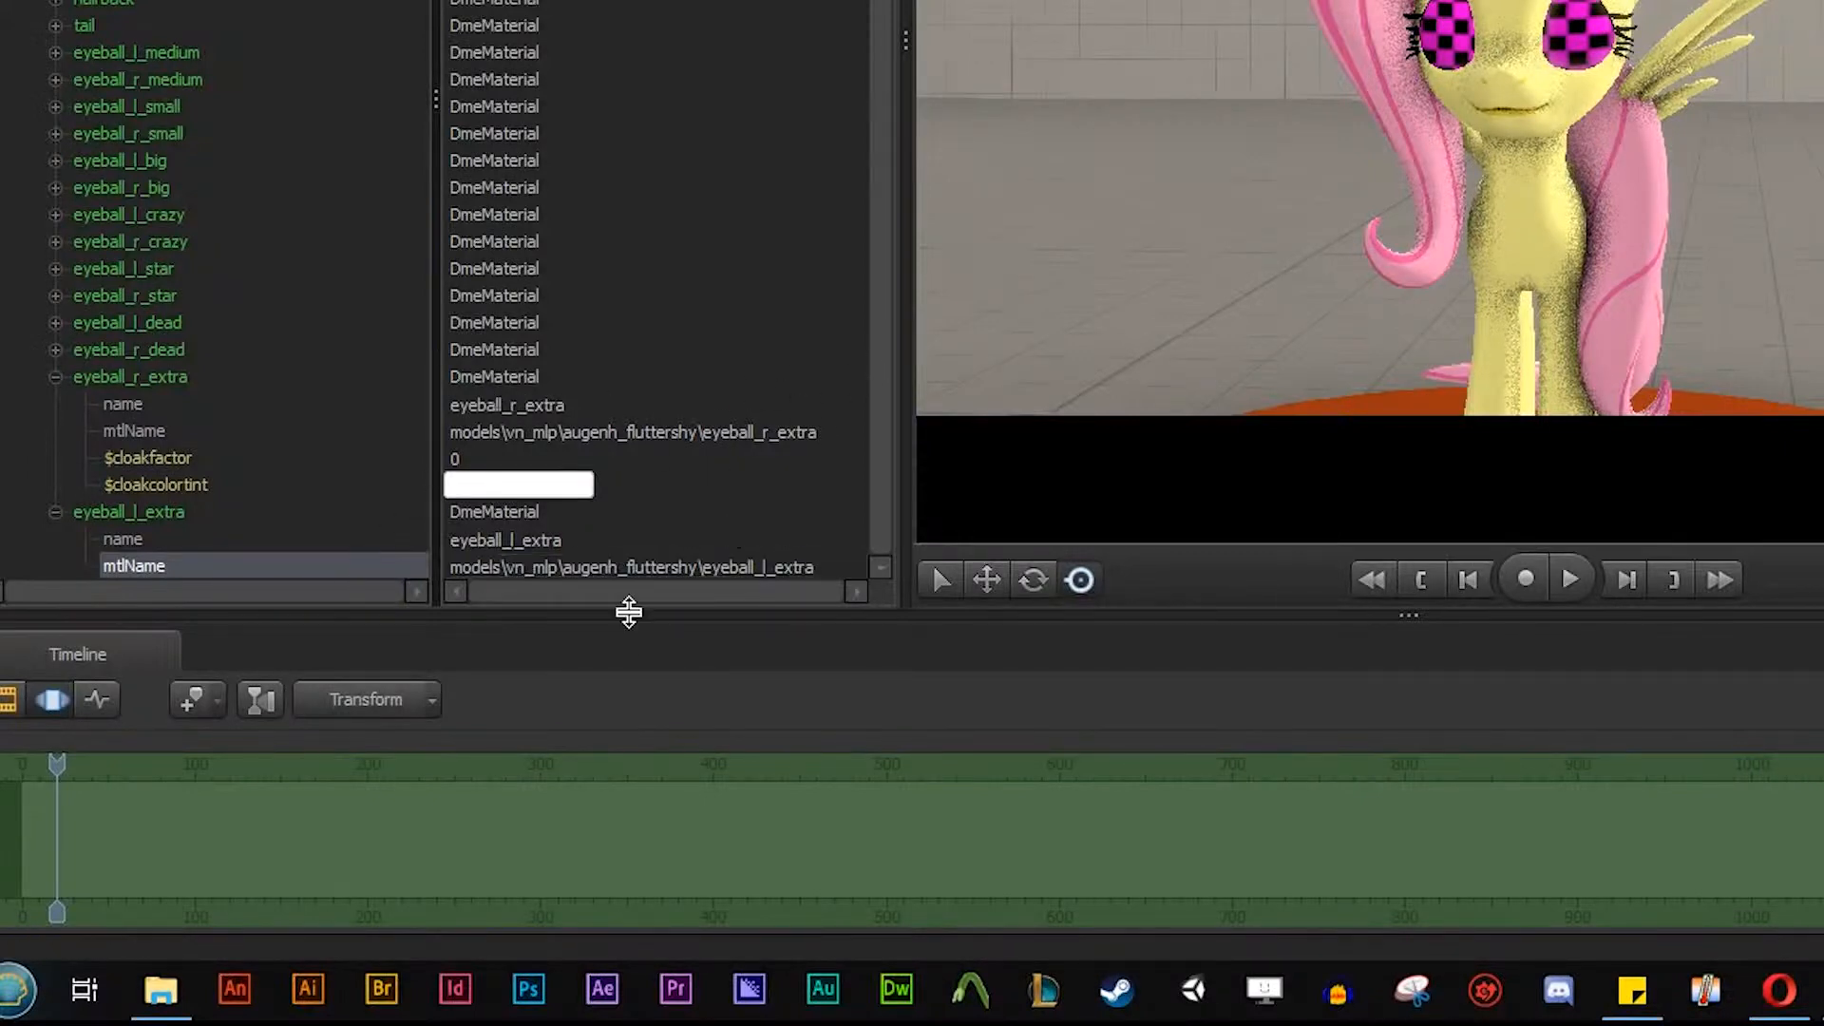
Add a string attribute named $iris to the eyeball_l_extra material.
{"action": "right_click", "coordinate": [105, 549]}
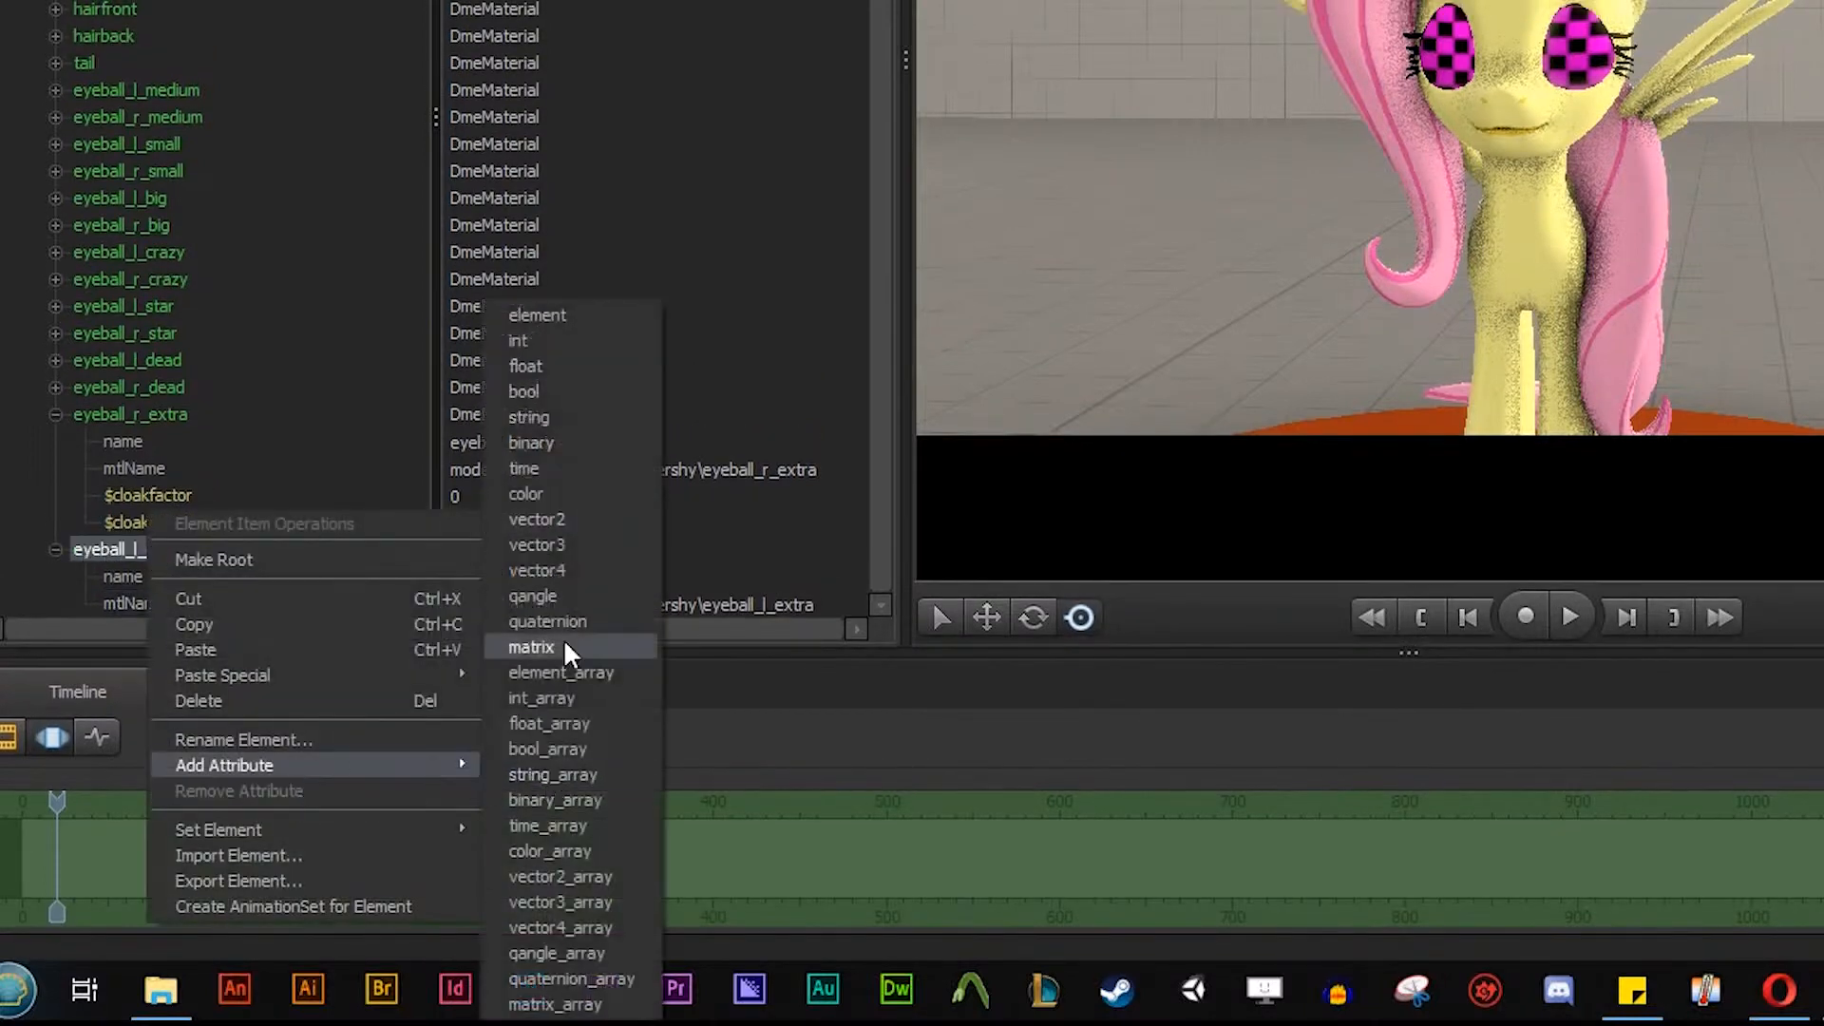
{"action": "mouse_move", "coordinate": [568, 430]}
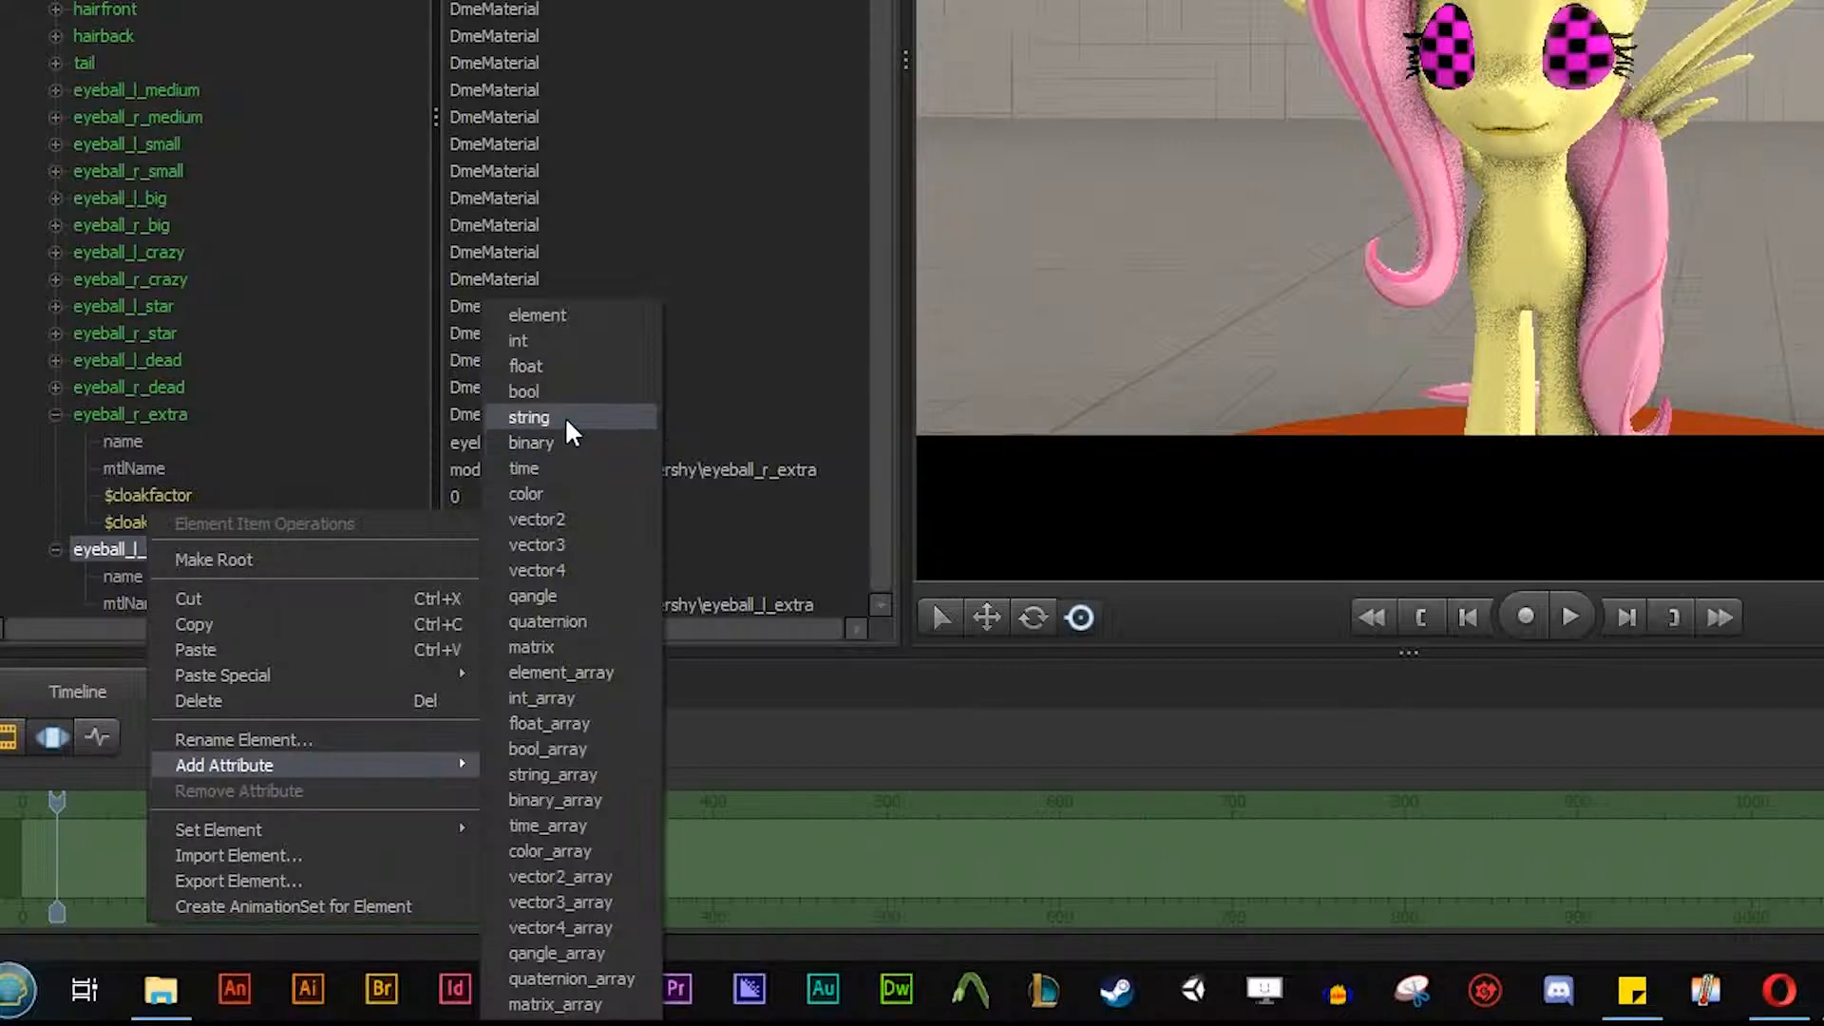
{"action": "left_click", "coordinate": [528, 417]}
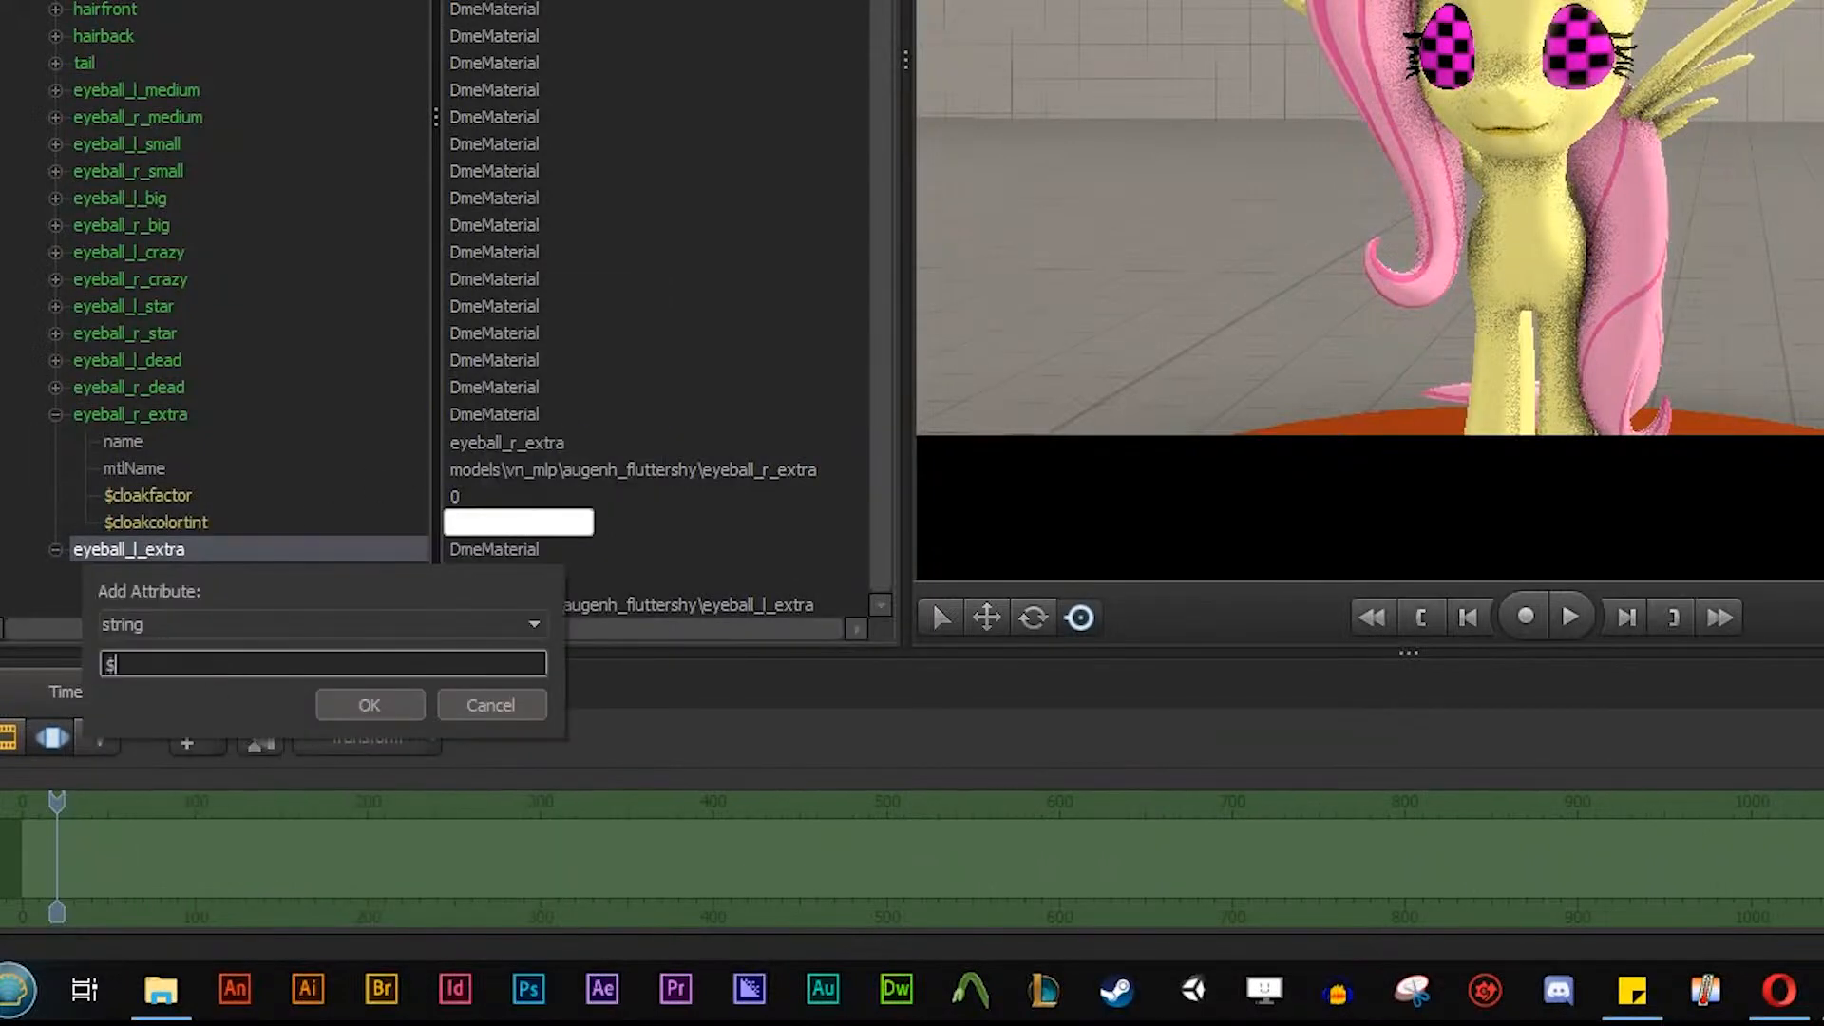
{"action": "type", "text": "iris"}
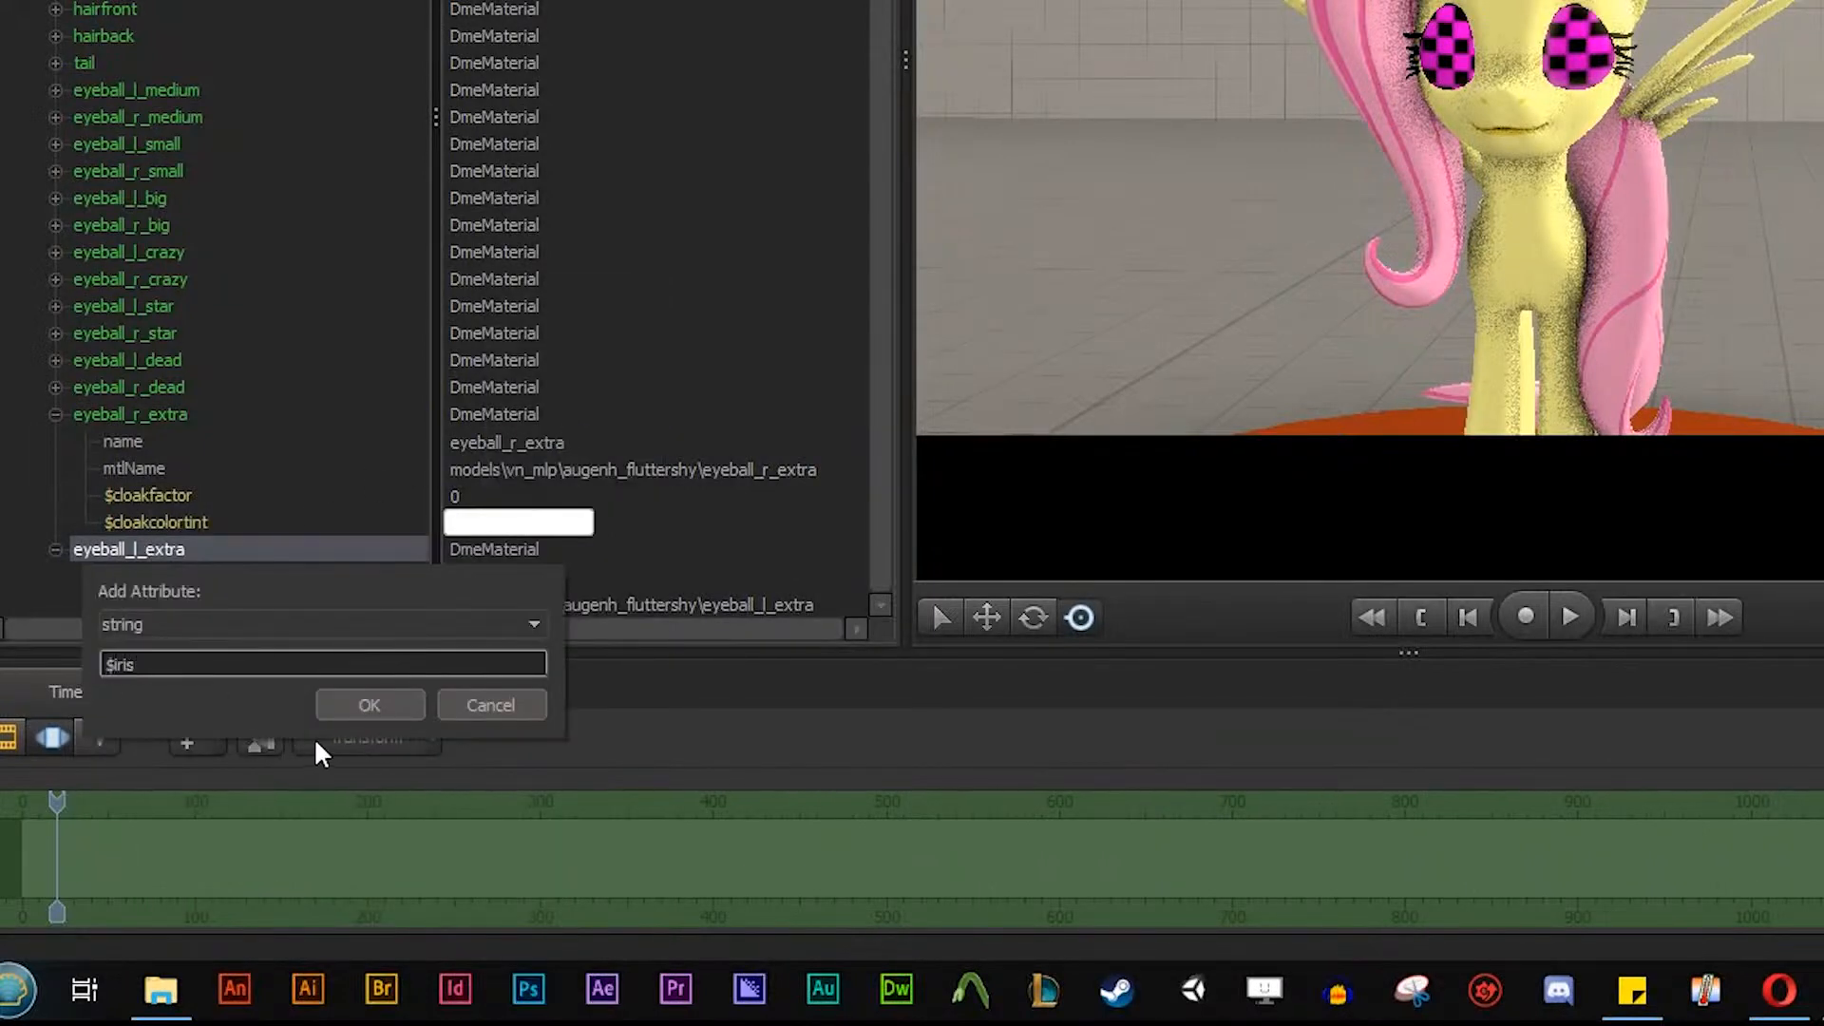
{"action": "left_click", "coordinate": [368, 704]}
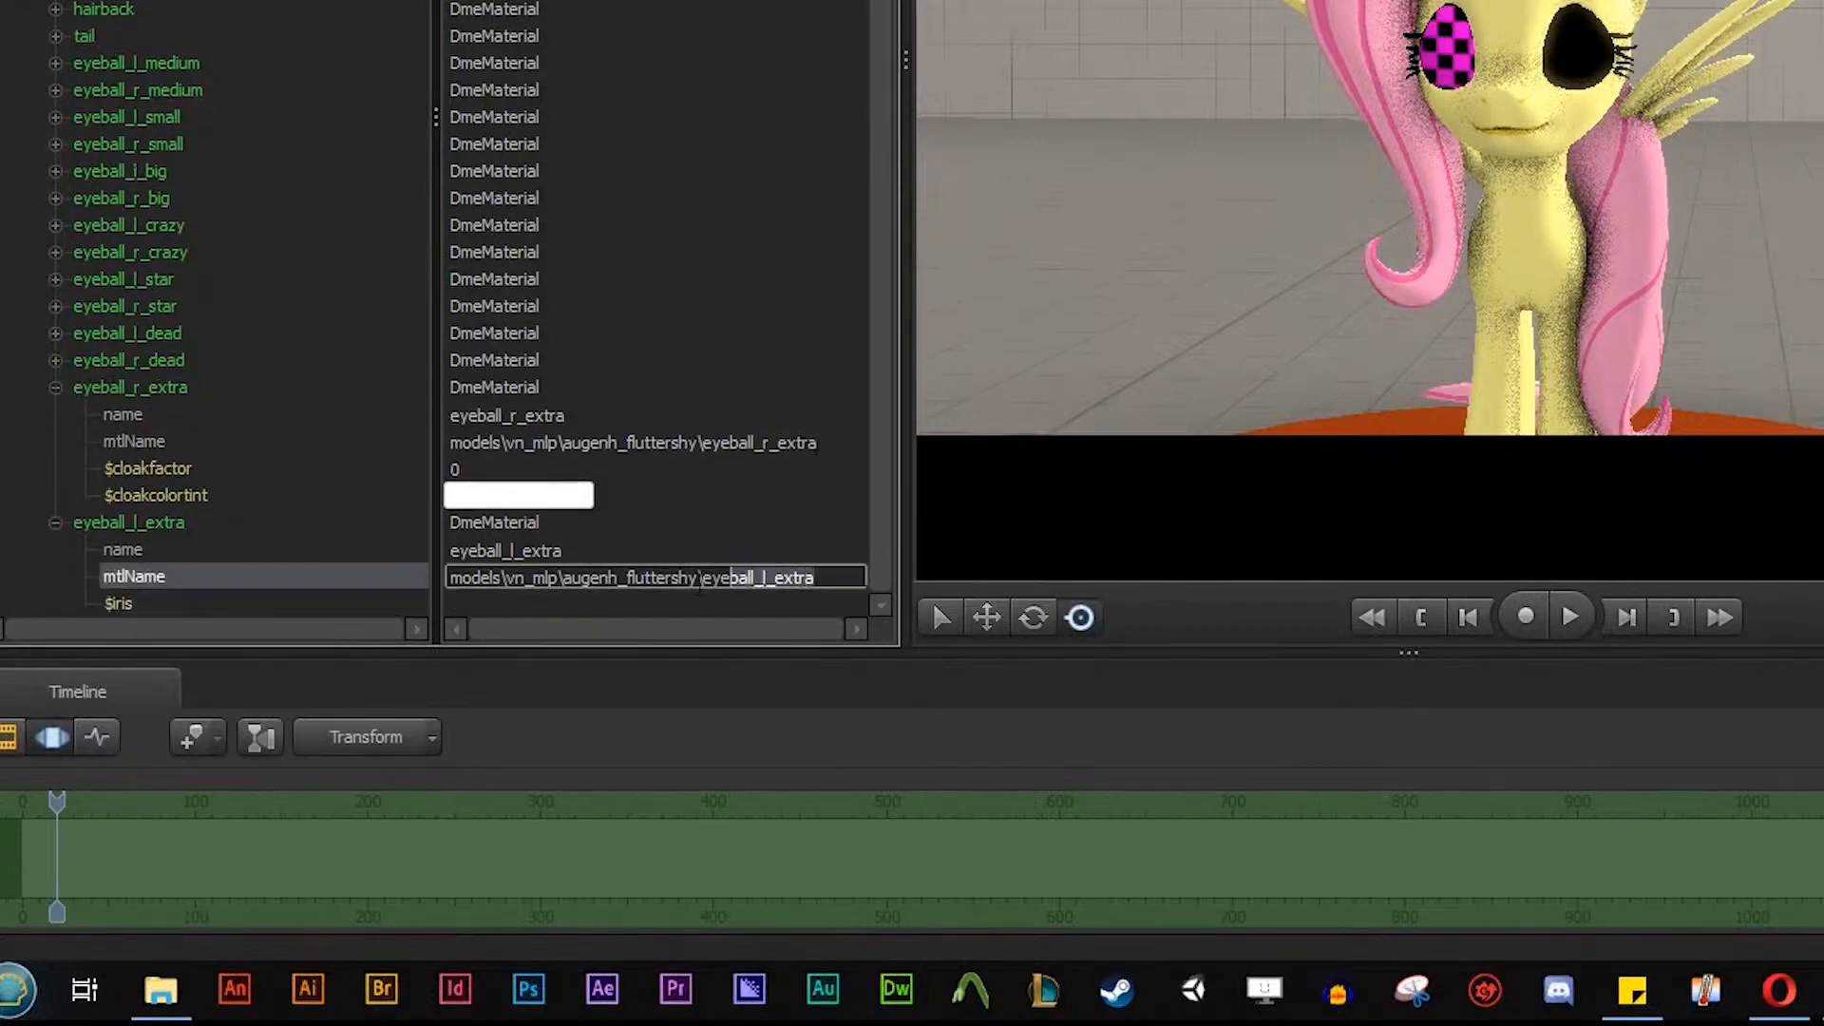
Fill $iris with the material path extended by animated\left\.
{"action": "left_click", "coordinate": [118, 604]}
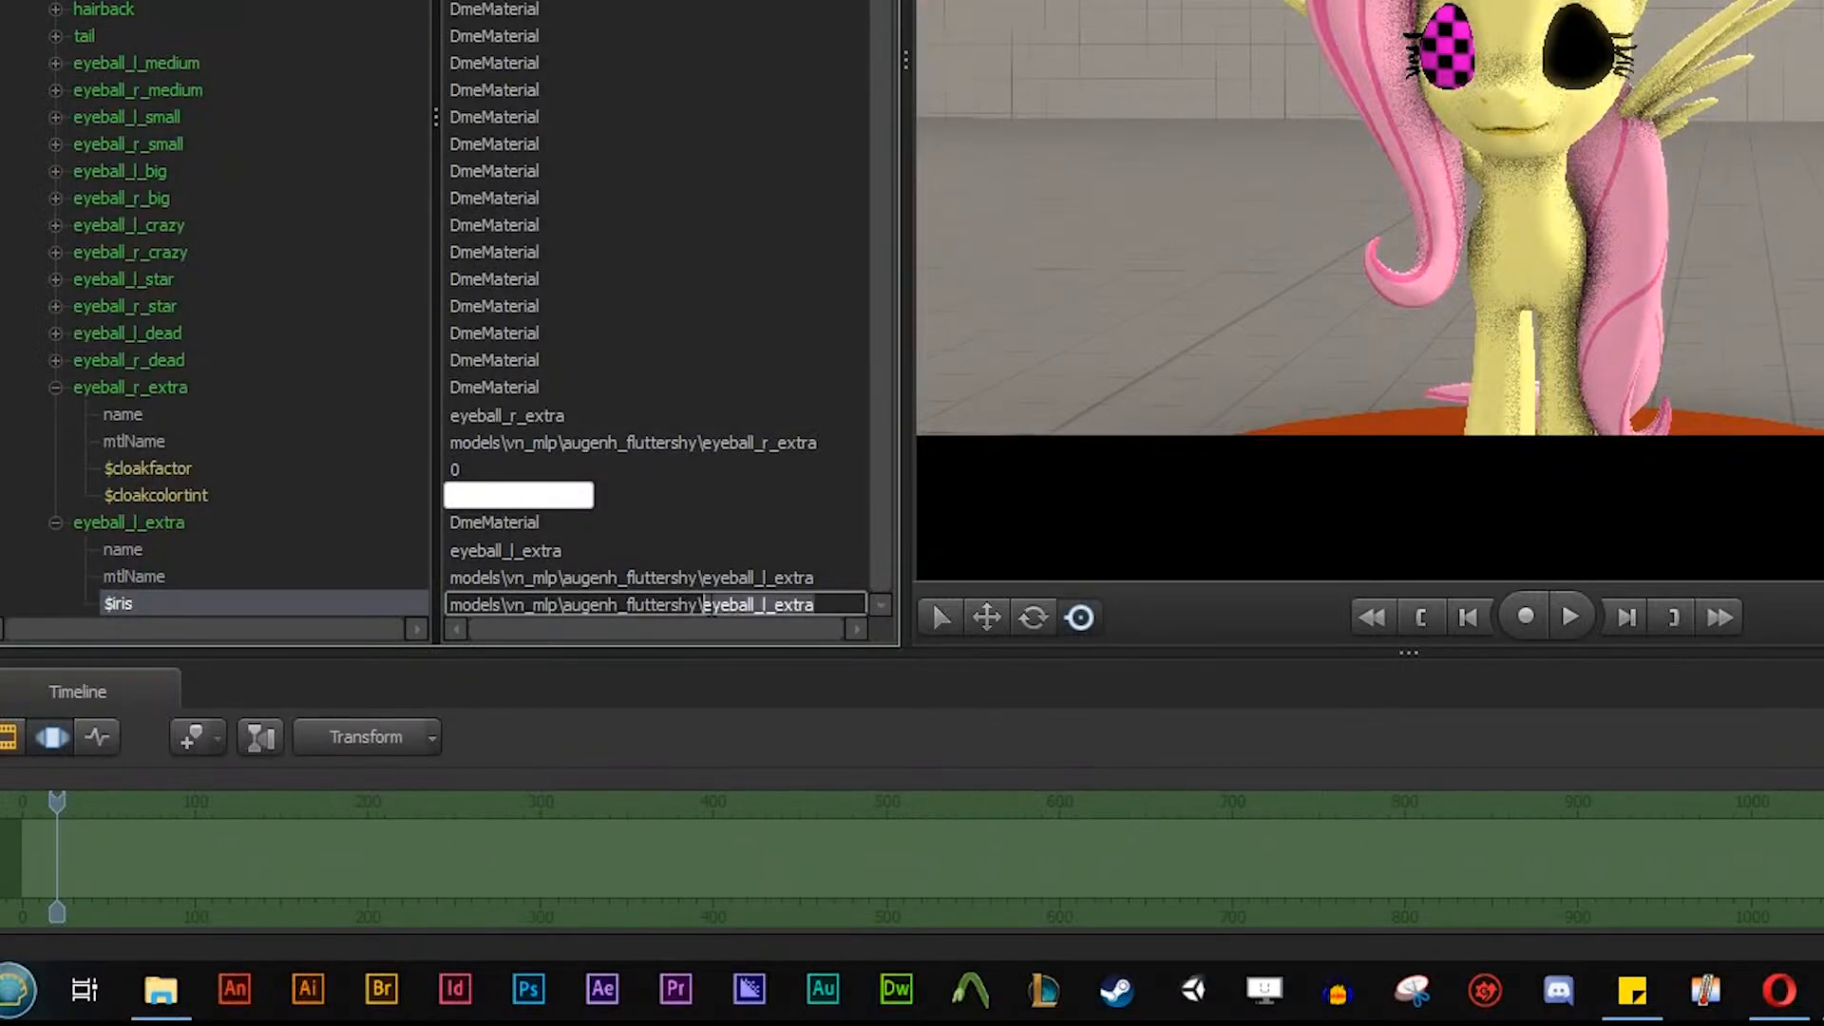
{"action": "type", "text": "animated\\left\\"}
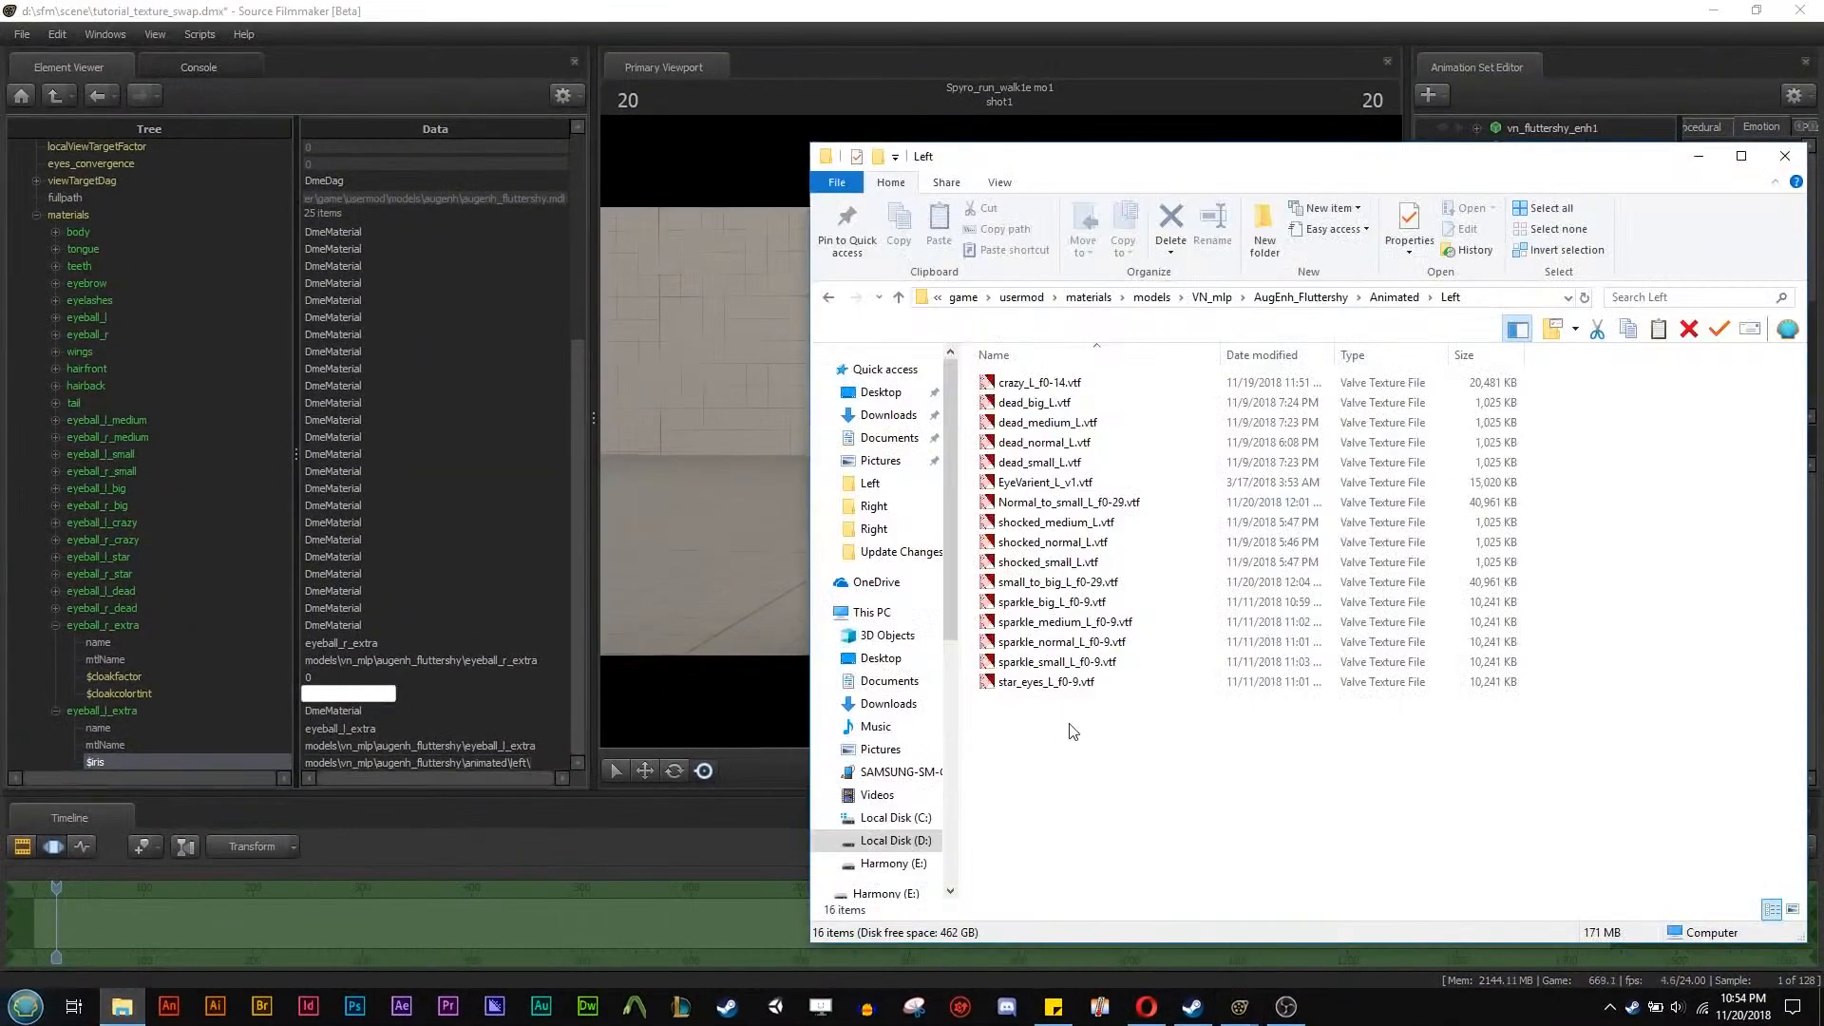
Copy the Normal_to_small_L_f0-29 texture name in File Explorer to finish the $iris path.
{"action": "left_click", "coordinate": [1068, 502]}
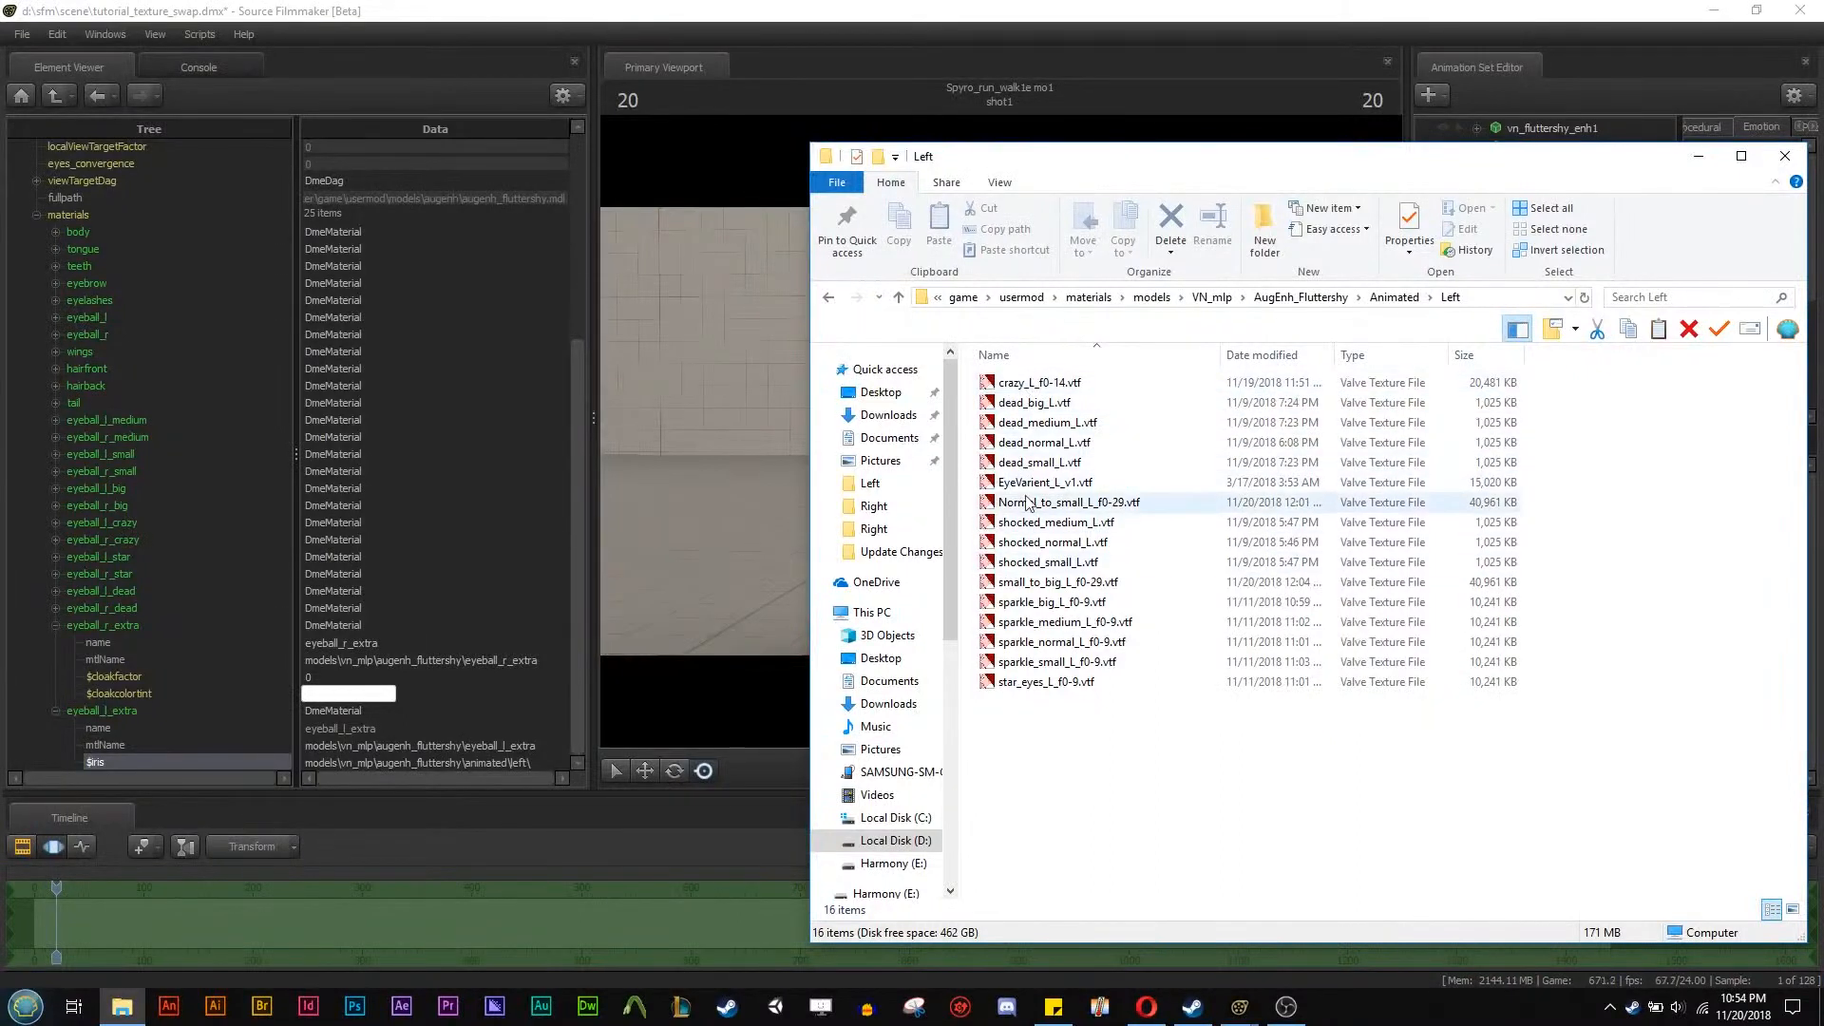
{"action": "left_click", "coordinate": [1067, 502]}
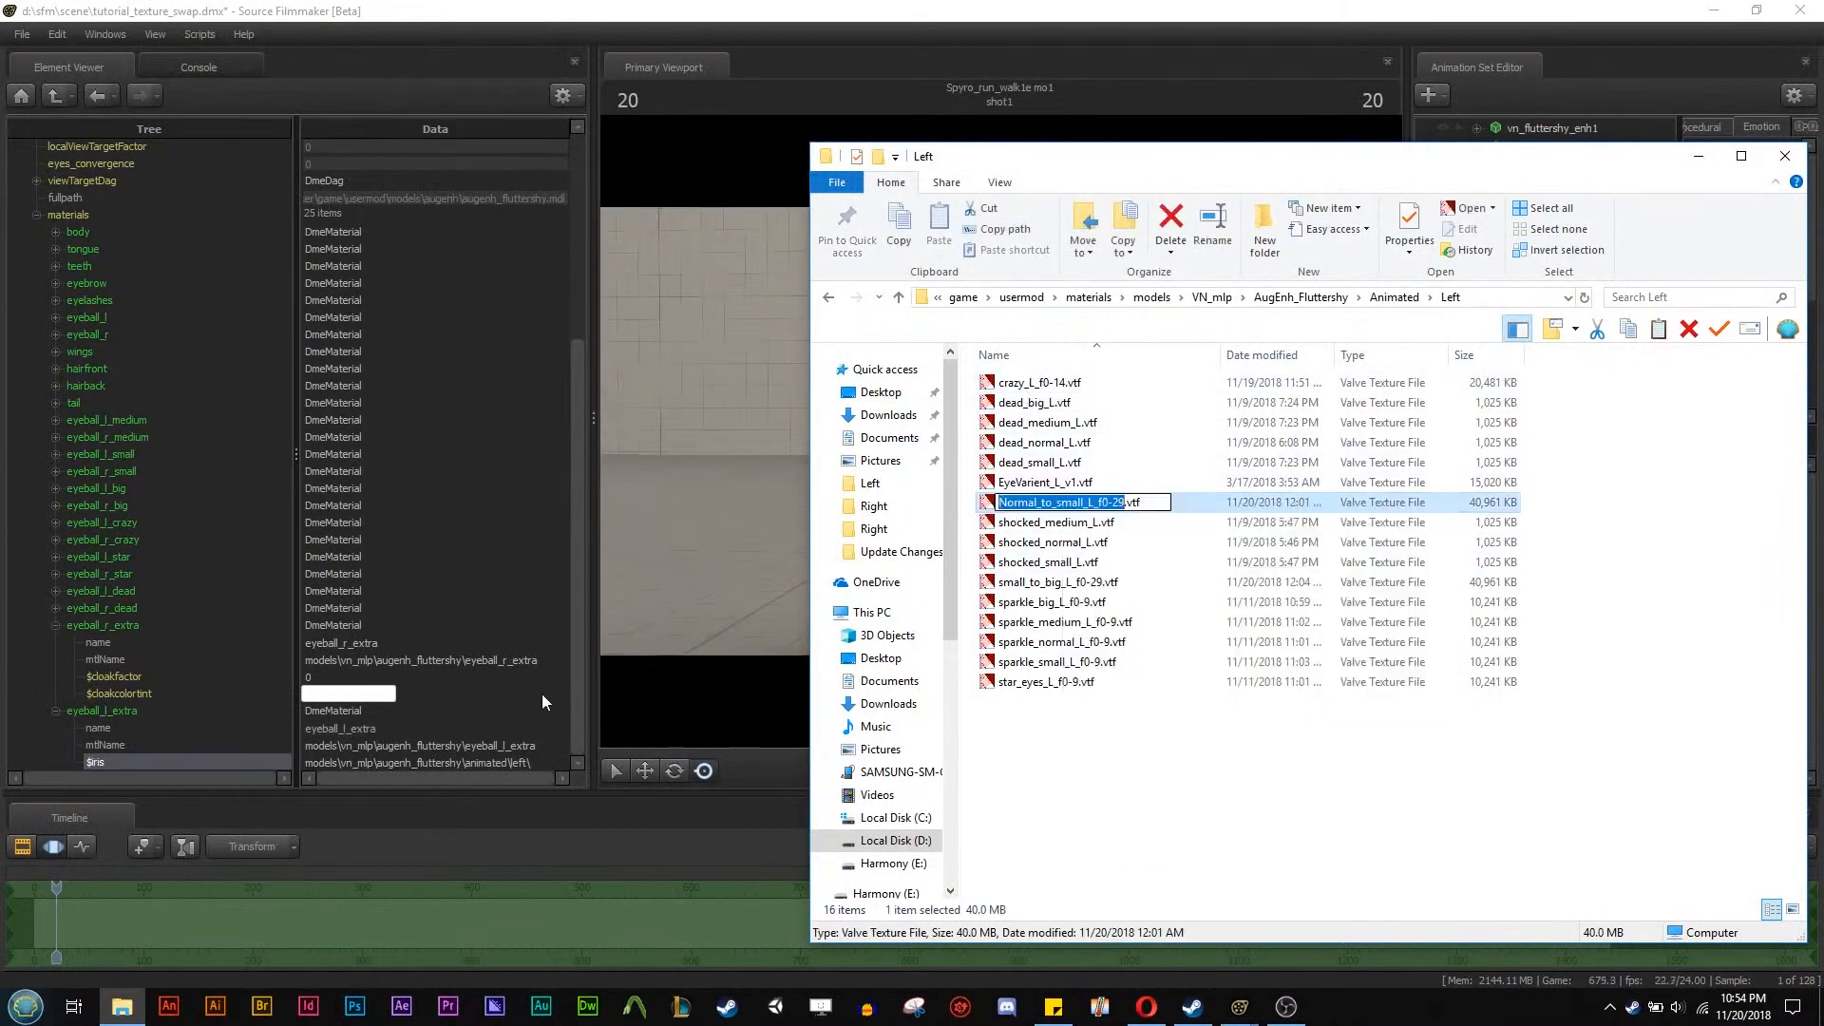
{"action": "left_click", "coordinate": [1784, 156]}
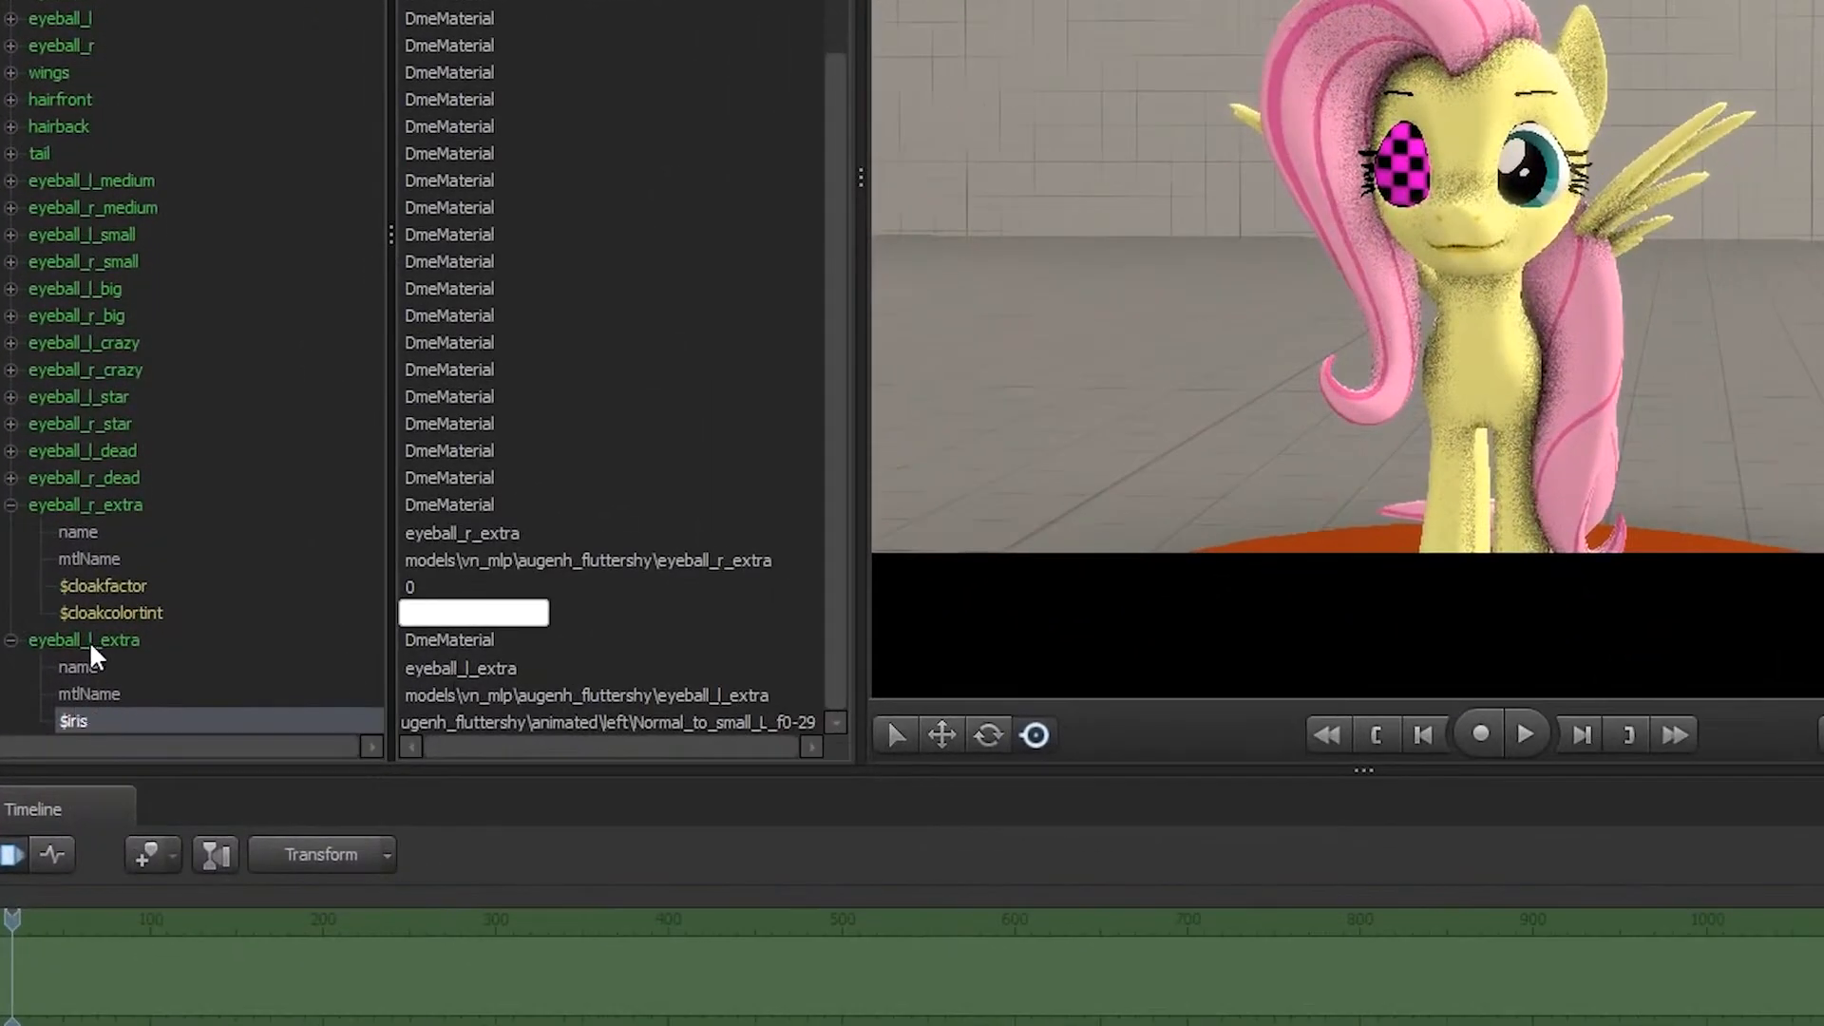
Add a float attribute named $irisframe under eyeball_l_extra, below $iris, value 0.
{"action": "right_click", "coordinate": [83, 638]}
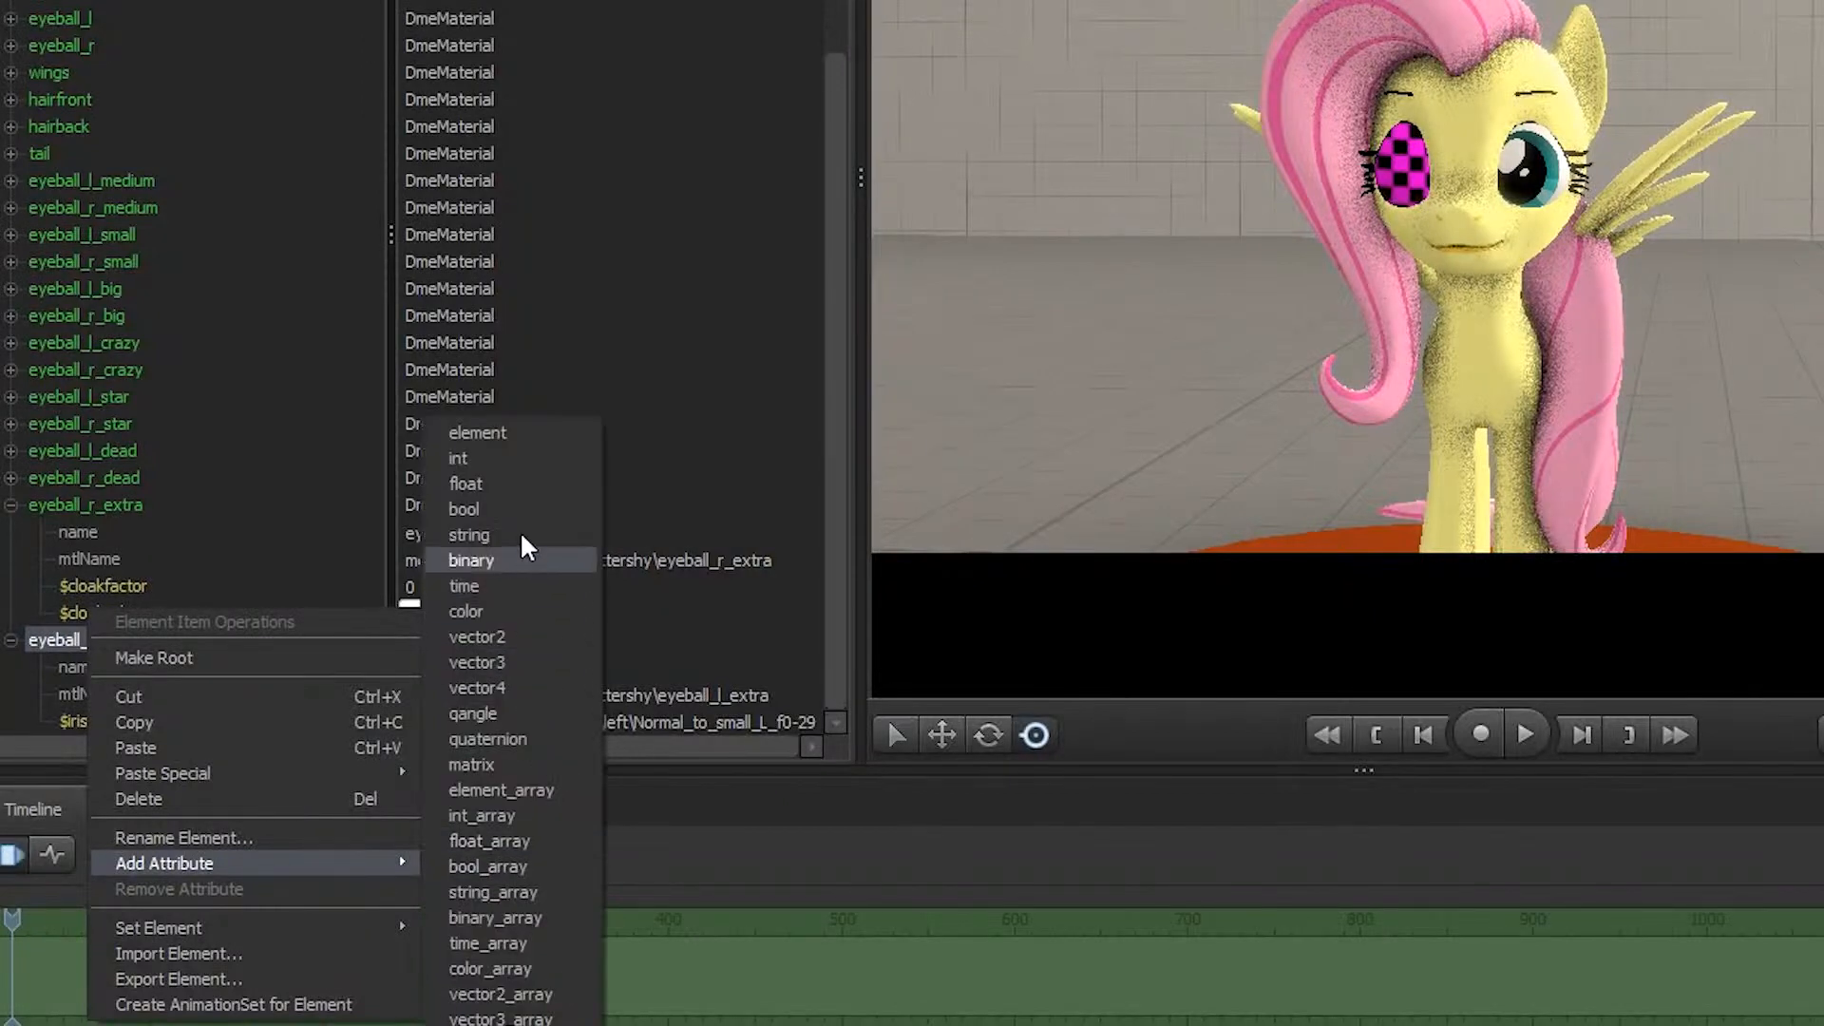
{"action": "left_click", "coordinate": [463, 485]}
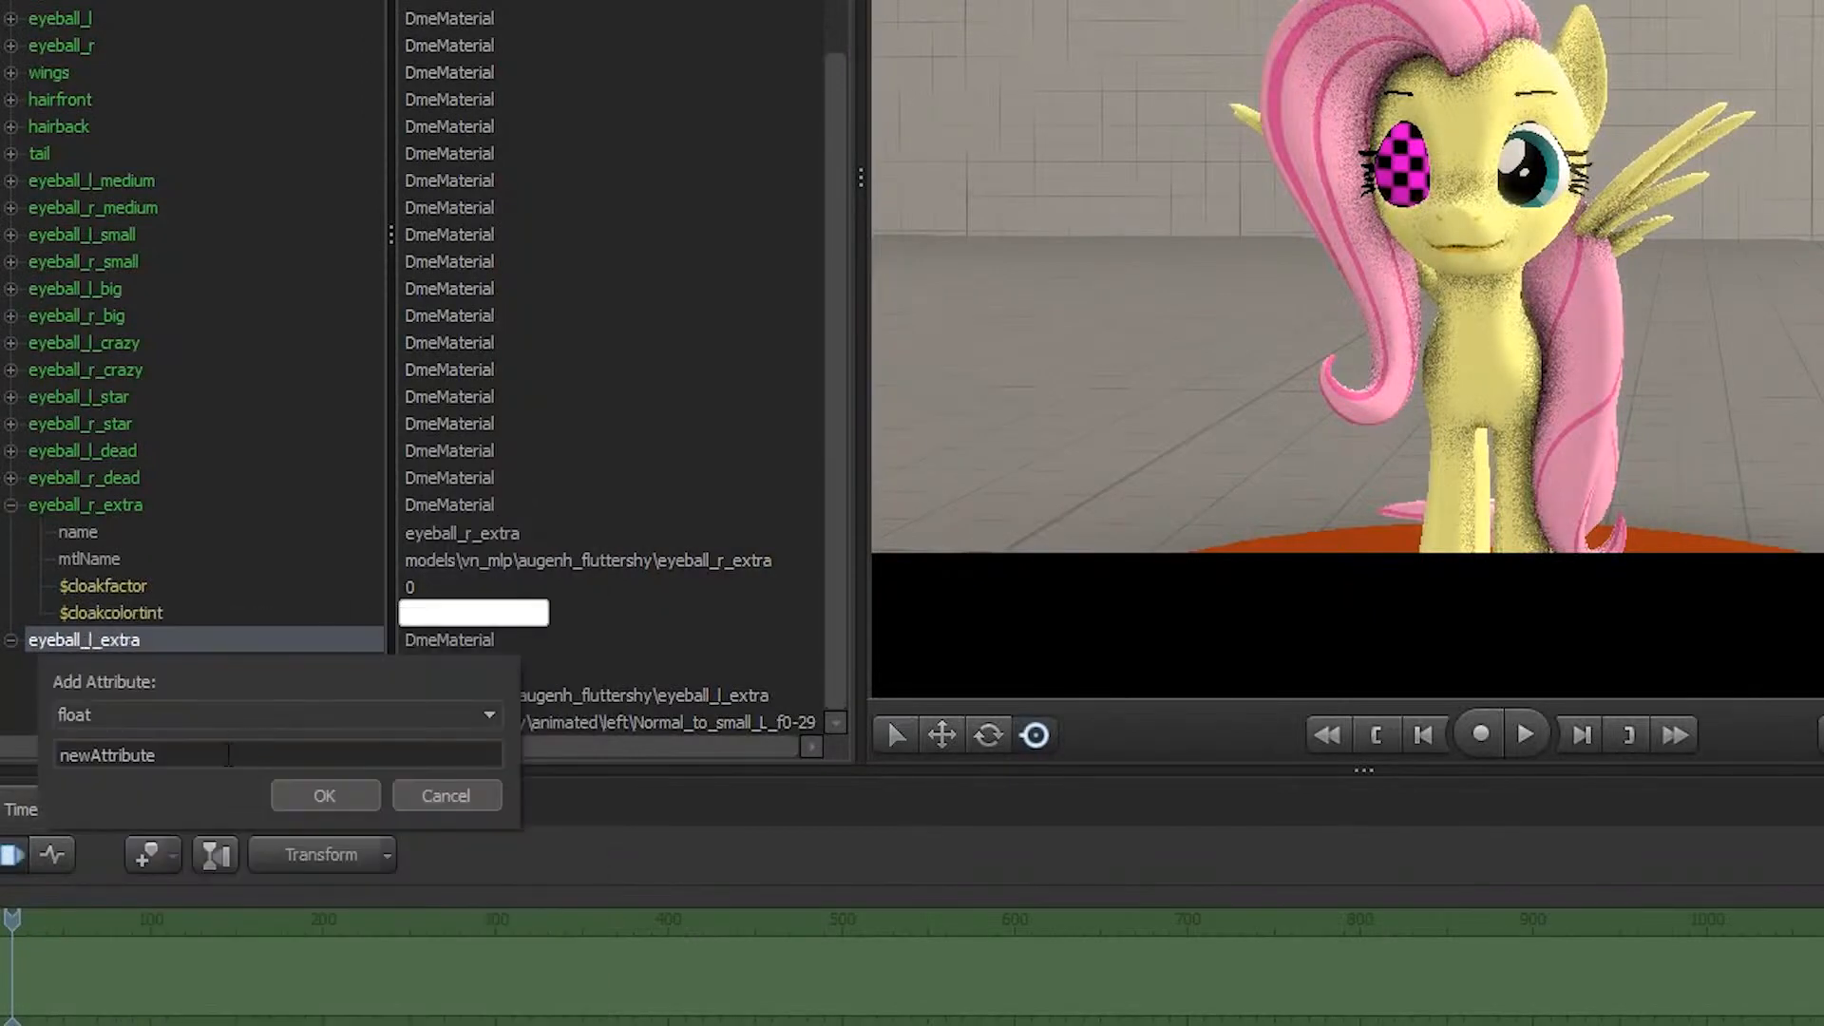
{"action": "type", "text": "$iris"}
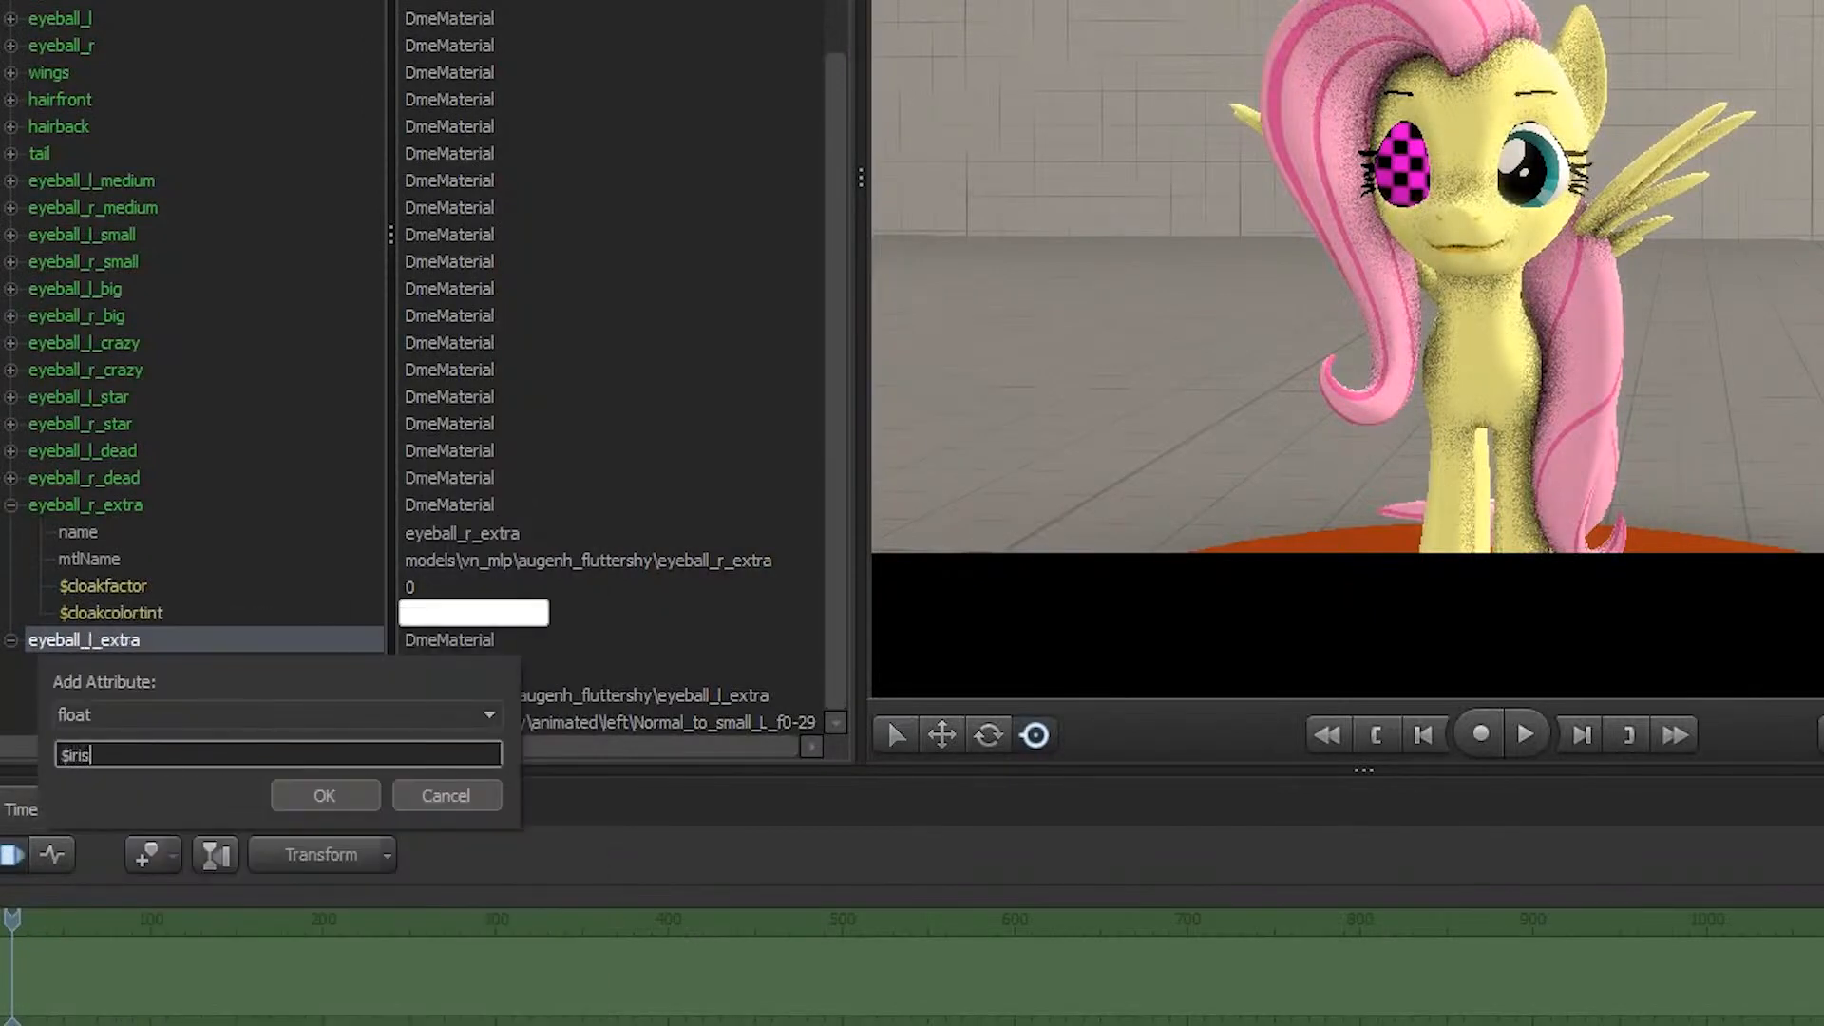
{"action": "type", "text": "frame"}
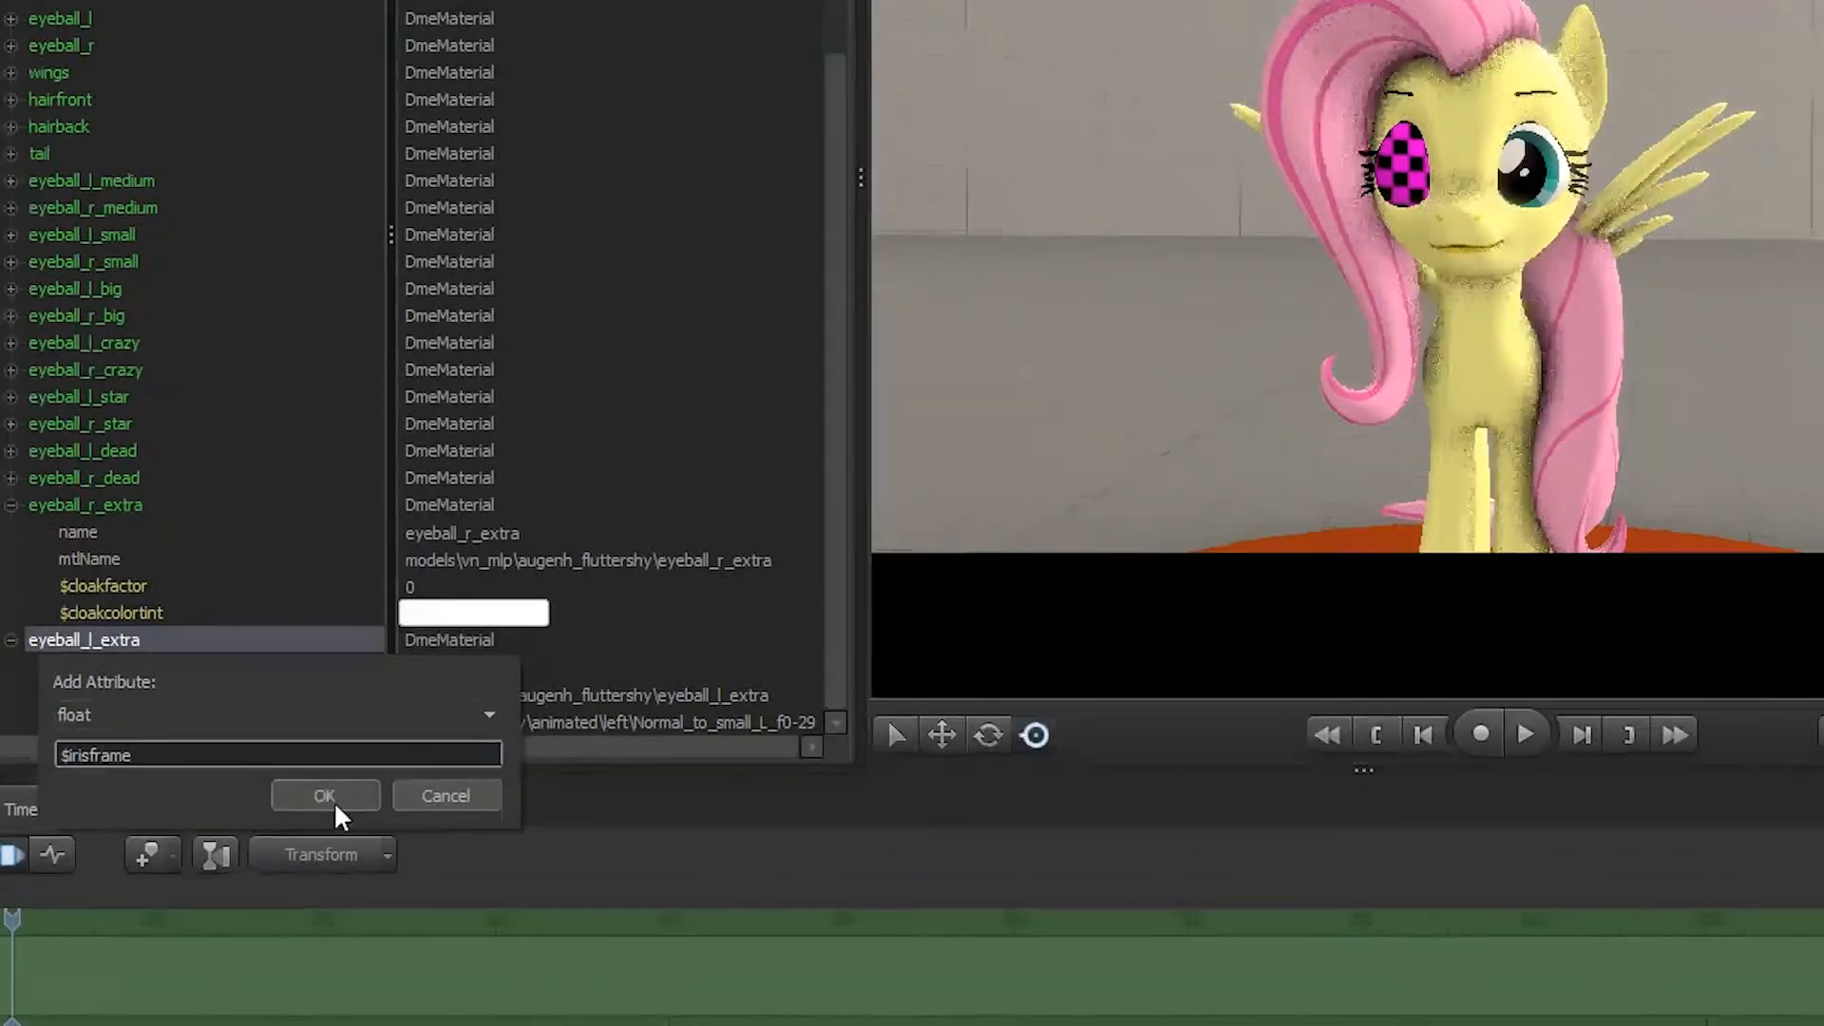
{"action": "left_click", "coordinate": [325, 794]}
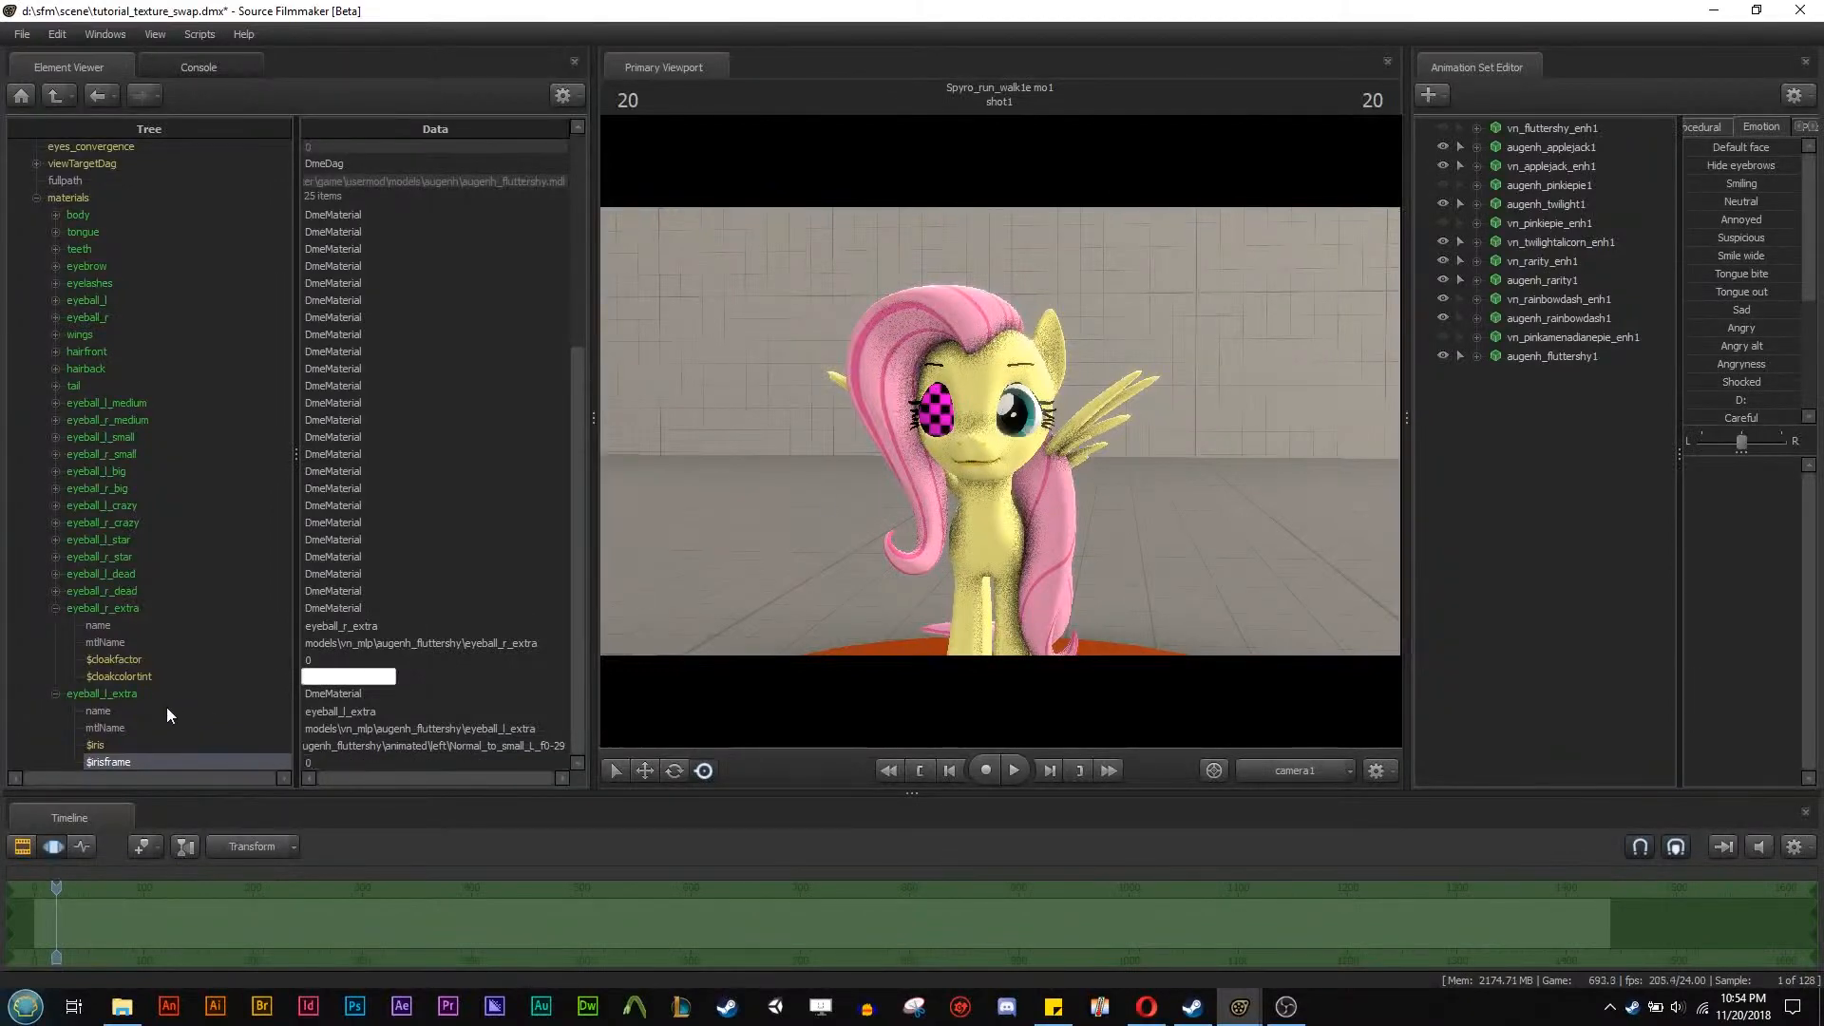
Create the eyeball_l_extra1 animation set with $irisframe Min 0, Max 1.00, and select it.
{"action": "right_click", "coordinate": [86, 694]}
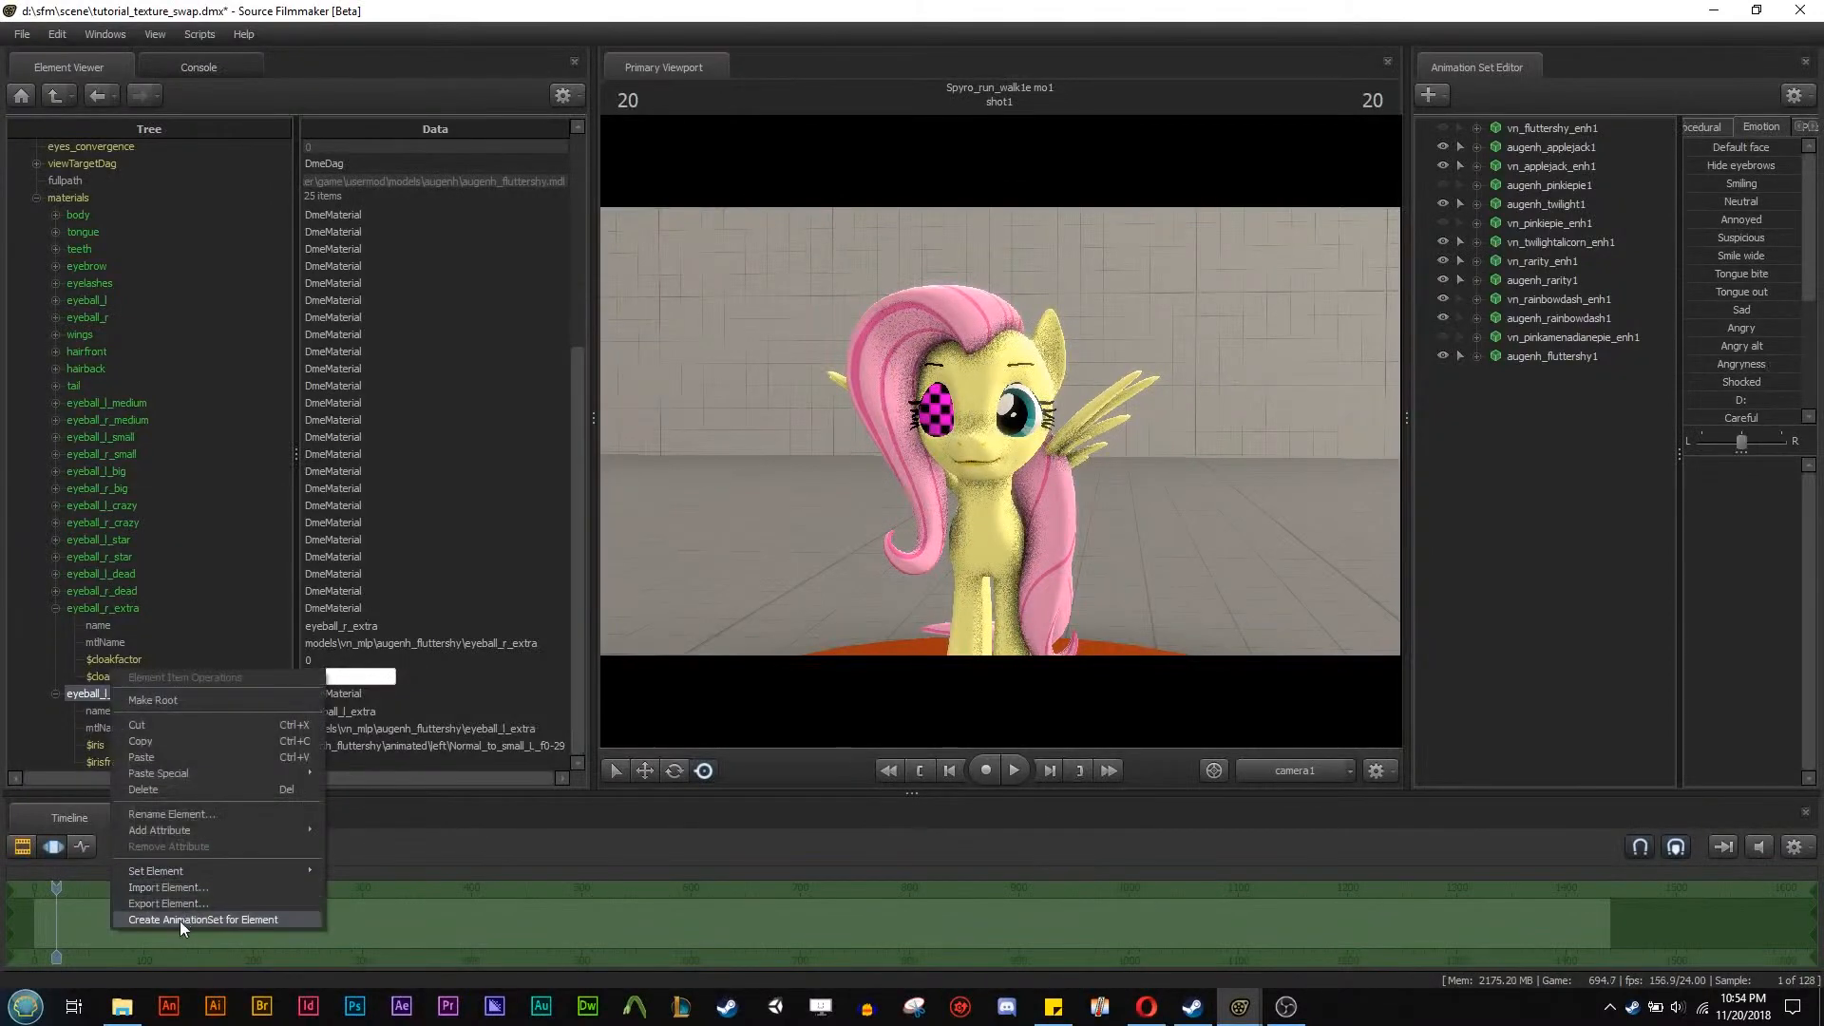
{"action": "left_click", "coordinate": [203, 920]}
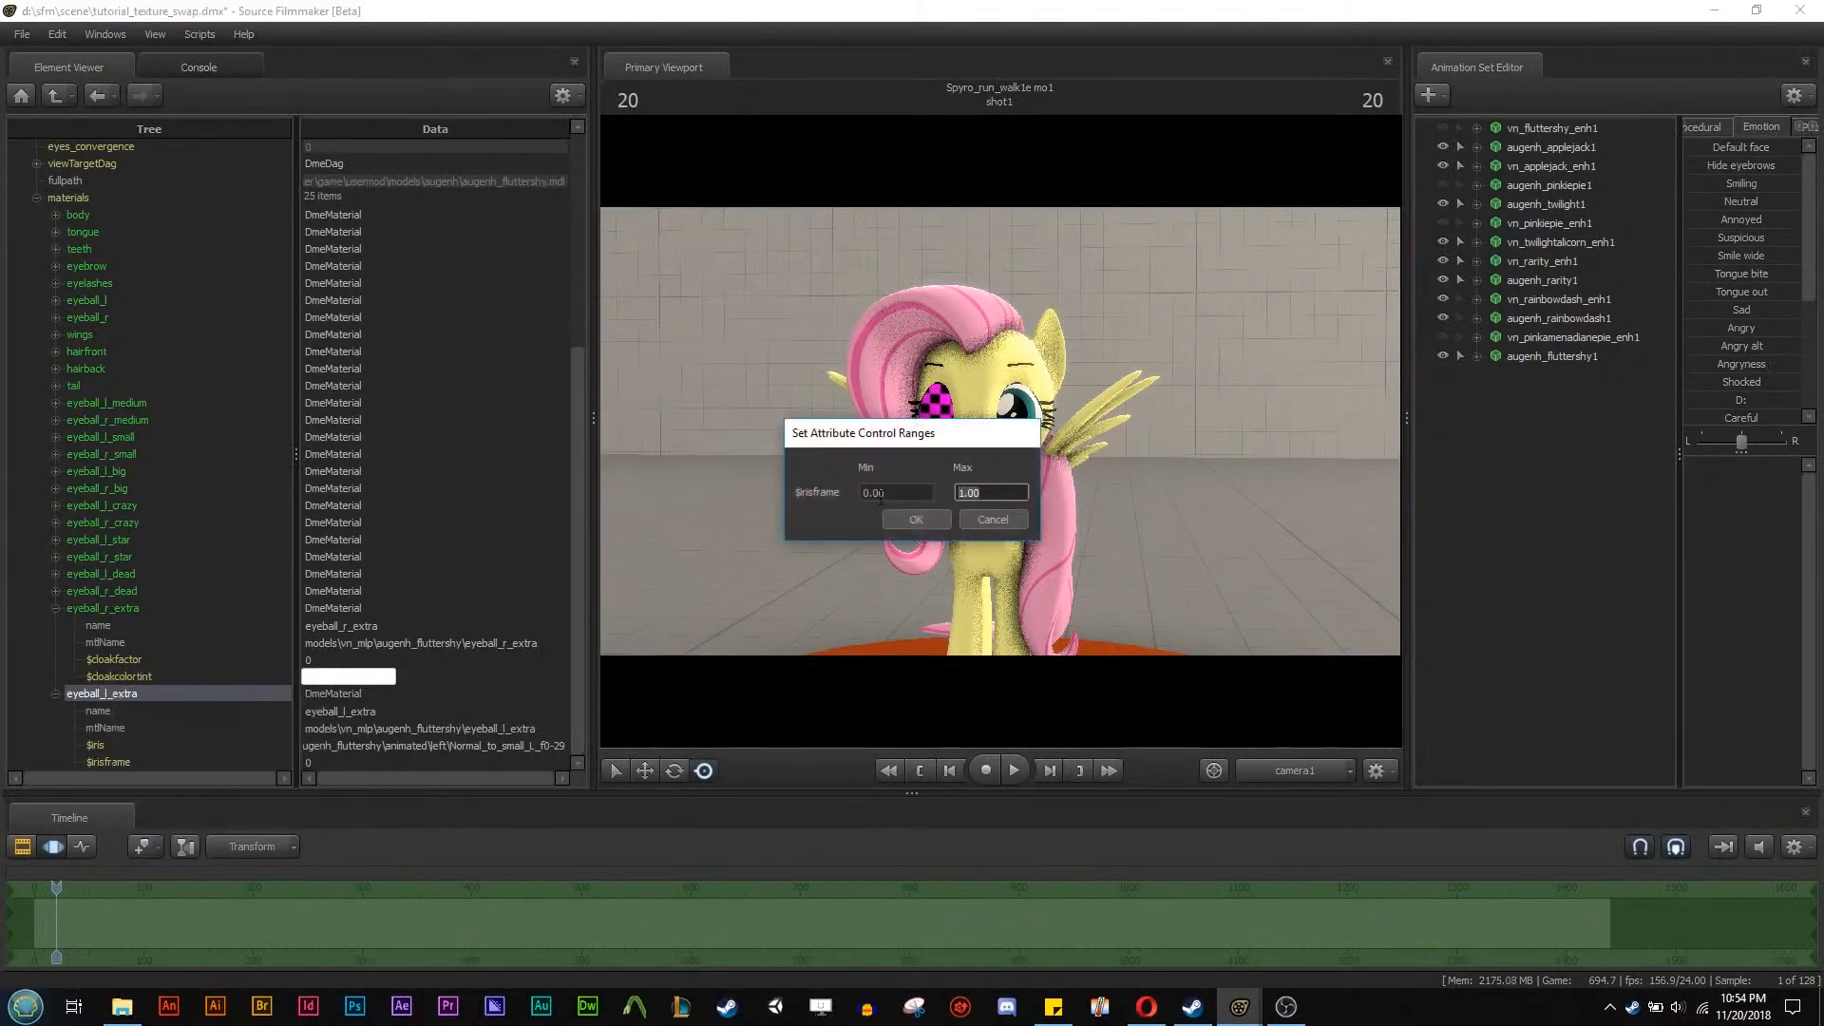
{"action": "left_click", "coordinate": [918, 518]}
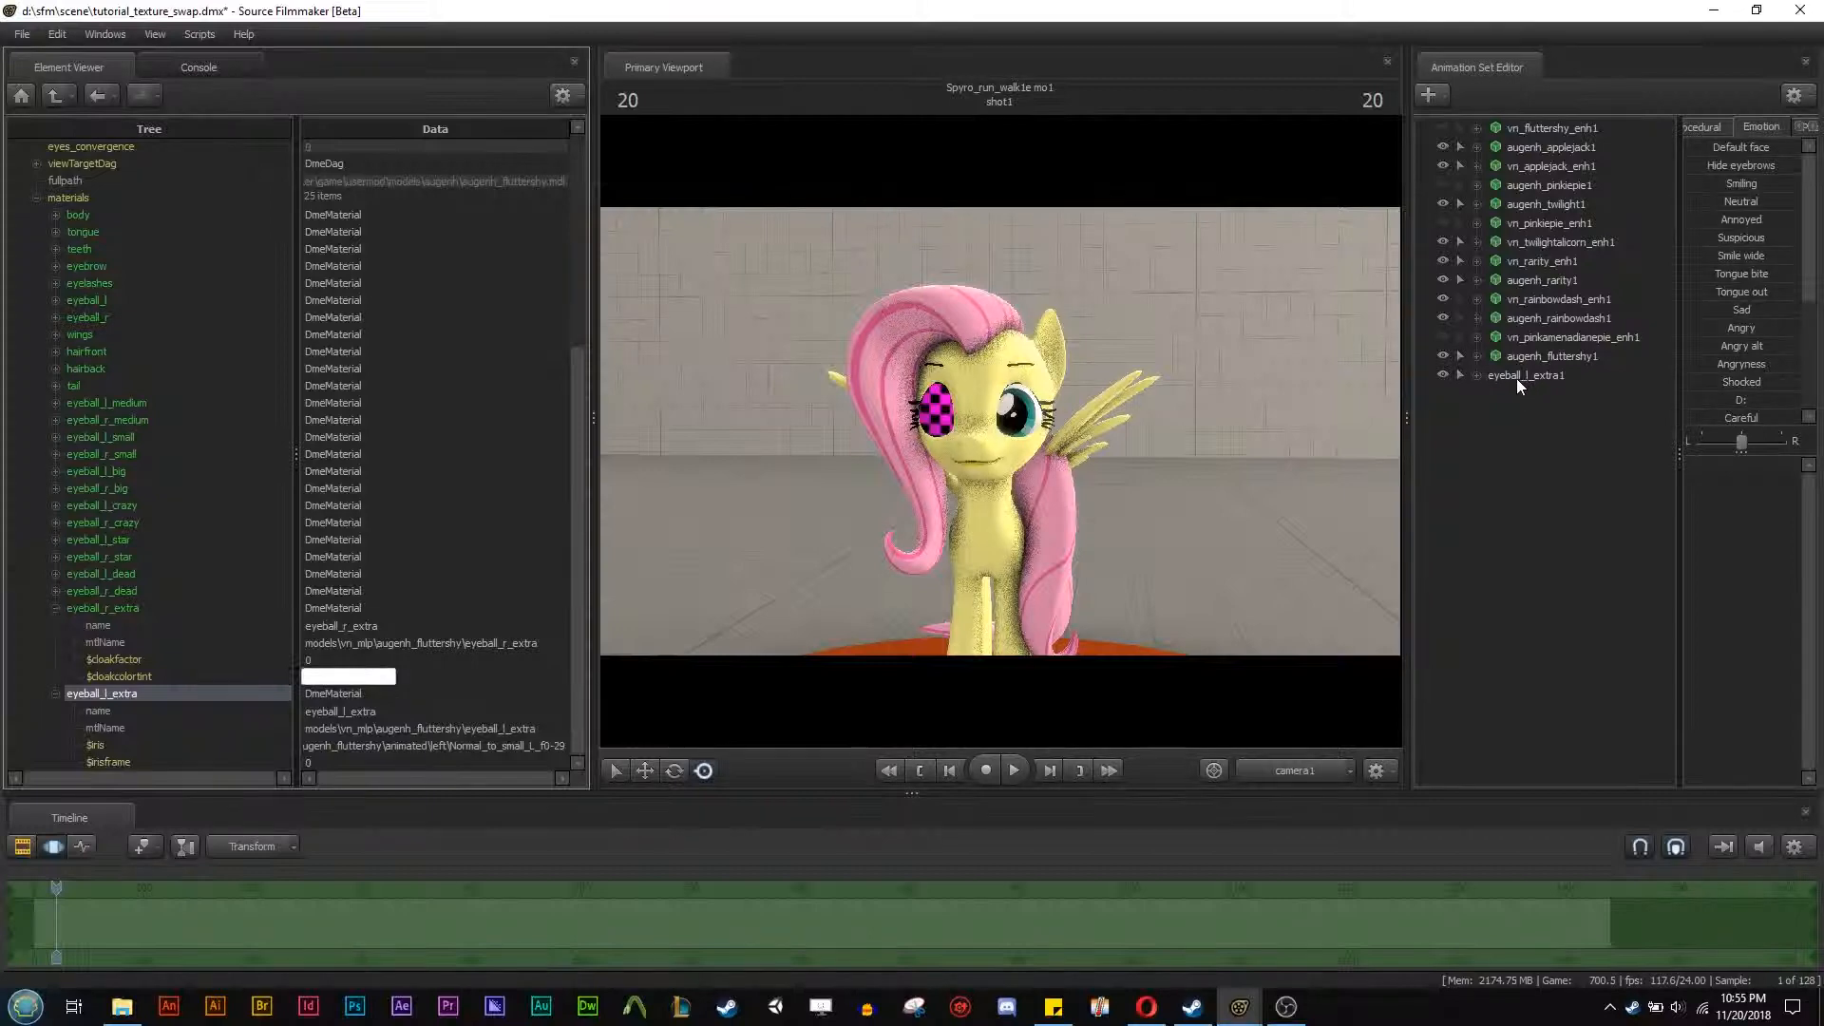
{"action": "left_click", "coordinate": [1523, 375]}
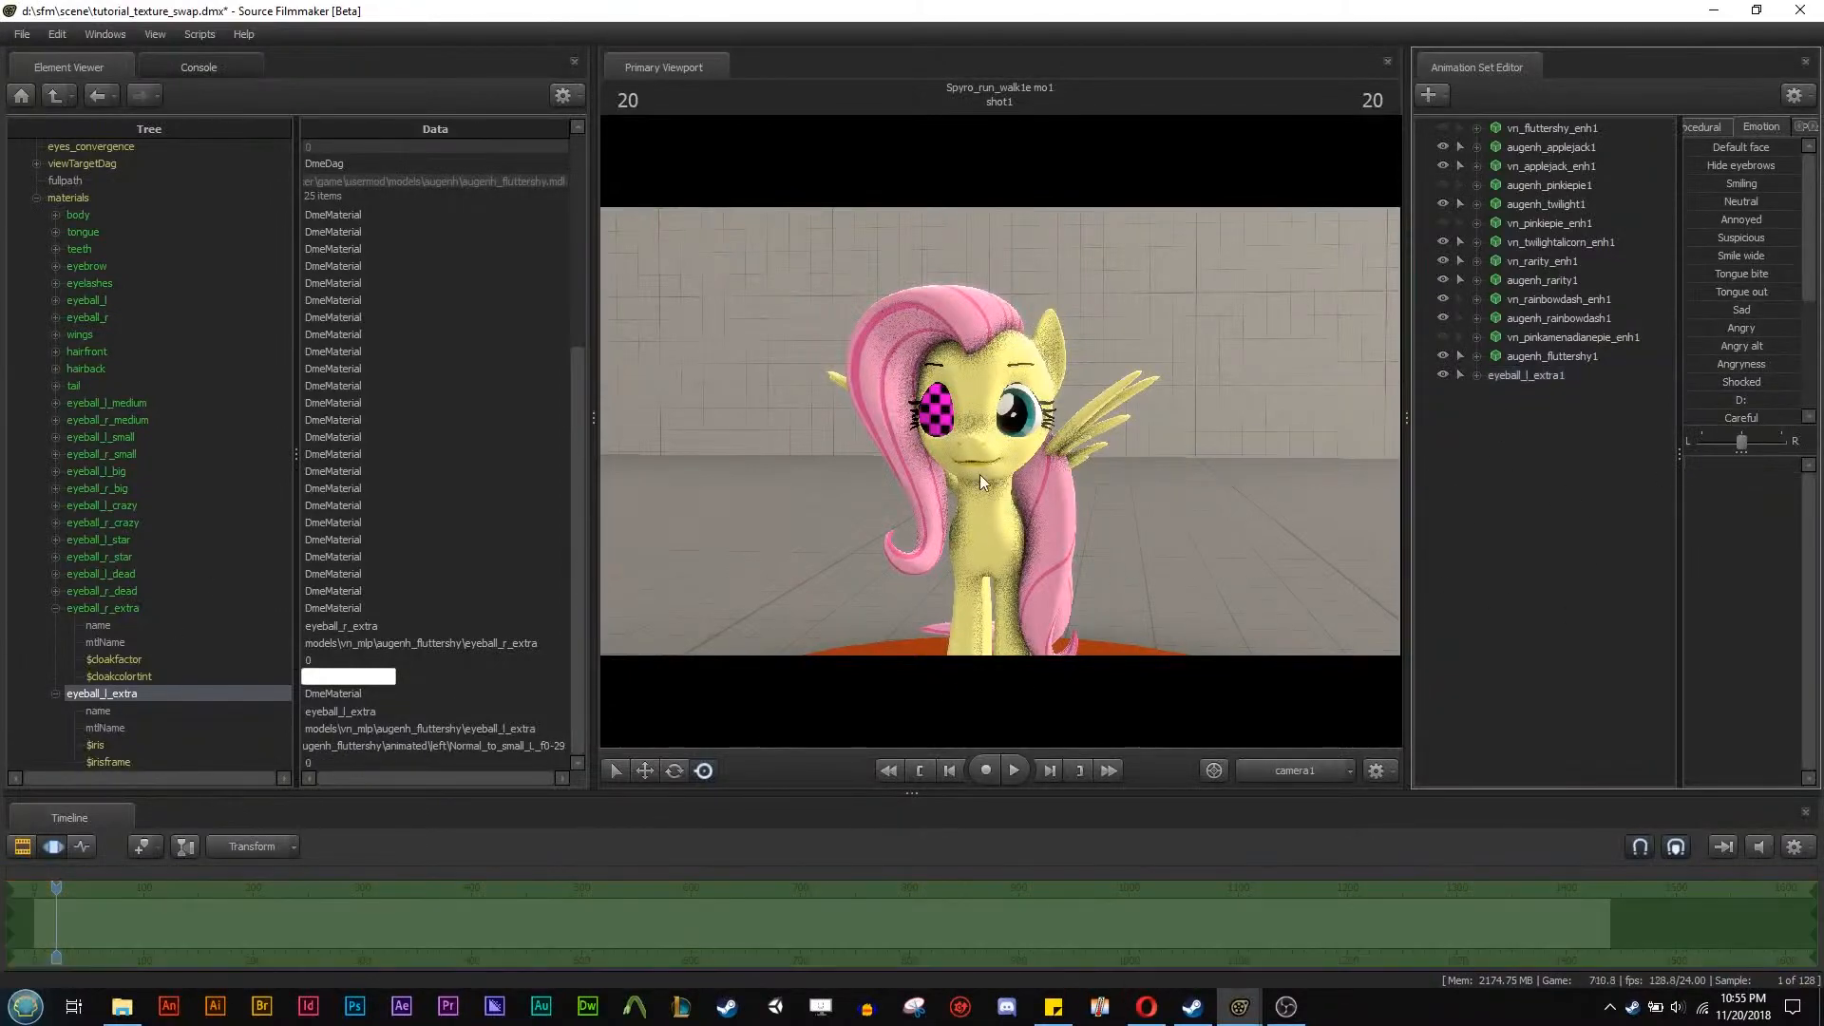
{"action": "right_click", "coordinate": [1534, 355]}
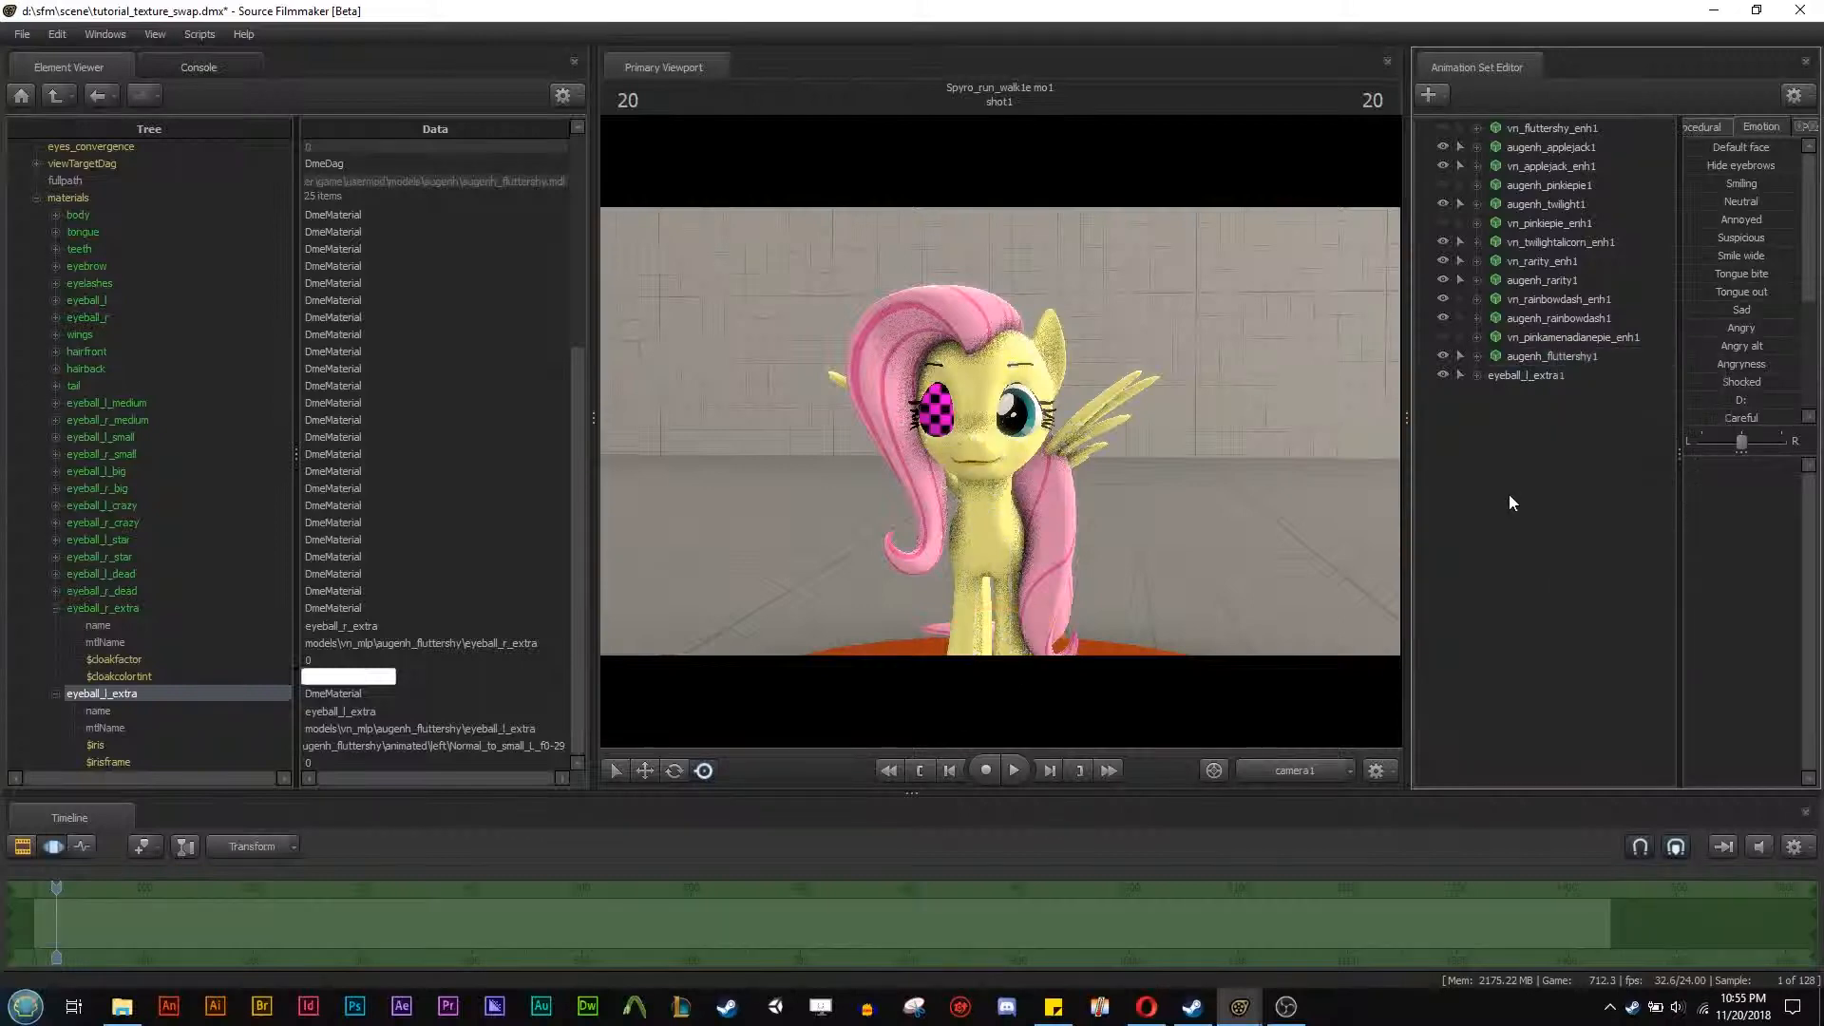
{"action": "right_click", "coordinate": [76, 198]}
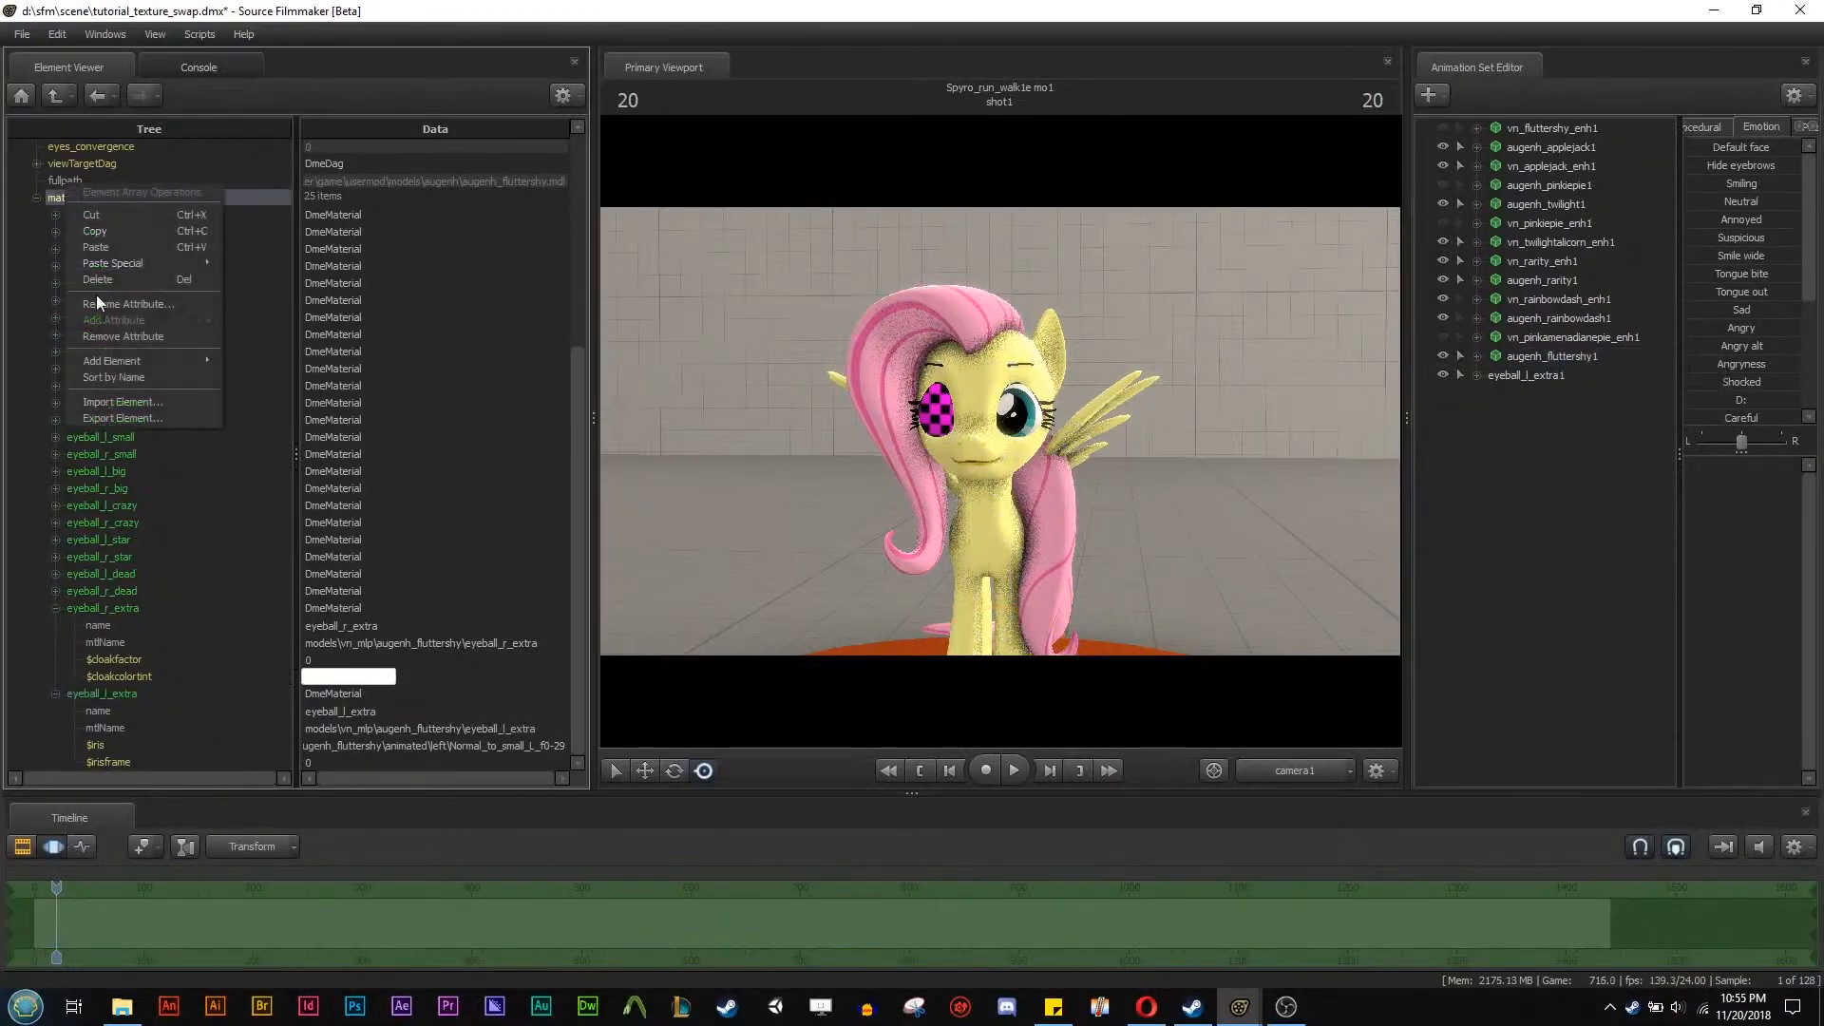
{"action": "mouse_move", "coordinate": [110, 361]}
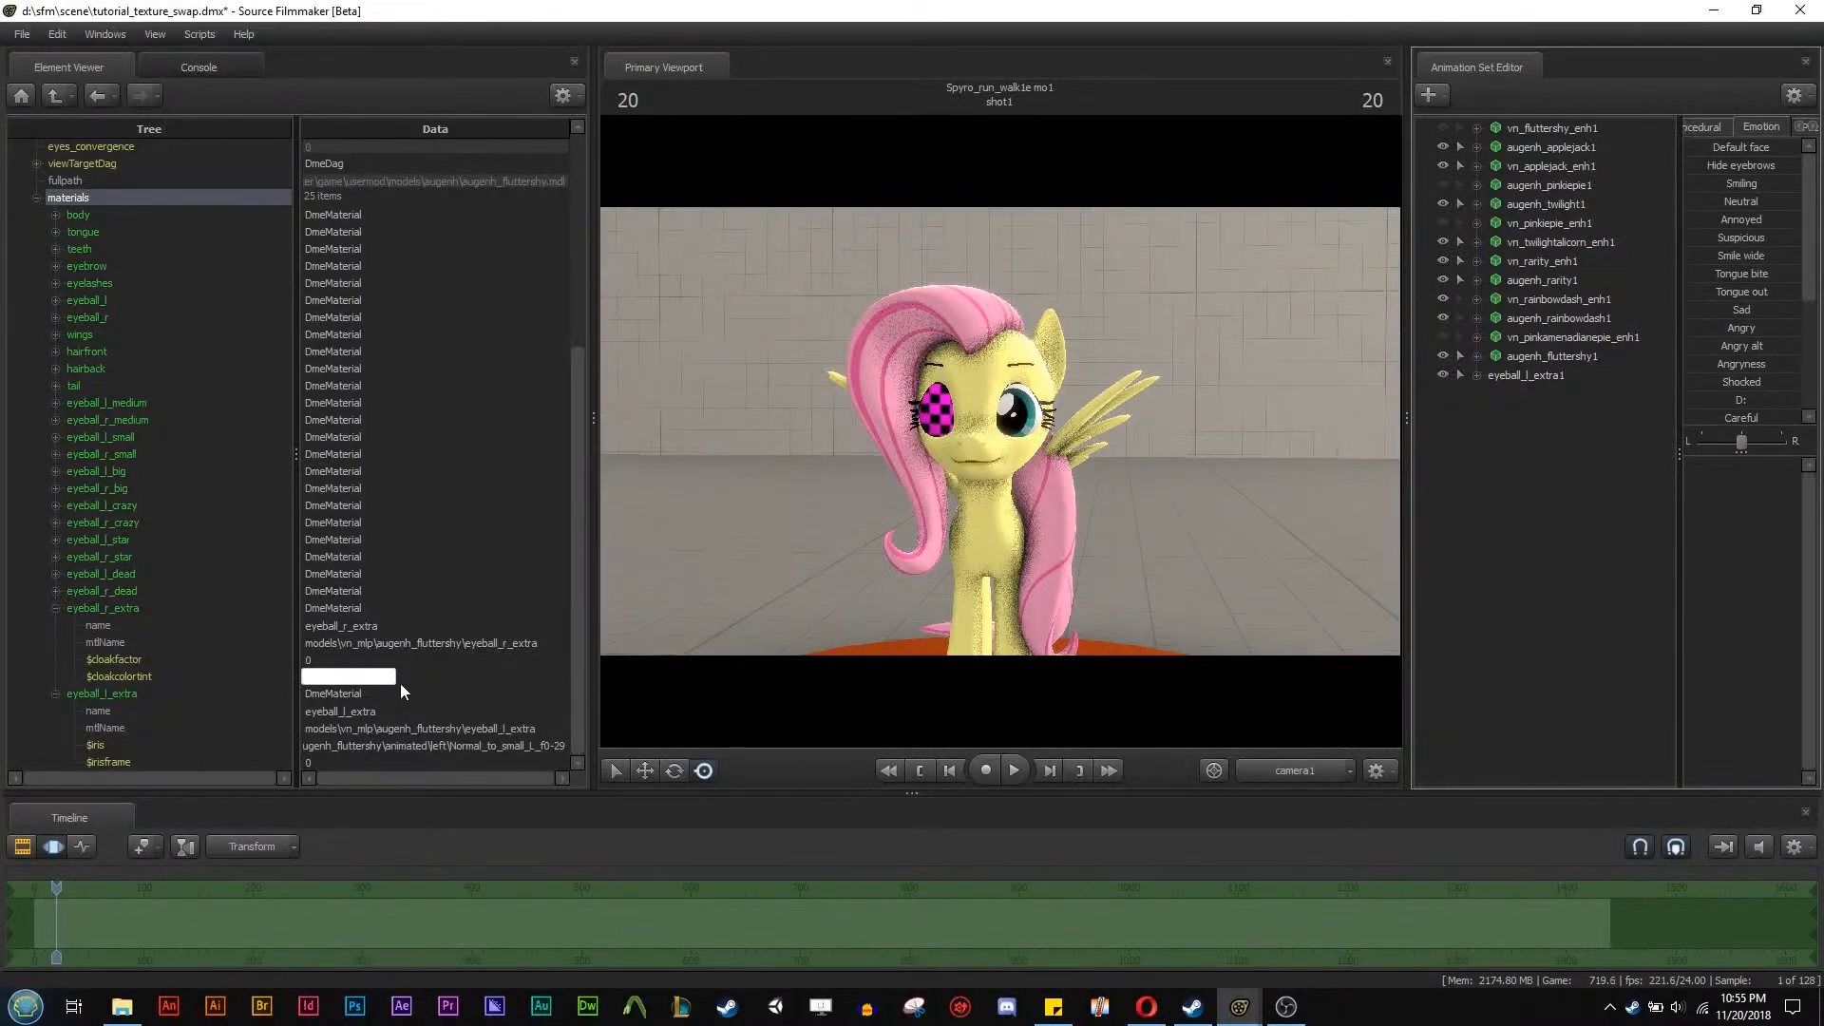
{"action": "mouse_move", "coordinate": [1563, 479]}
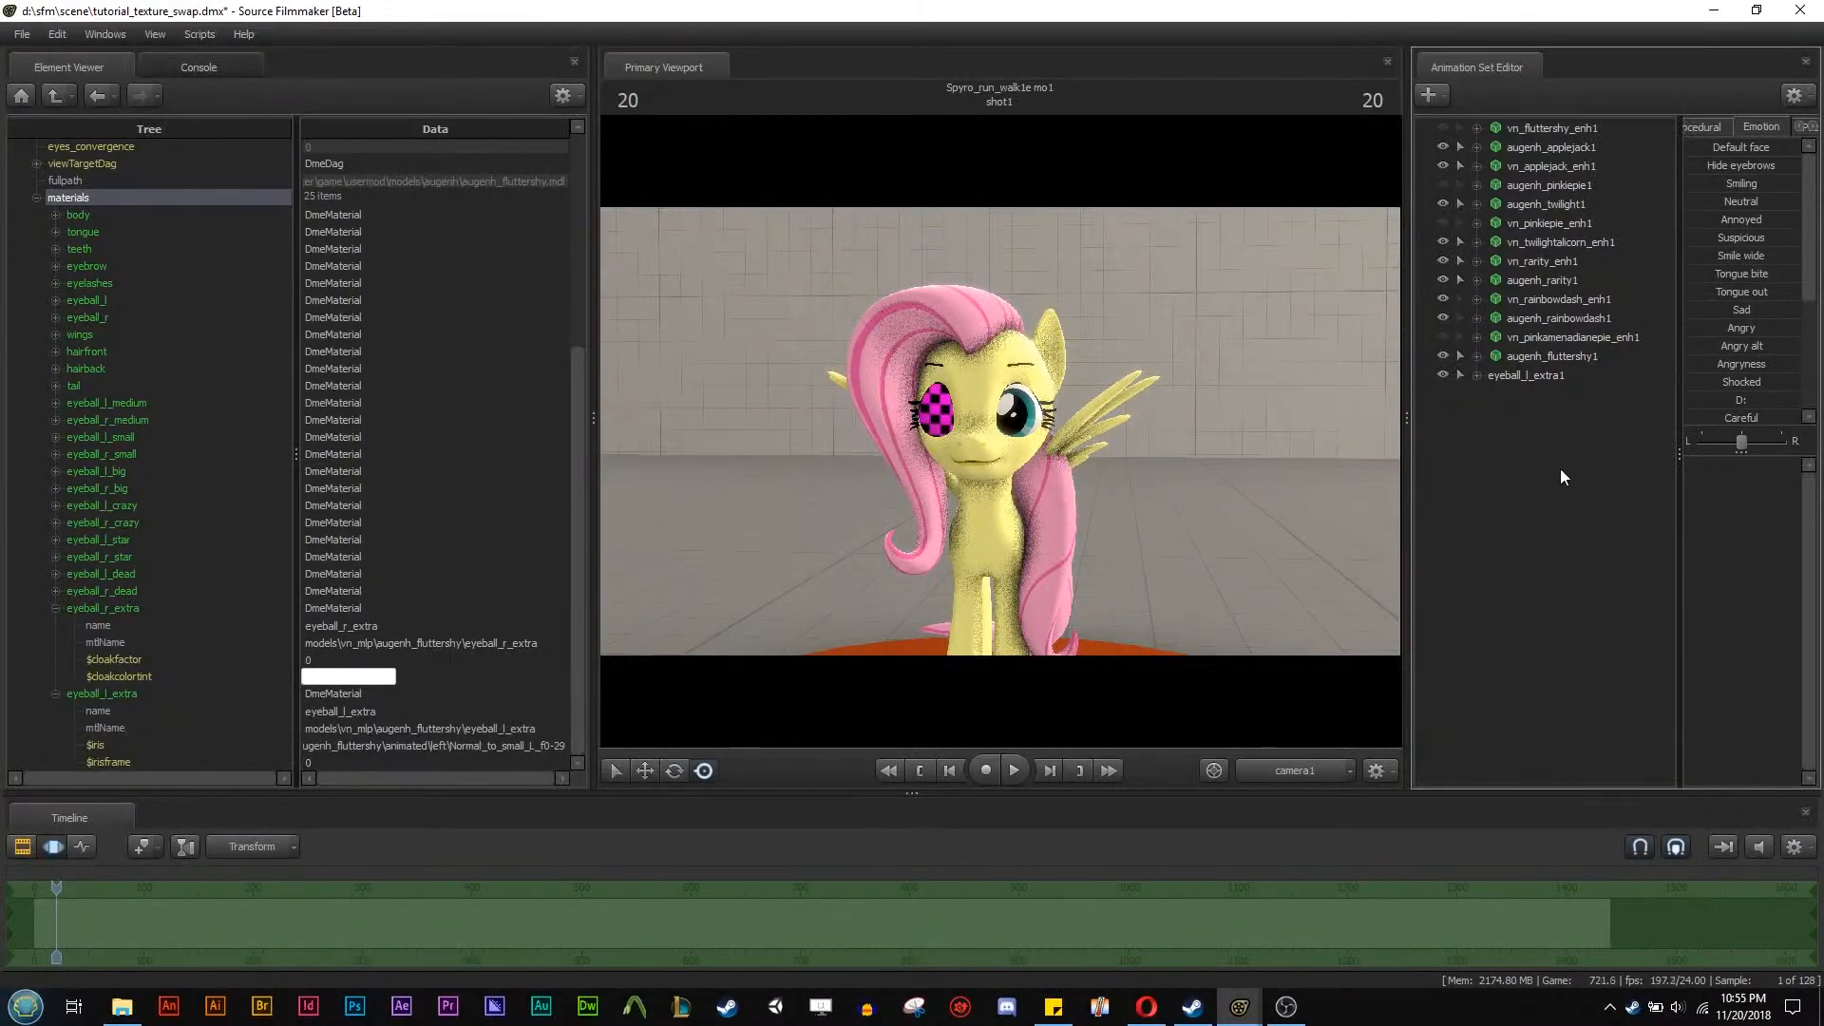